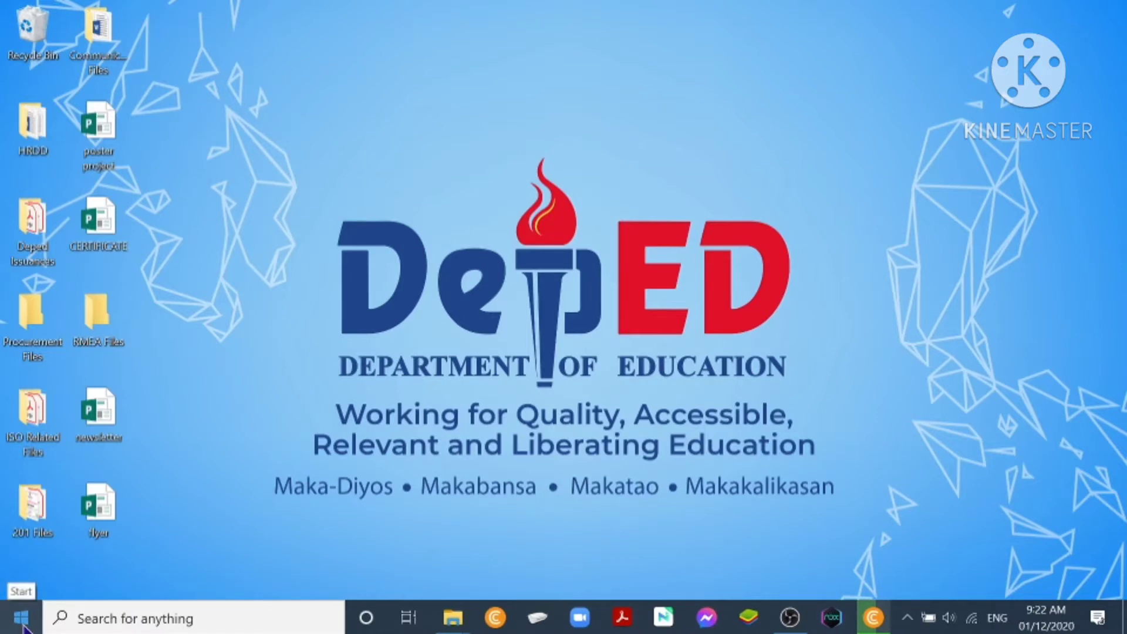
Launch Publisher 2016 from the Windows Start menu.
{"action": "left_click", "coordinate": [23, 614]}
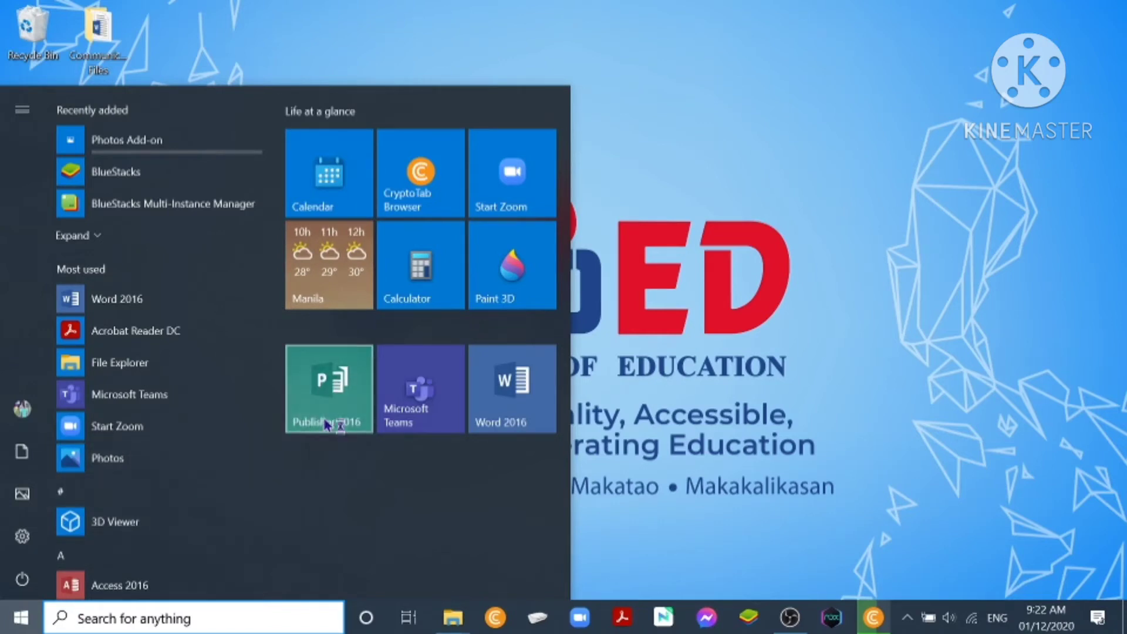
{"action": "left_click", "coordinate": [328, 389]}
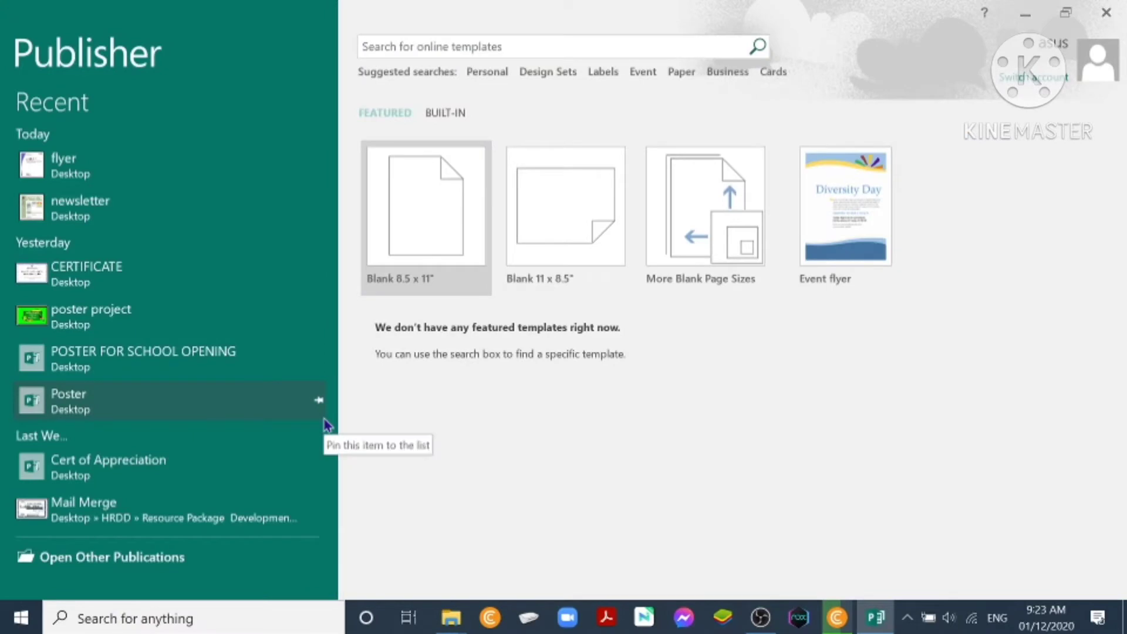
{"action": "mouse_move", "coordinate": [446, 214]}
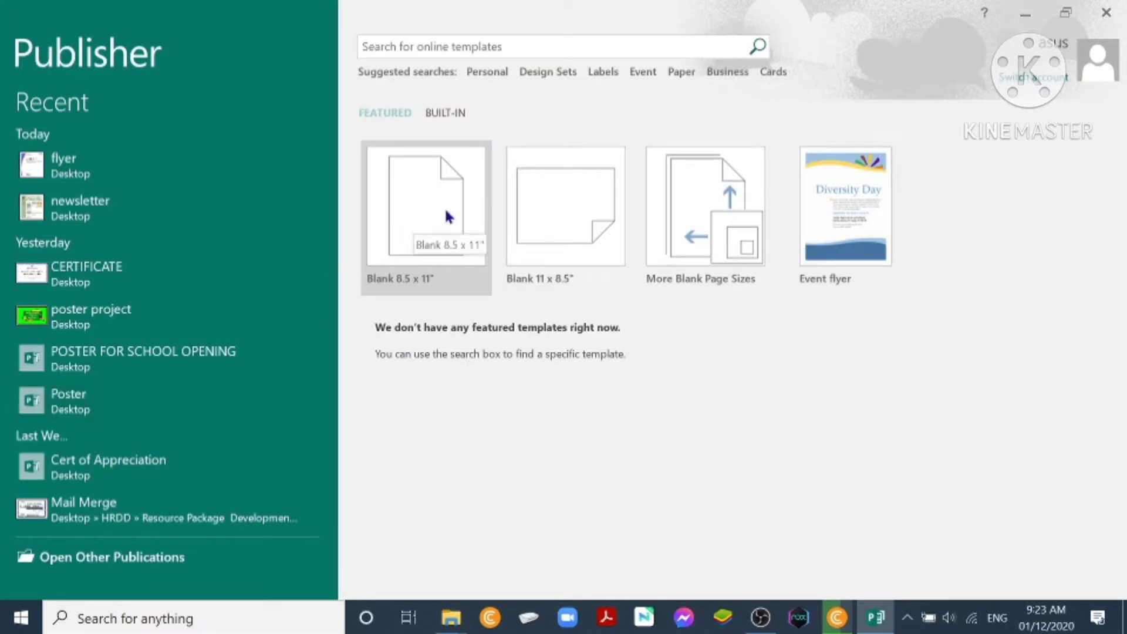
{"action": "mouse_move", "coordinate": [668, 215]}
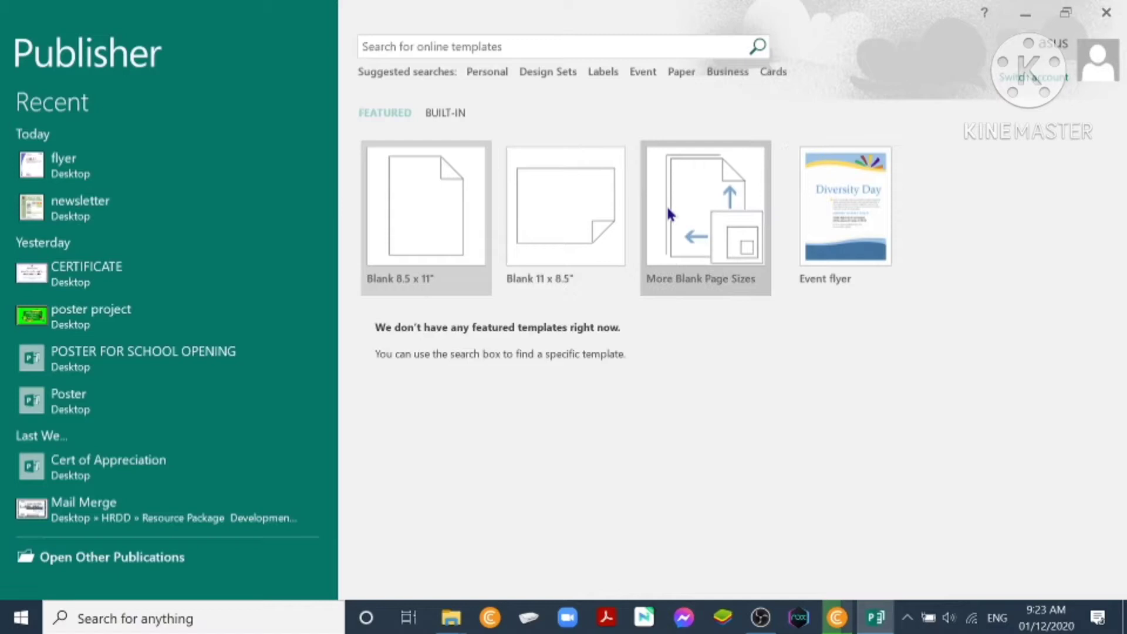
Show the BUILT-IN template categories and scroll down toward Flyers.
{"action": "left_click", "coordinate": [444, 112]}
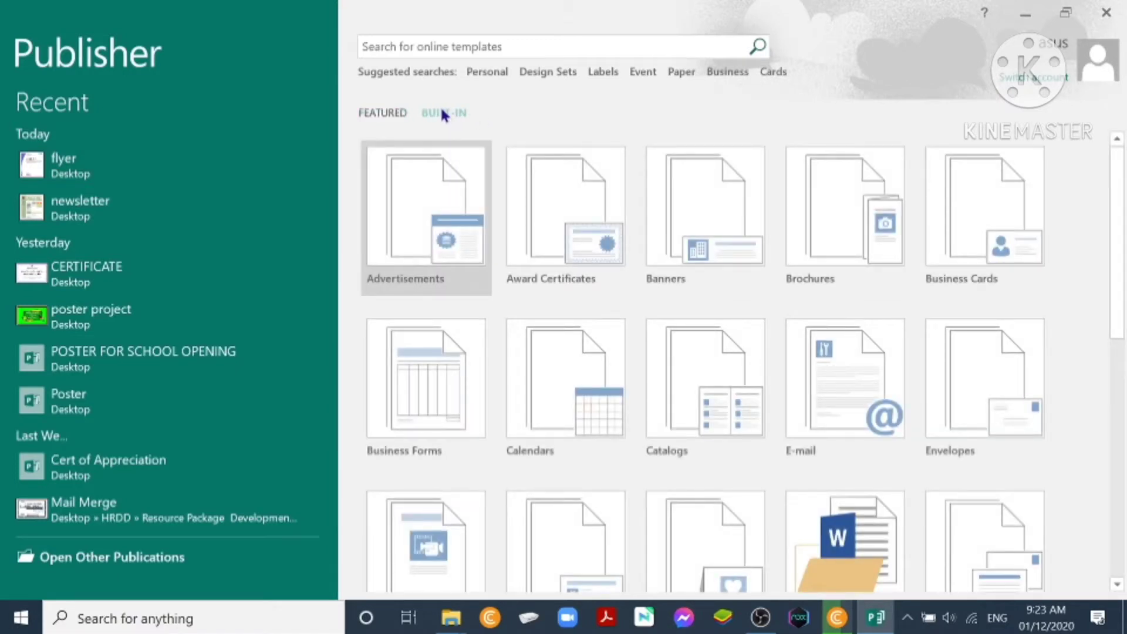
{"action": "mouse_move", "coordinate": [433, 244]}
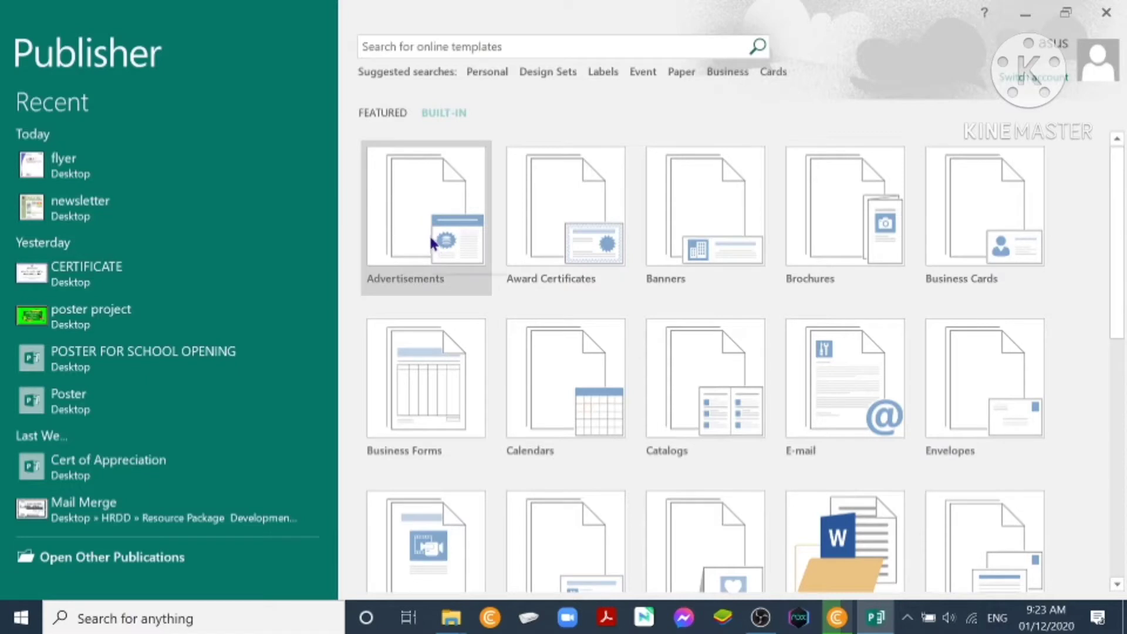
{"action": "mouse_move", "coordinate": [414, 376]}
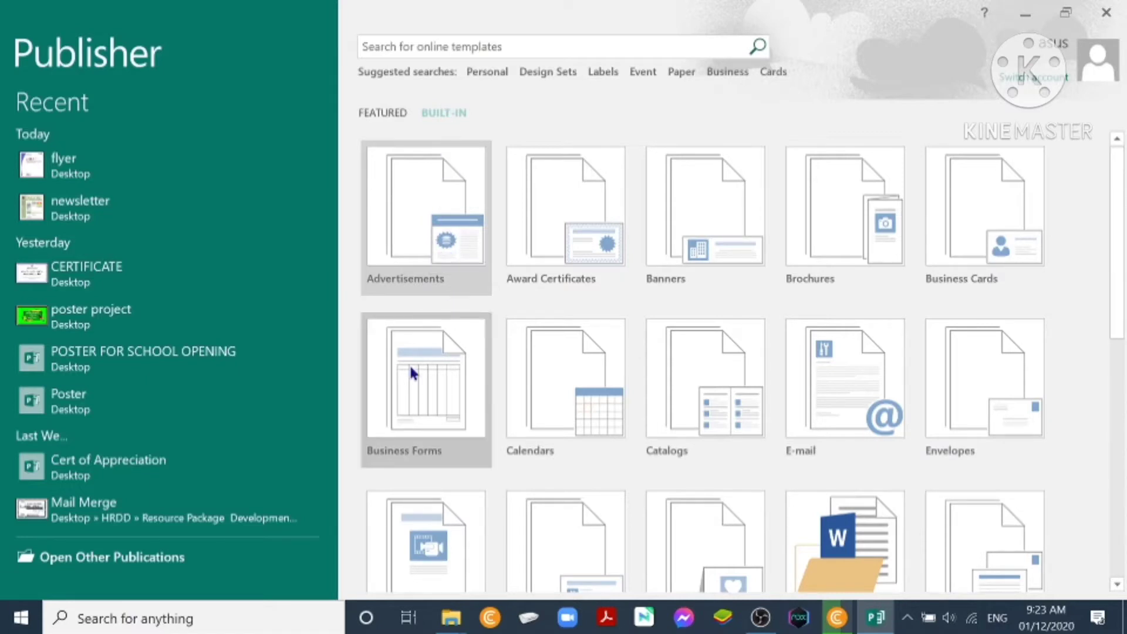
{"action": "scroll", "scroll_direction": "down", "scroll_amount": 3}
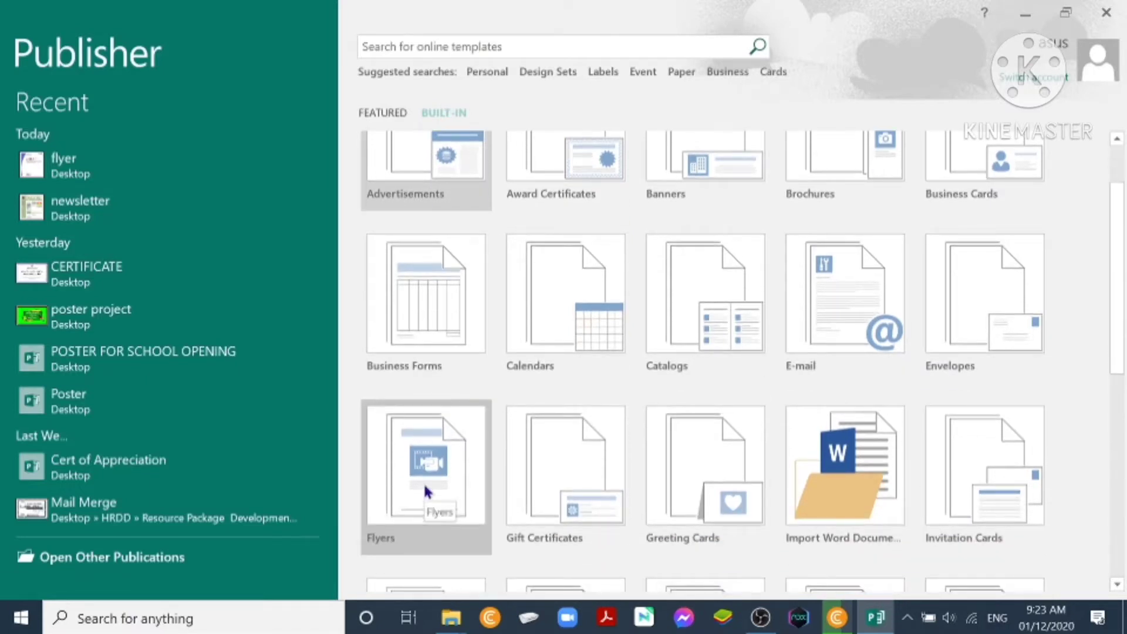
Open the Flyers templates and select the blank A4 (Portrait) 21 x 29.7 cm size.
{"action": "left_click", "coordinate": [426, 466]}
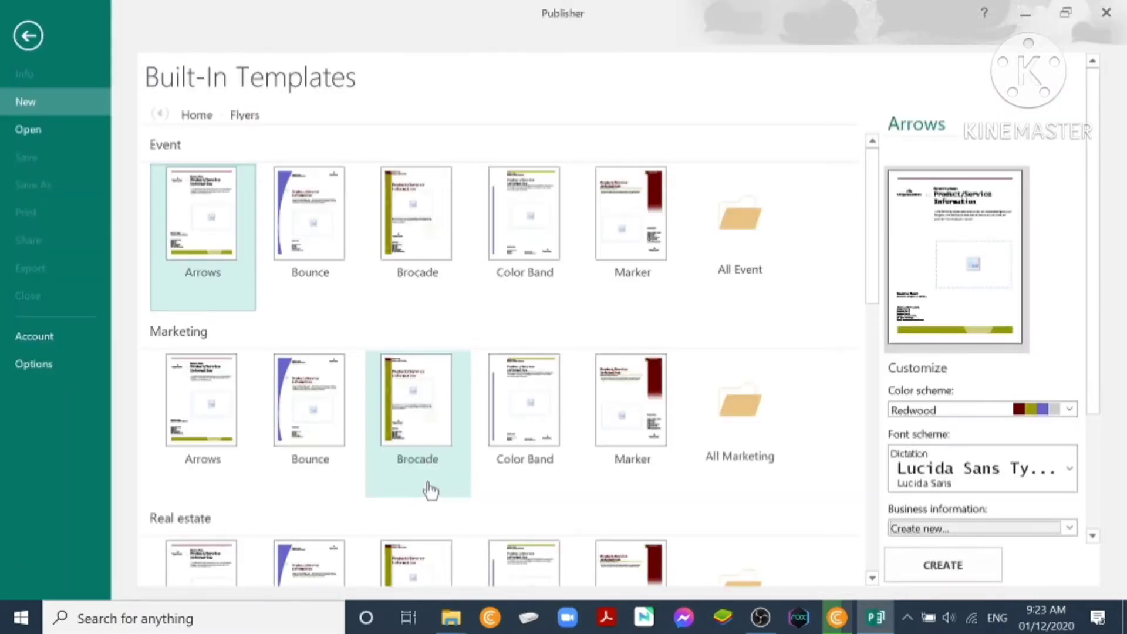
{"action": "mouse_move", "coordinate": [223, 189]}
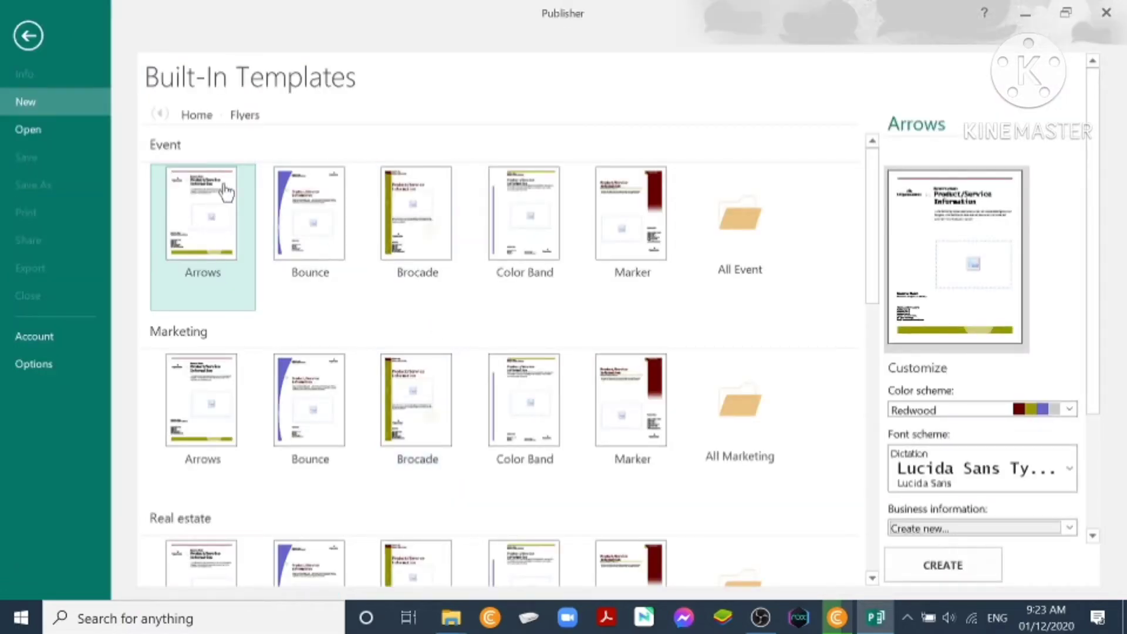
{"action": "mouse_move", "coordinate": [211, 179]}
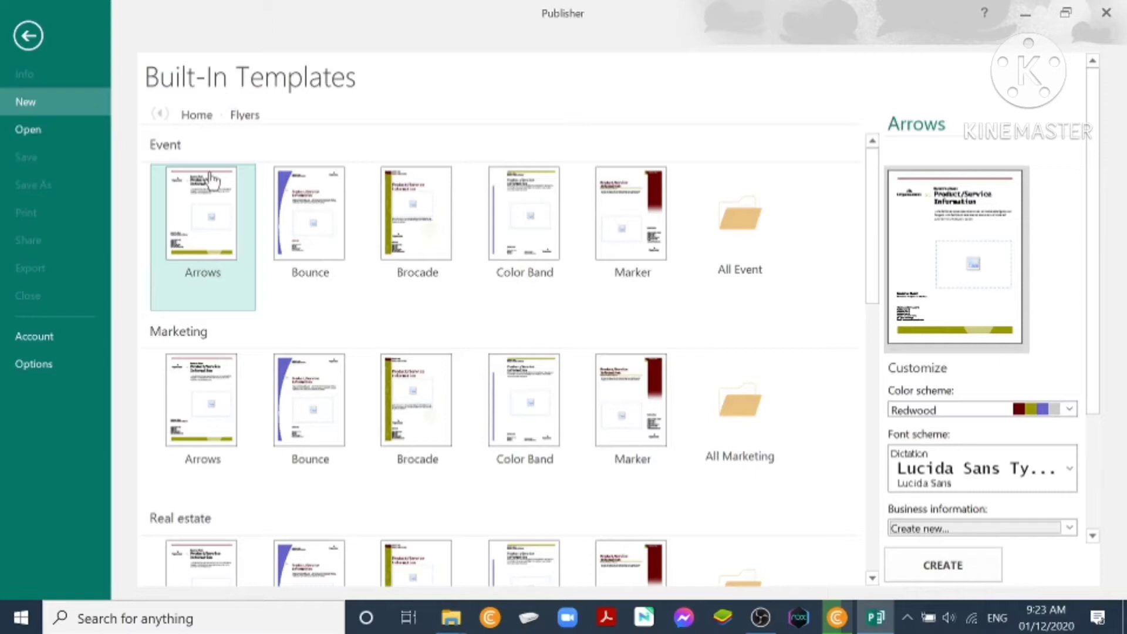
{"action": "scroll", "scroll_direction": "down", "scroll_amount": 3}
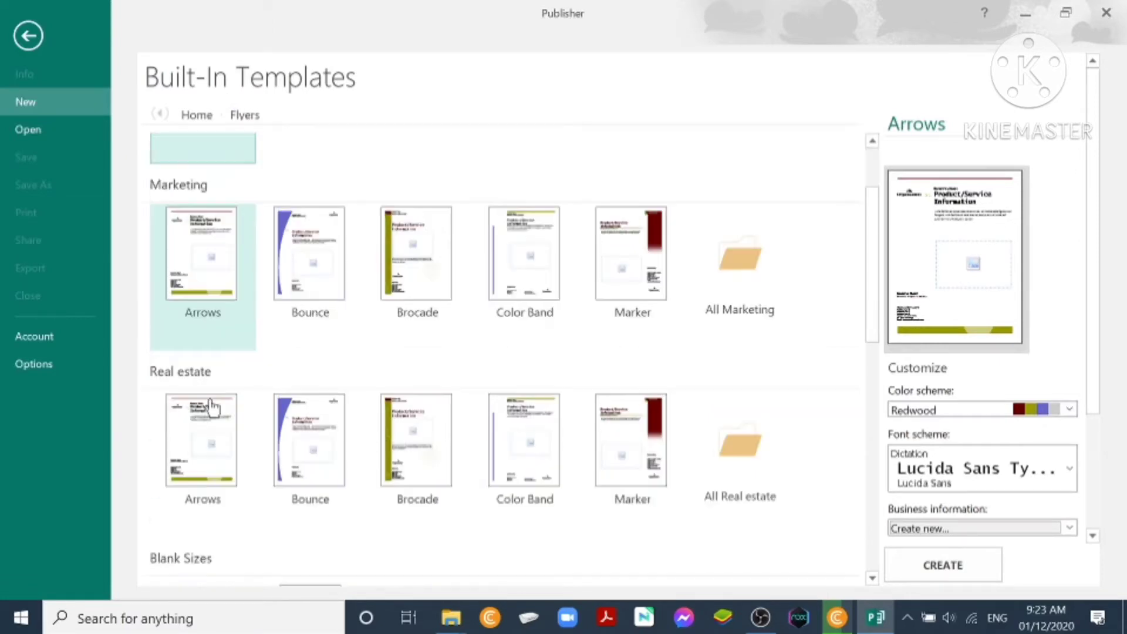
{"action": "scroll", "scroll_direction": "down", "scroll_amount": 3}
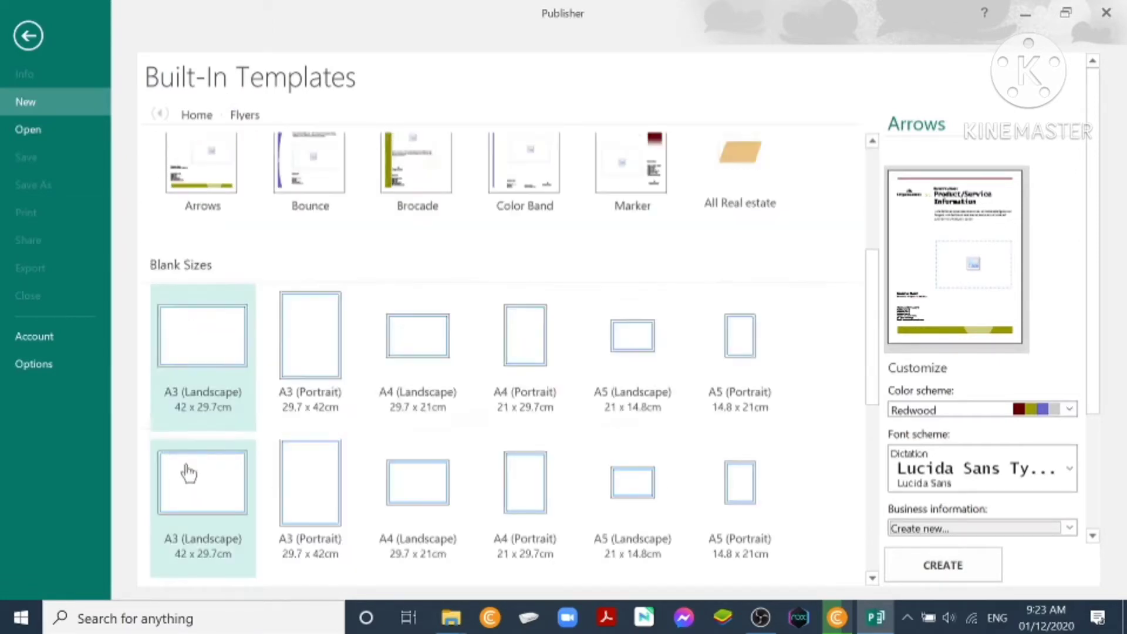
{"action": "scroll", "scroll_direction": "down", "scroll_amount": 3}
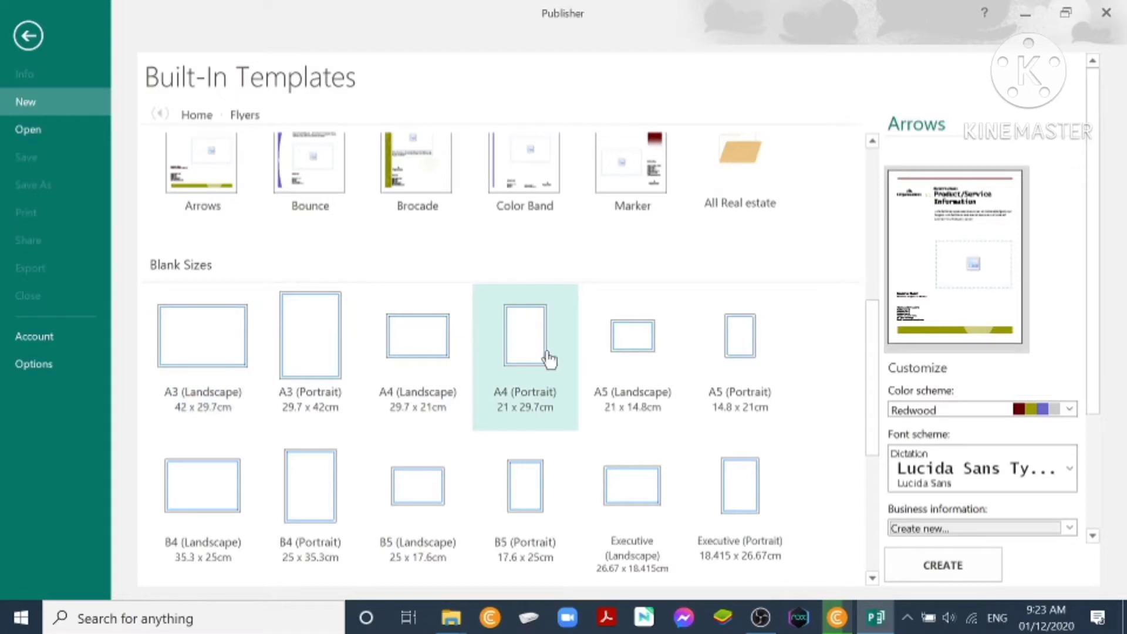
{"action": "left_click", "coordinate": [524, 352]}
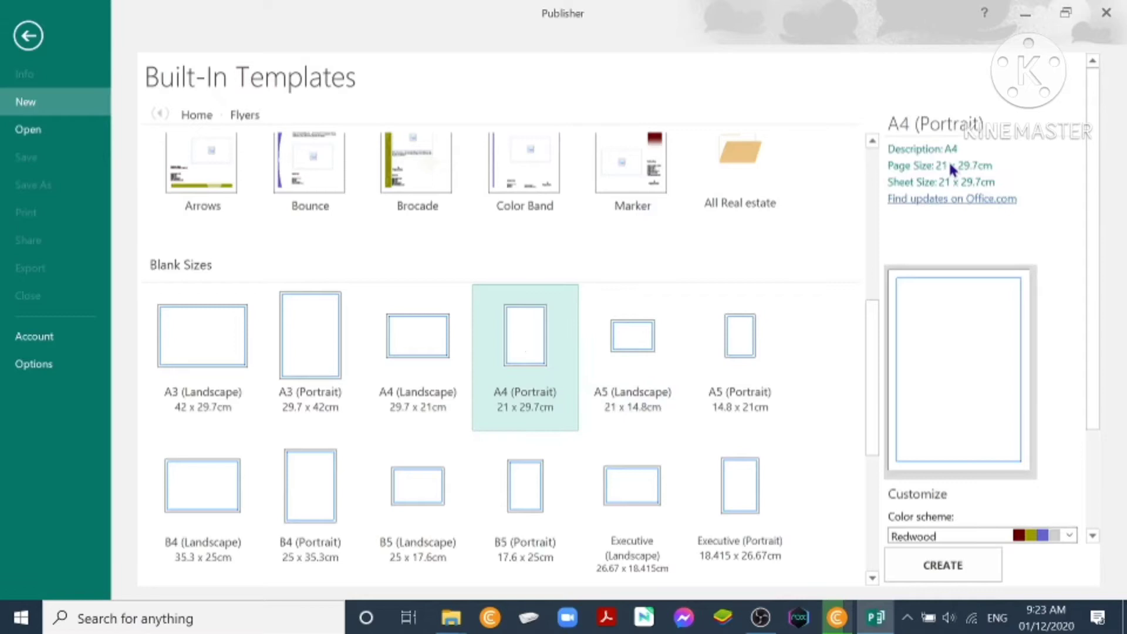
{"action": "mouse_move", "coordinate": [968, 161]}
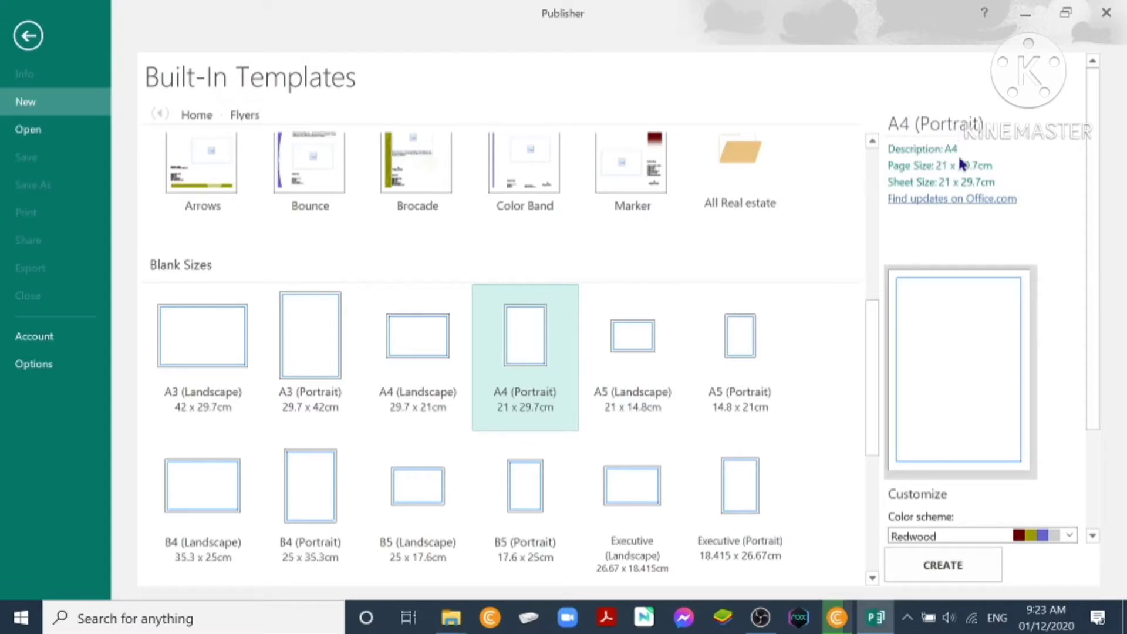
{"action": "mouse_move", "coordinate": [938, 177]}
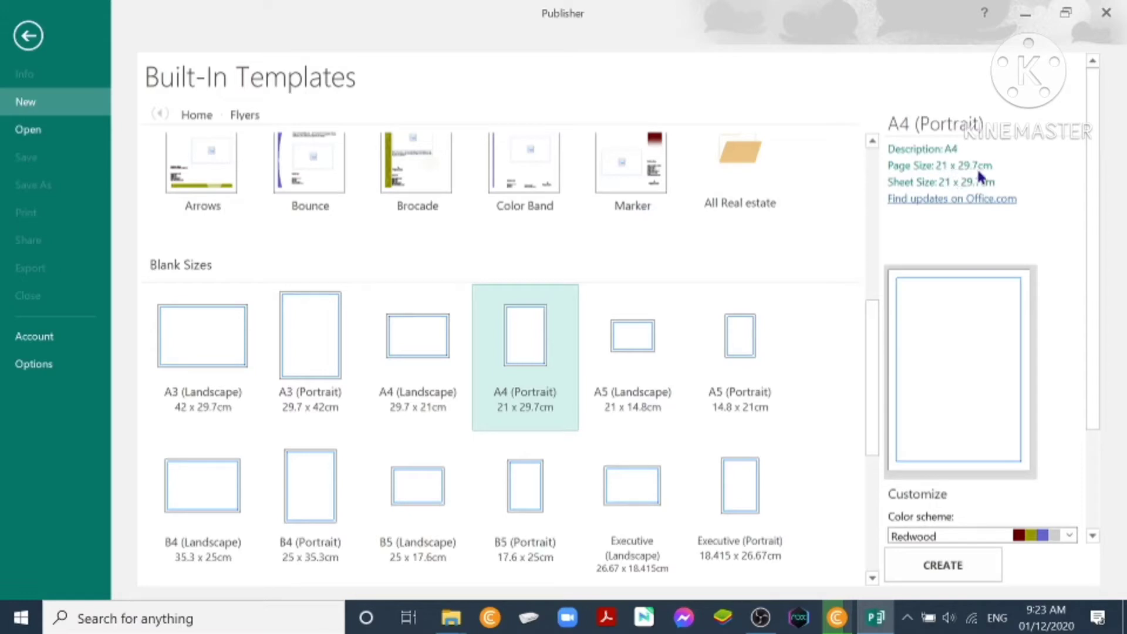
{"action": "mouse_move", "coordinate": [951, 486]}
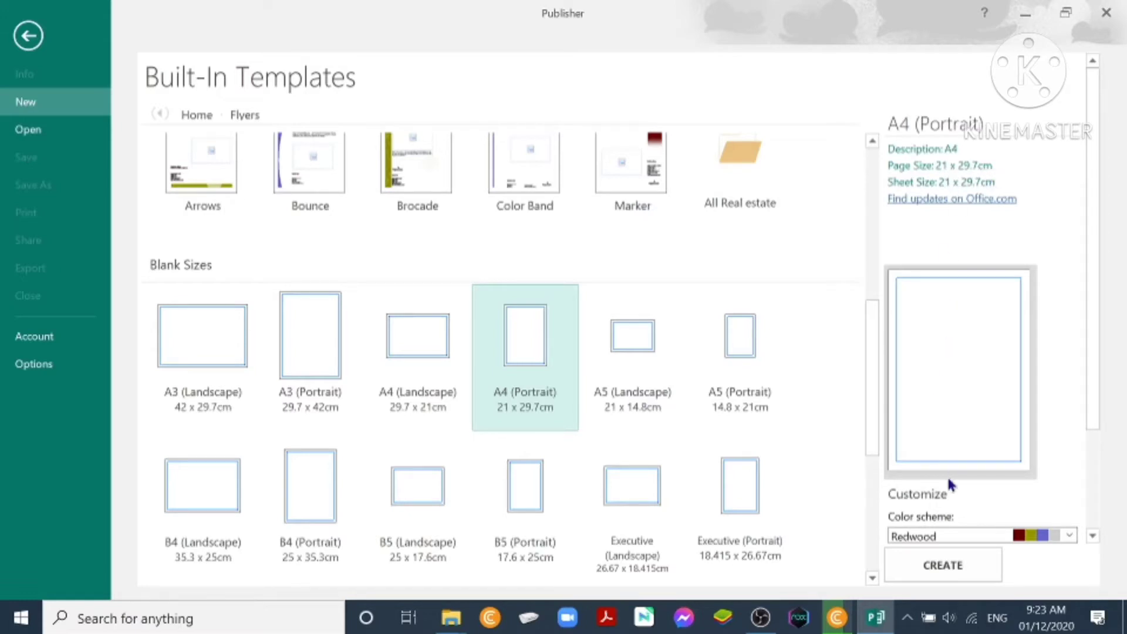
Apply the Sunrise colour scheme and the Virtual (Trebuchet MS Bold) font scheme.
{"action": "scroll", "scroll_direction": "down", "scroll_amount": 3}
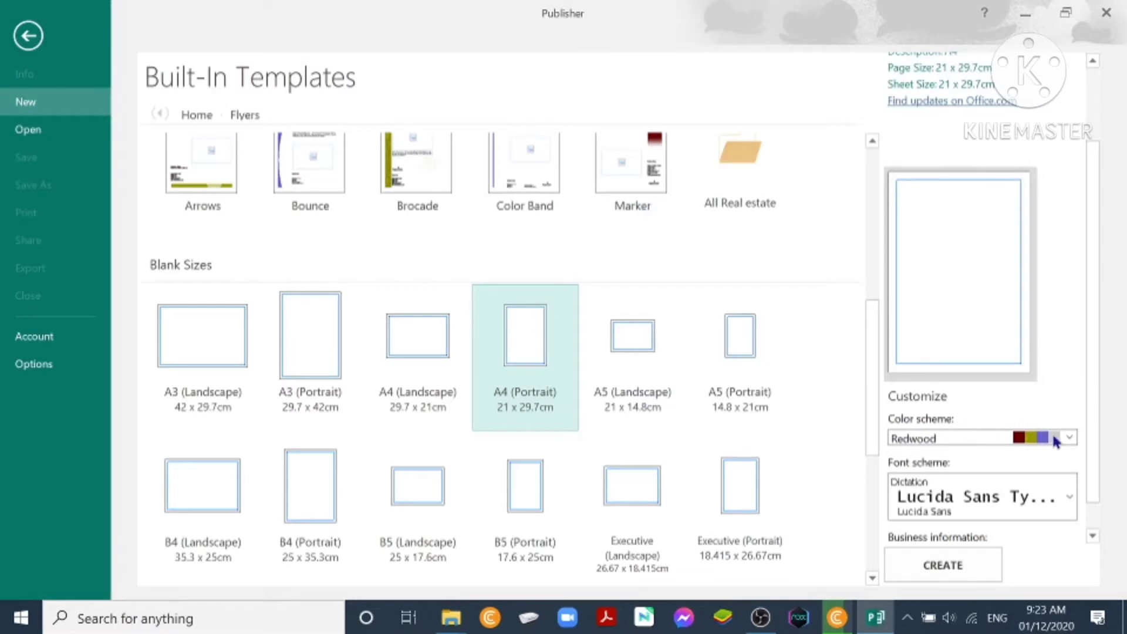
{"action": "left_click", "coordinate": [1069, 437]}
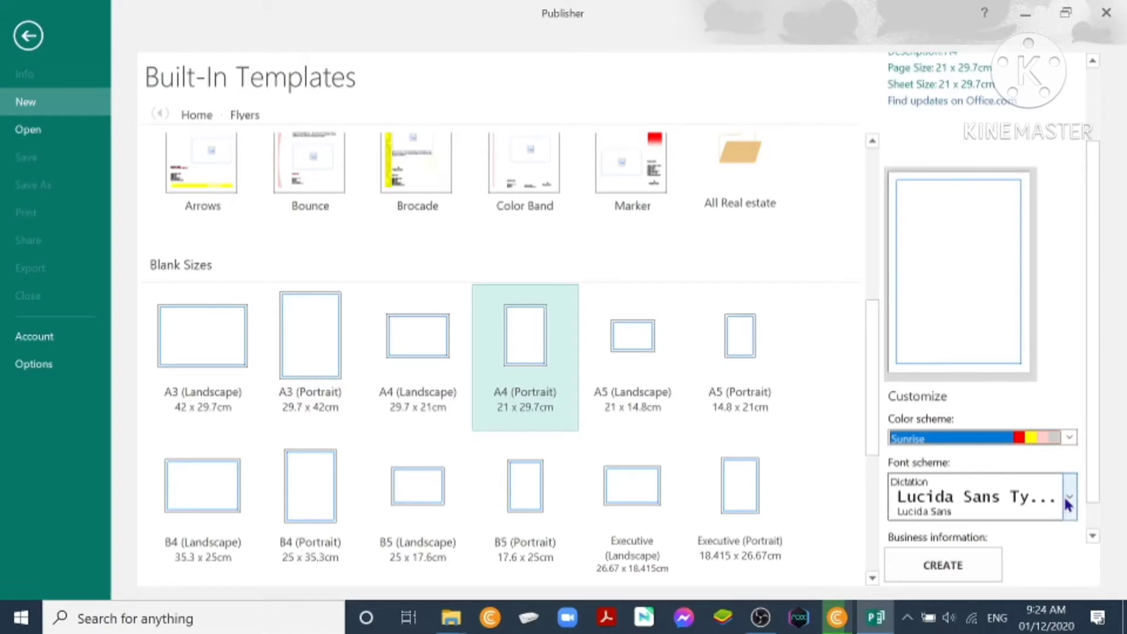
{"action": "left_click", "coordinate": [1068, 499]}
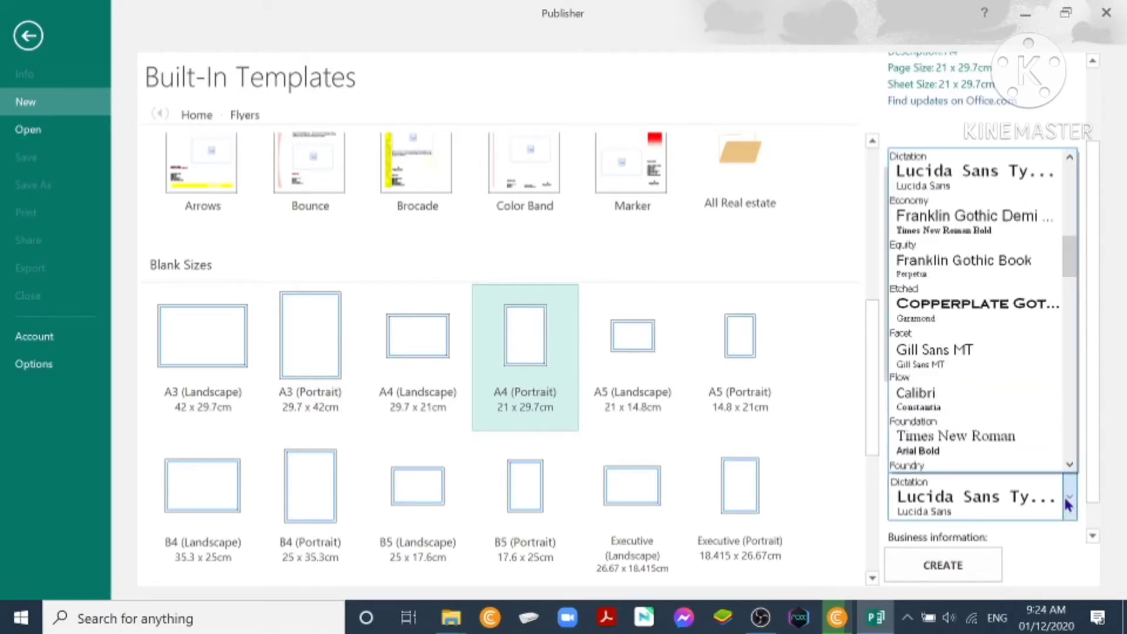
{"action": "scroll", "scroll_direction": "down", "scroll_amount": 3}
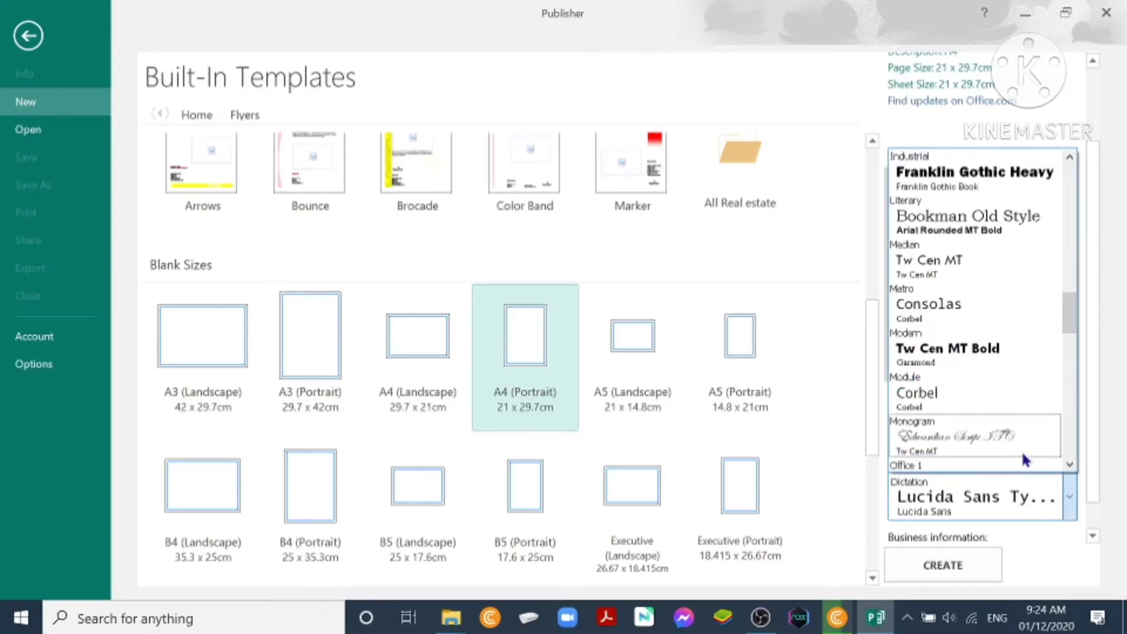
{"action": "scroll", "scroll_direction": "down", "scroll_amount": 3}
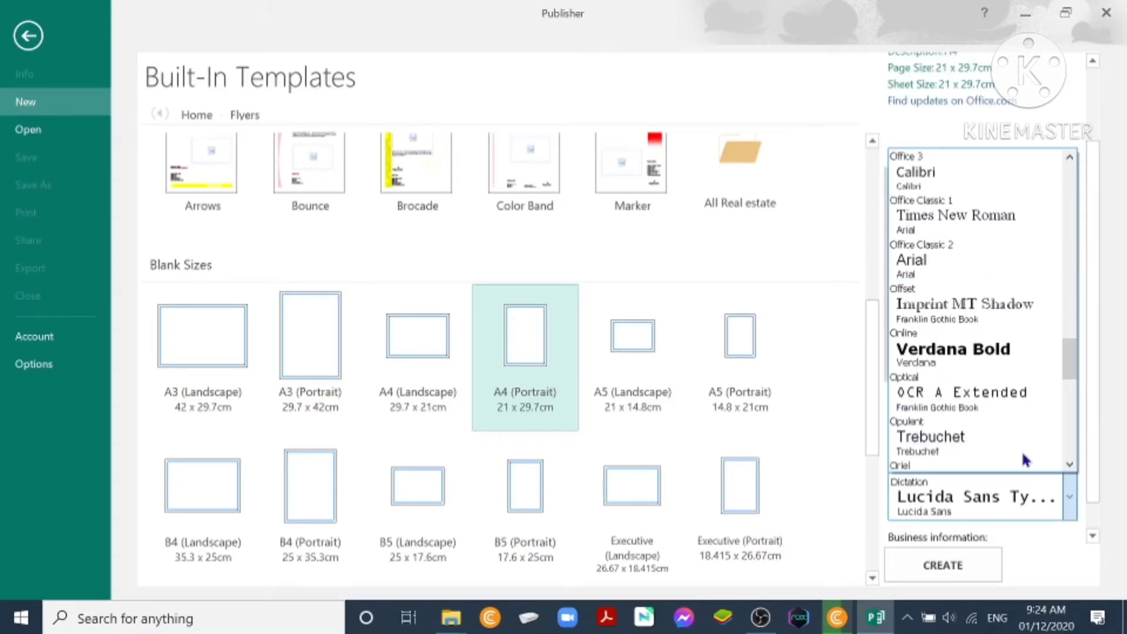
{"action": "scroll", "scroll_direction": "down", "scroll_amount": 3}
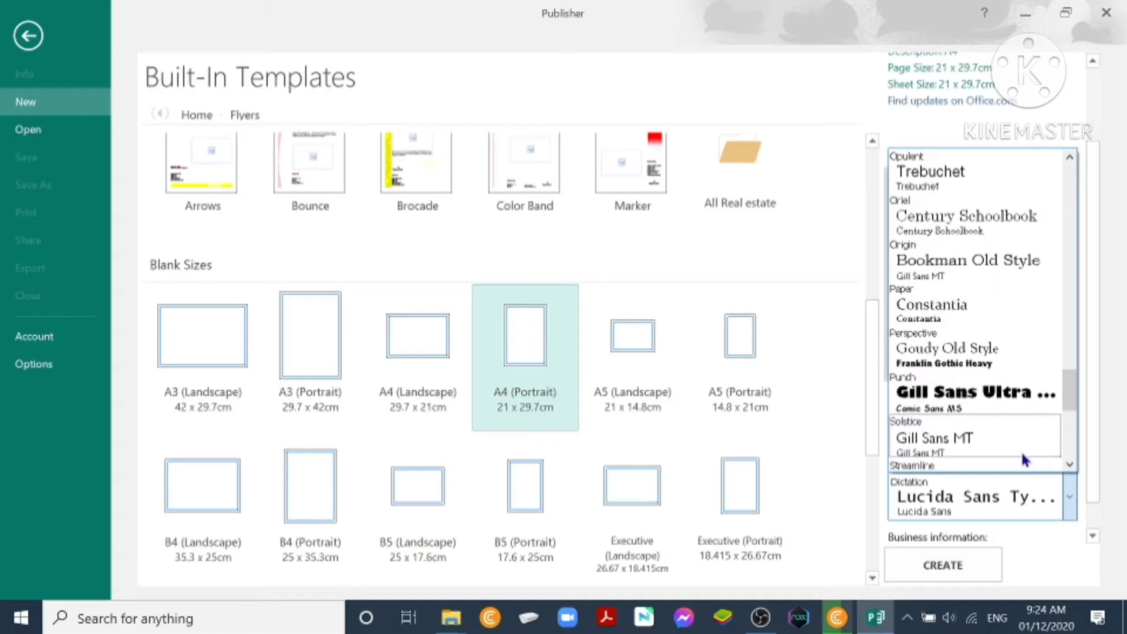
{"action": "scroll", "scroll_direction": "down", "scroll_amount": 3}
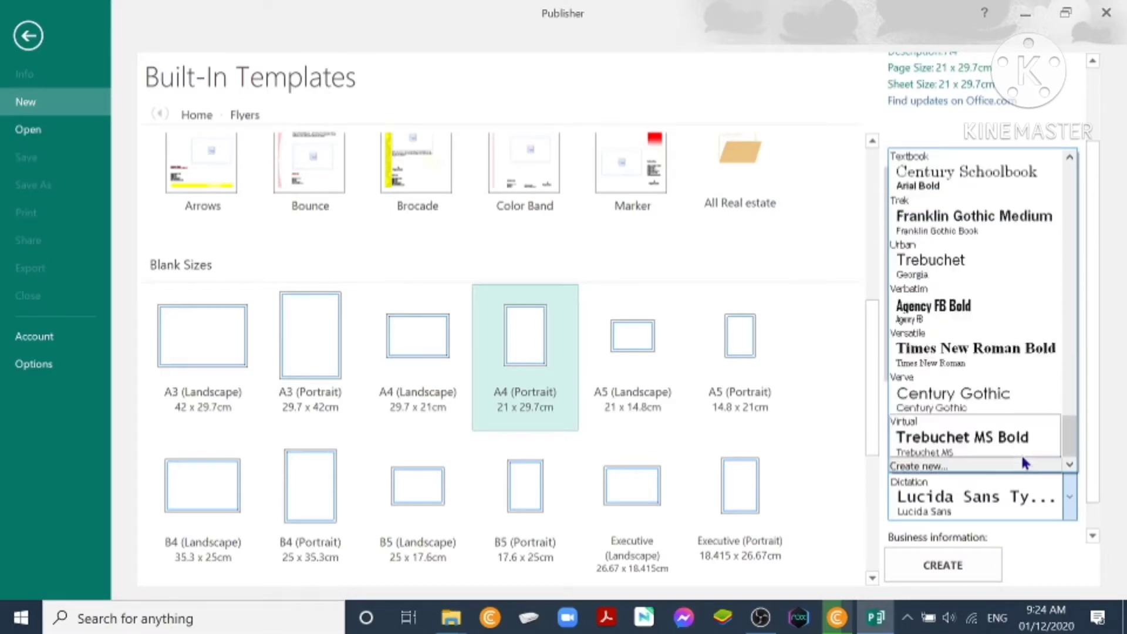
{"action": "mouse_move", "coordinate": [1025, 457]}
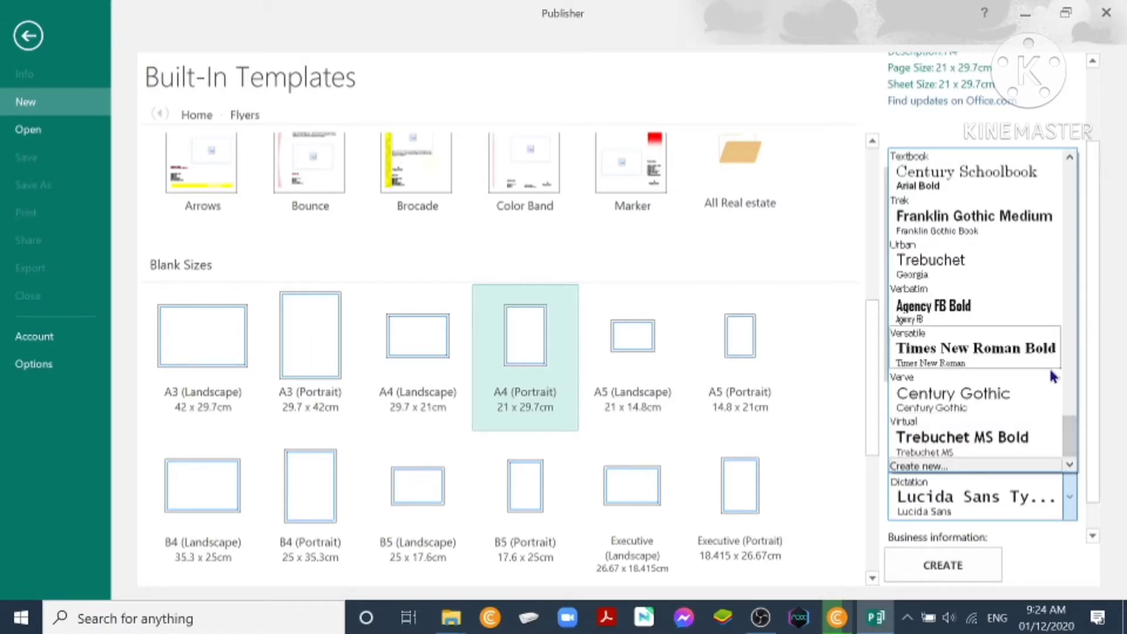
{"action": "mouse_move", "coordinate": [990, 445]}
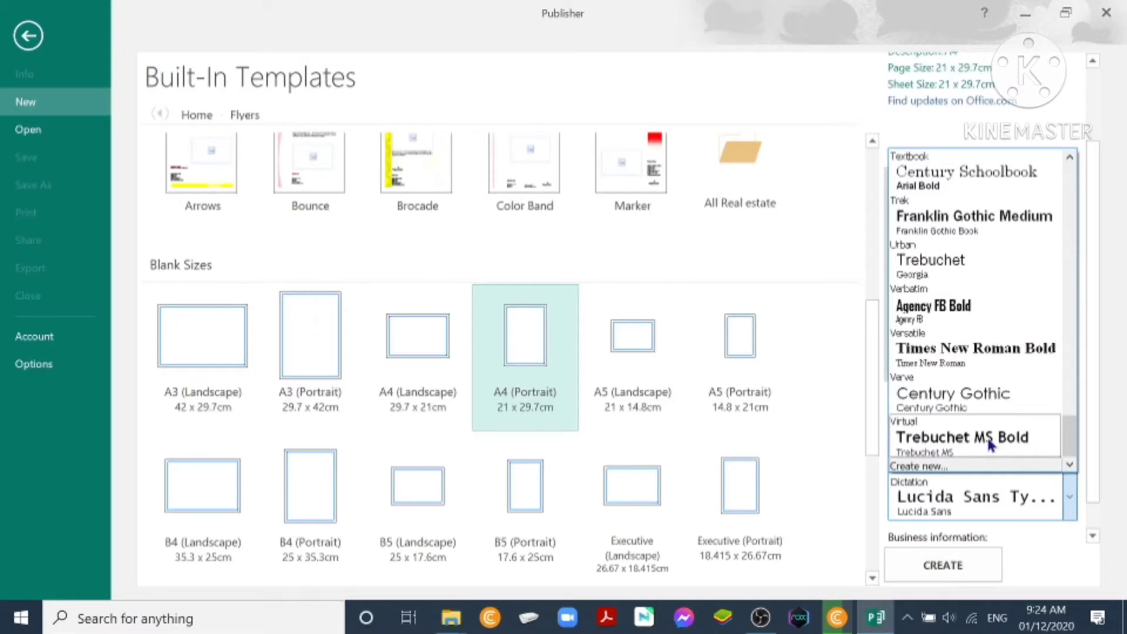
{"action": "left_click", "coordinate": [962, 437]}
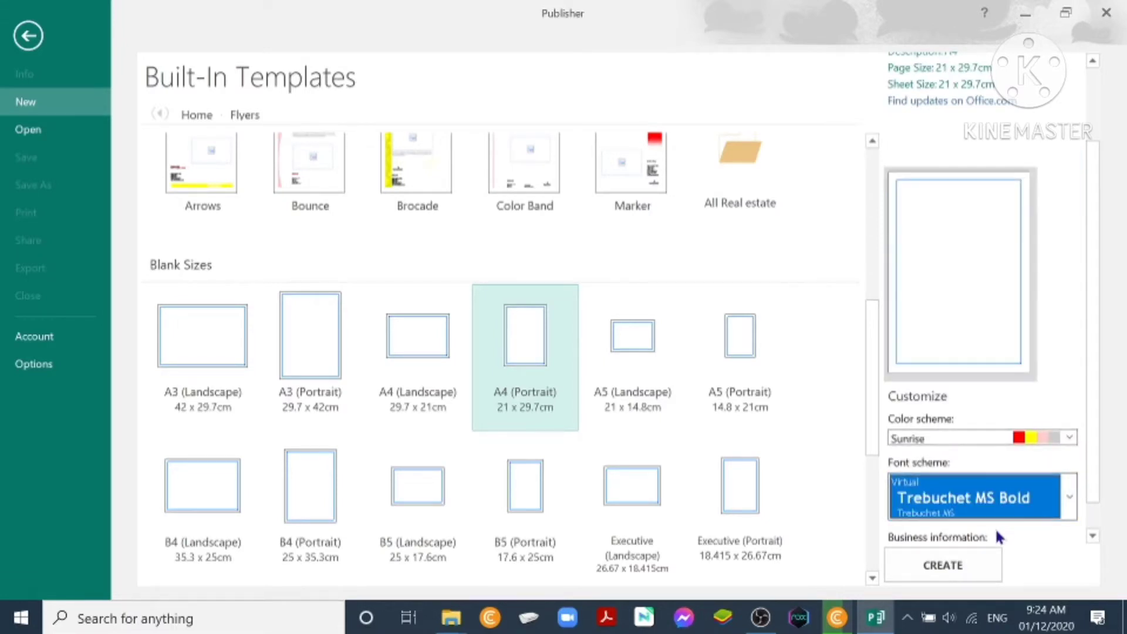
Cancel the Create New Business Information Set form without saving.
{"action": "left_click", "coordinate": [981, 522]}
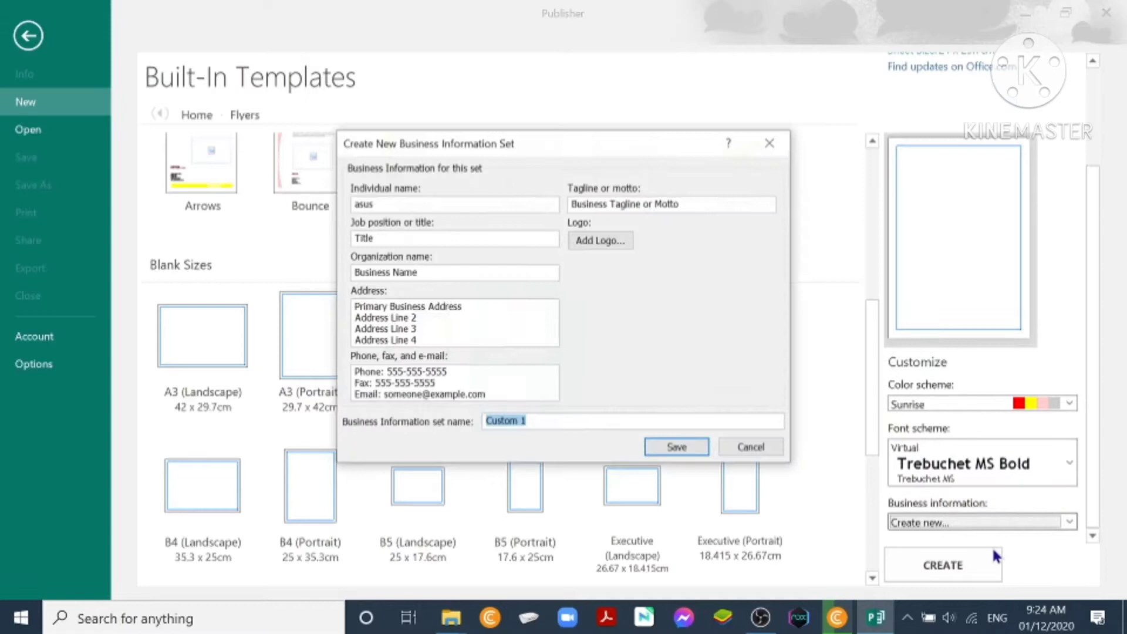
{"action": "mouse_move", "coordinate": [812, 434]}
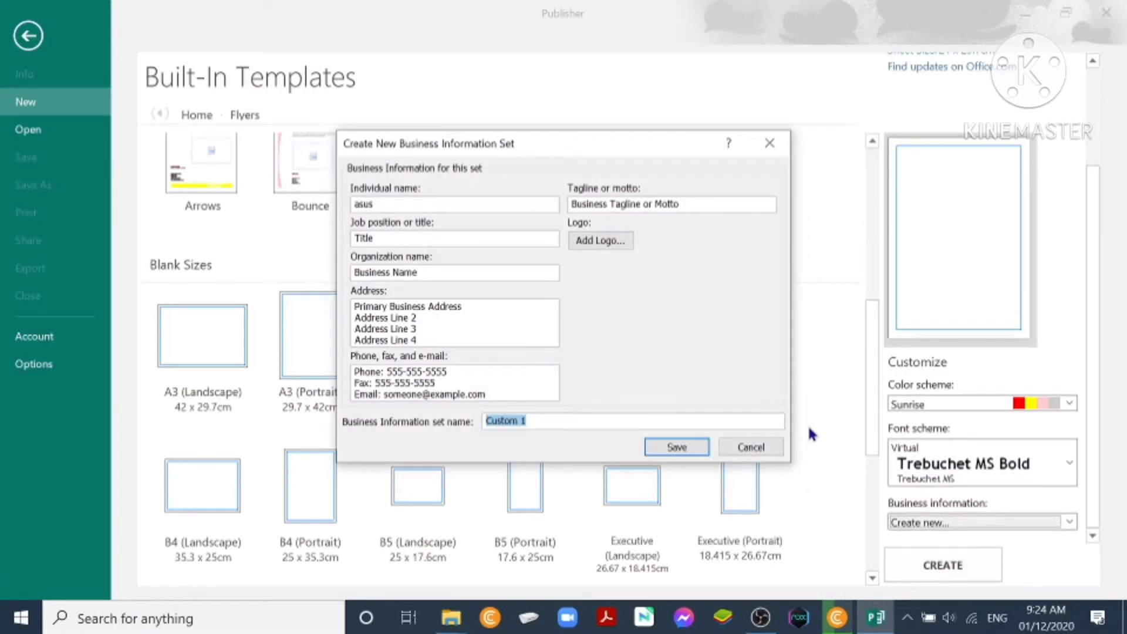
{"action": "mouse_move", "coordinate": [777, 342]}
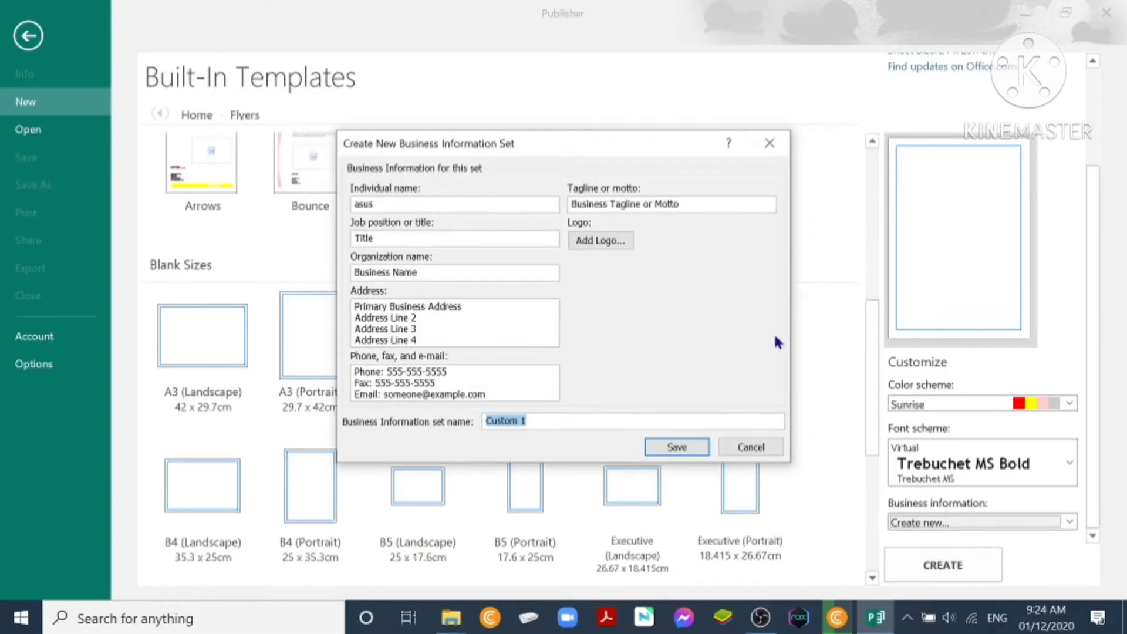
{"action": "mouse_move", "coordinate": [439, 179]}
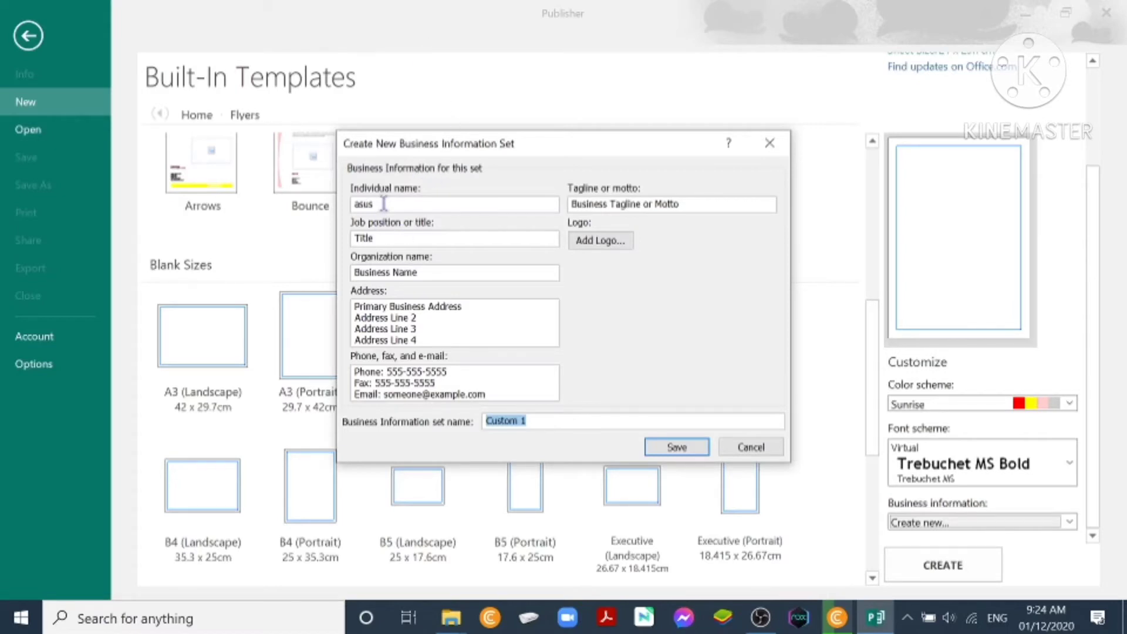
{"action": "mouse_move", "coordinate": [461, 178]}
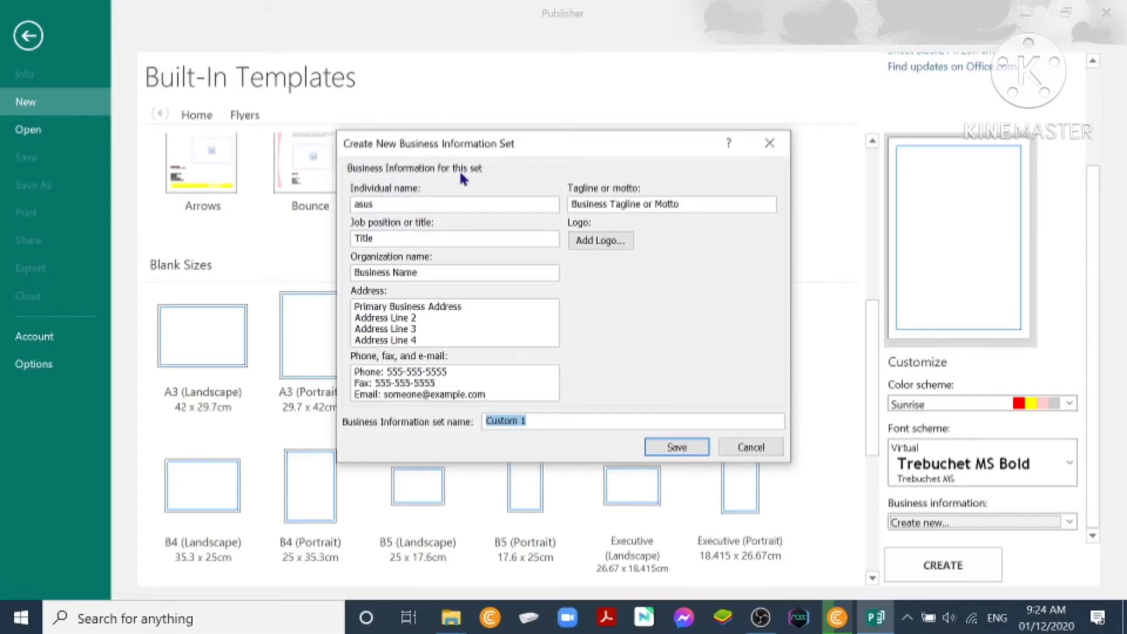
{"action": "mouse_move", "coordinate": [409, 228]}
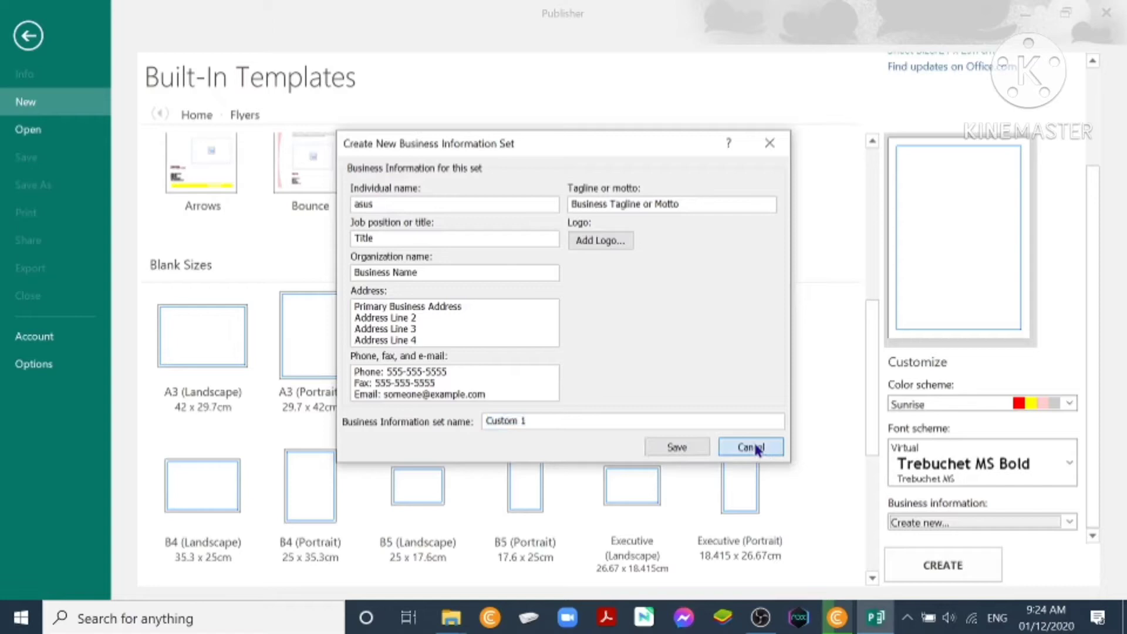
{"action": "left_click", "coordinate": [750, 446]}
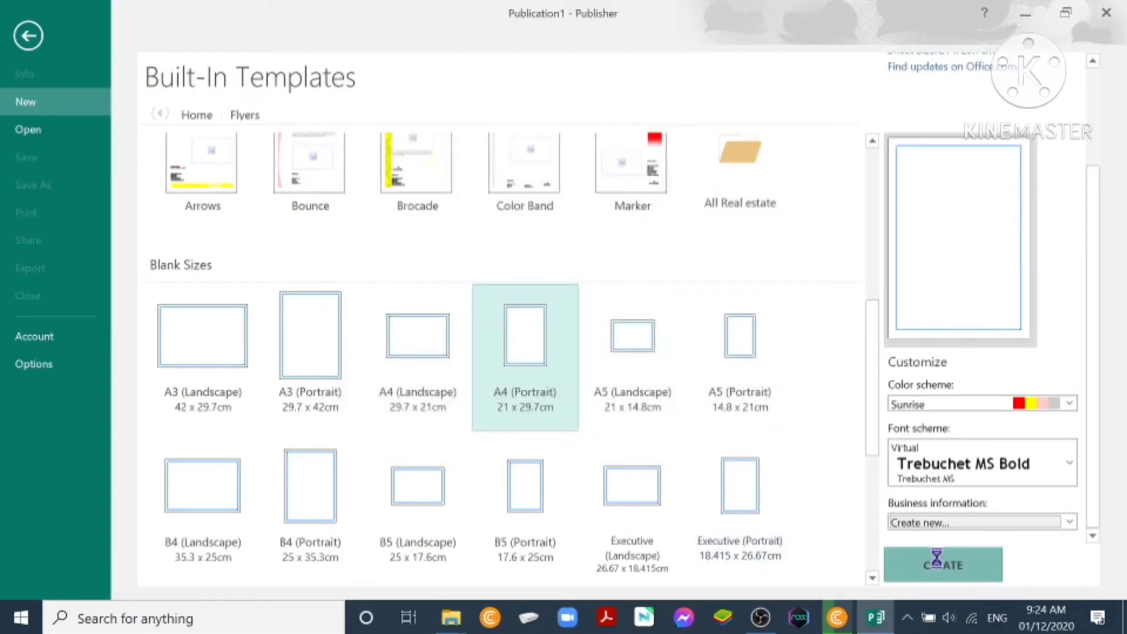
Create the blank A4 portrait publication, Publication1.
{"action": "left_click", "coordinate": [942, 565]}
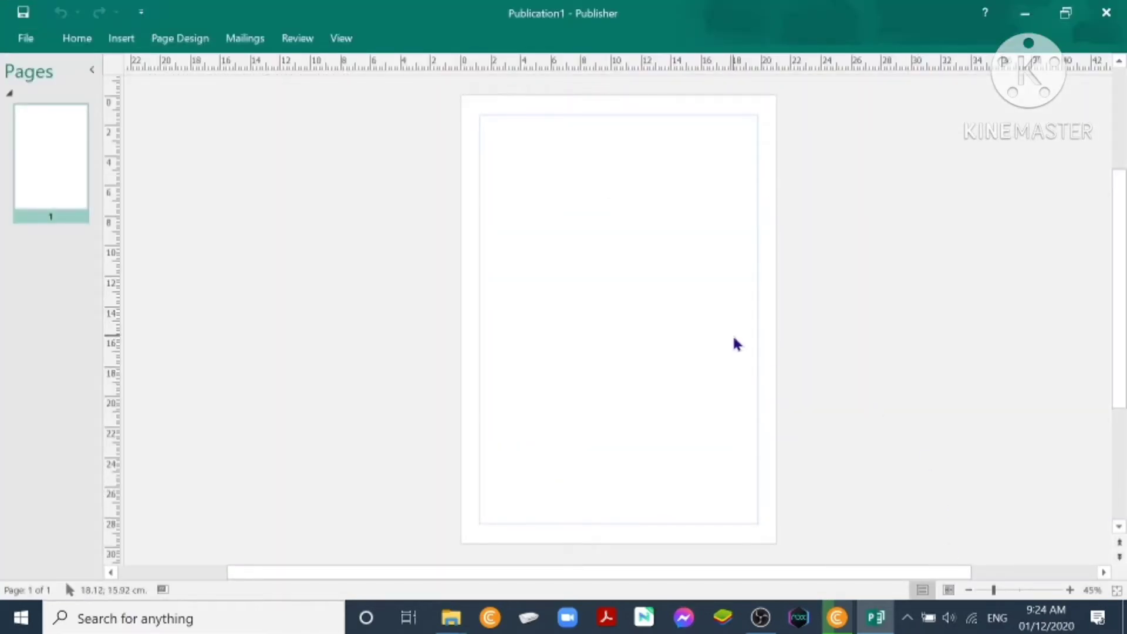
{"action": "mouse_move", "coordinate": [739, 321]}
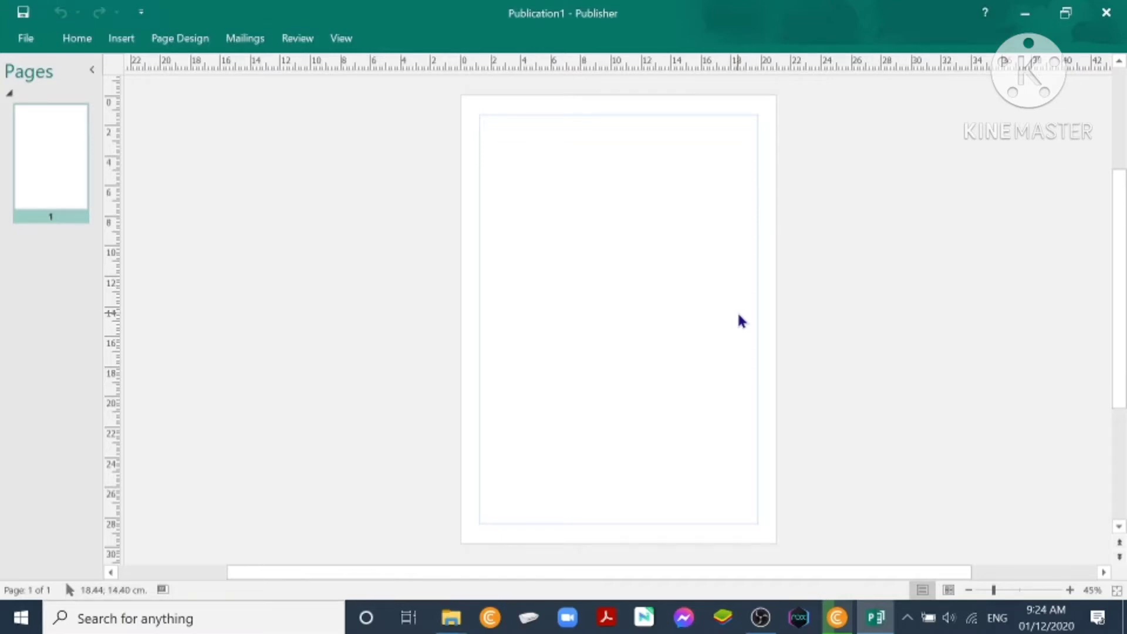
{"action": "mouse_move", "coordinate": [700, 170]}
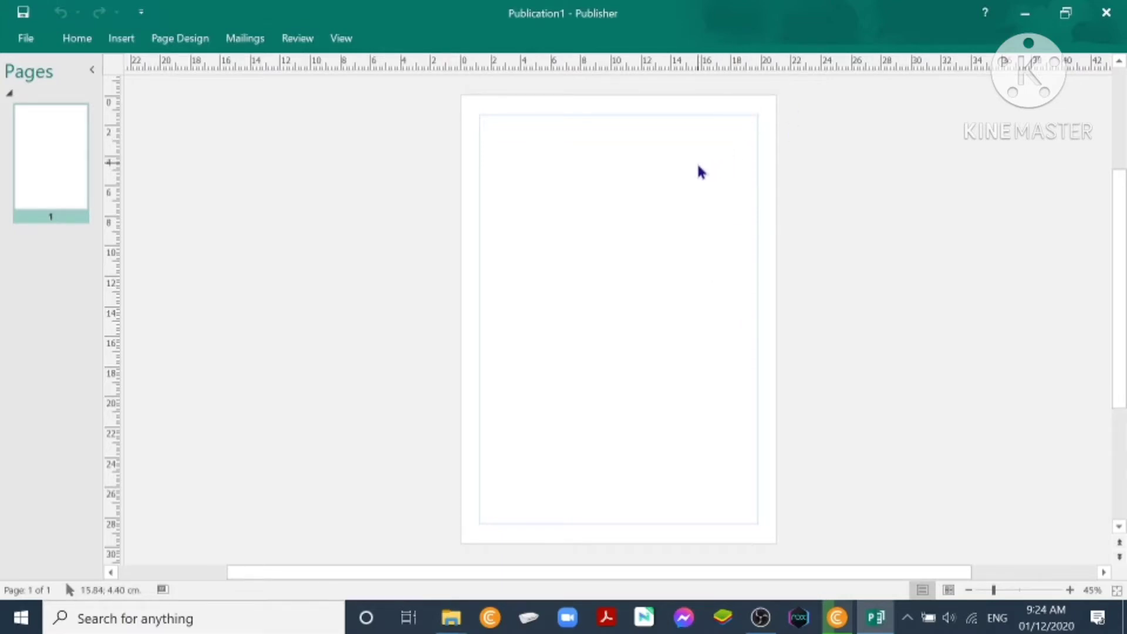
{"action": "mouse_move", "coordinate": [316, 195]}
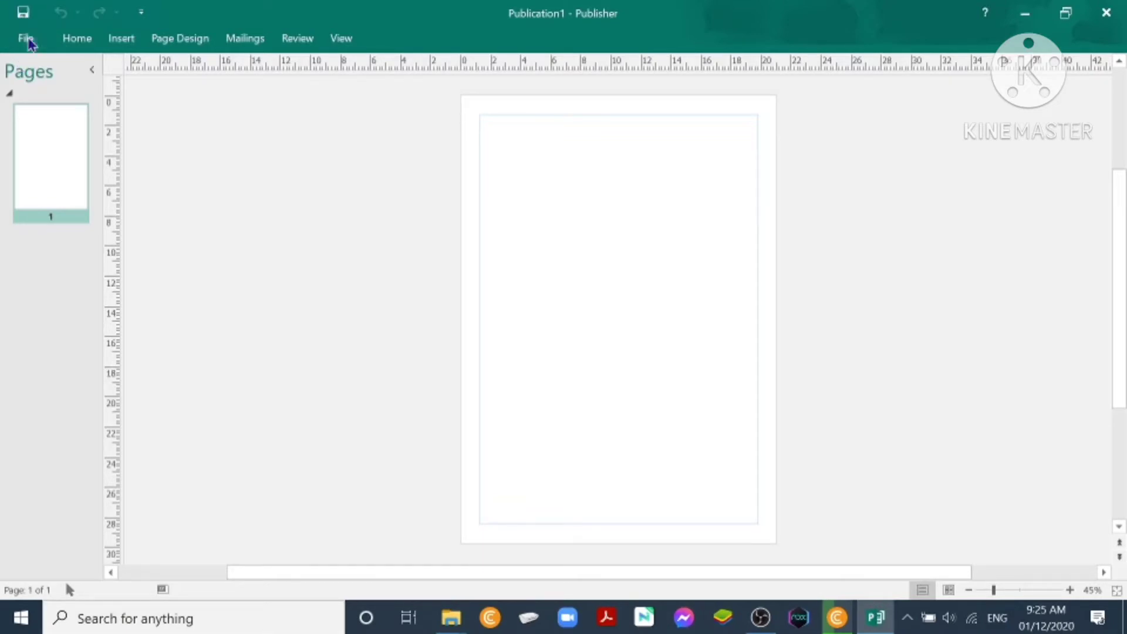
Save the publication to the Desktop as 'flyer project'.
{"action": "left_click", "coordinate": [23, 37]}
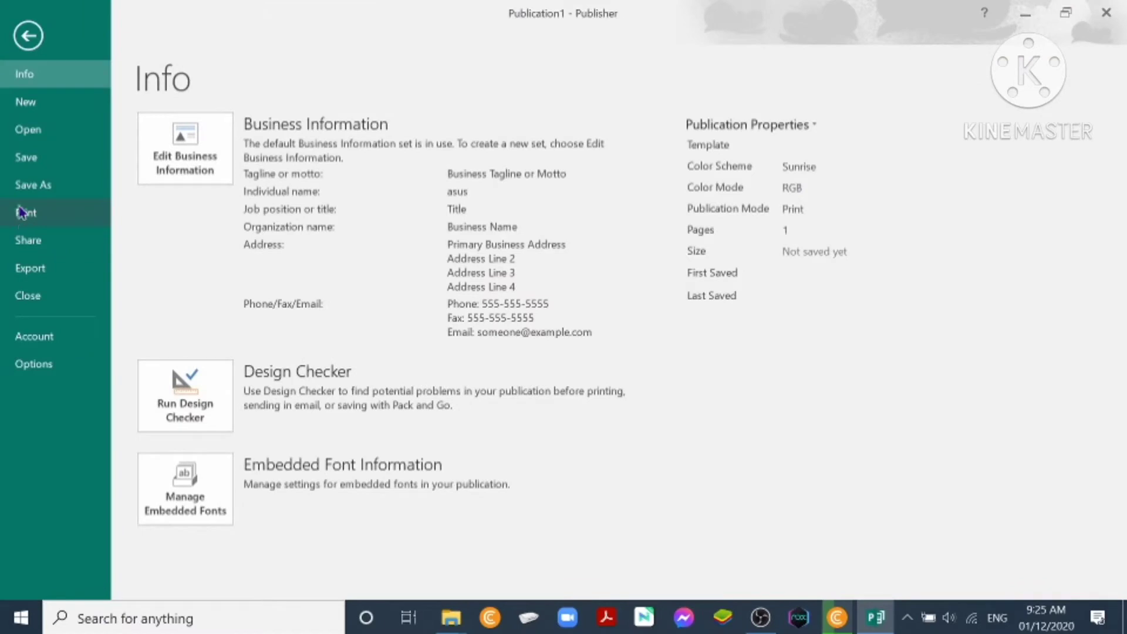
{"action": "left_click", "coordinate": [33, 184]}
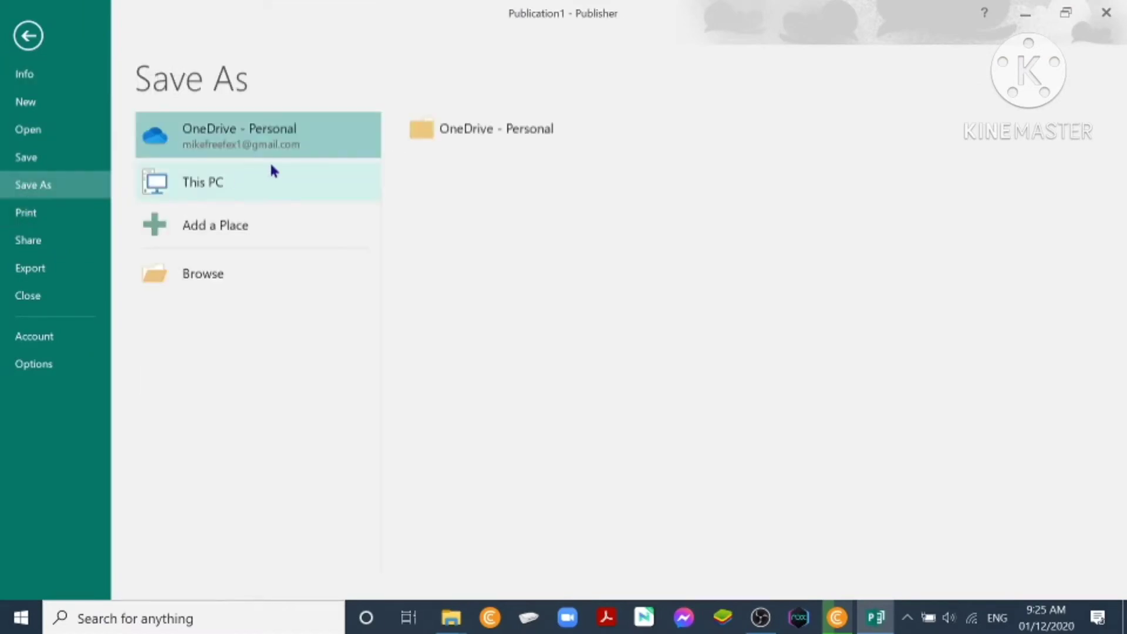
{"action": "left_click", "coordinate": [202, 182]}
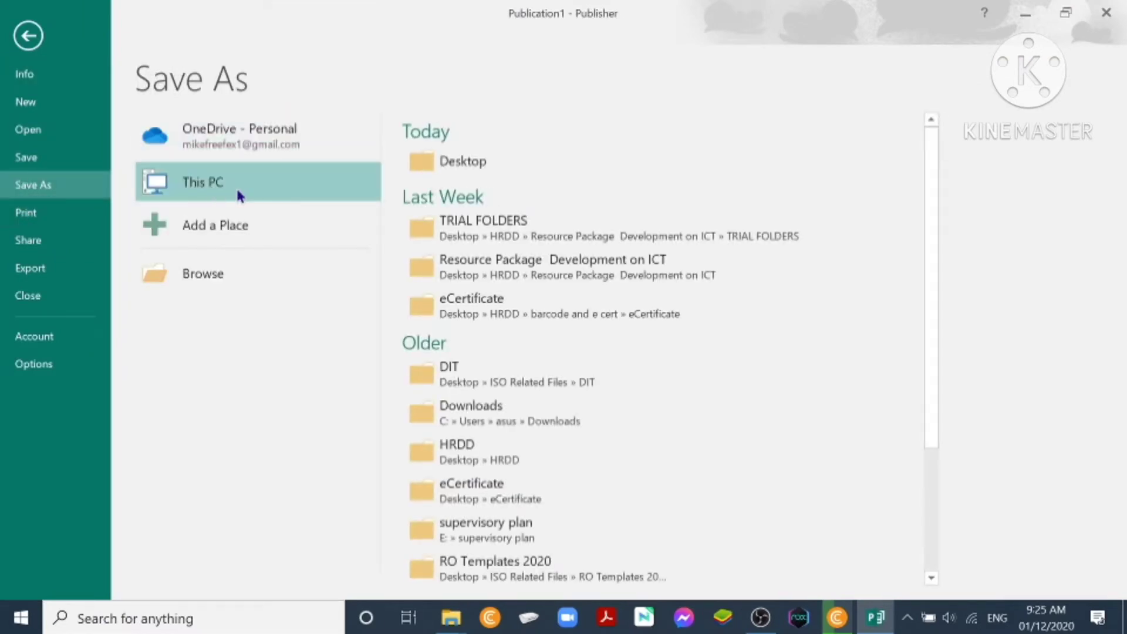
{"action": "mouse_move", "coordinate": [456, 166]}
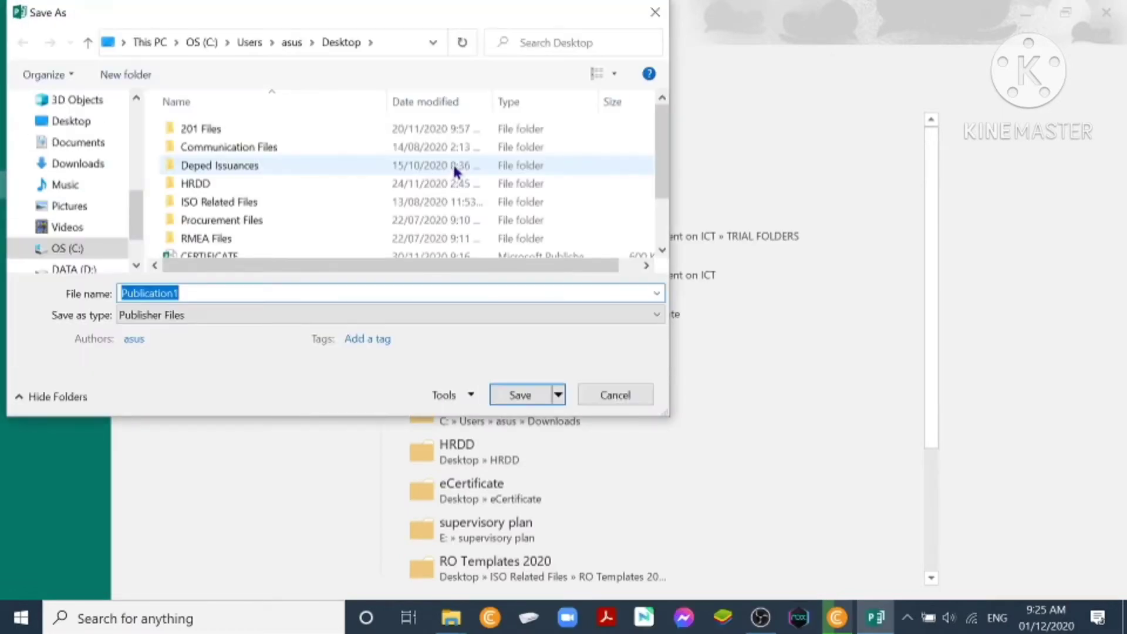
{"action": "mouse_move", "coordinate": [338, 331]}
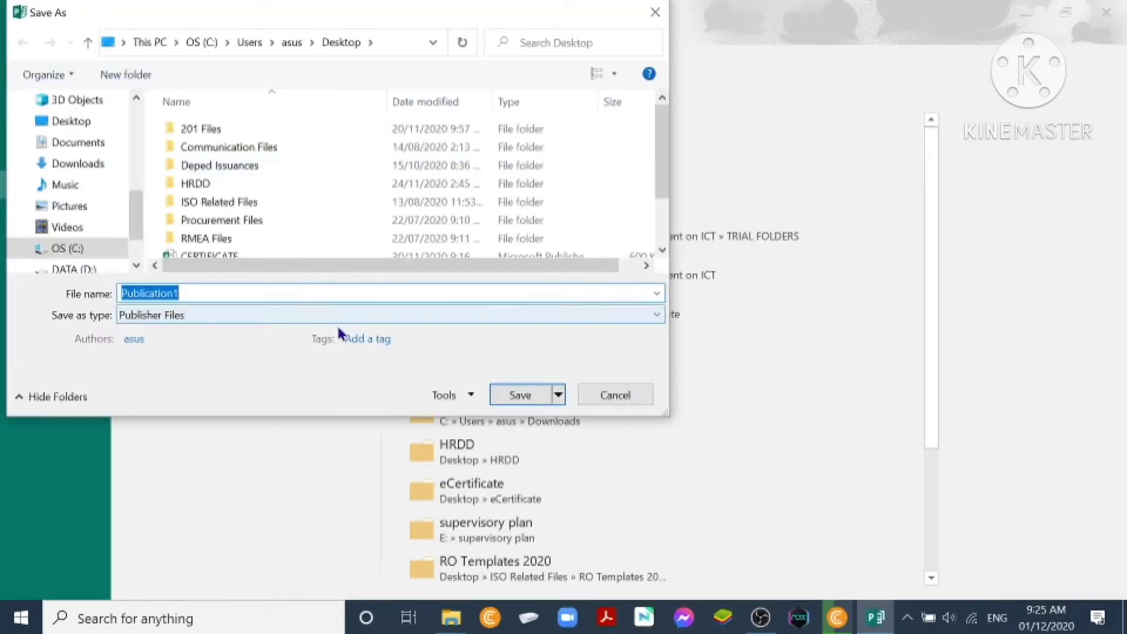
{"action": "type", "text": "fl"}
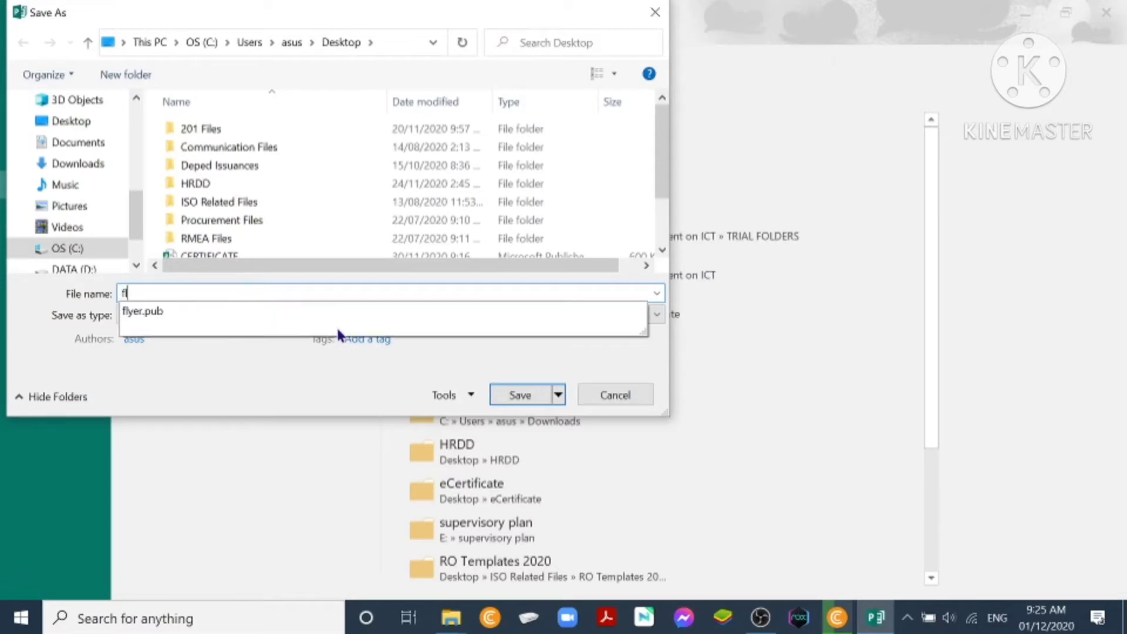
{"action": "type", "text": "lyer proje"}
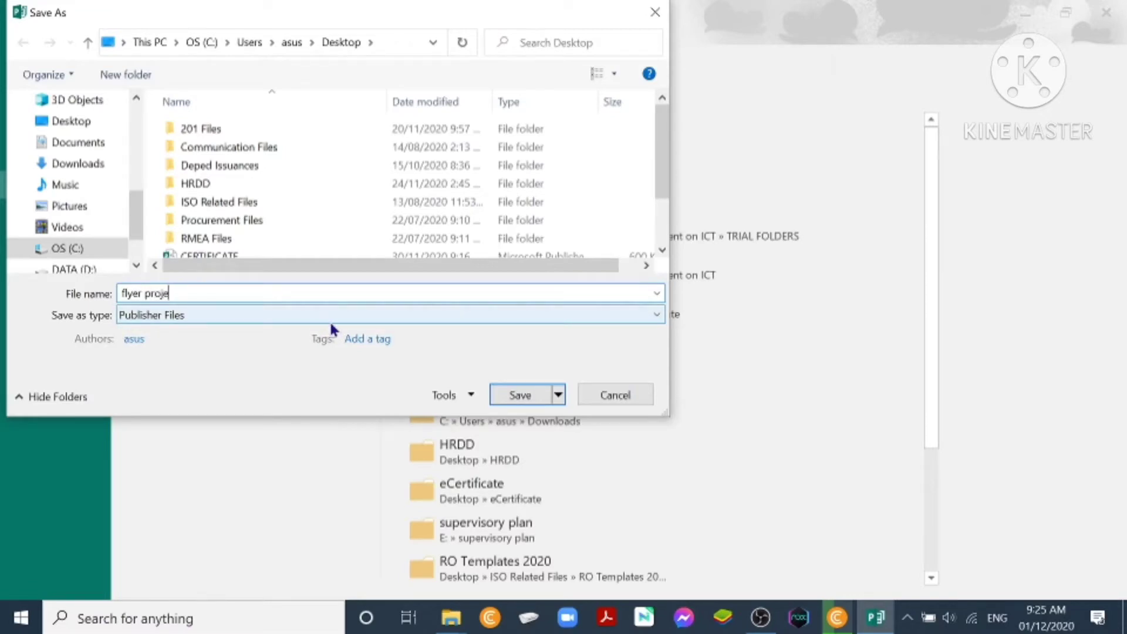
{"action": "type", "text": "ct"}
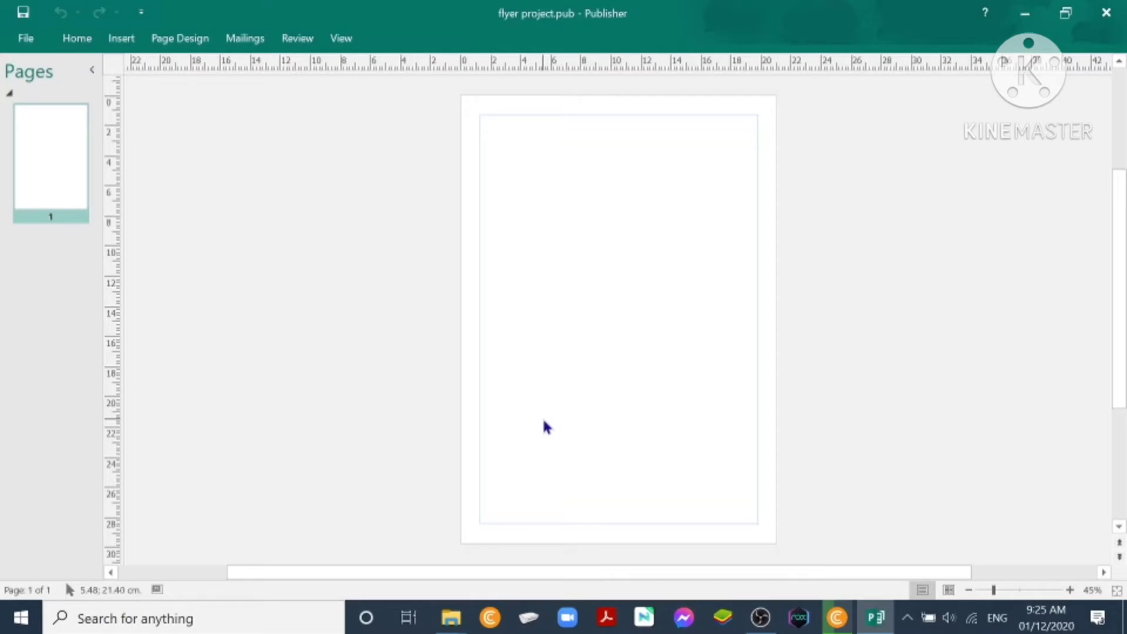
{"action": "mouse_move", "coordinate": [506, 255]}
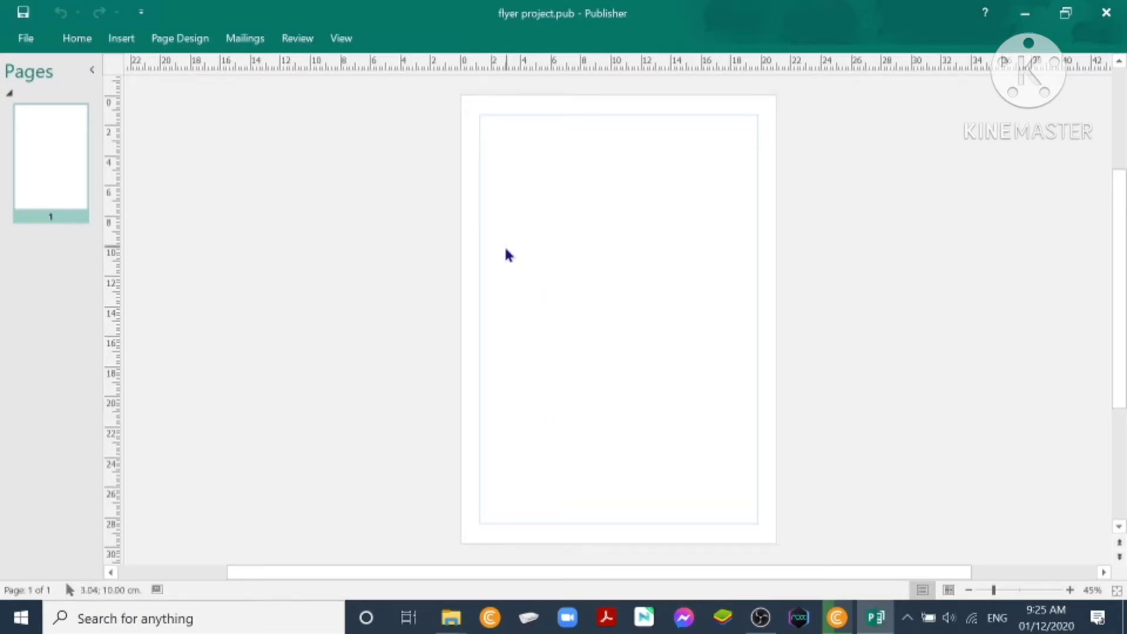
{"action": "mouse_move", "coordinate": [500, 145]}
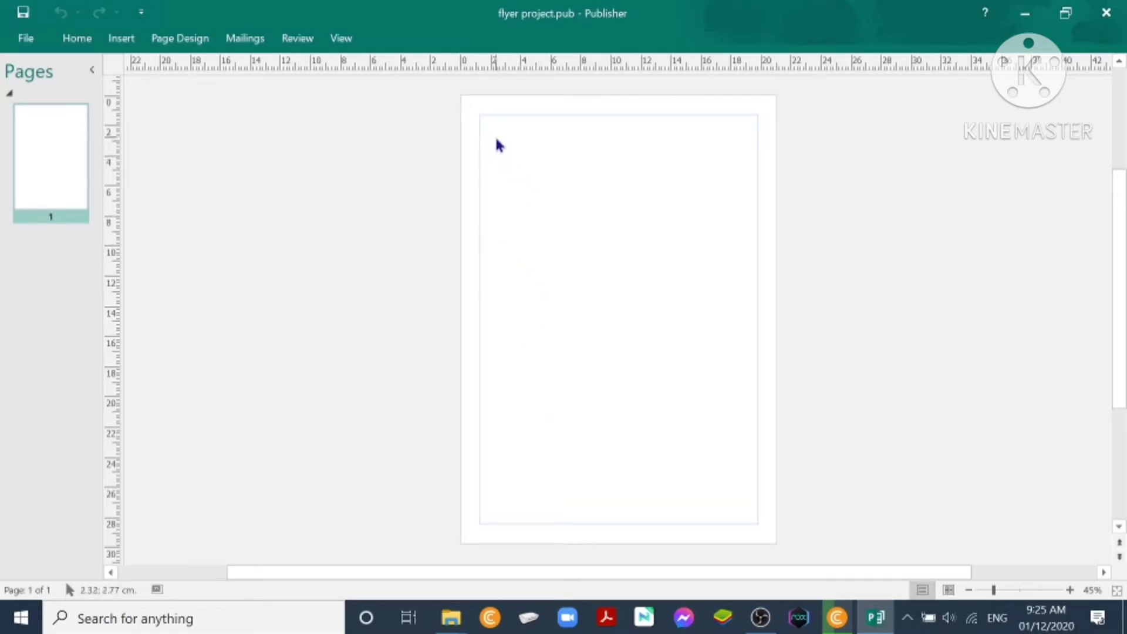
{"action": "mouse_move", "coordinate": [5, 5]}
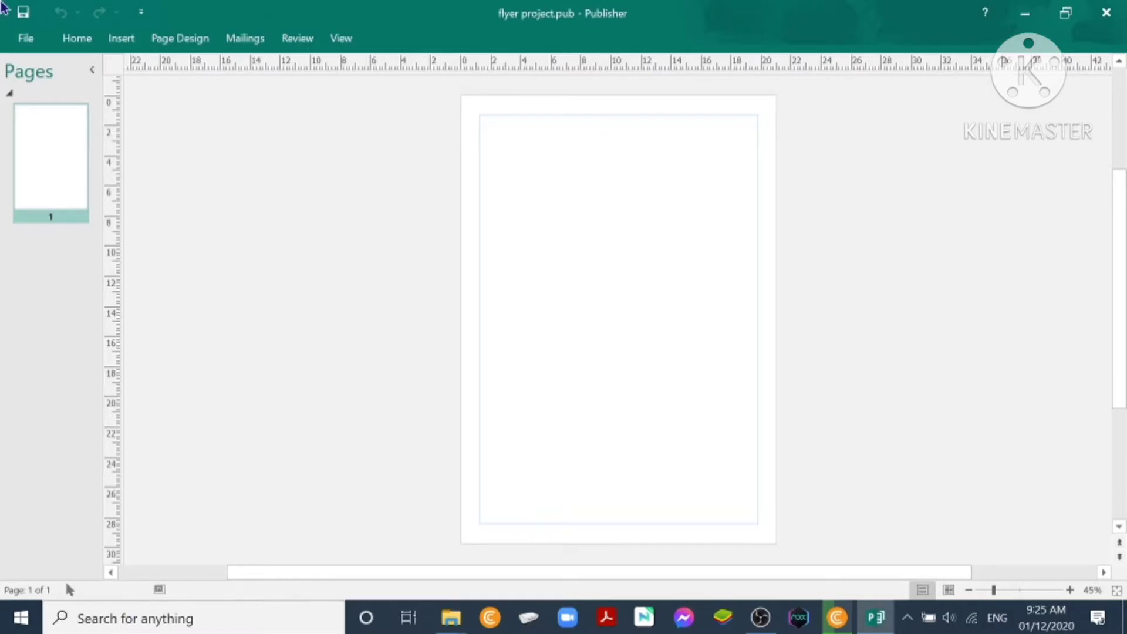
Draw a rectangle spanning the page from the top-left to bottom-right margin corners.
{"action": "left_click", "coordinate": [122, 38]}
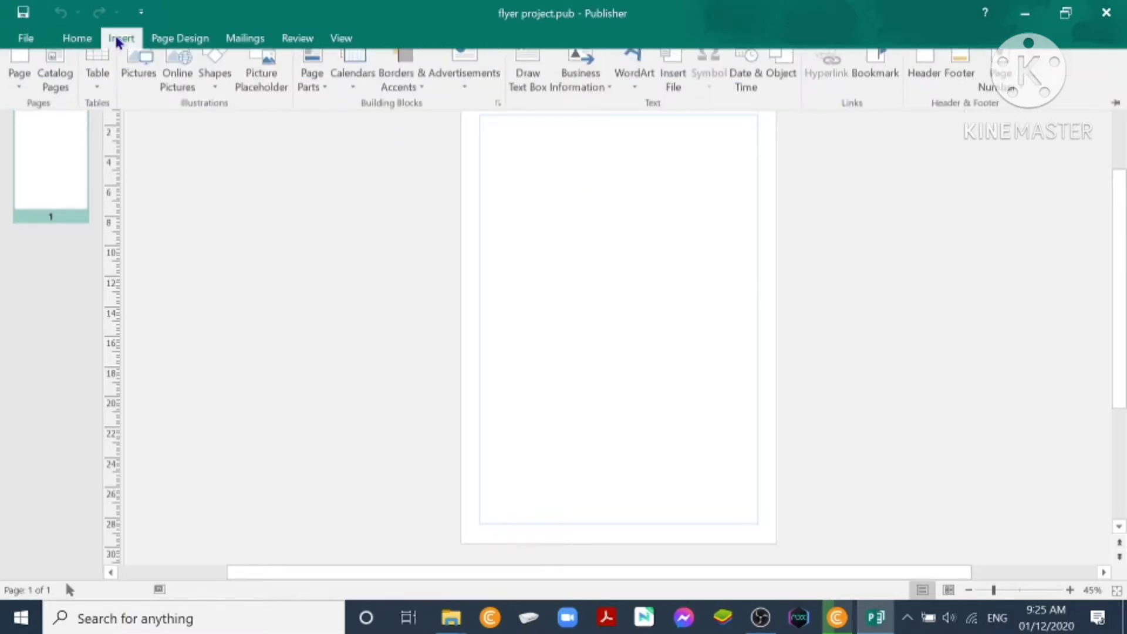
{"action": "left_click", "coordinate": [215, 73]}
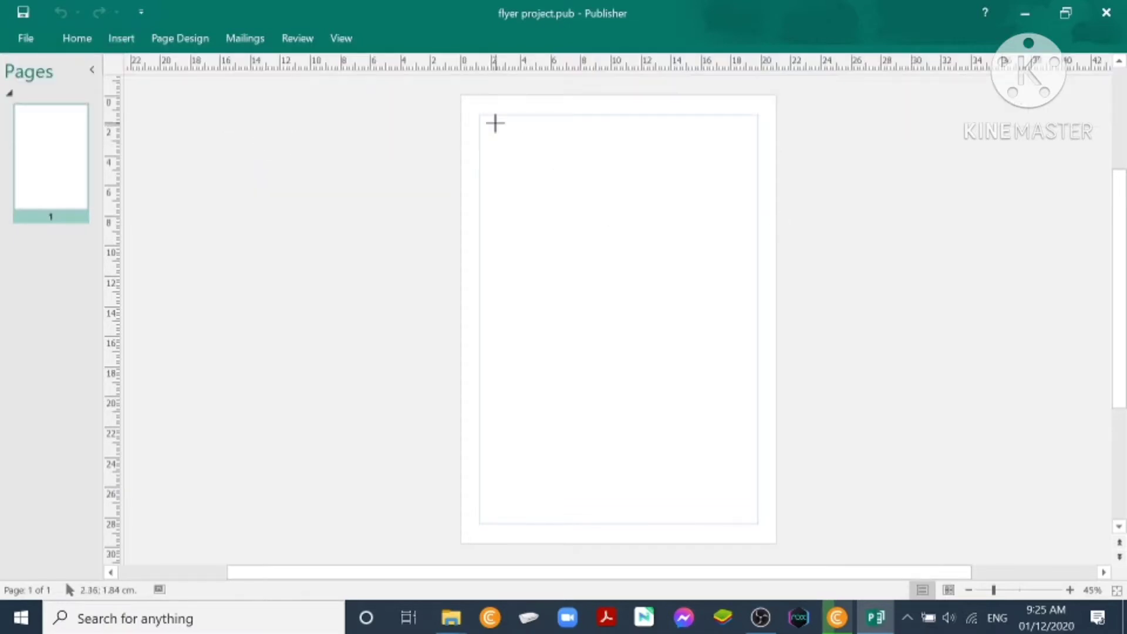
{"action": "left_click_drag", "start_coordinate": [482, 119], "coordinate": [746, 412]}
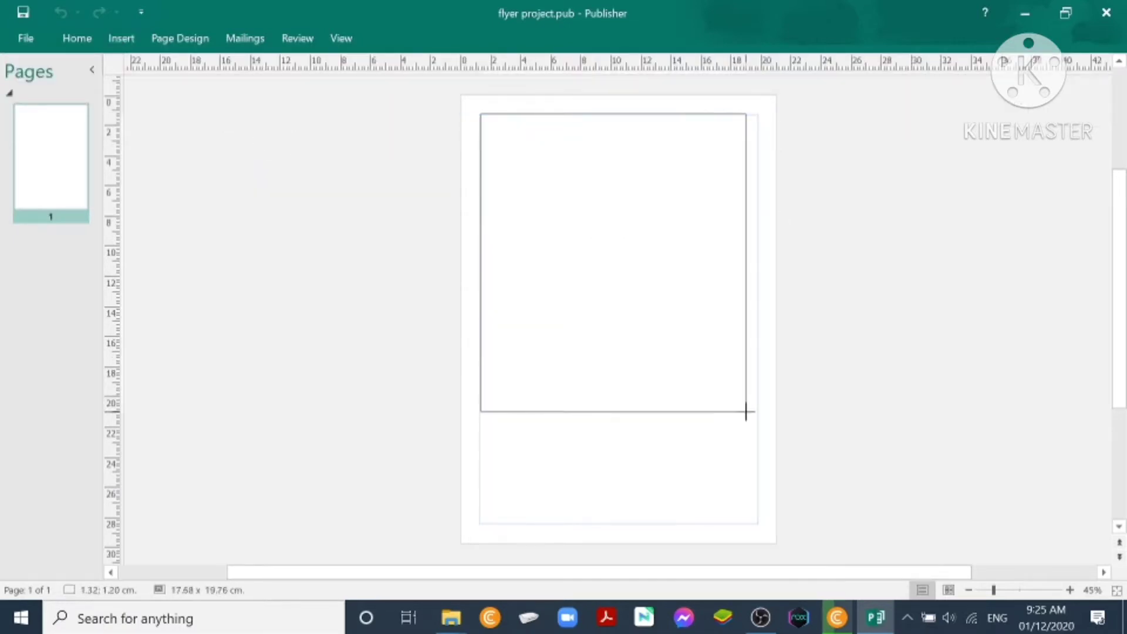
{"action": "left_click_drag", "start_coordinate": [746, 412], "coordinate": [753, 474]}
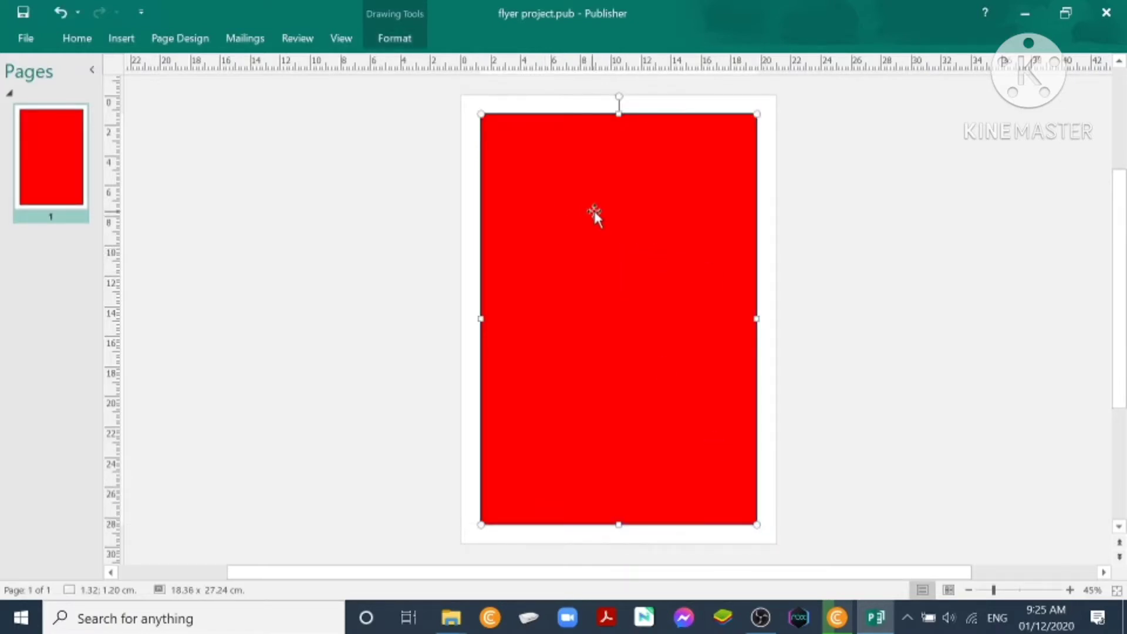
Give the backdrop rectangle a light pink fill with no line colour.
{"action": "right_click", "coordinate": [595, 219]}
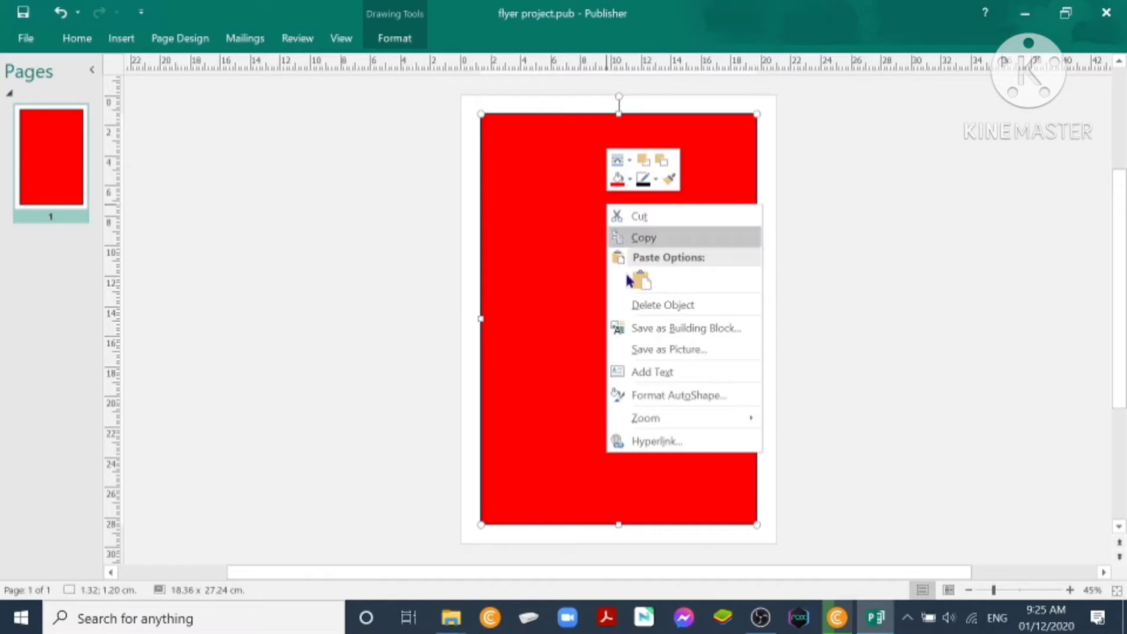
{"action": "left_click", "coordinate": [668, 400]}
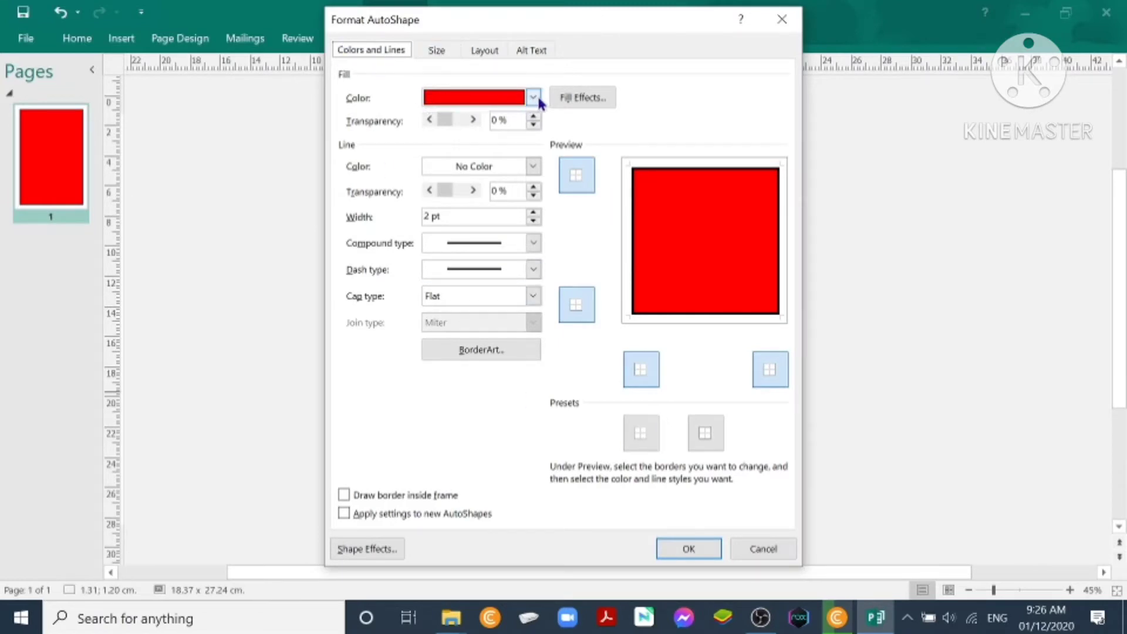
{"action": "left_click", "coordinate": [533, 98]}
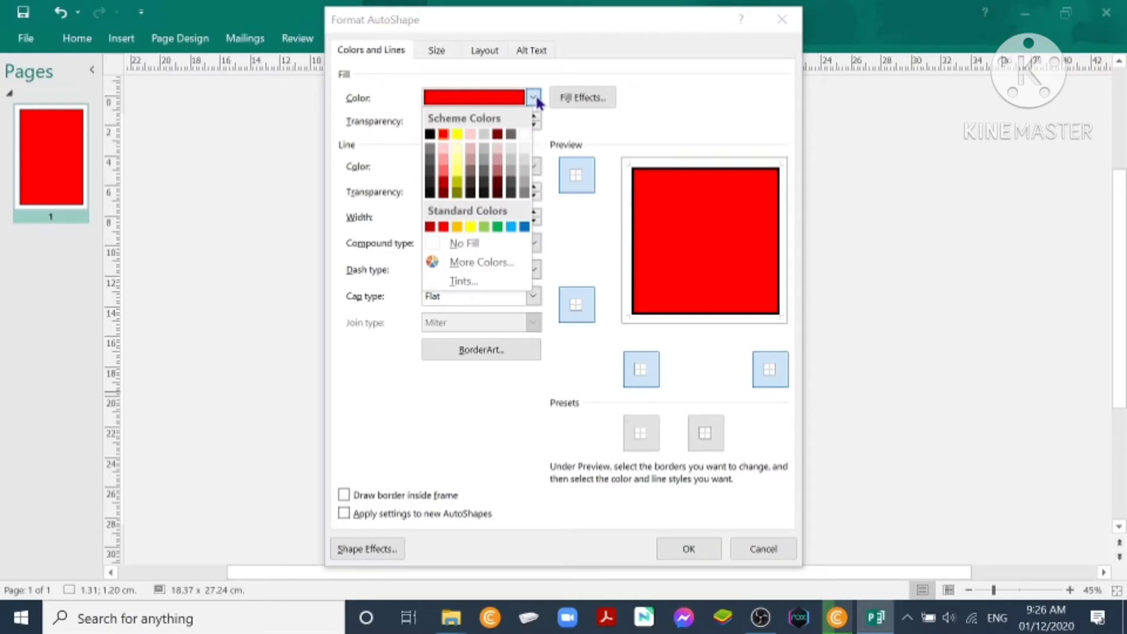
{"action": "mouse_move", "coordinate": [469, 135]}
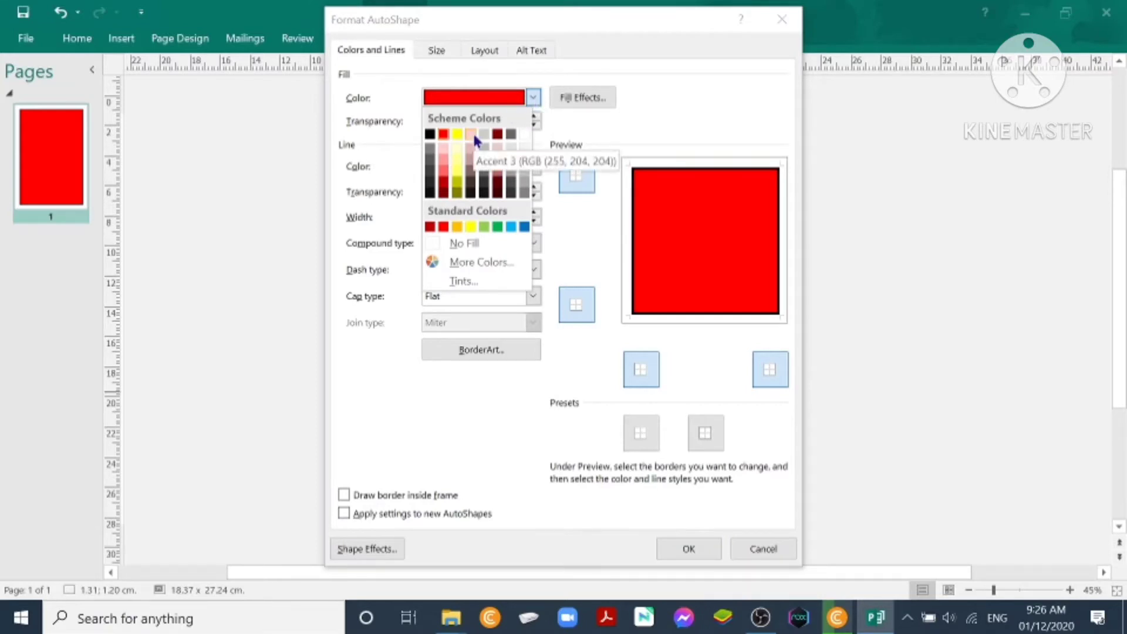
{"action": "left_click", "coordinate": [469, 134]}
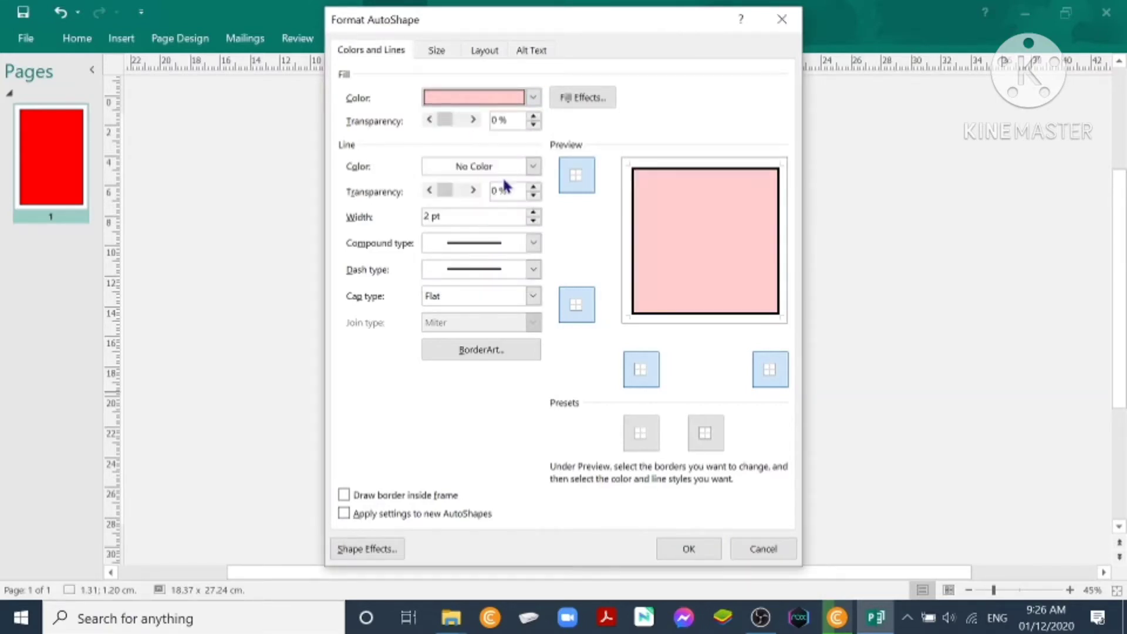
{"action": "mouse_move", "coordinate": [651, 447]}
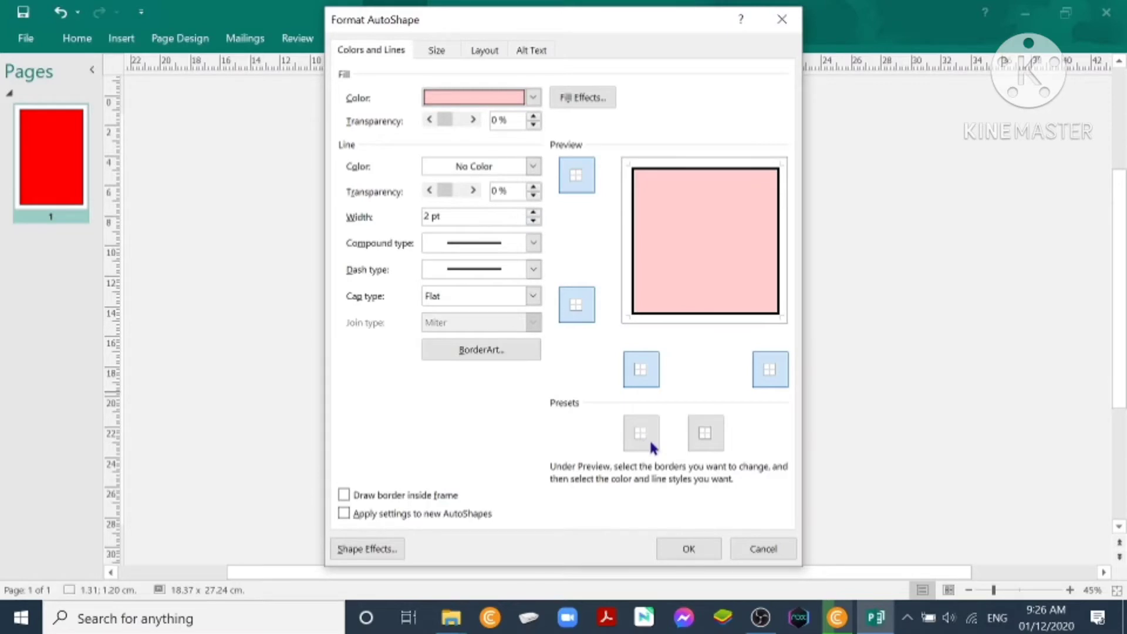
{"action": "mouse_move", "coordinate": [642, 434]}
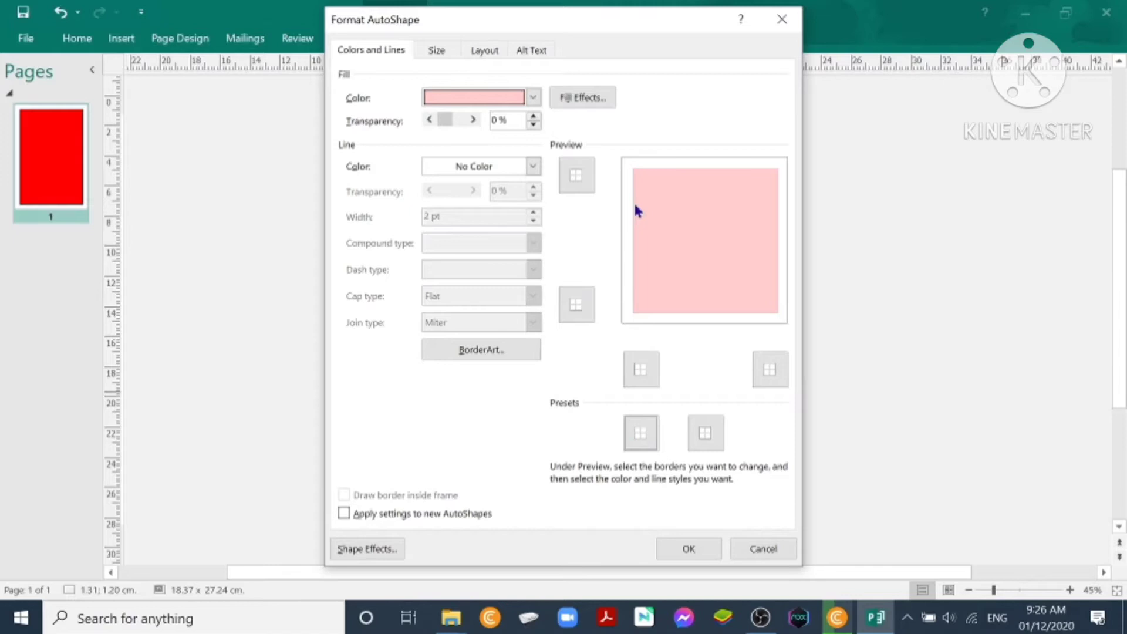
{"action": "mouse_move", "coordinate": [761, 322]}
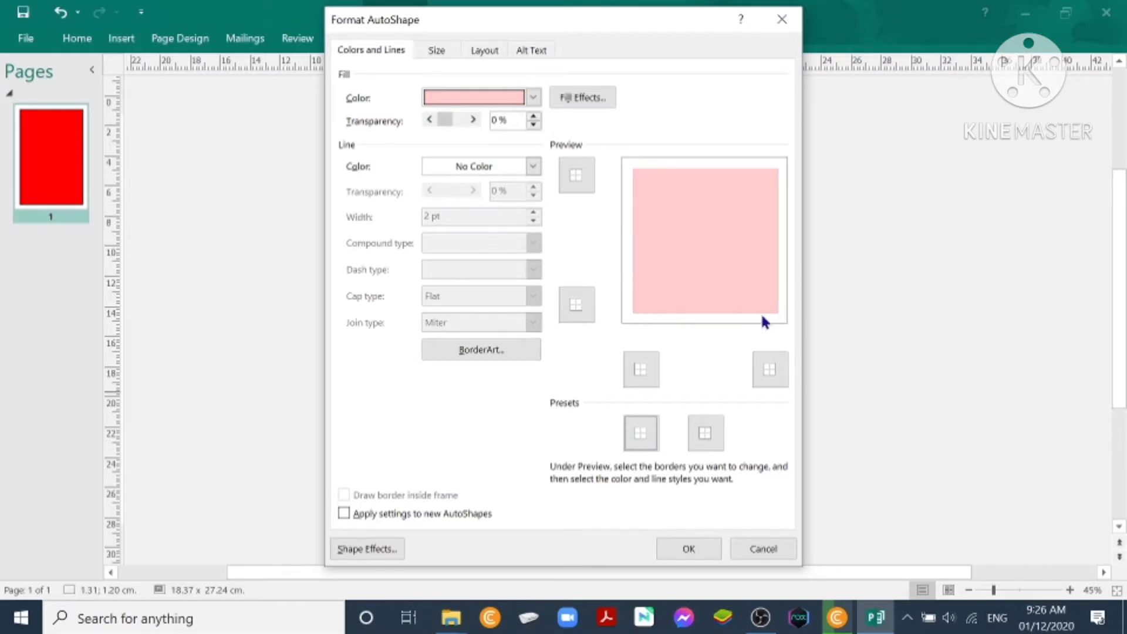
{"action": "mouse_move", "coordinate": [631, 500]}
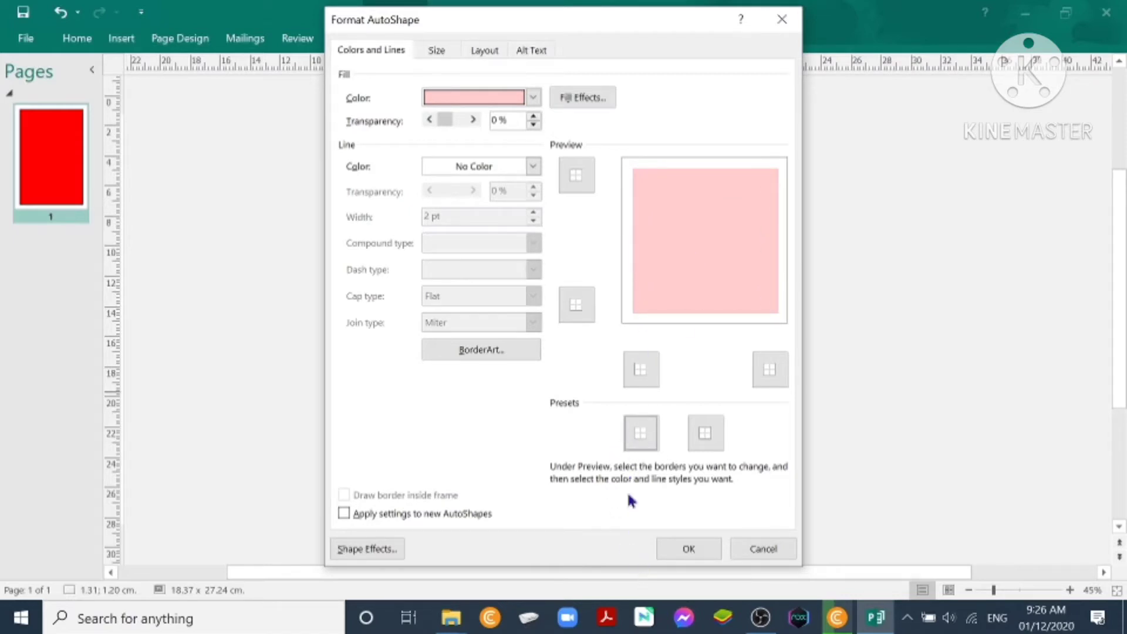
{"action": "left_click", "coordinate": [689, 548]}
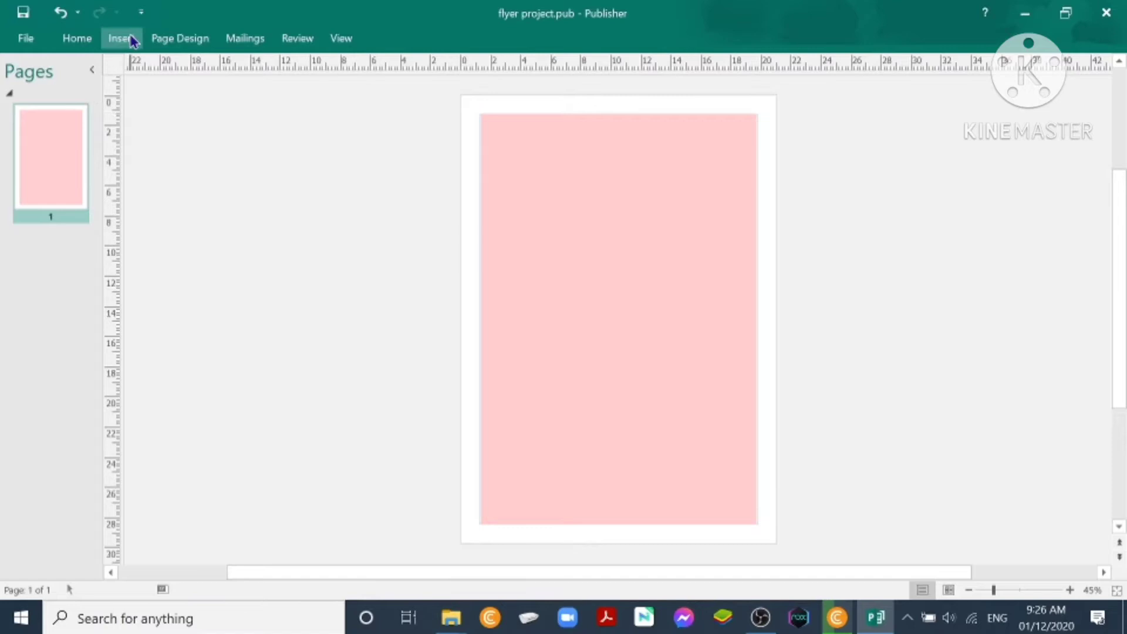
Insert Picture1, the classroom photo, from the cliparts folder near the page top.
{"action": "left_click", "coordinate": [123, 37]}
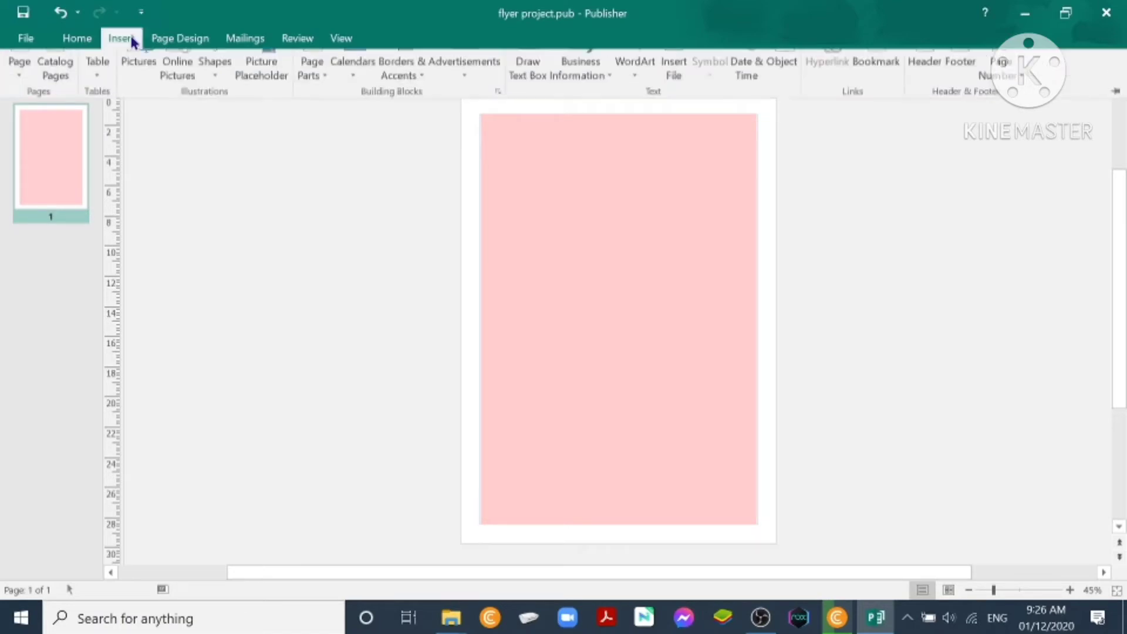
{"action": "left_click", "coordinate": [138, 61]}
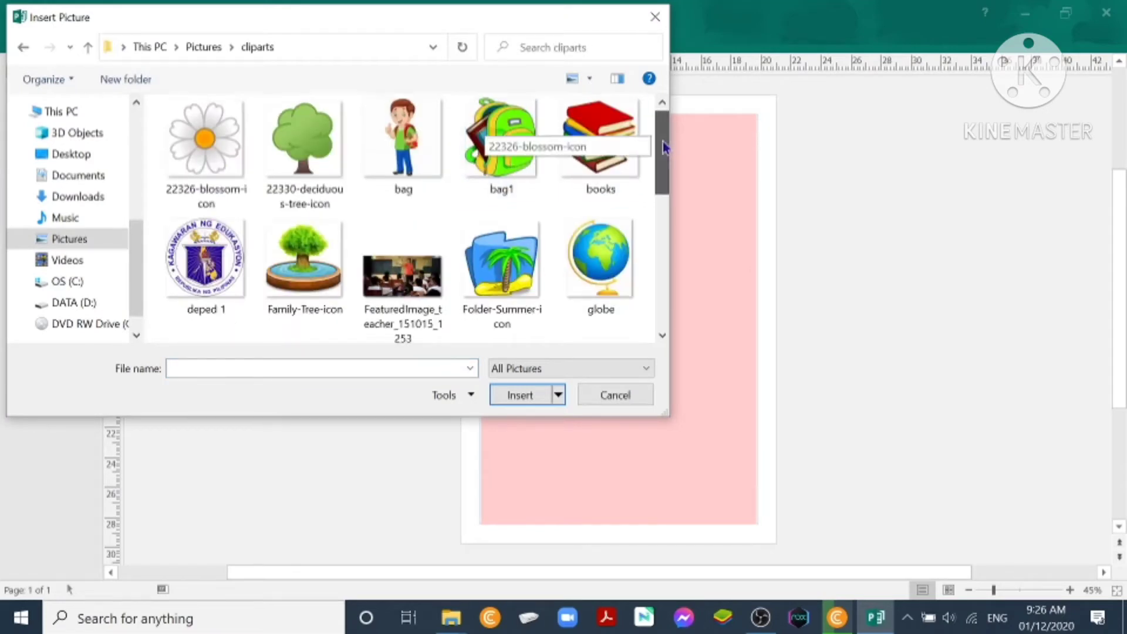
{"action": "scroll", "scroll_direction": "down", "scroll_amount": 3}
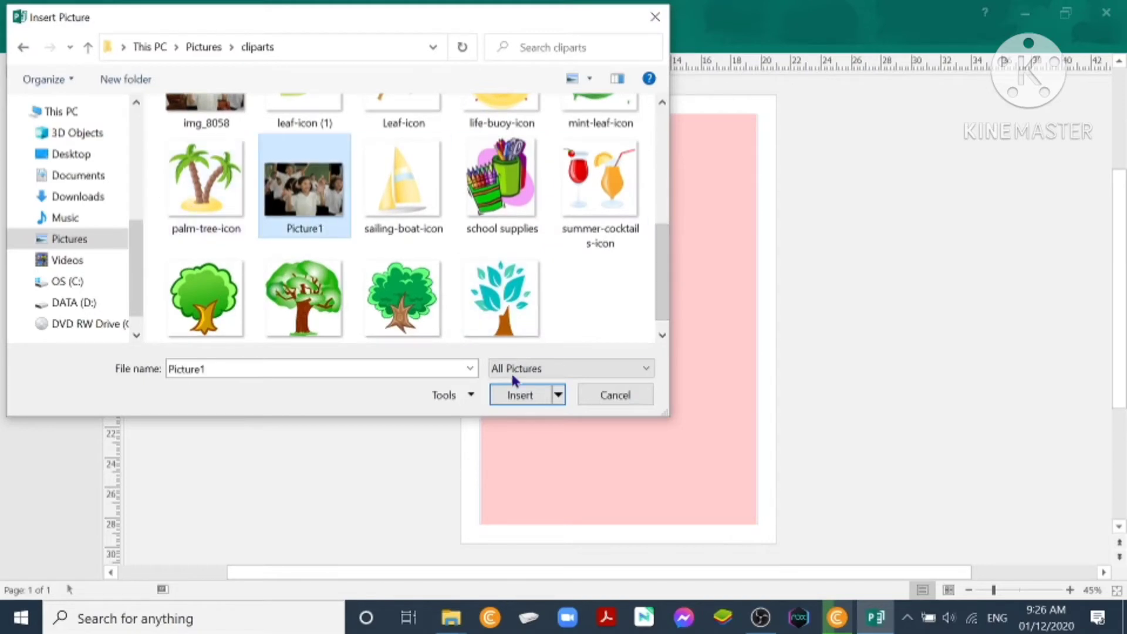
{"action": "left_click", "coordinate": [520, 395]}
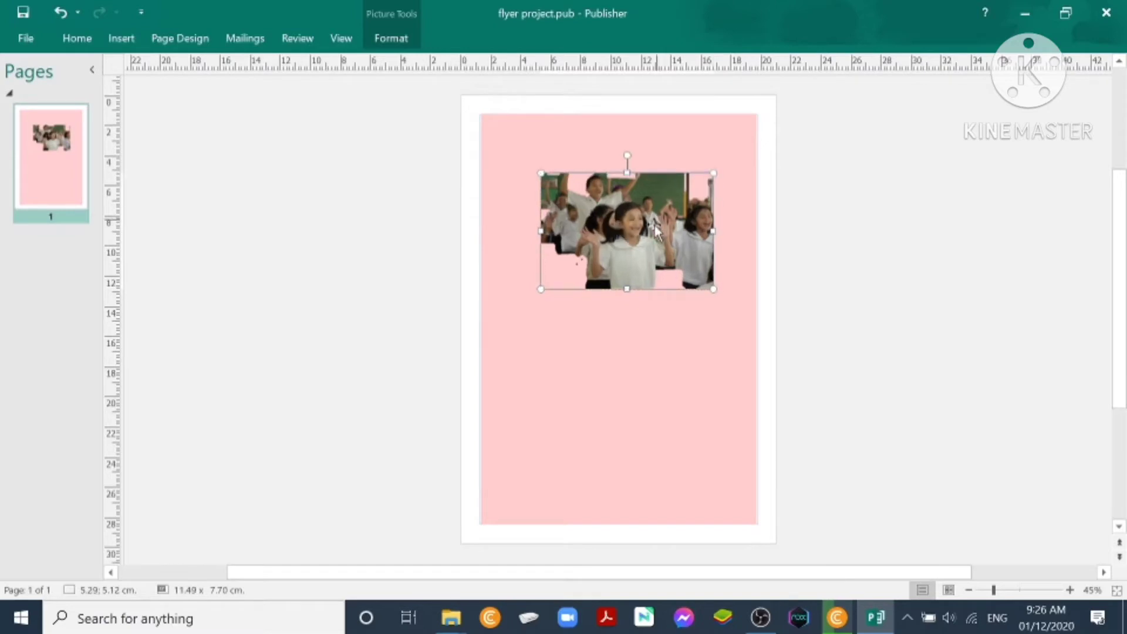
{"action": "left_click", "coordinate": [773, 271]}
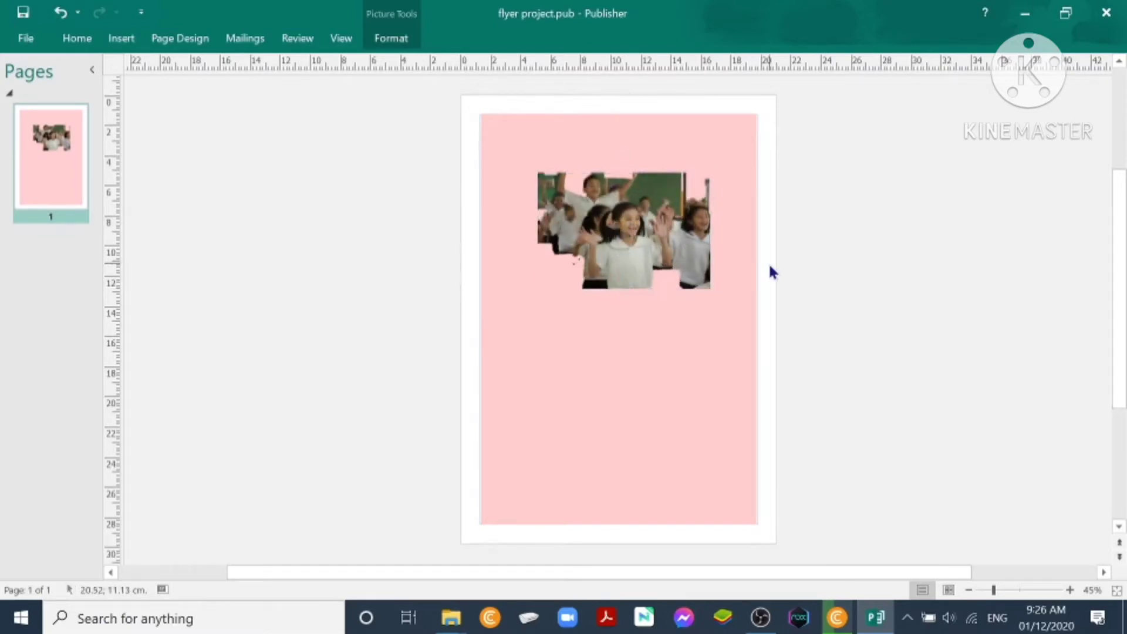
{"action": "left_click", "coordinate": [624, 235]}
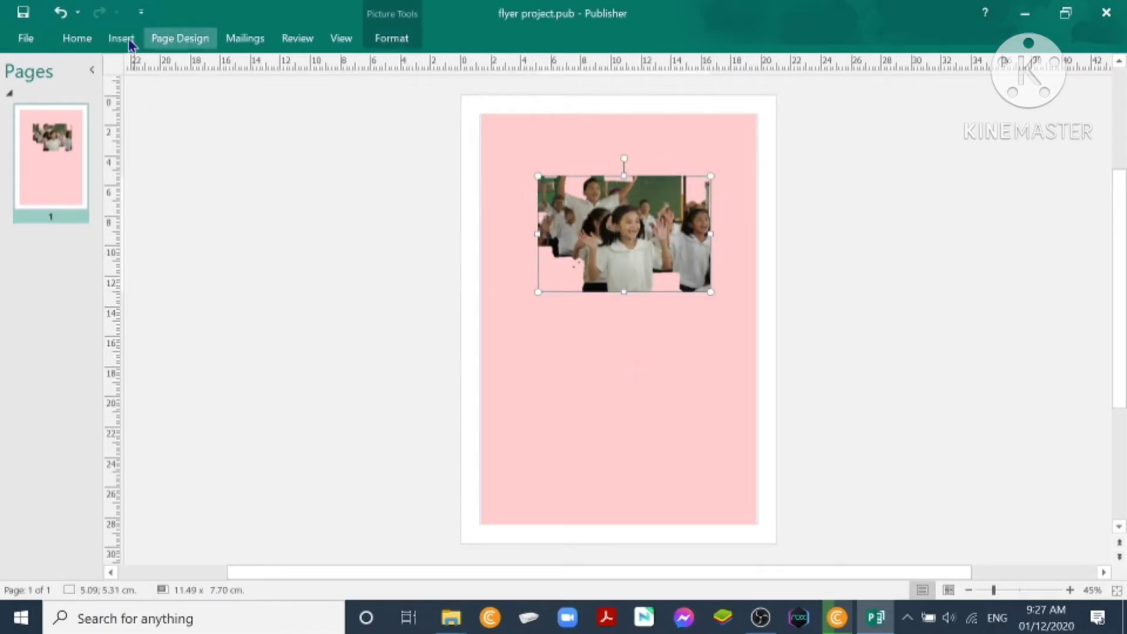
Draw a slanted red banner shape, then move and widen it across the photo's bottom edge.
{"action": "left_click", "coordinate": [121, 37]}
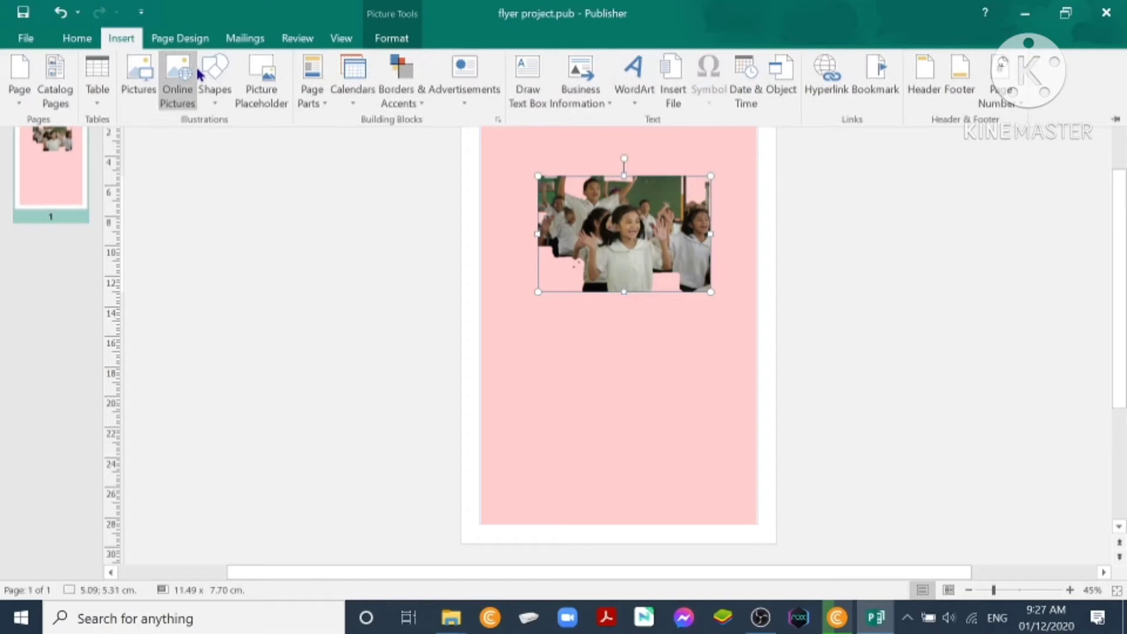
{"action": "left_click", "coordinate": [177, 71]}
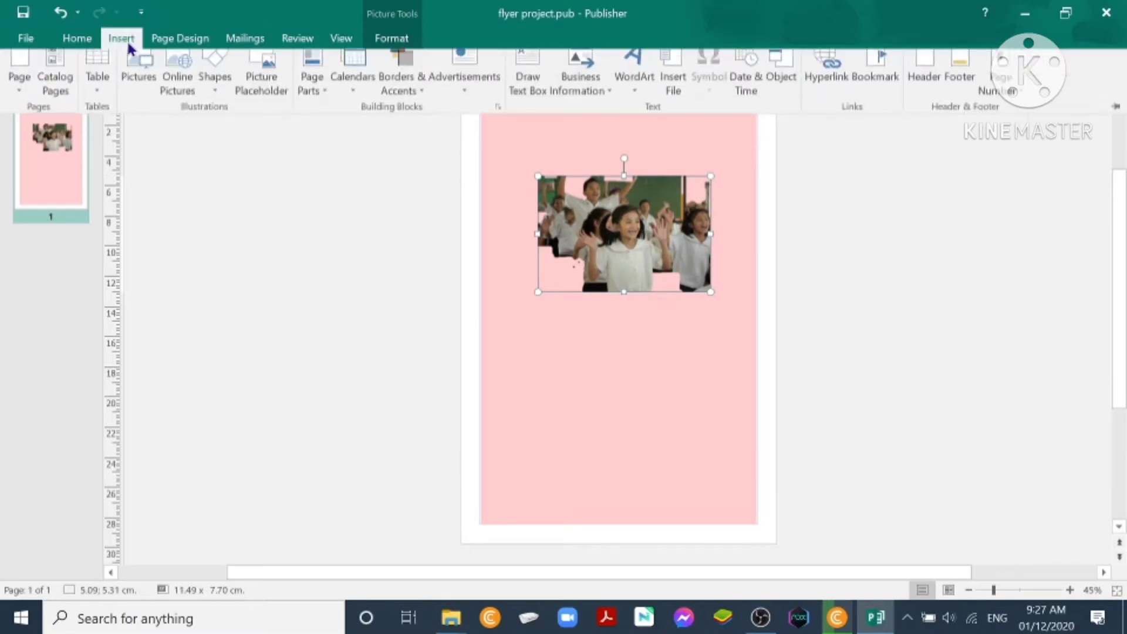
{"action": "left_click", "coordinate": [214, 70]}
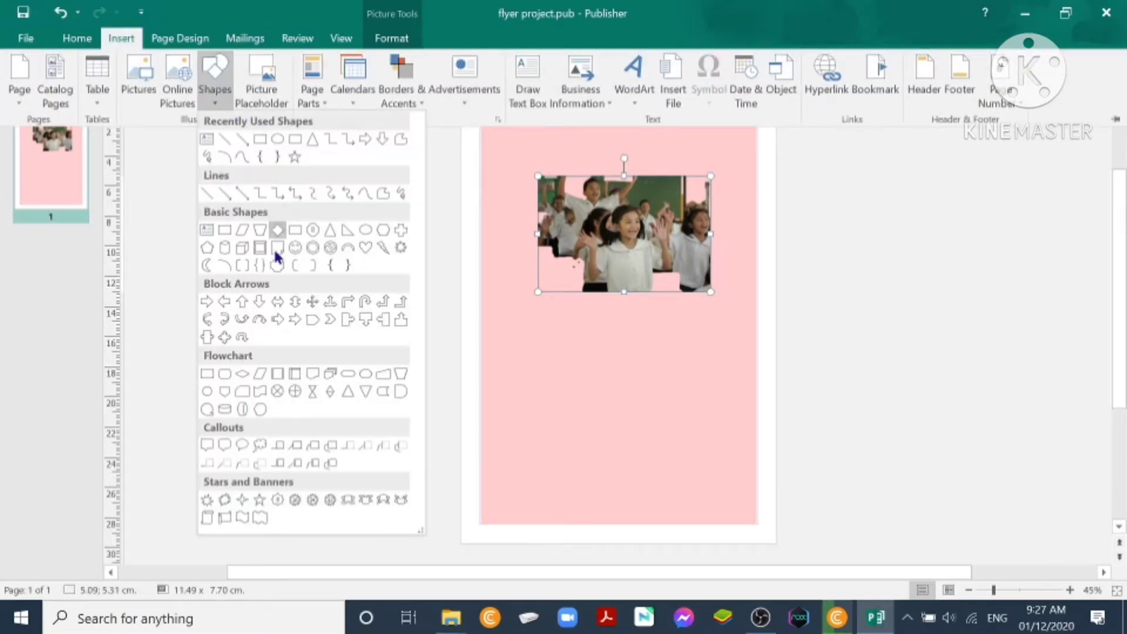
{"action": "mouse_move", "coordinate": [277, 319]}
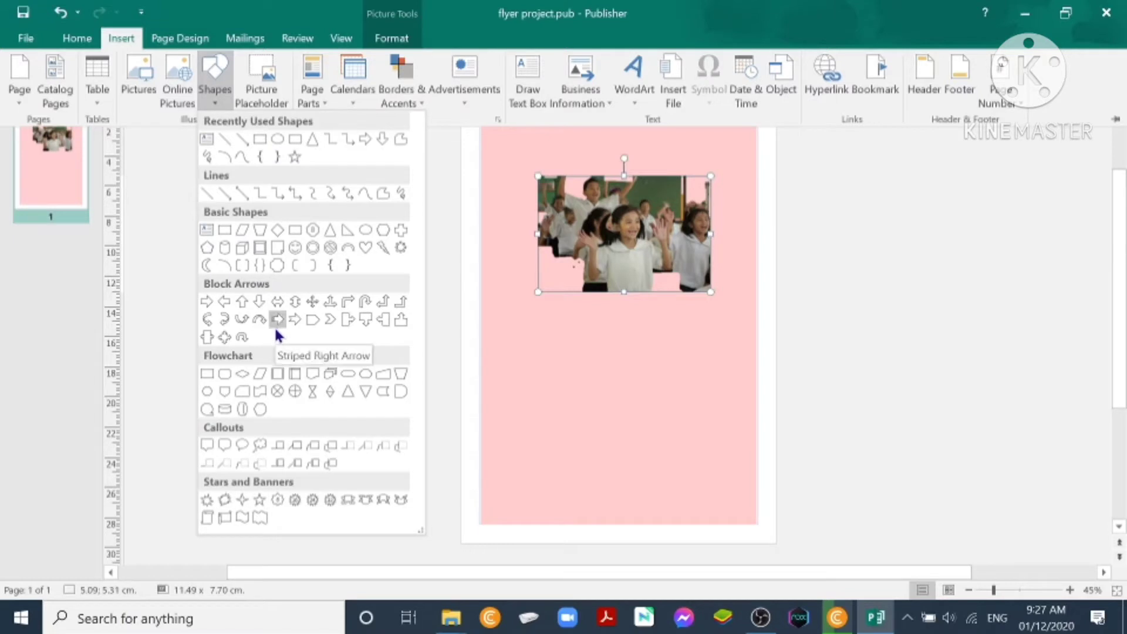
{"action": "mouse_move", "coordinate": [241, 338]}
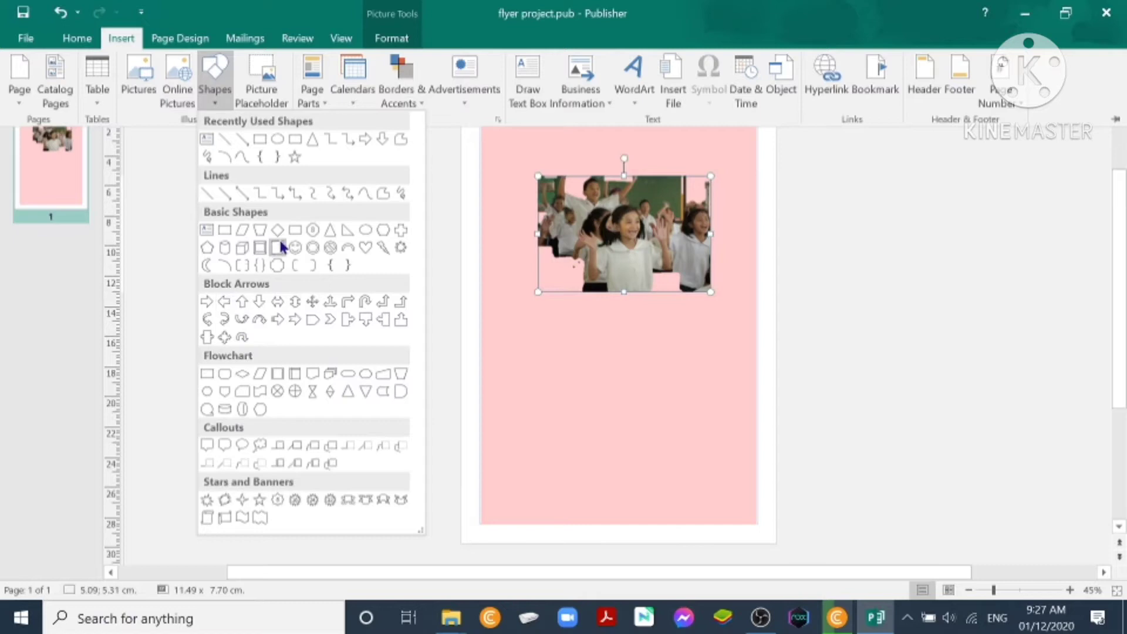
{"action": "mouse_move", "coordinate": [294, 266]}
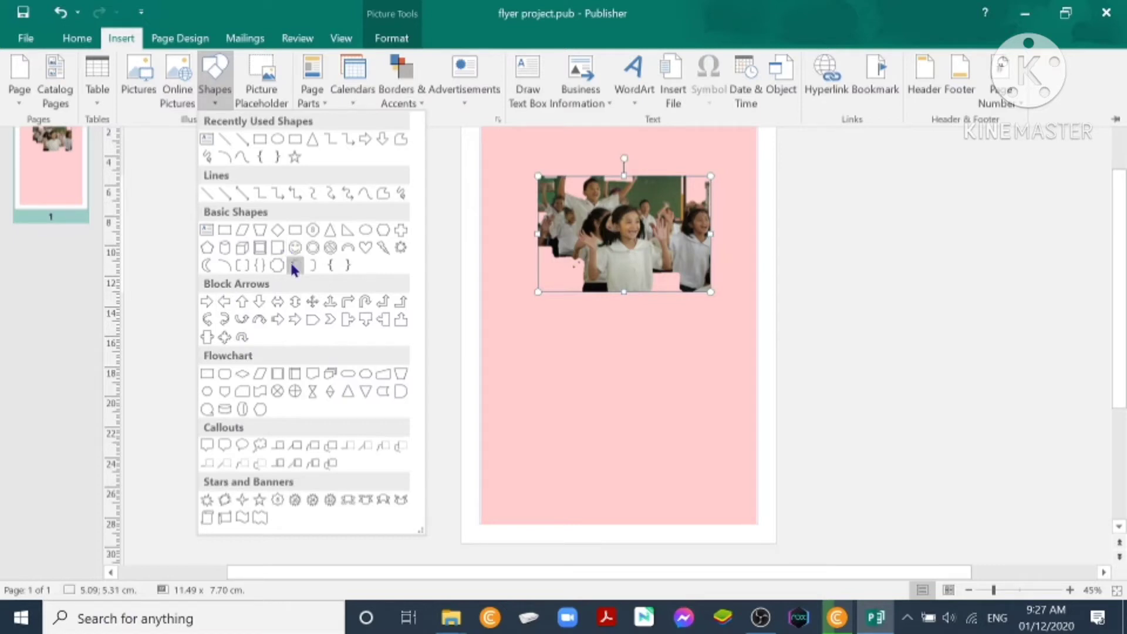
{"action": "mouse_move", "coordinate": [296, 372]}
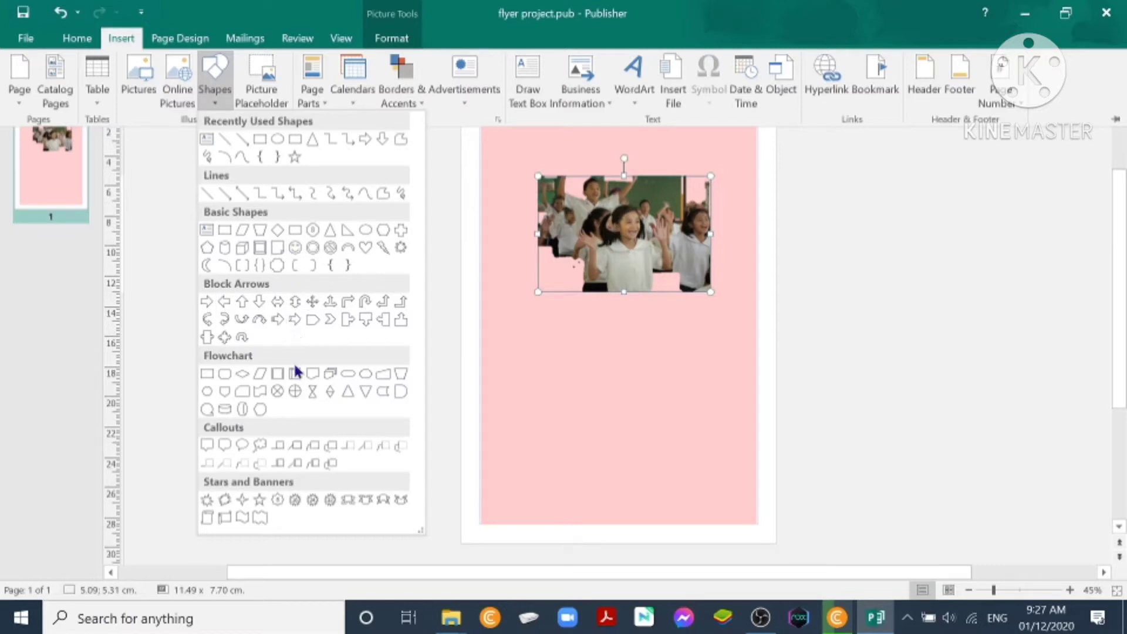
{"action": "mouse_move", "coordinate": [383, 374]}
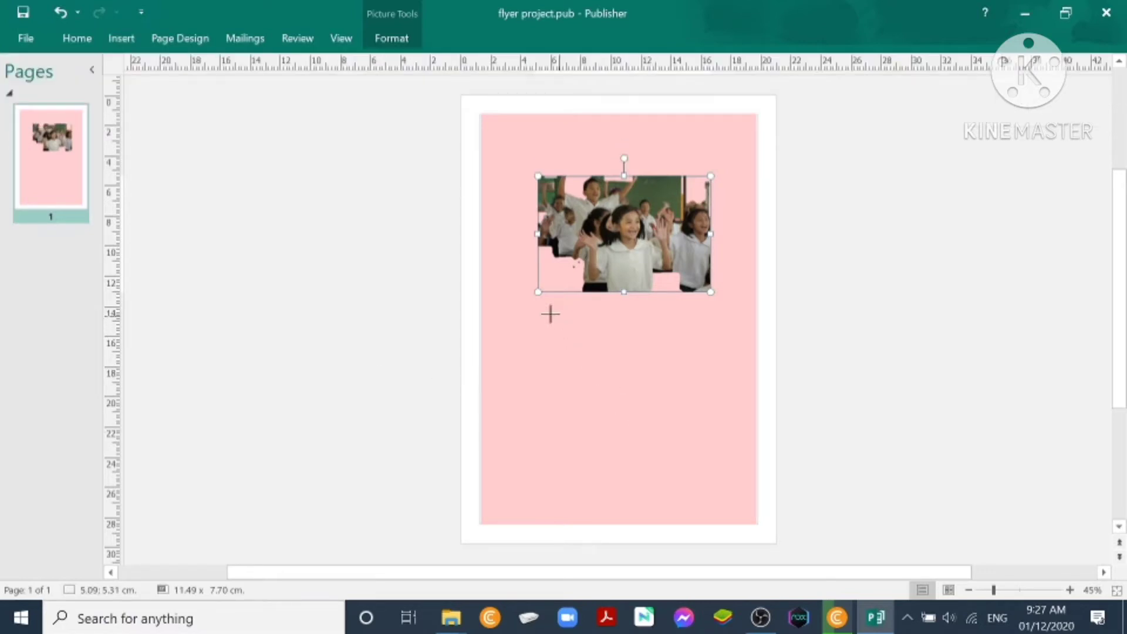
{"action": "mouse_move", "coordinate": [500, 287]}
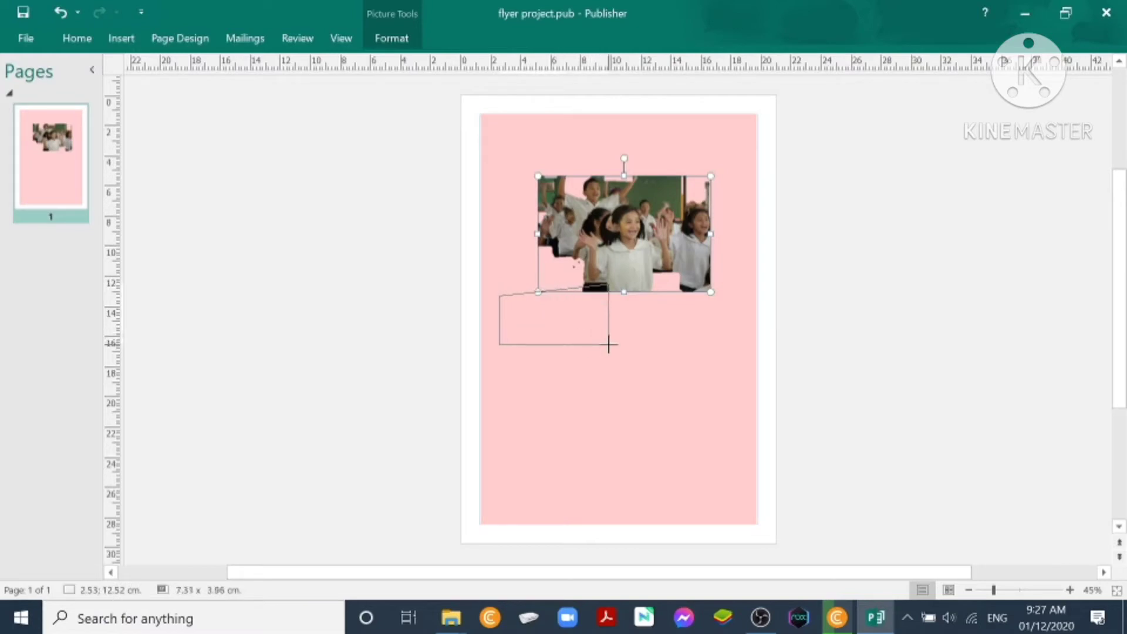
{"action": "left_click_drag", "start_coordinate": [609, 346], "coordinate": [726, 338]}
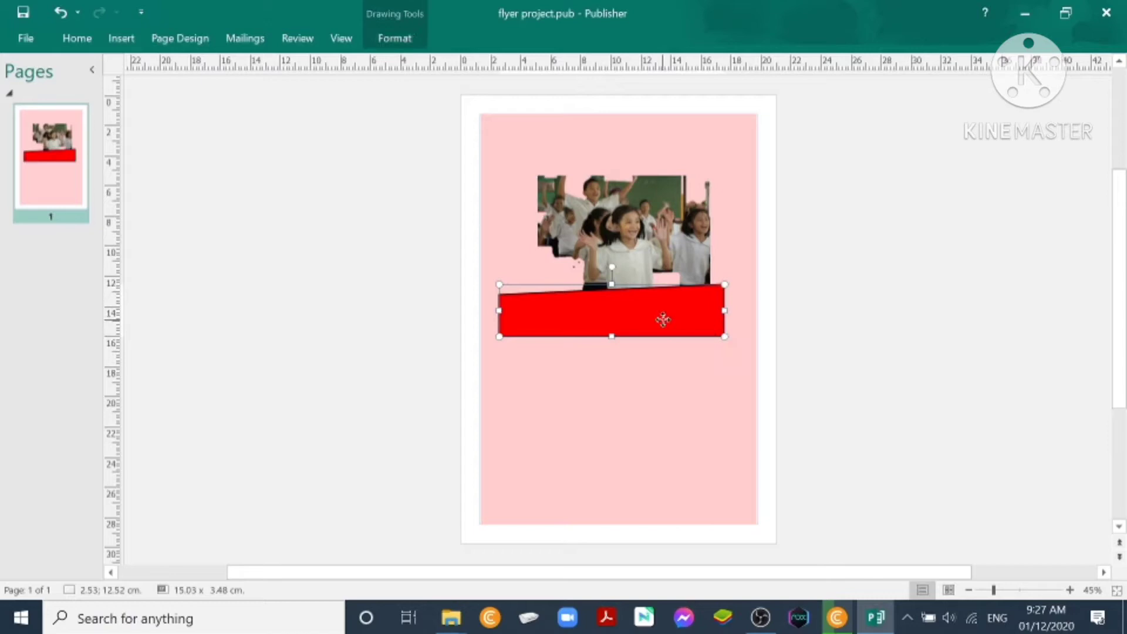
{"action": "left_click_drag", "start_coordinate": [661, 319], "coordinate": [733, 305]}
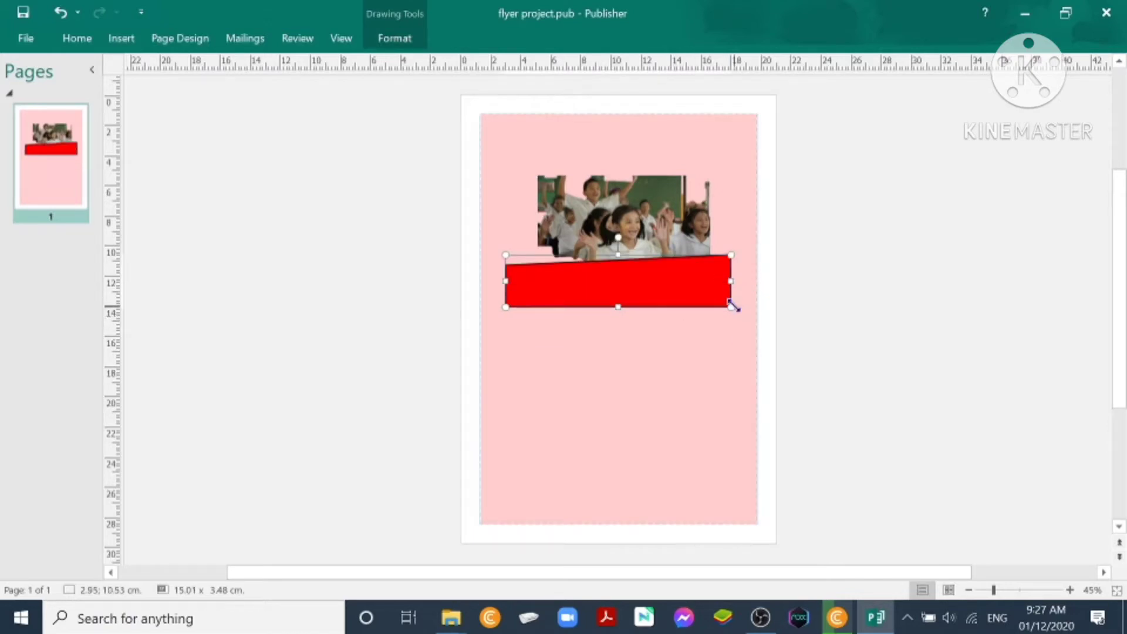
{"action": "left_click_drag", "start_coordinate": [732, 307], "coordinate": [749, 320]}
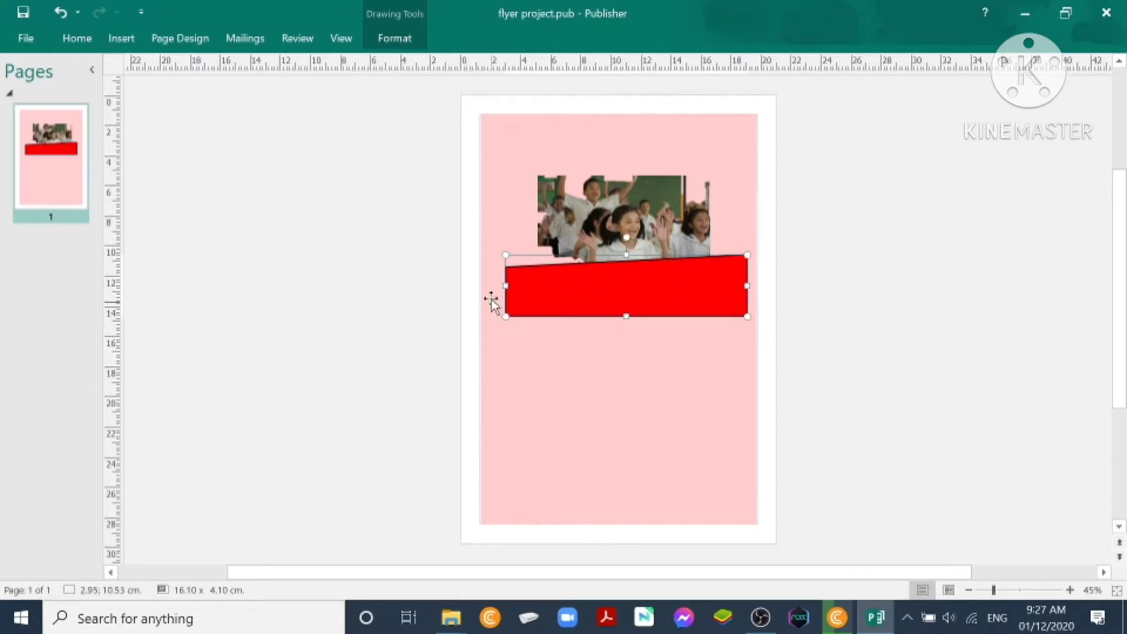
{"action": "mouse_move", "coordinate": [504, 287]}
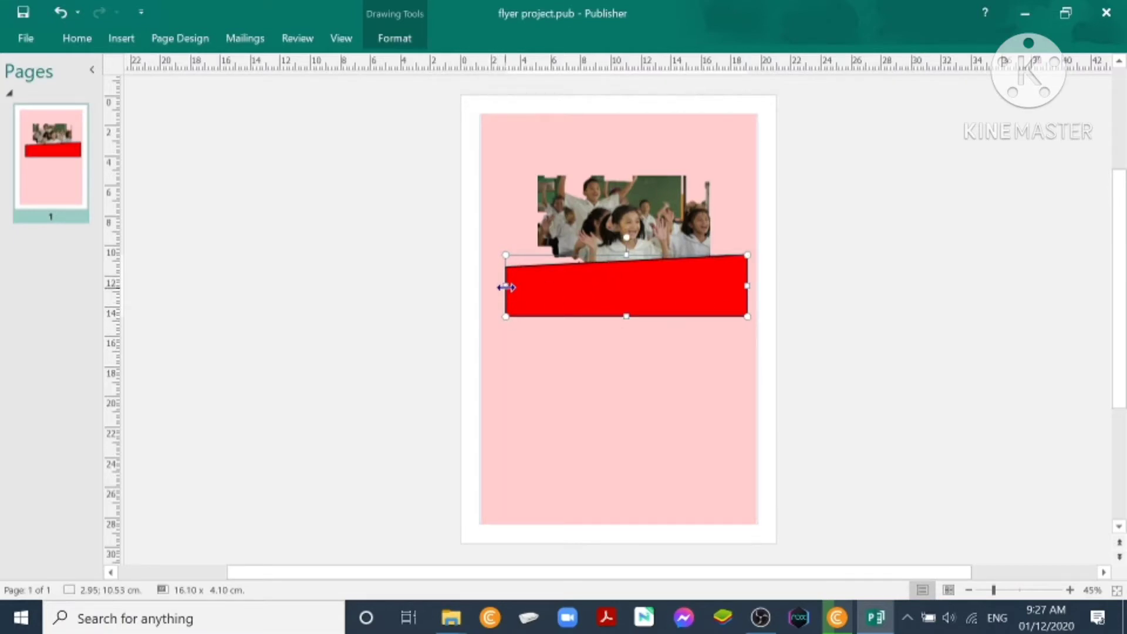
{"action": "left_click_drag", "start_coordinate": [505, 285], "coordinate": [493, 286]}
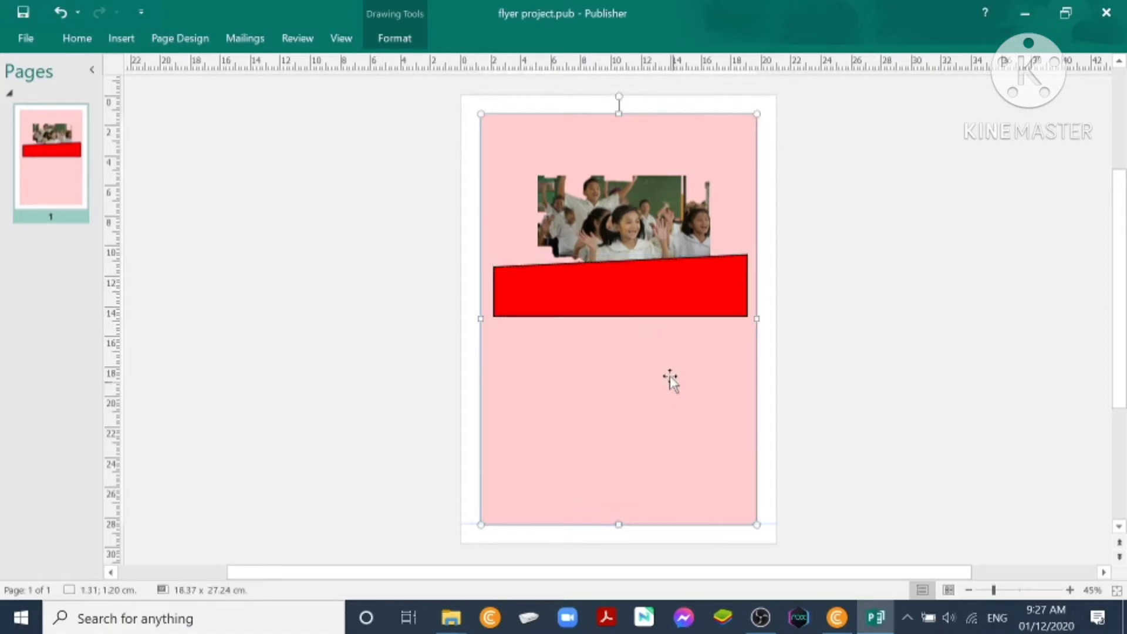
{"action": "left_click", "coordinate": [610, 293]}
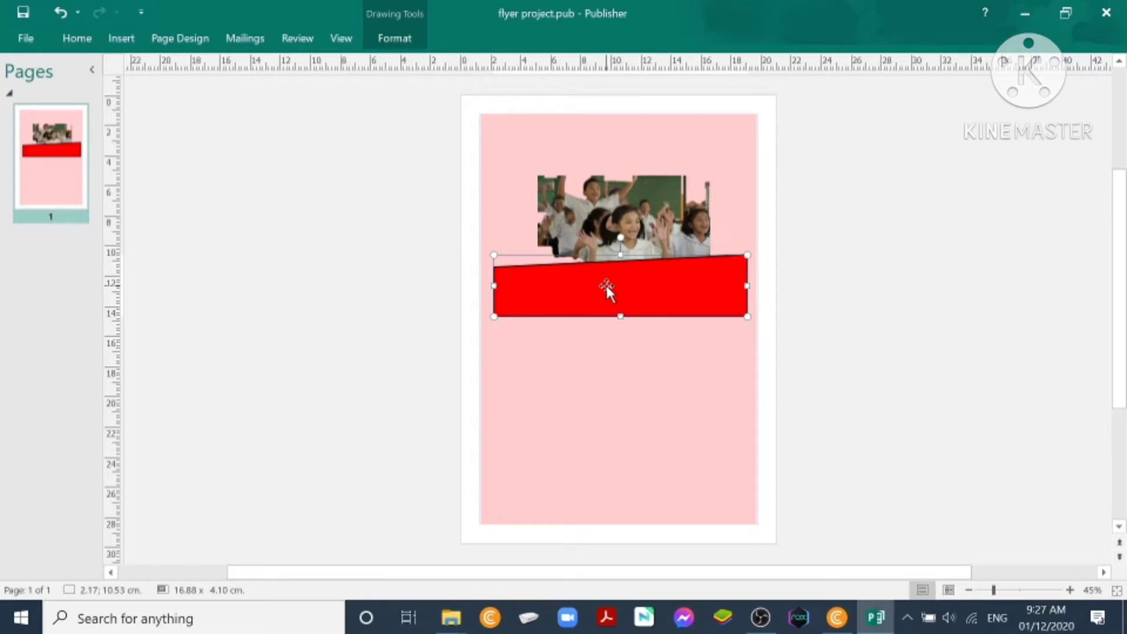
Fill the banner orange and thin its outline in Format AutoShape.
{"action": "right_click", "coordinate": [607, 290]}
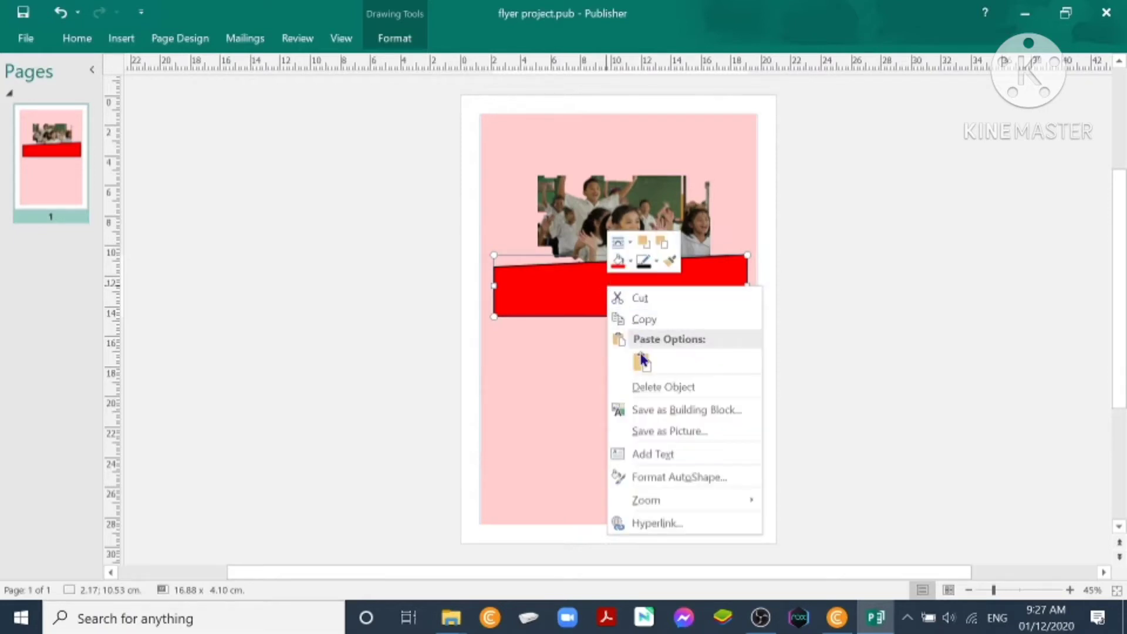
{"action": "left_click", "coordinate": [679, 476]}
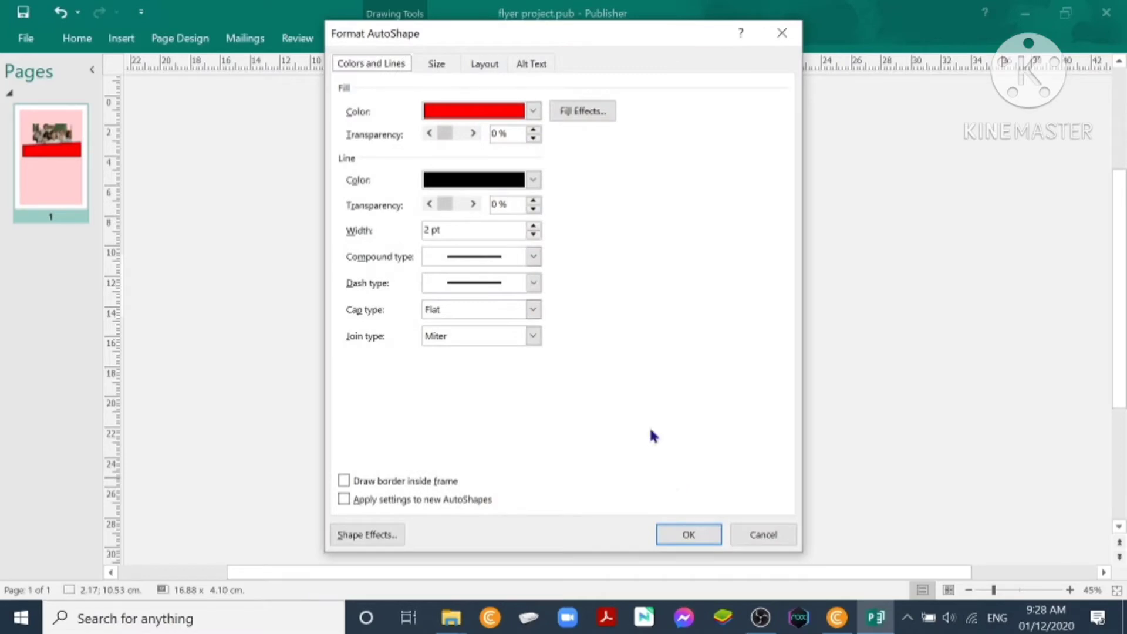
{"action": "left_click", "coordinate": [533, 111]}
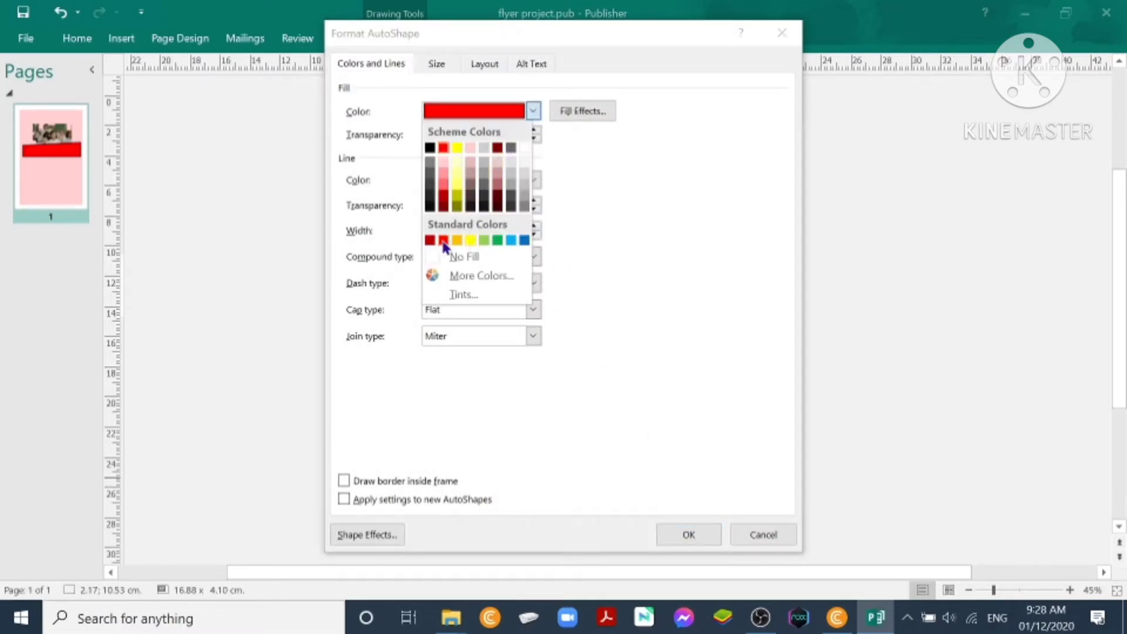
{"action": "left_click", "coordinate": [456, 240]}
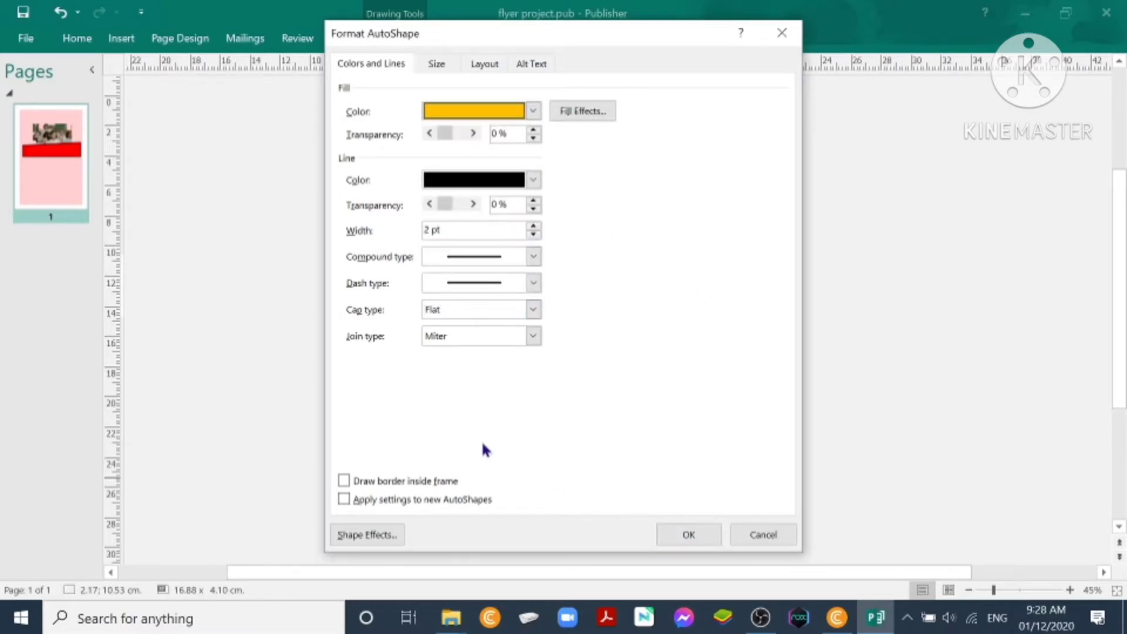
{"action": "left_click", "coordinate": [532, 256]}
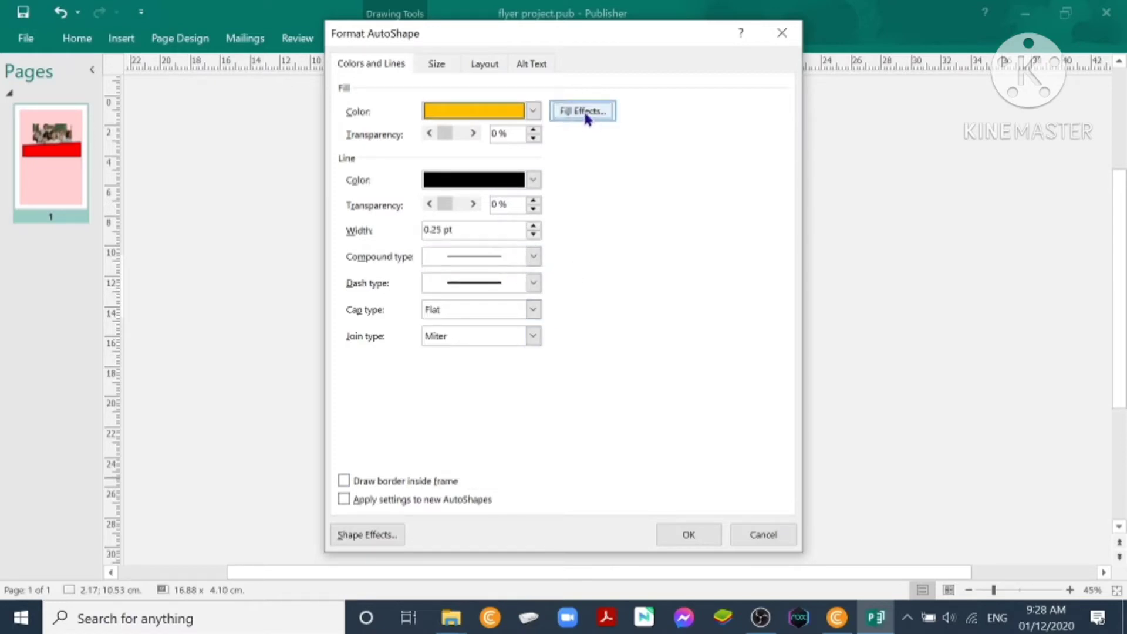
{"action": "left_click", "coordinate": [583, 110]}
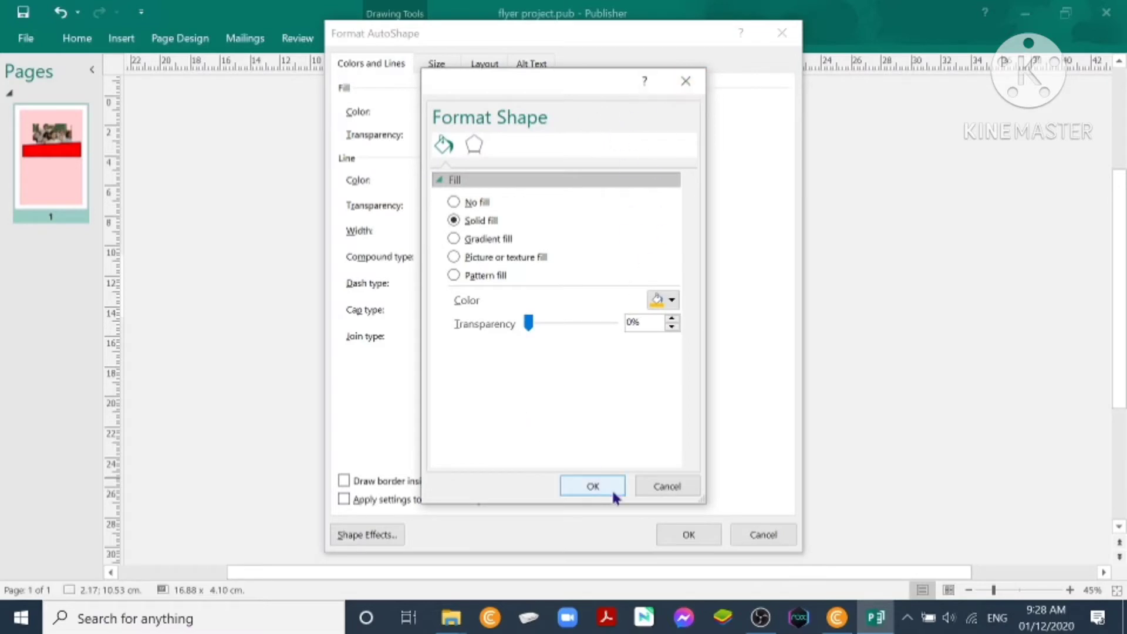
{"action": "left_click", "coordinate": [592, 486]}
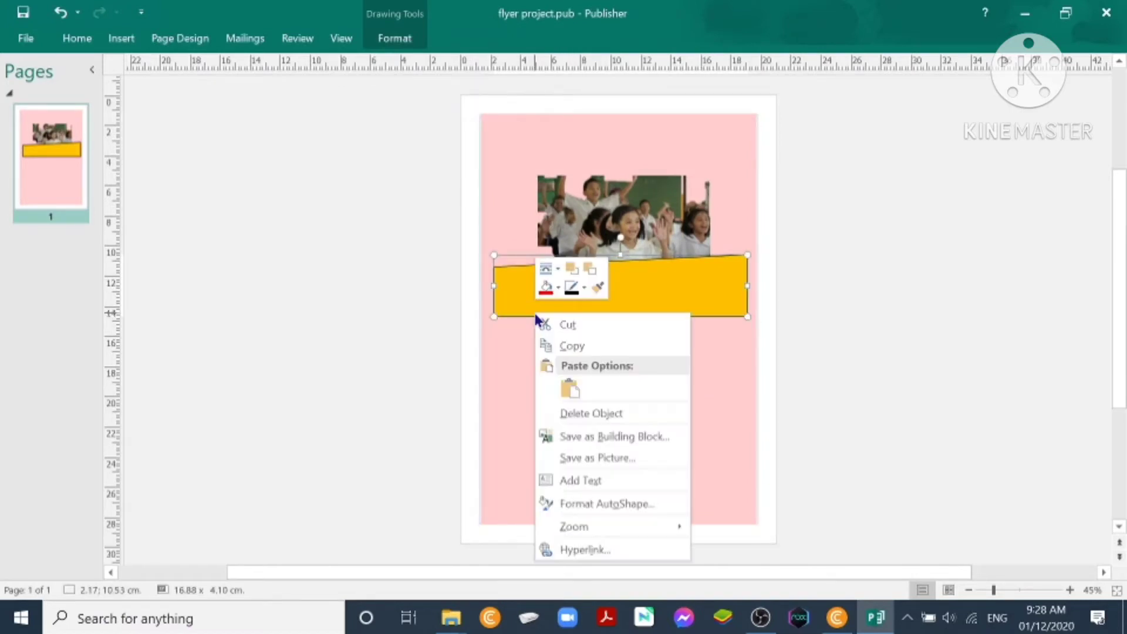
{"action": "mouse_move", "coordinate": [579, 480]}
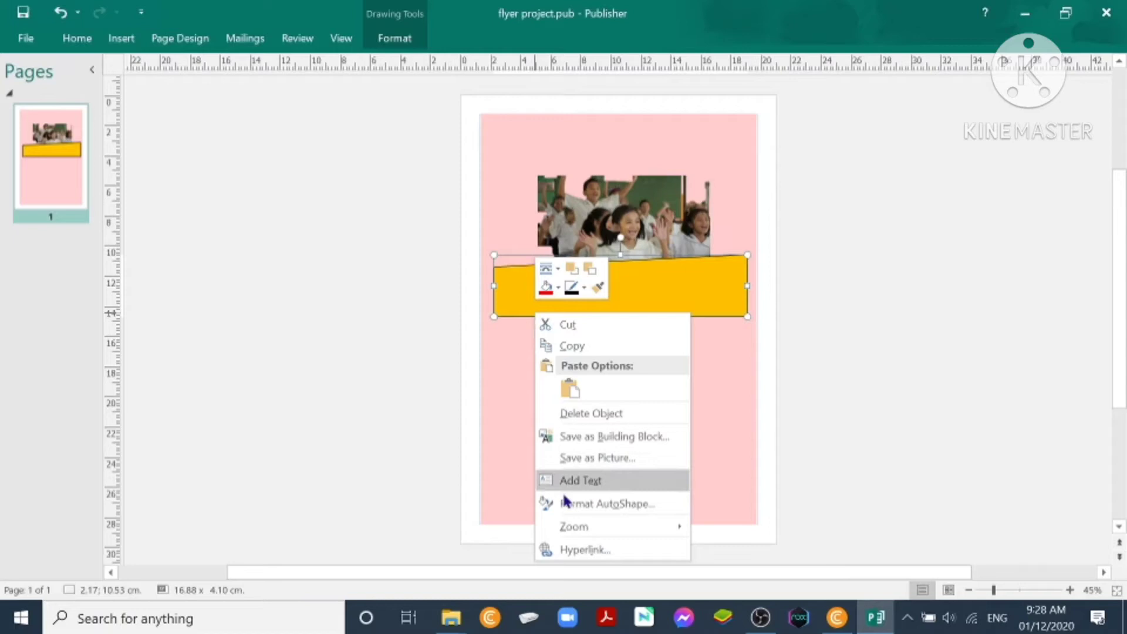
{"action": "mouse_move", "coordinate": [594, 512]}
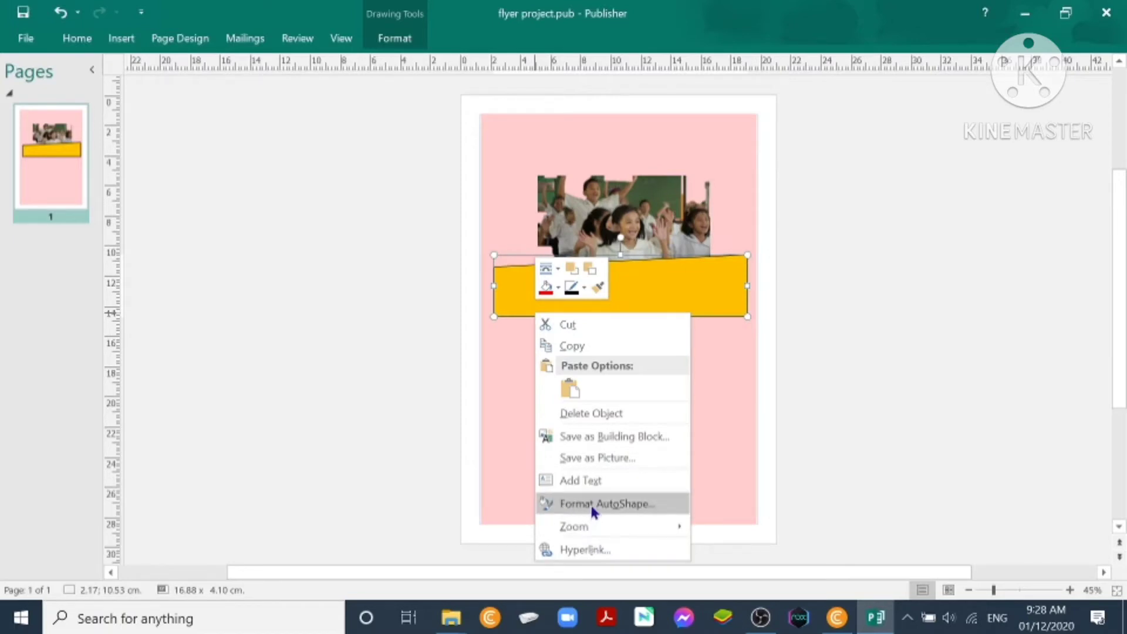
{"action": "mouse_move", "coordinate": [599, 506]}
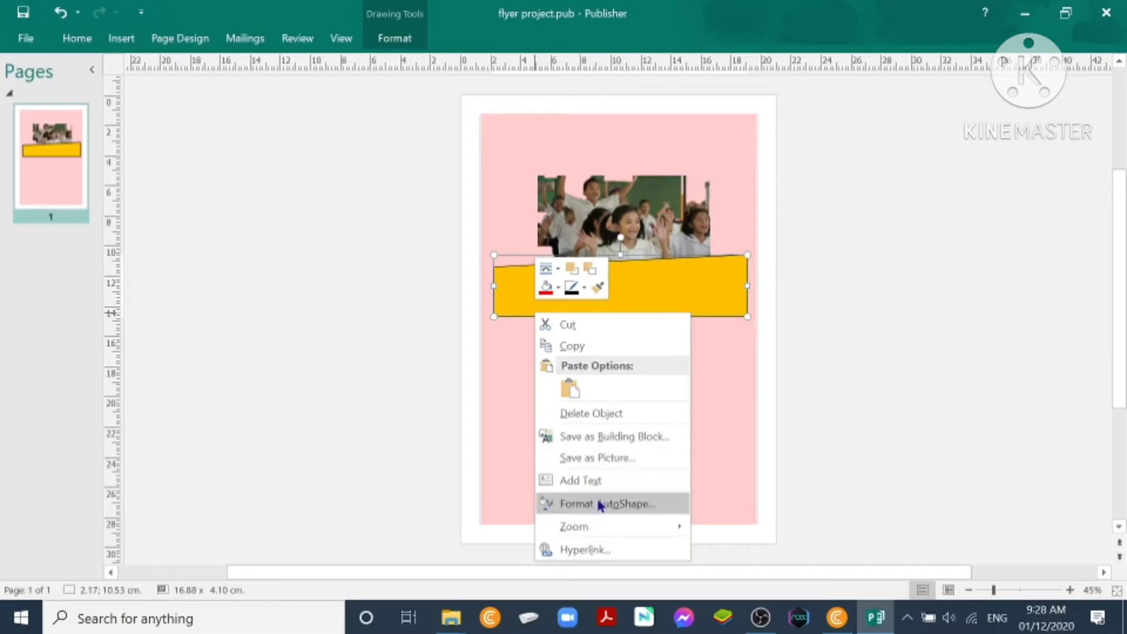
Change the banner's outline colour so no outline shows, then deselect it.
{"action": "left_click", "coordinate": [602, 504]}
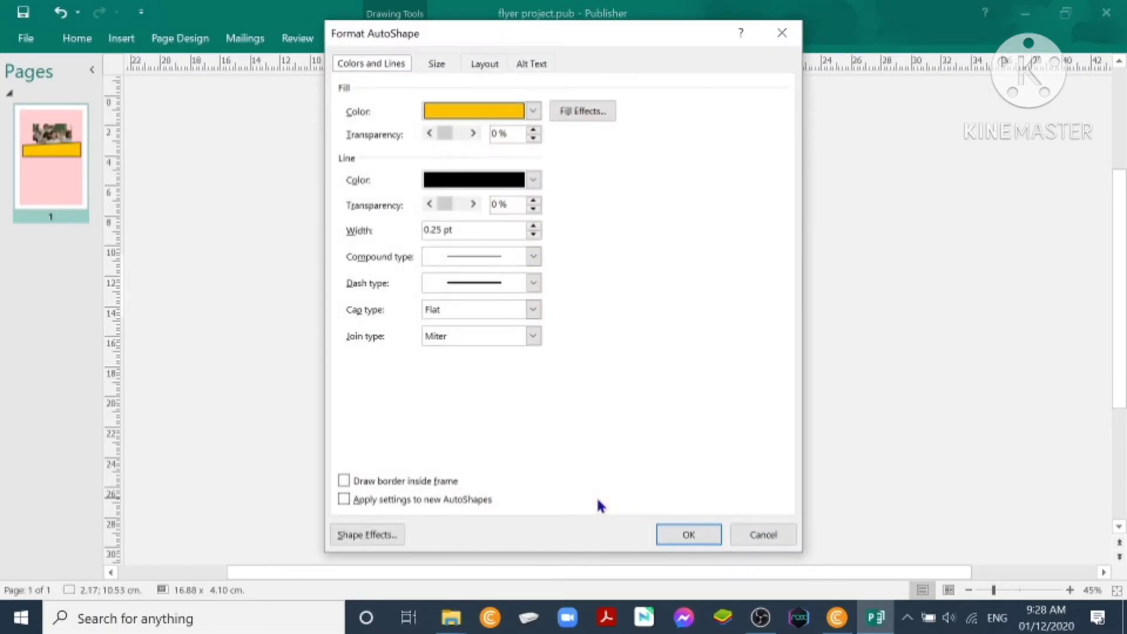
{"action": "mouse_move", "coordinate": [382, 534]}
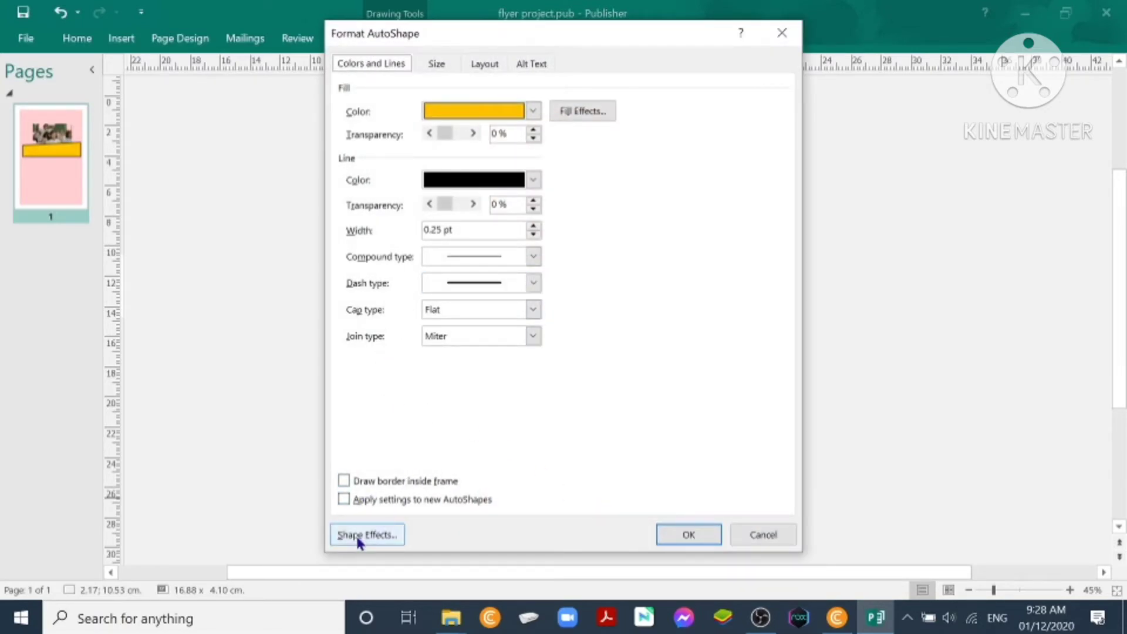
{"action": "left_click", "coordinate": [532, 180]}
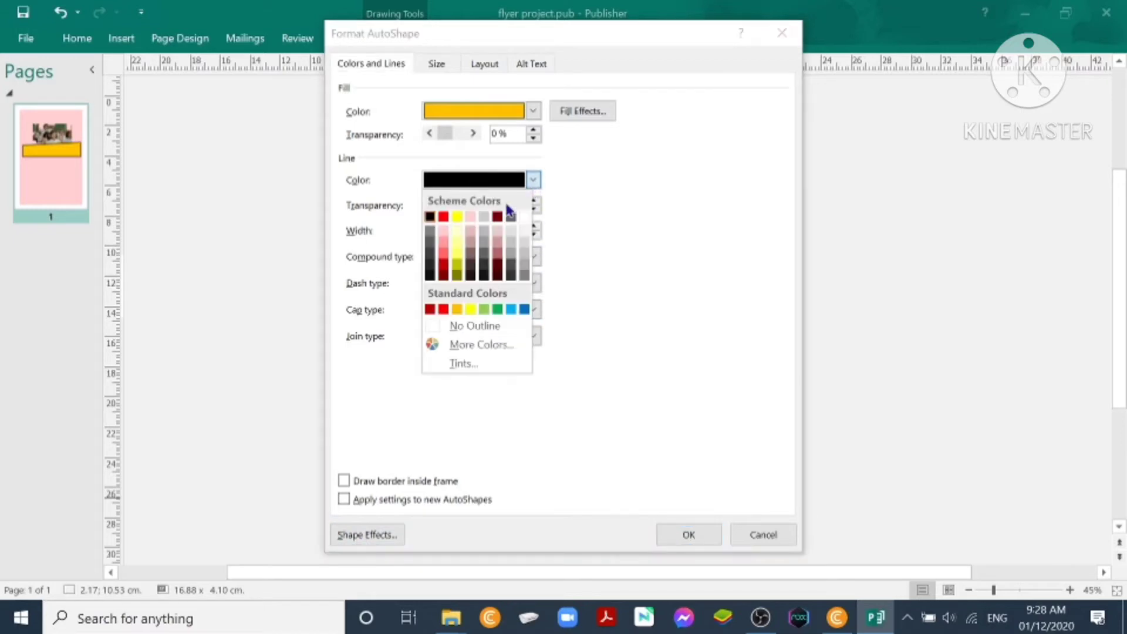
{"action": "left_click", "coordinate": [482, 345]}
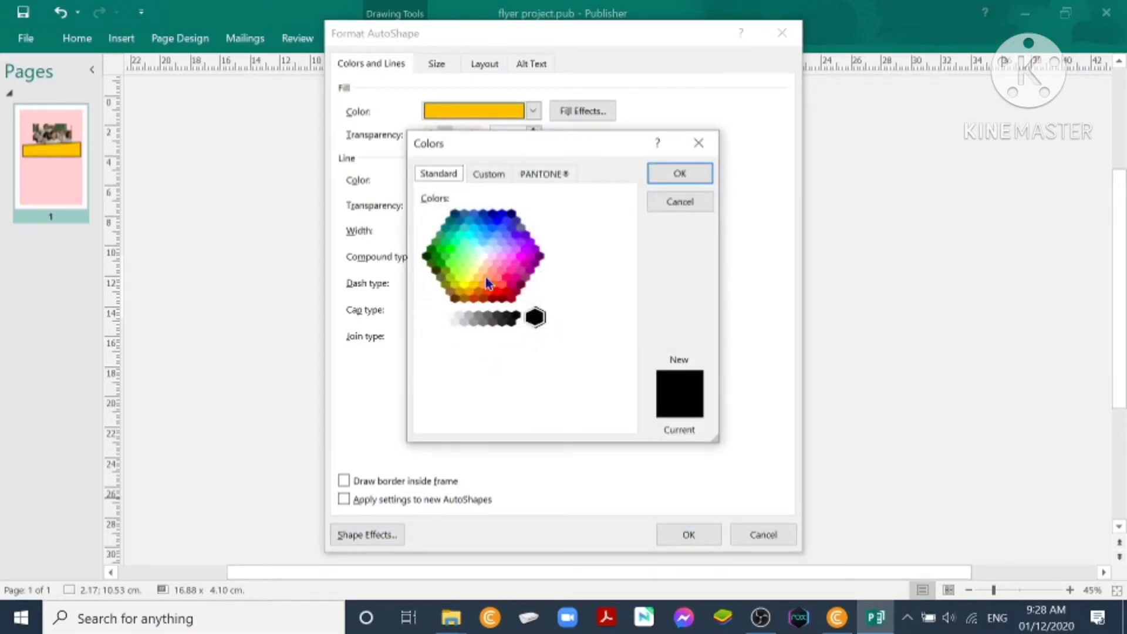
{"action": "left_click", "coordinate": [680, 173]}
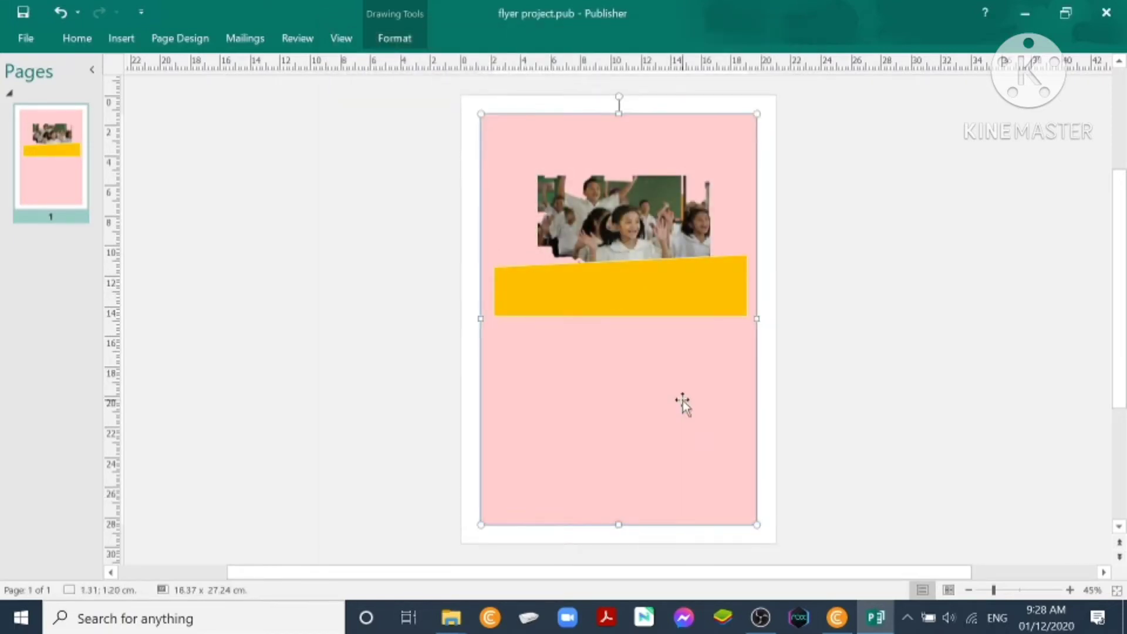
{"action": "left_click", "coordinate": [618, 292]}
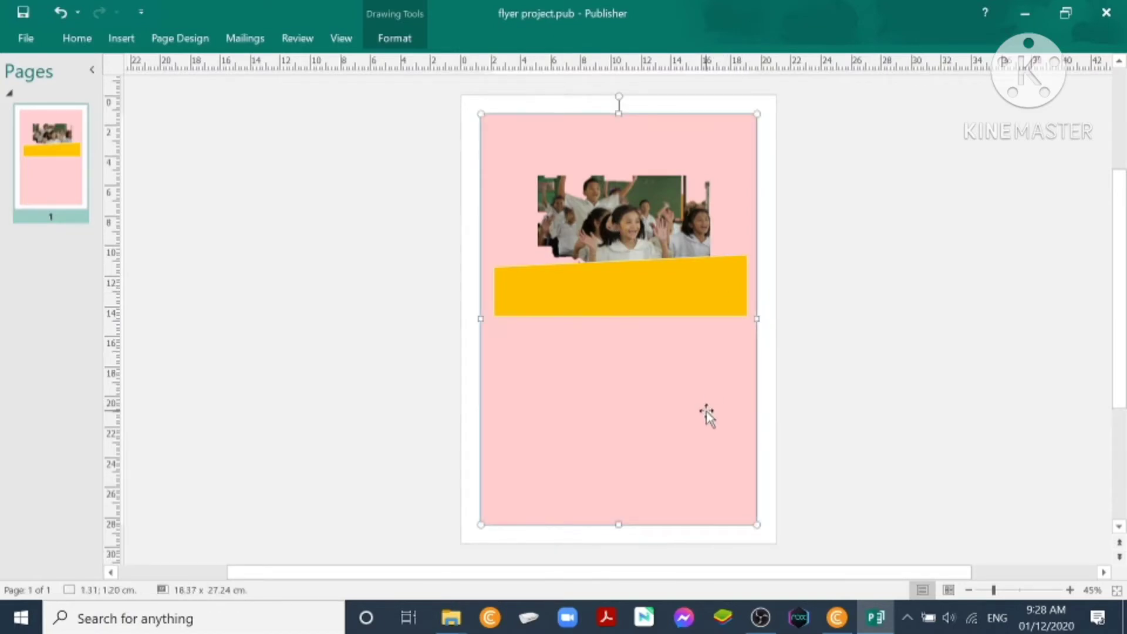
{"action": "mouse_move", "coordinate": [580, 287]}
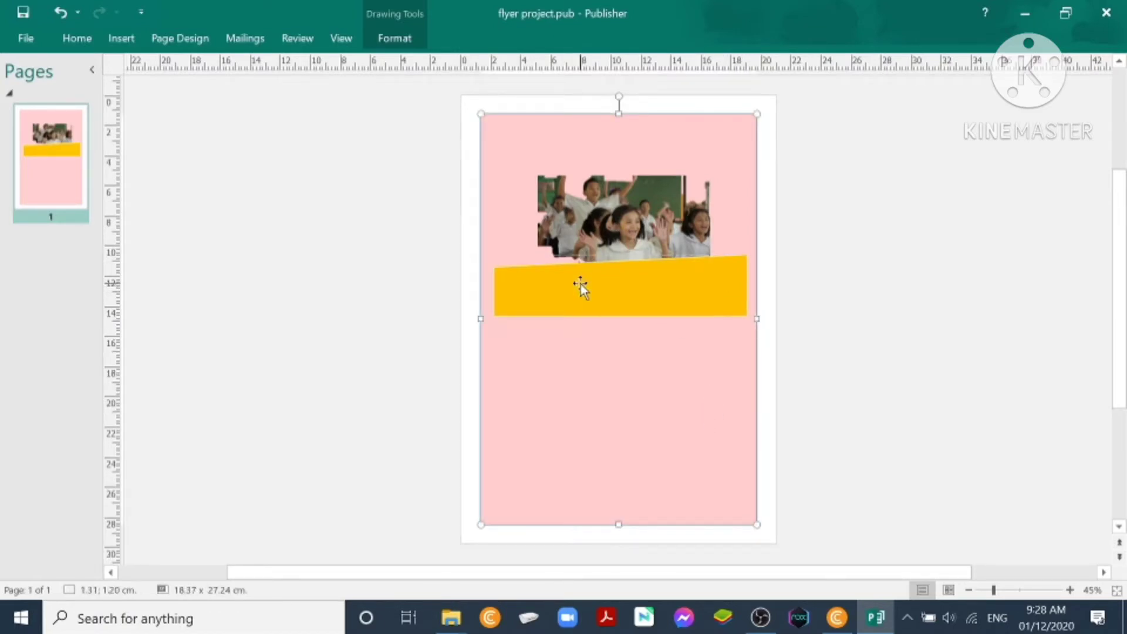
Add text to the banner and turn on Caps Lock for the slogan EXCELLENCE IS OUR BENCHMARK.
{"action": "right_click", "coordinate": [579, 287]}
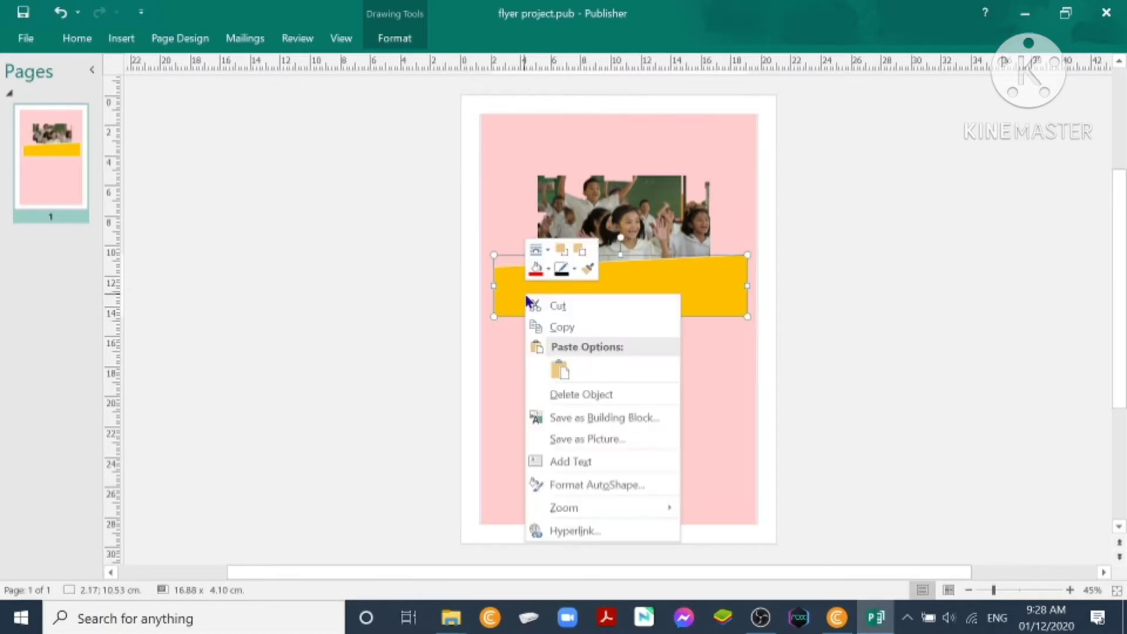
{"action": "left_click", "coordinate": [565, 460]}
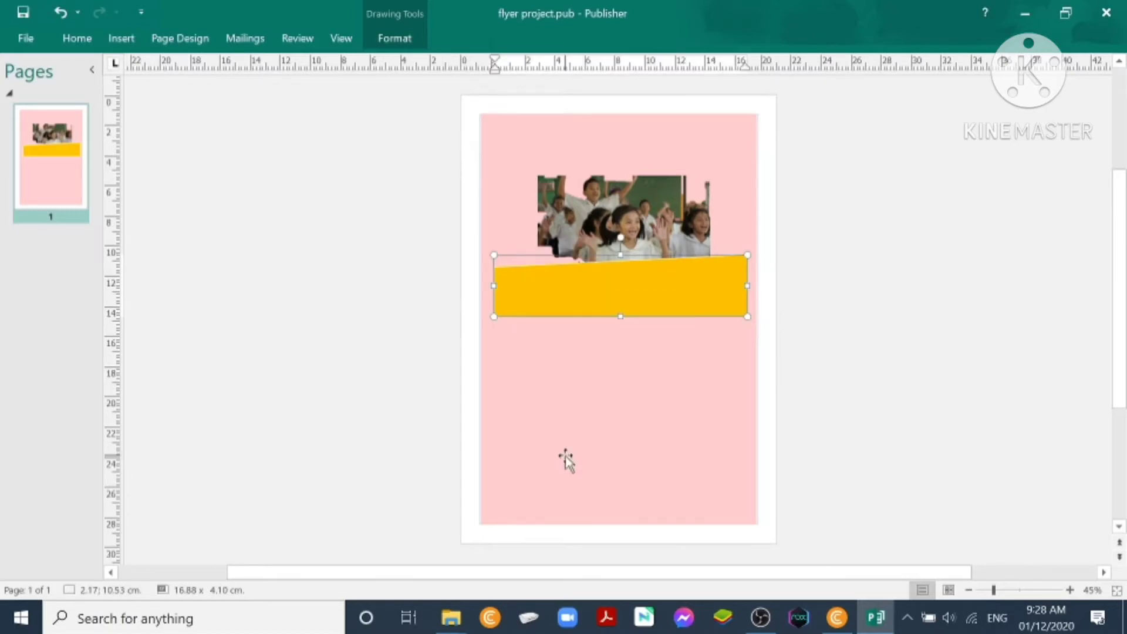
{"action": "double_click", "coordinate": [618, 296]}
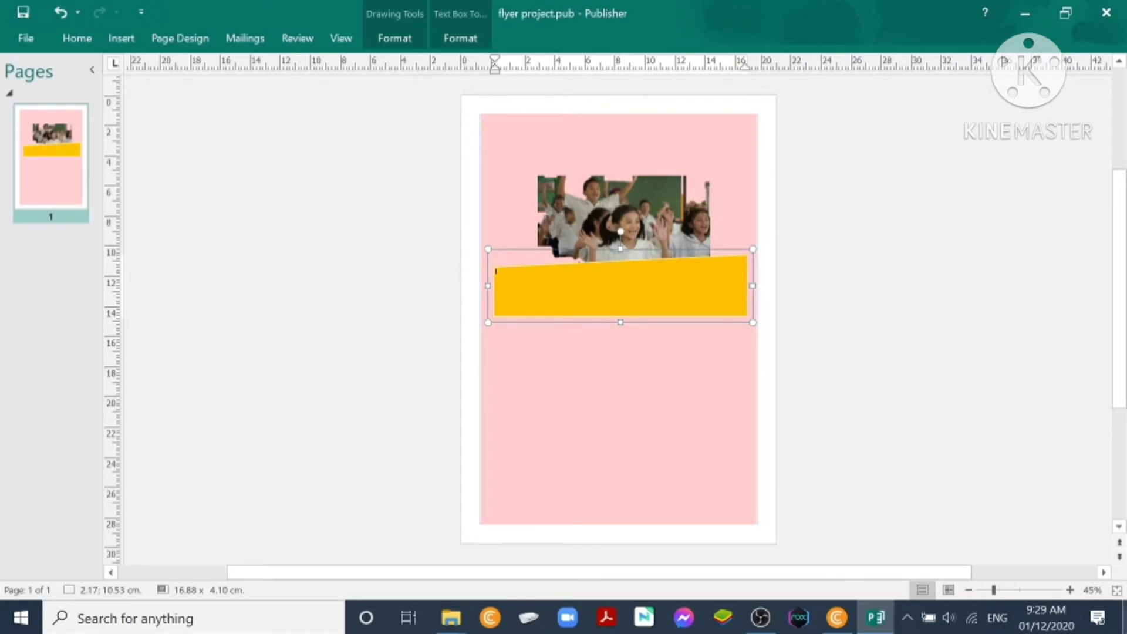
{"action": "mouse_move", "coordinate": [843, 305]}
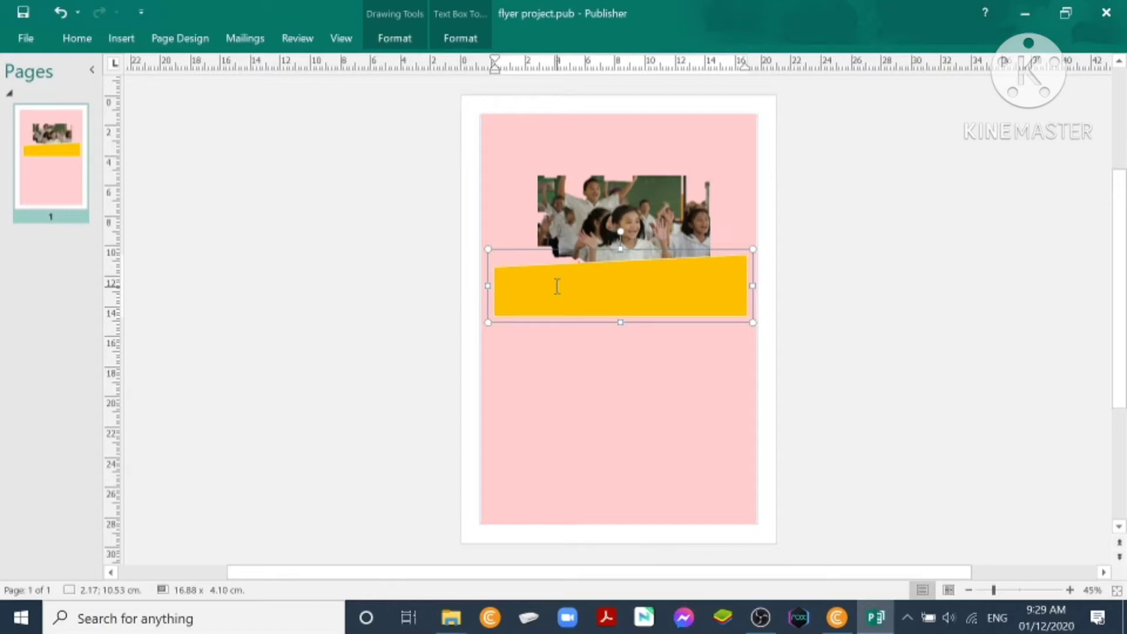
{"action": "key", "text": "CapsLock"}
{"action": "type", "text": "EXCELLENCE IS OUR BENCHMARK"}
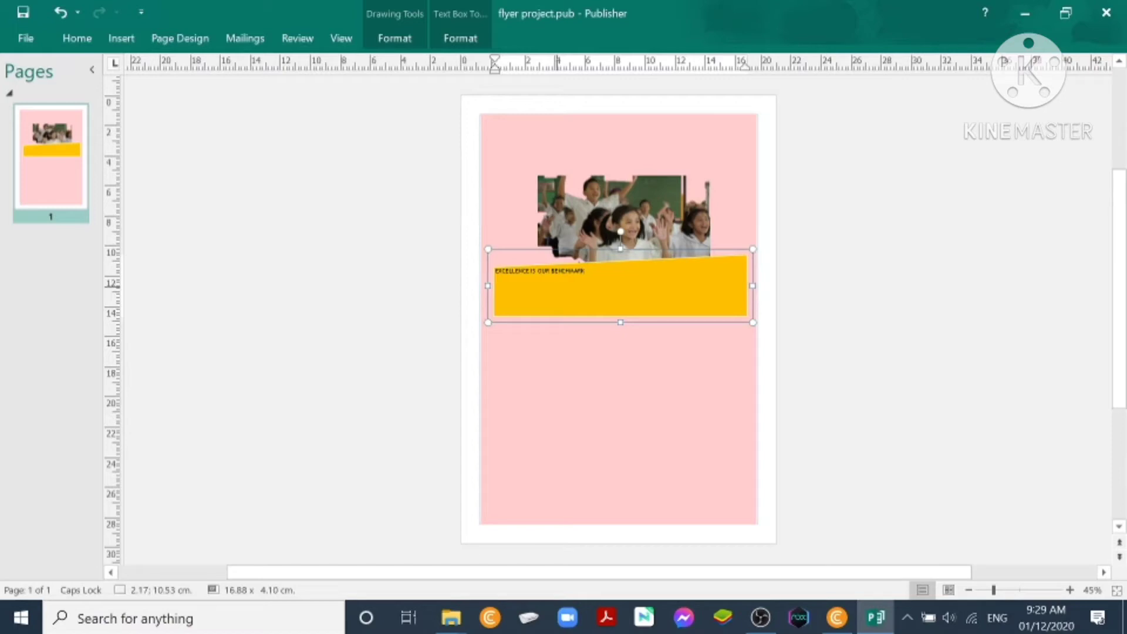
{"action": "mouse_move", "coordinate": [648, 283]}
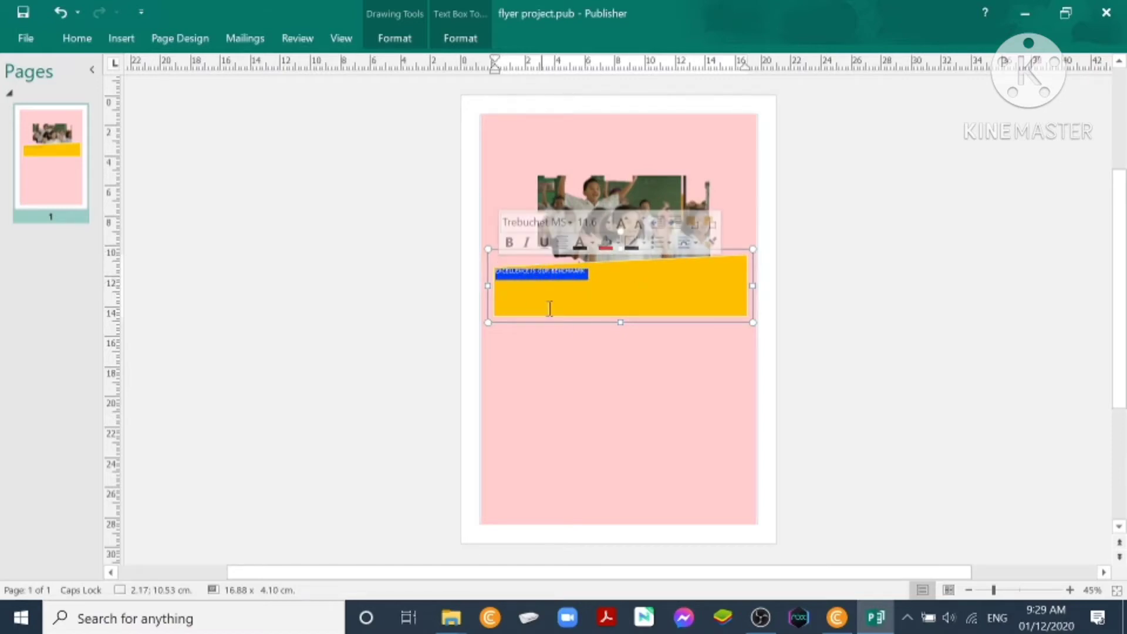
Set the slogan in Century Schoolbook, finish typing BENCHMARK, and choose white text colour.
{"action": "left_click", "coordinate": [77, 39]}
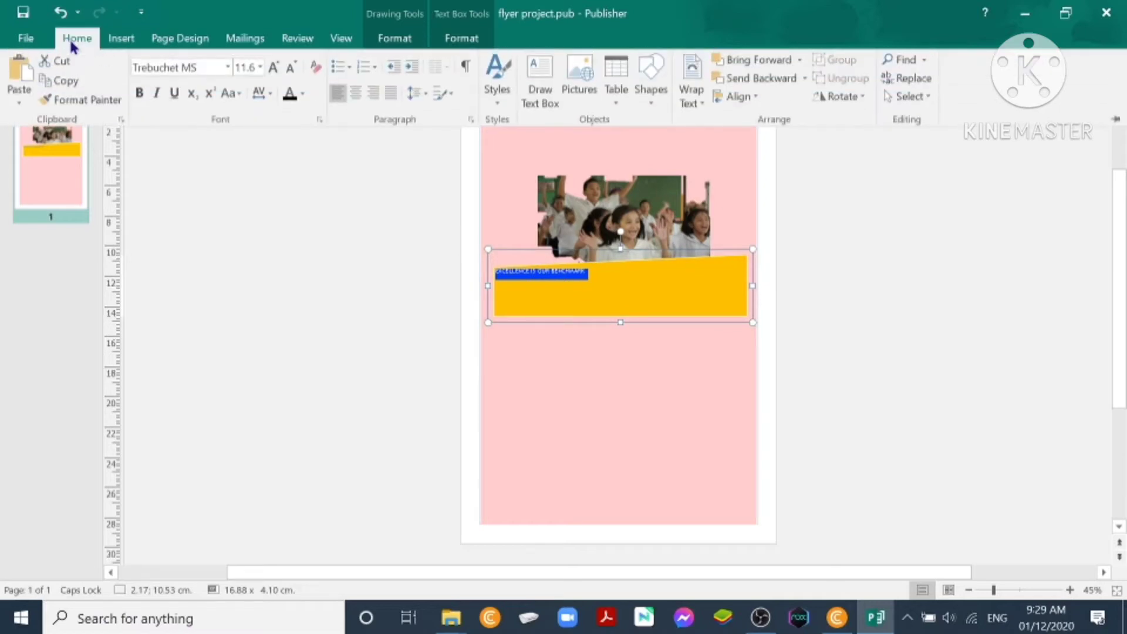
{"action": "left_click", "coordinate": [226, 67]}
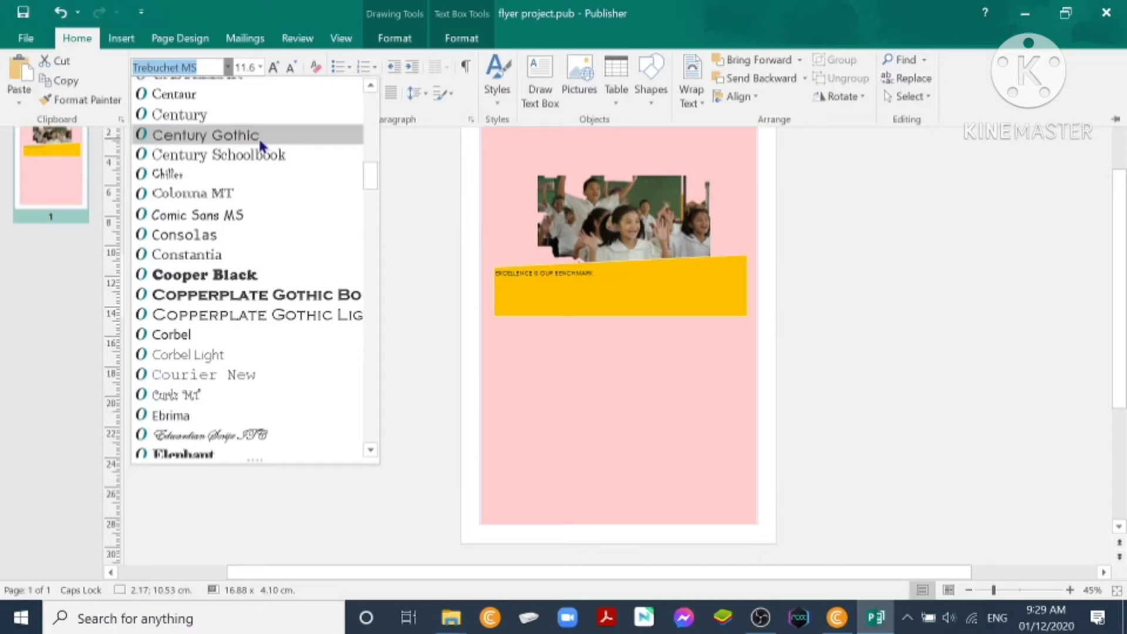
{"action": "mouse_move", "coordinate": [281, 154]}
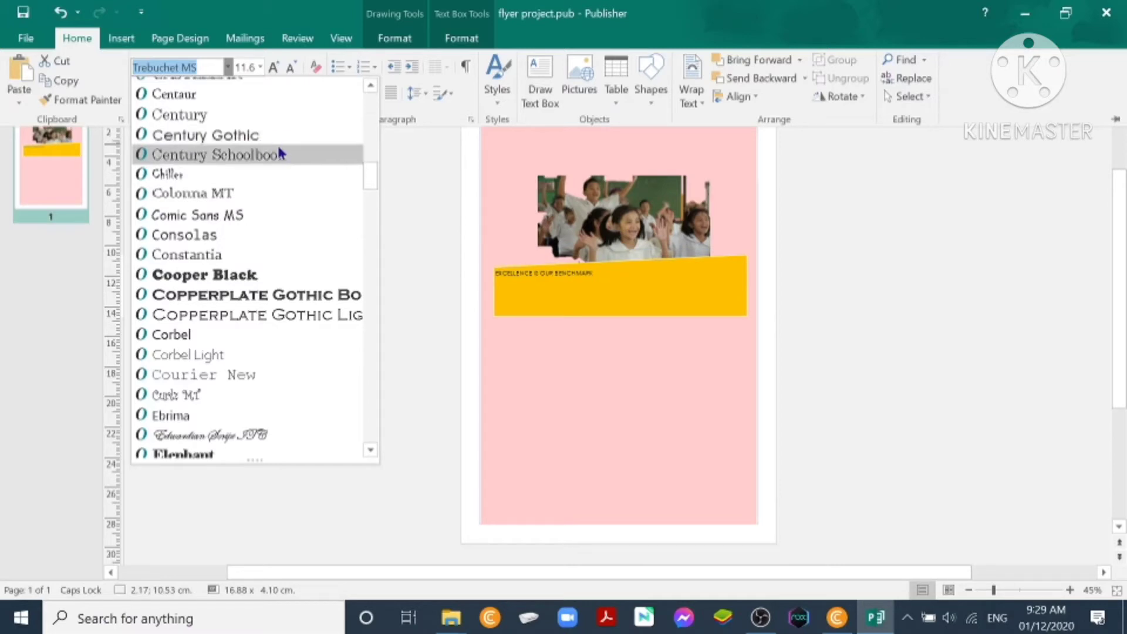
{"action": "left_click", "coordinate": [210, 155]}
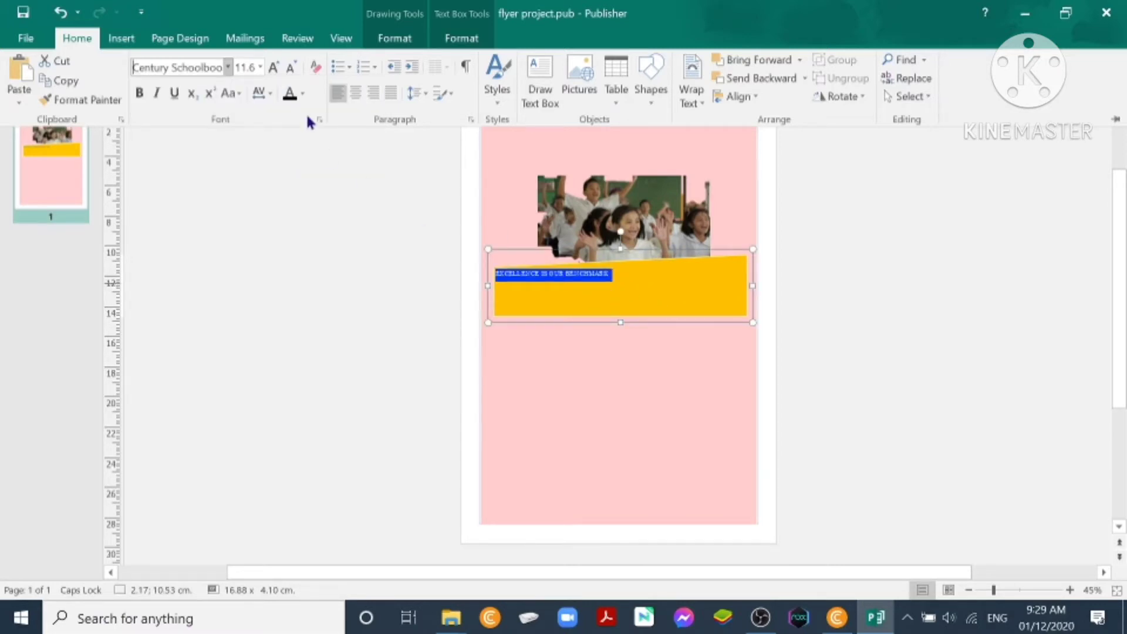
{"action": "mouse_move", "coordinate": [244, 66]}
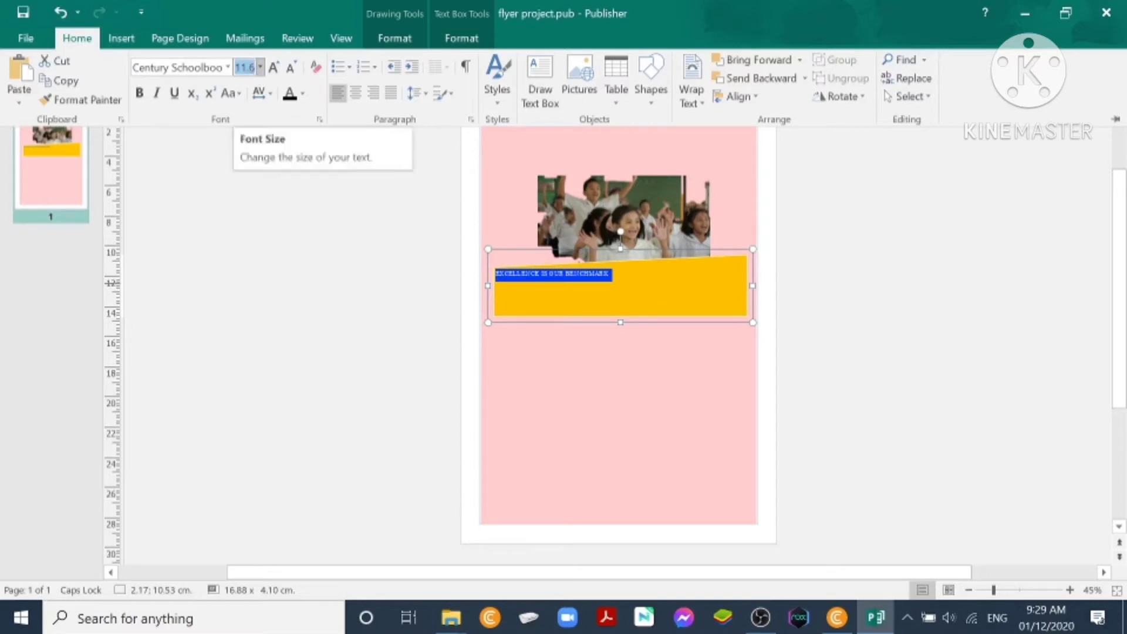
{"action": "mouse_move", "coordinate": [255, 82]}
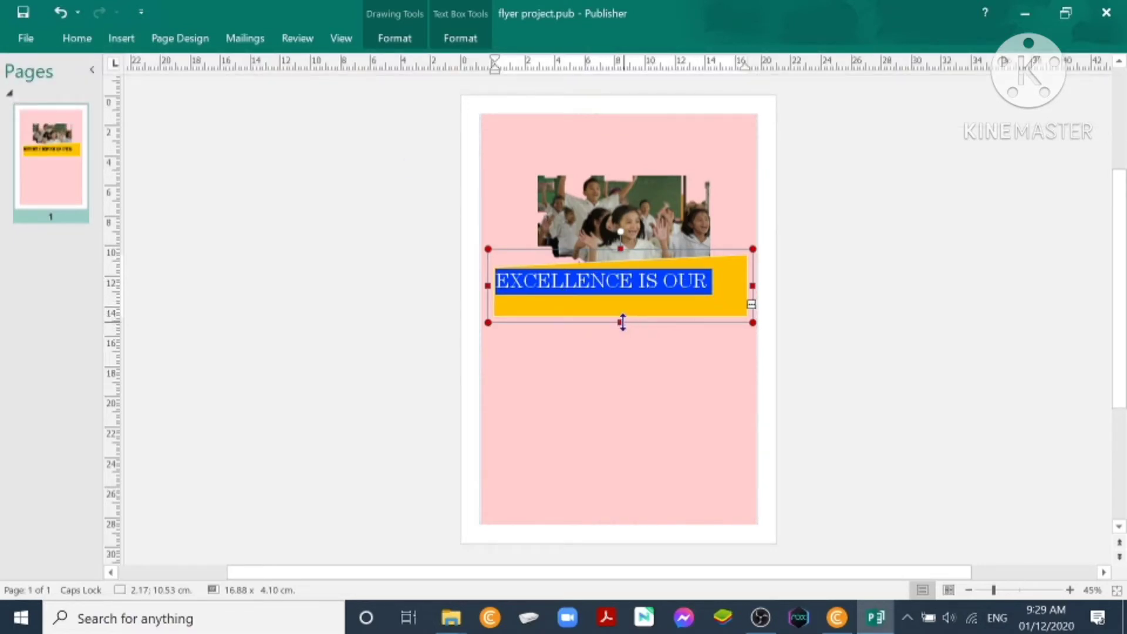
{"action": "type", "text": "BENCHMARK"}
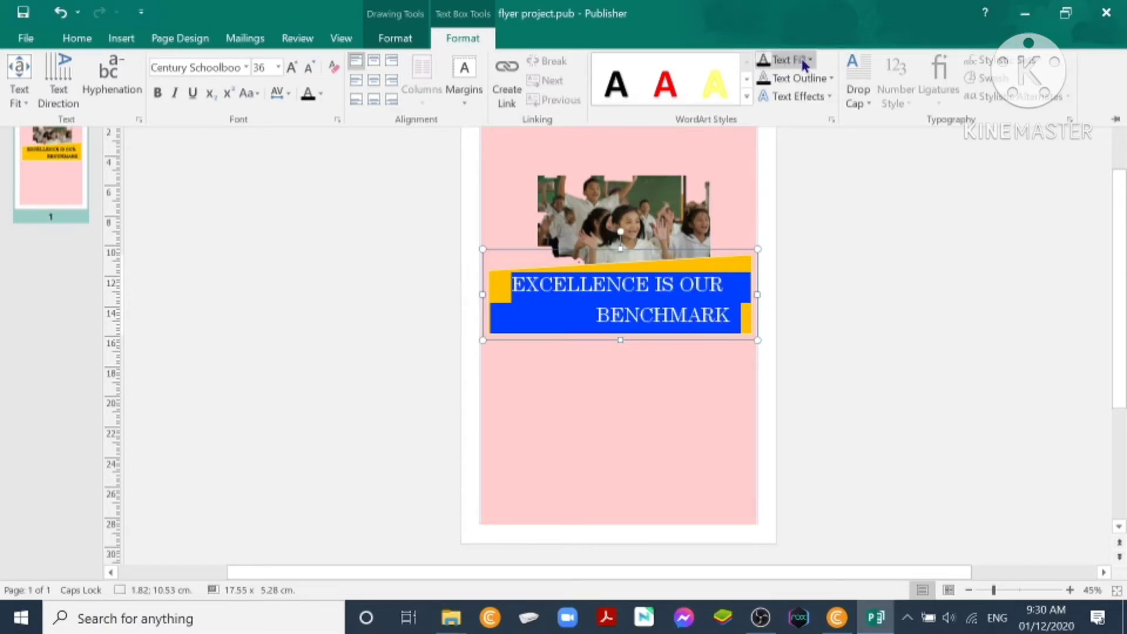
{"action": "left_click", "coordinate": [796, 59]}
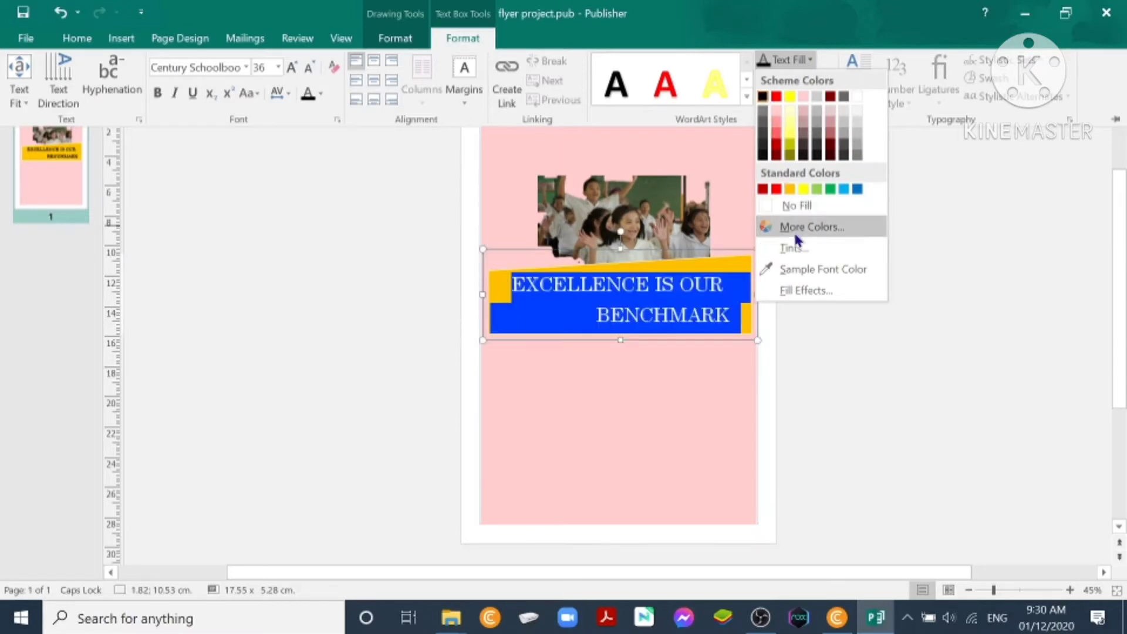
{"action": "left_click", "coordinate": [811, 226]}
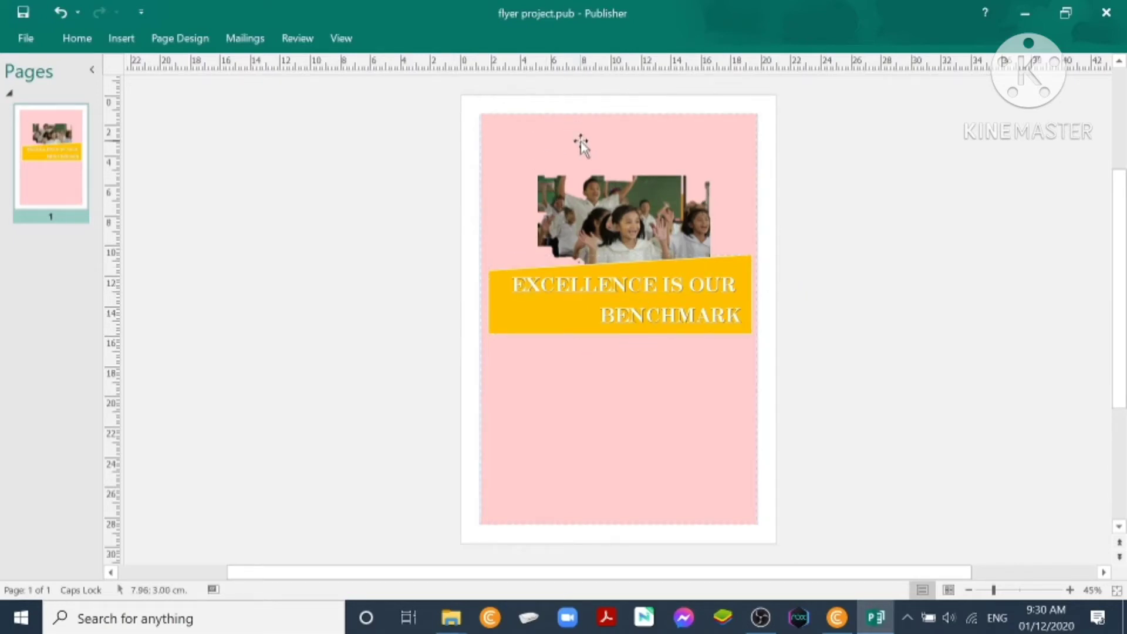
Draw a text box above the classroom photo and type the school name.
{"action": "left_click", "coordinate": [577, 143]}
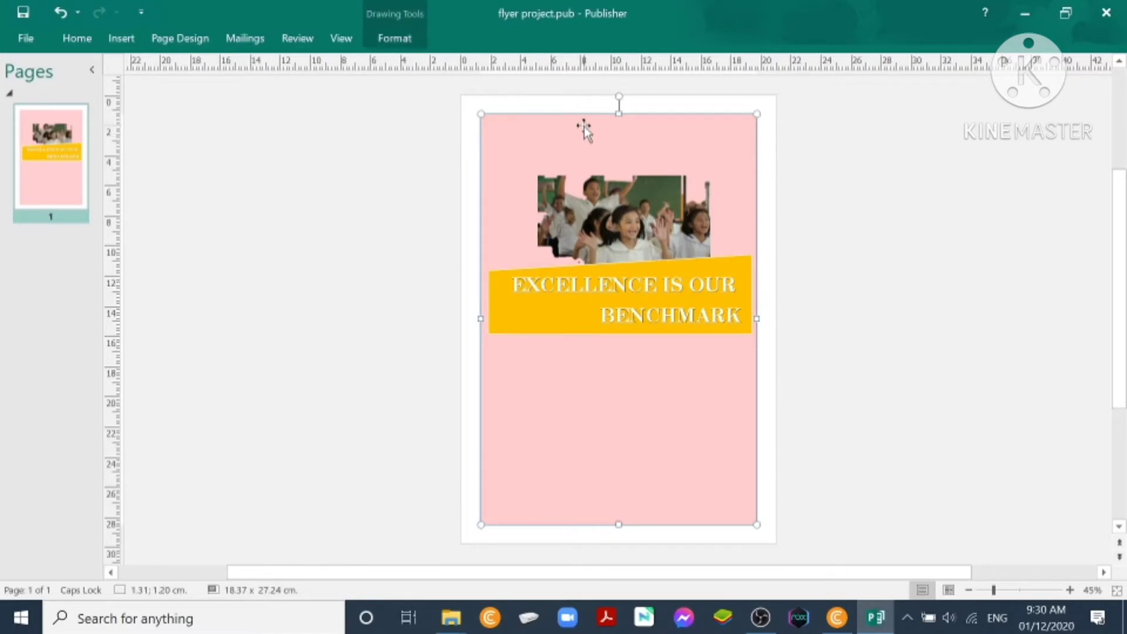
{"action": "left_click", "coordinate": [121, 37]}
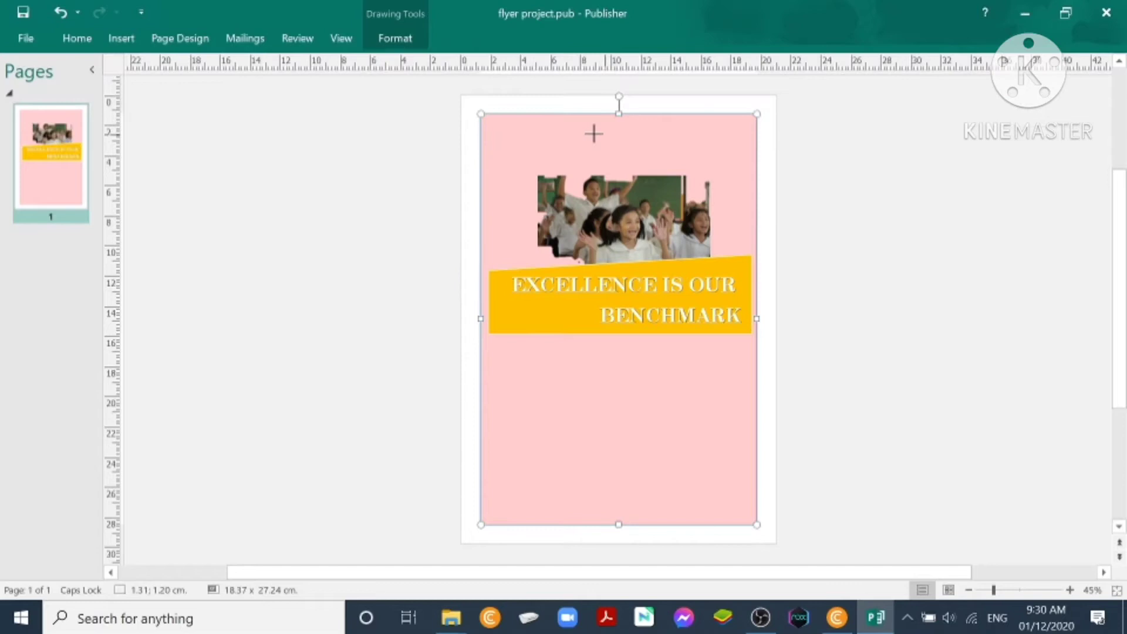
{"action": "left_click_drag", "start_coordinate": [525, 129], "coordinate": [717, 172]}
{"action": "type", "text": "JUAN DELA CRUZ MEMORIAL CENTRAL"}
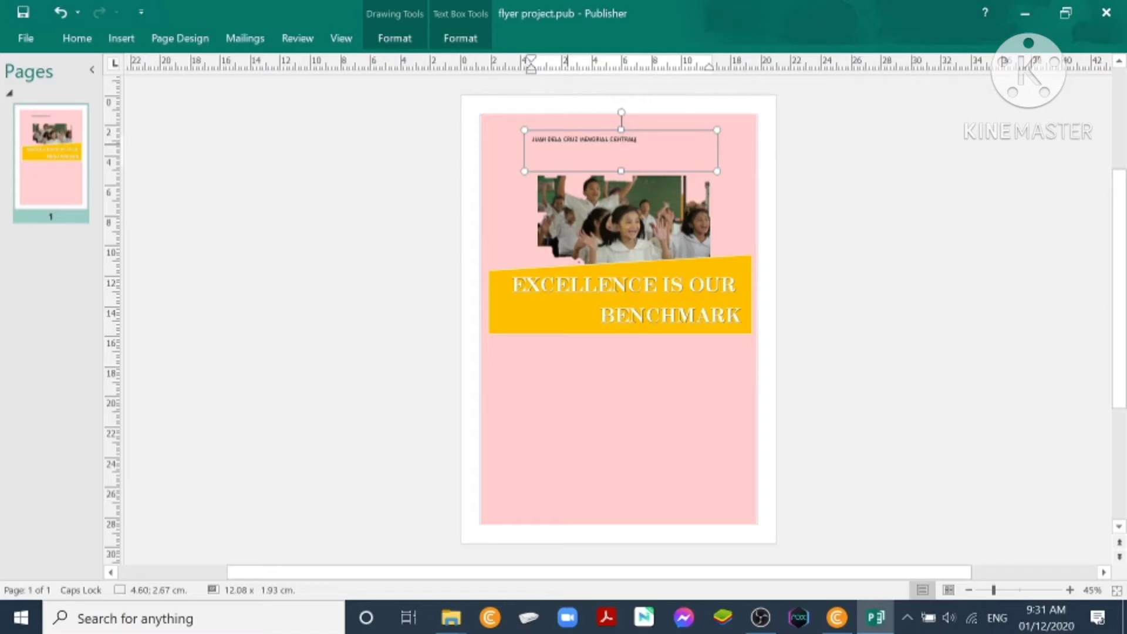
{"action": "type", "text": "SCHOOL"}
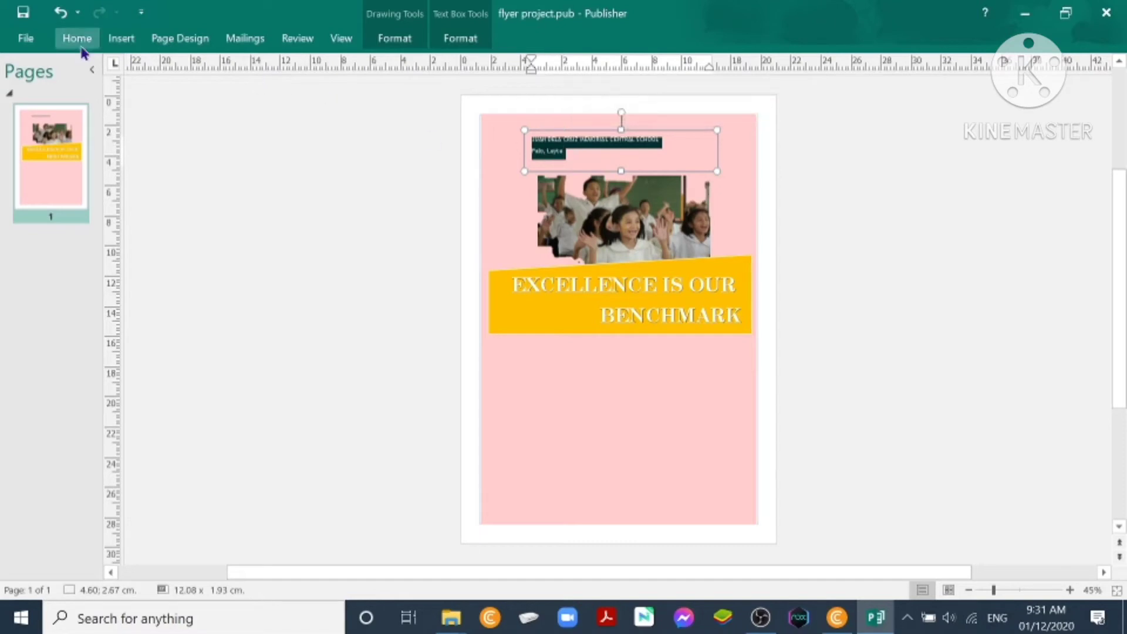
Set the heading font to Bodoni MT Black and increase its size.
{"action": "left_click", "coordinate": [77, 38]}
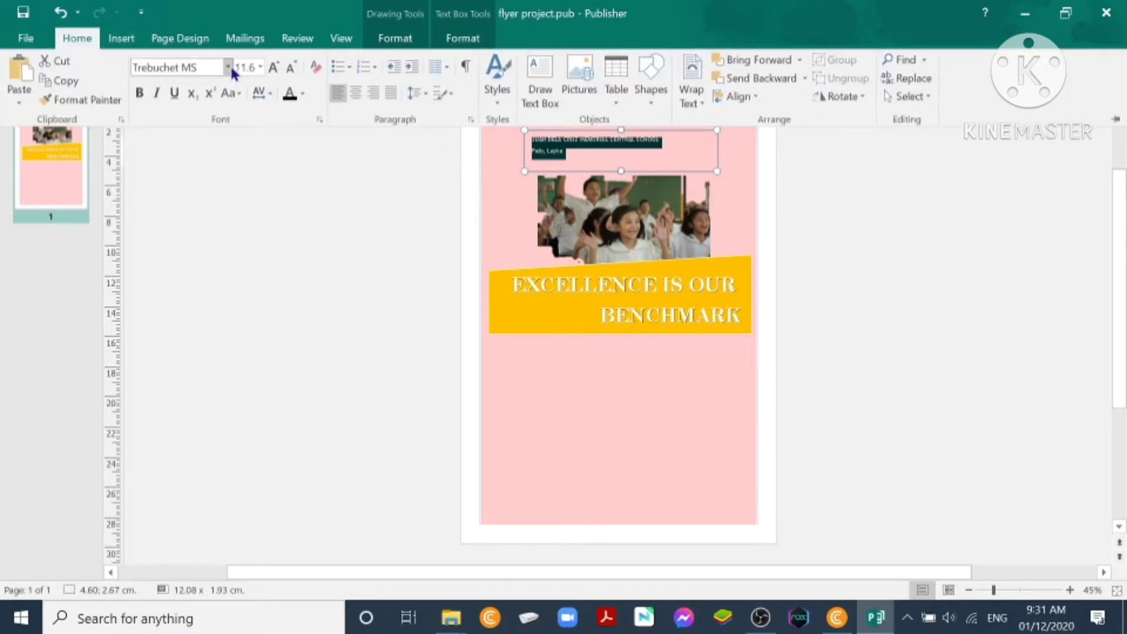
{"action": "left_click", "coordinate": [227, 67]}
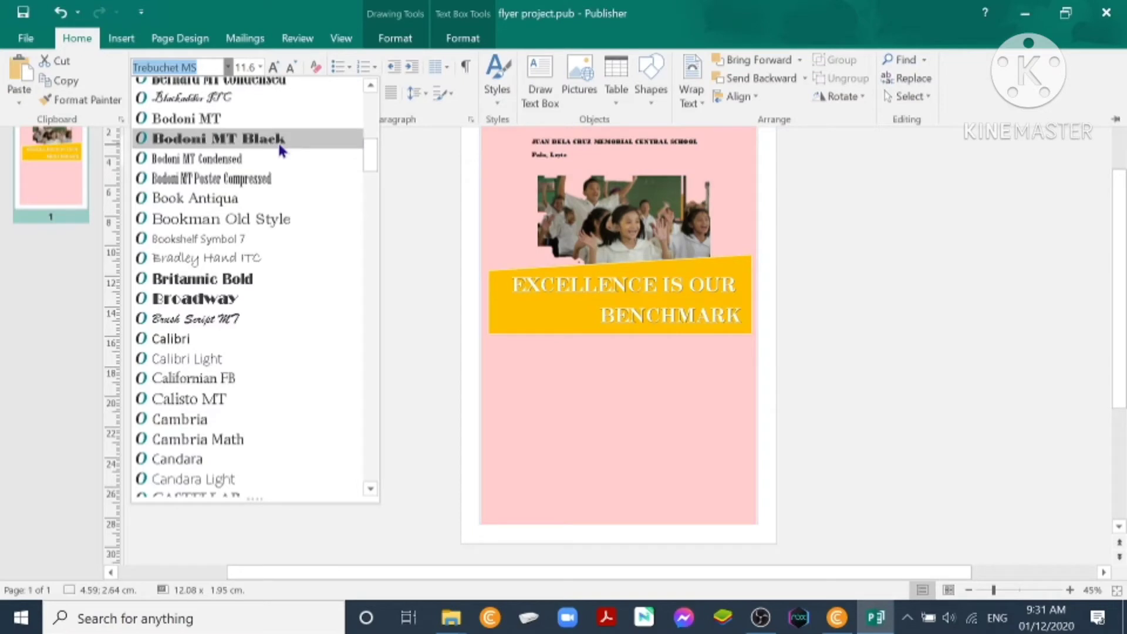
{"action": "left_click", "coordinate": [214, 138]}
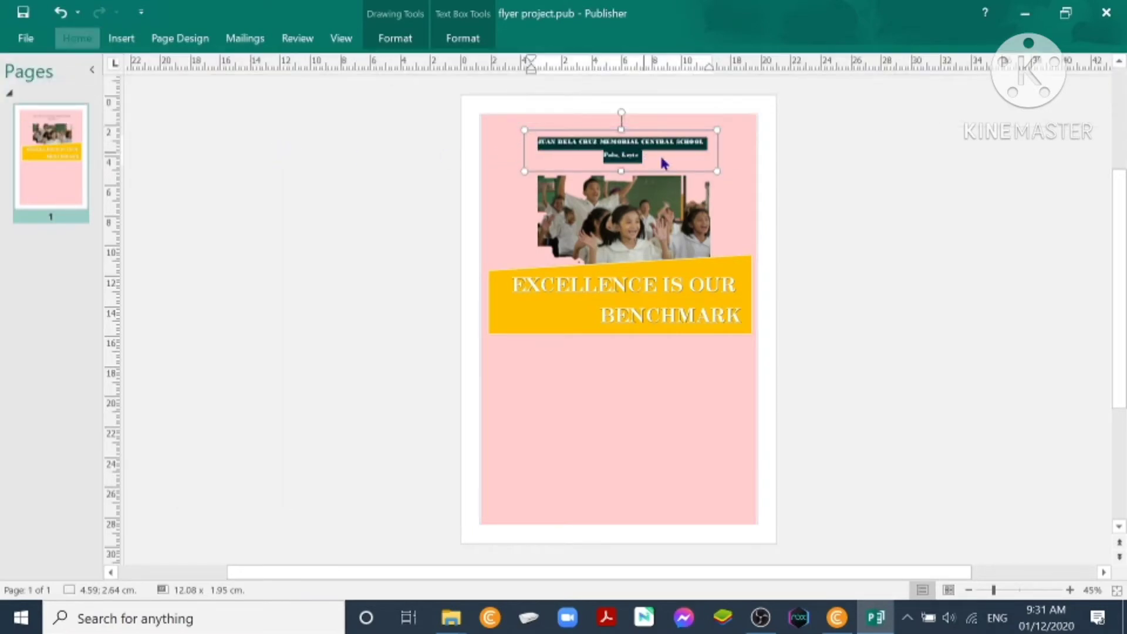
{"action": "left_click", "coordinate": [76, 38]}
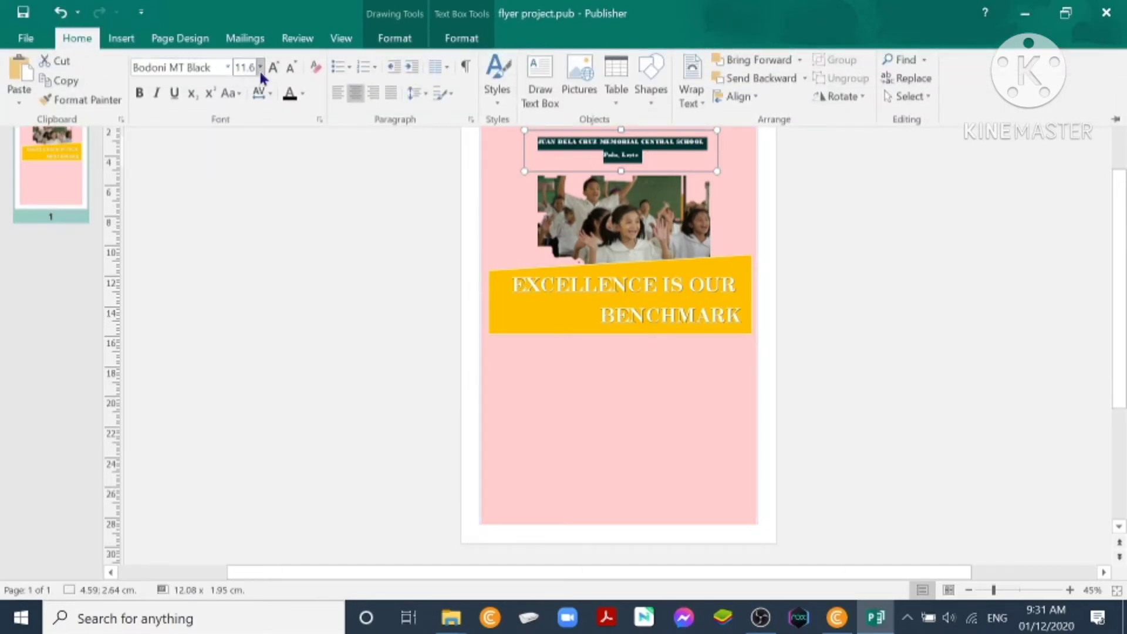
{"action": "left_click", "coordinate": [274, 67]}
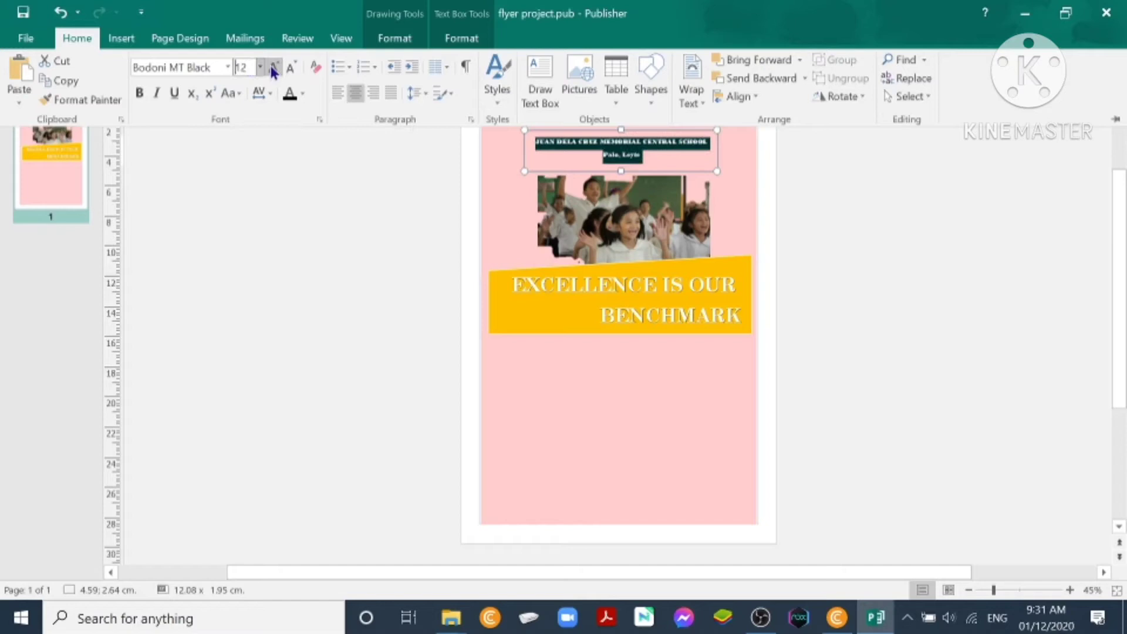
{"action": "left_click", "coordinate": [276, 67]}
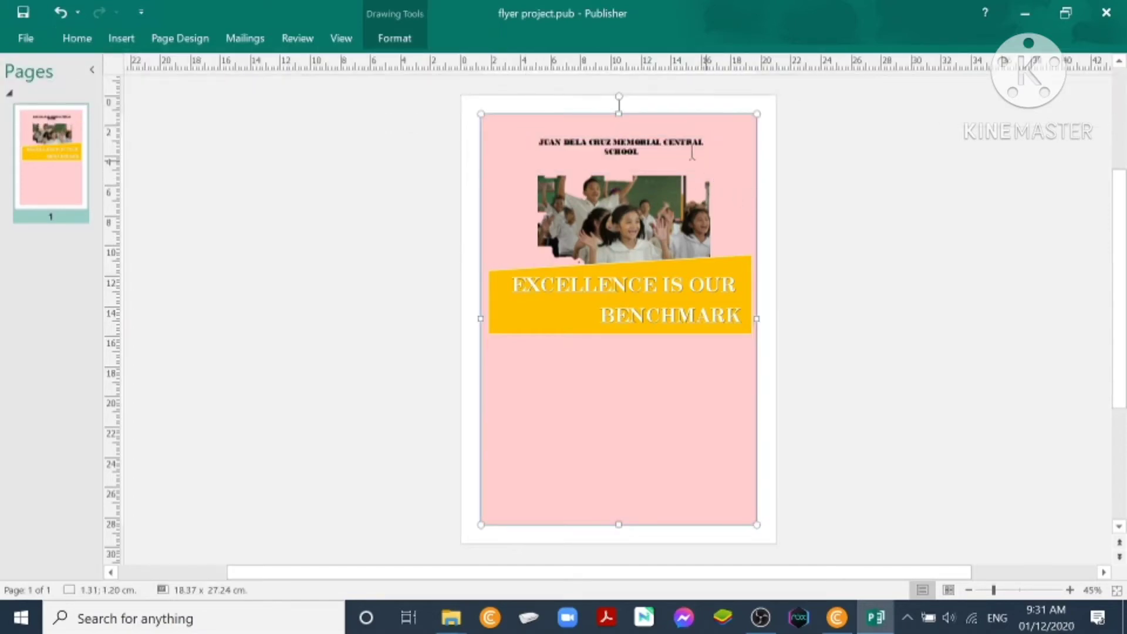
{"action": "left_click", "coordinate": [623, 145]}
{"action": "type", "text": "Palo, Leyte"}
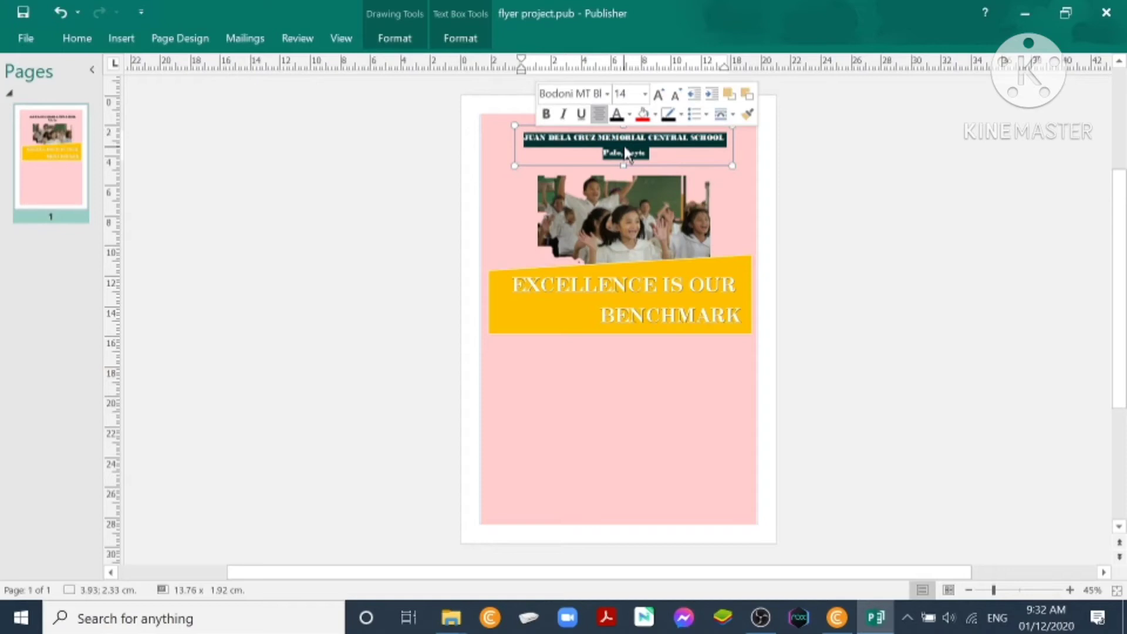
Reduce the heading's After paragraphs and Between lines spacing in the Paragraph dialog.
{"action": "right_click", "coordinate": [629, 154]}
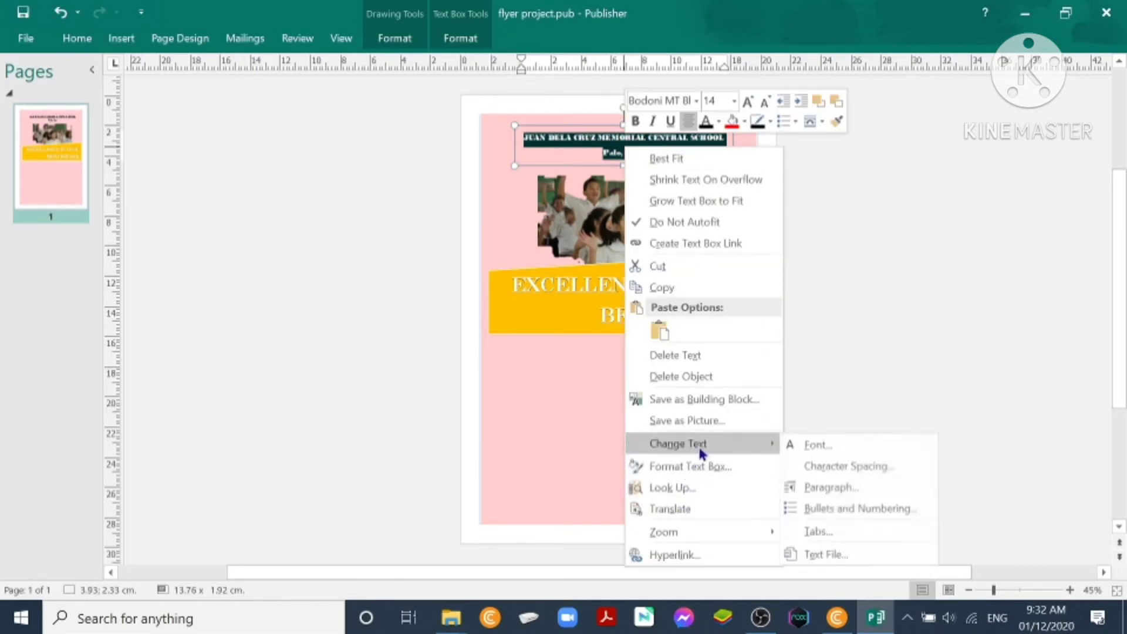
{"action": "left_click", "coordinate": [831, 487]}
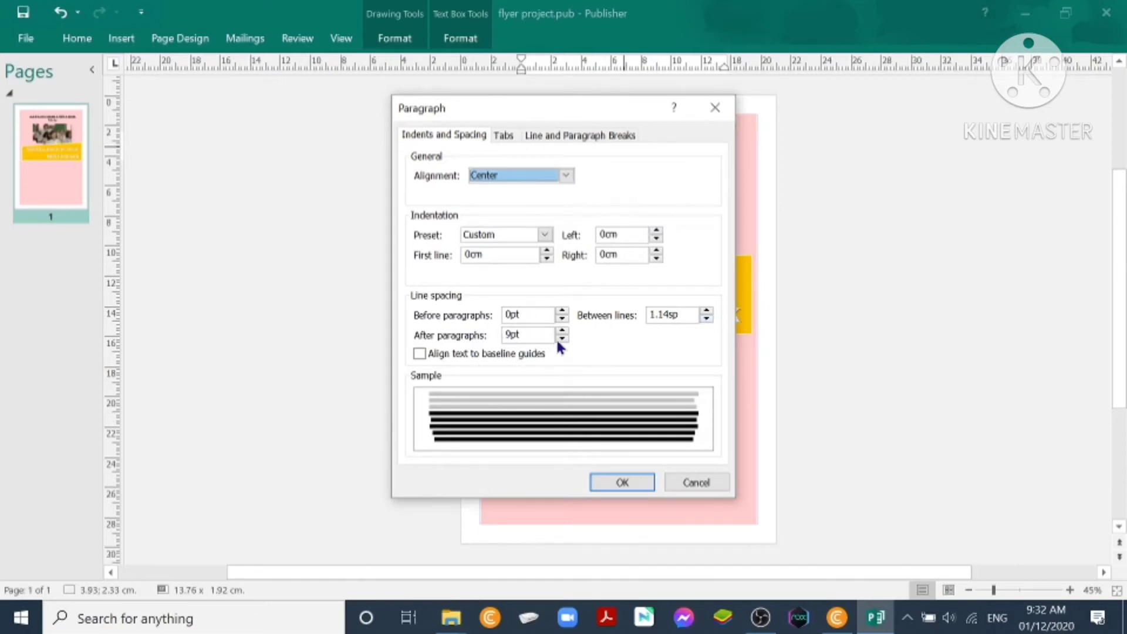
{"action": "left_click", "coordinate": [561, 339]}
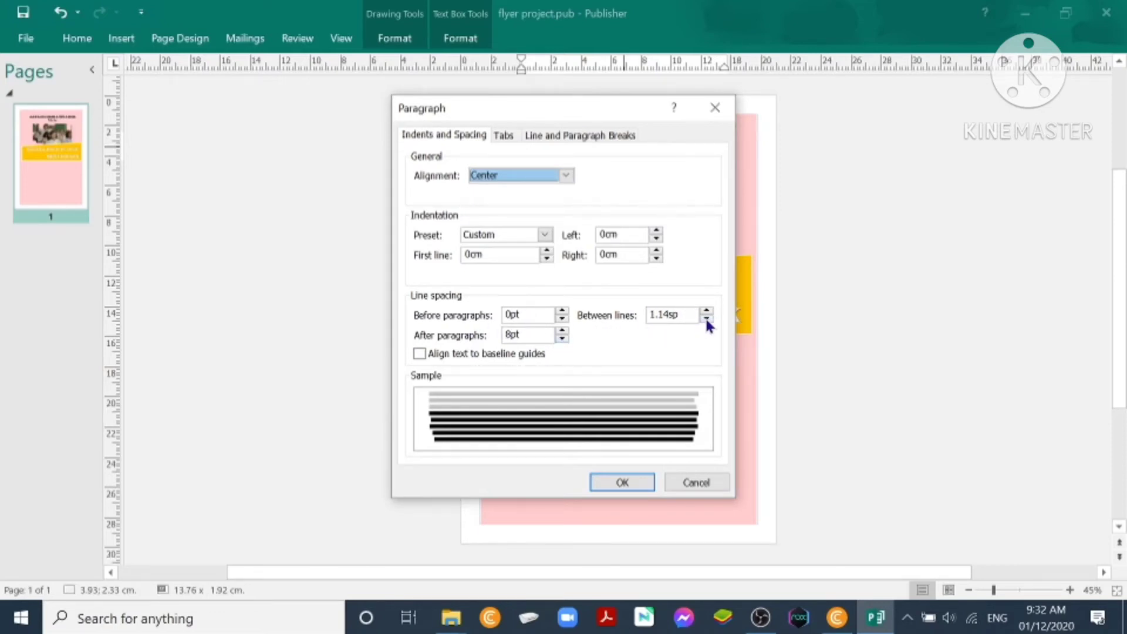
{"action": "left_click", "coordinate": [622, 482]}
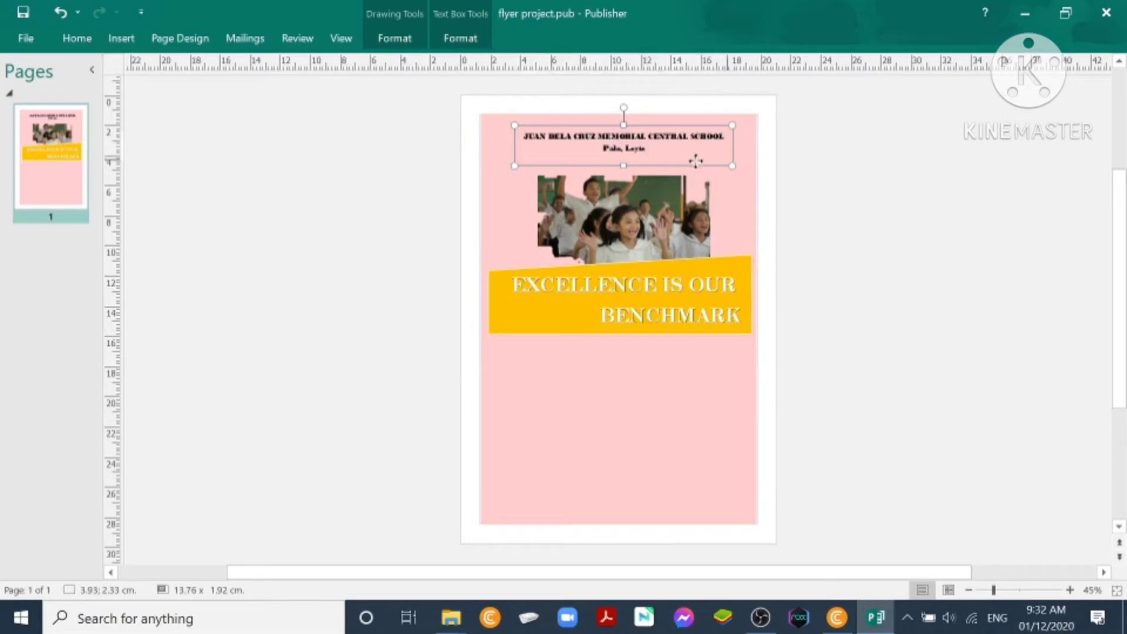
Narrow the heading box and fill it light blue via More Fill Colors.
{"action": "left_click_drag", "start_coordinate": [732, 165], "coordinate": [726, 160]}
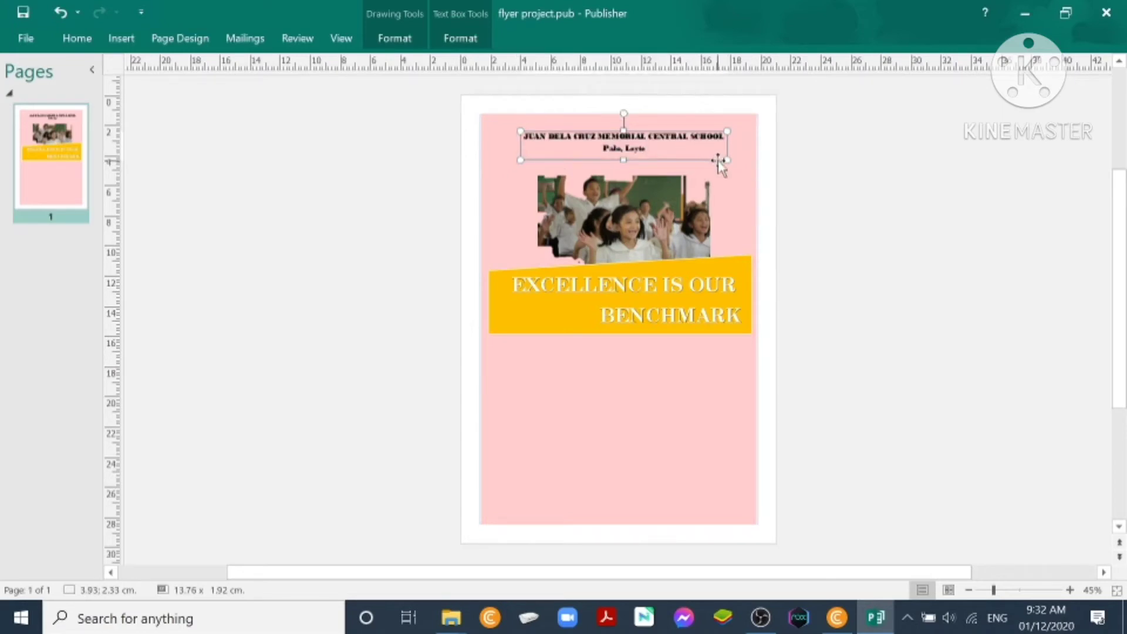
{"action": "right_click", "coordinate": [719, 163]}
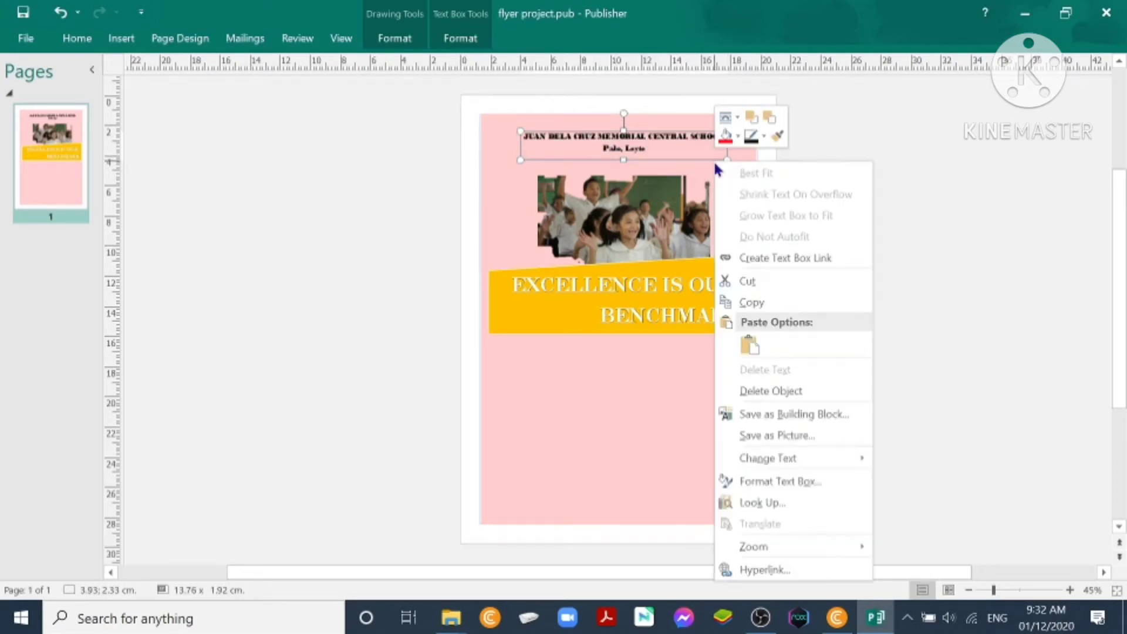
{"action": "left_click", "coordinate": [734, 136]}
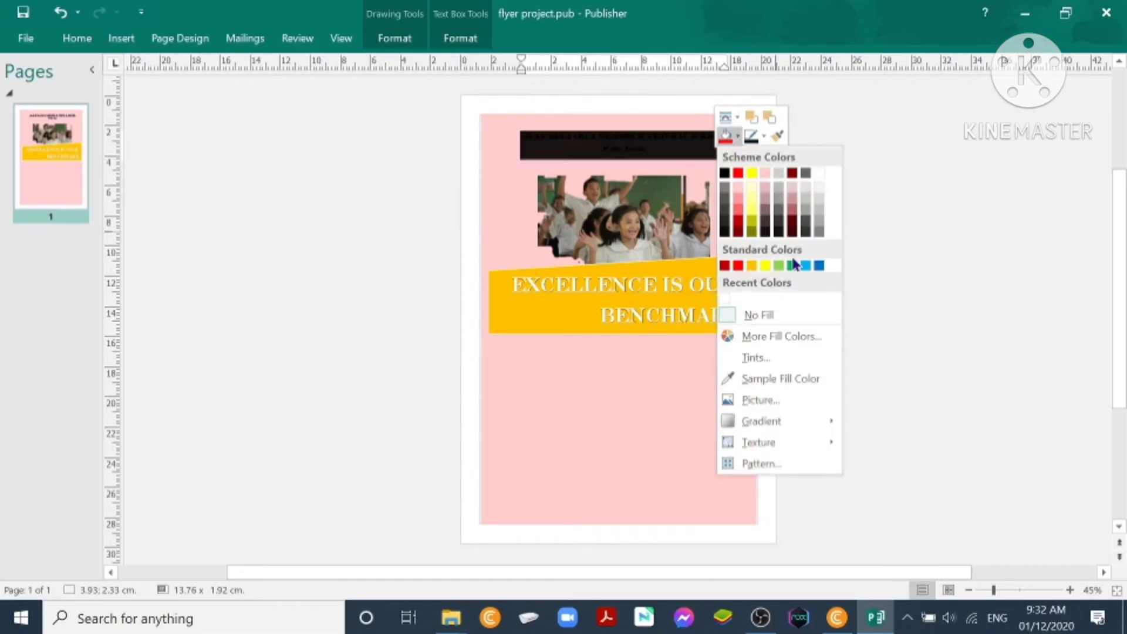
{"action": "left_click", "coordinate": [805, 265]}
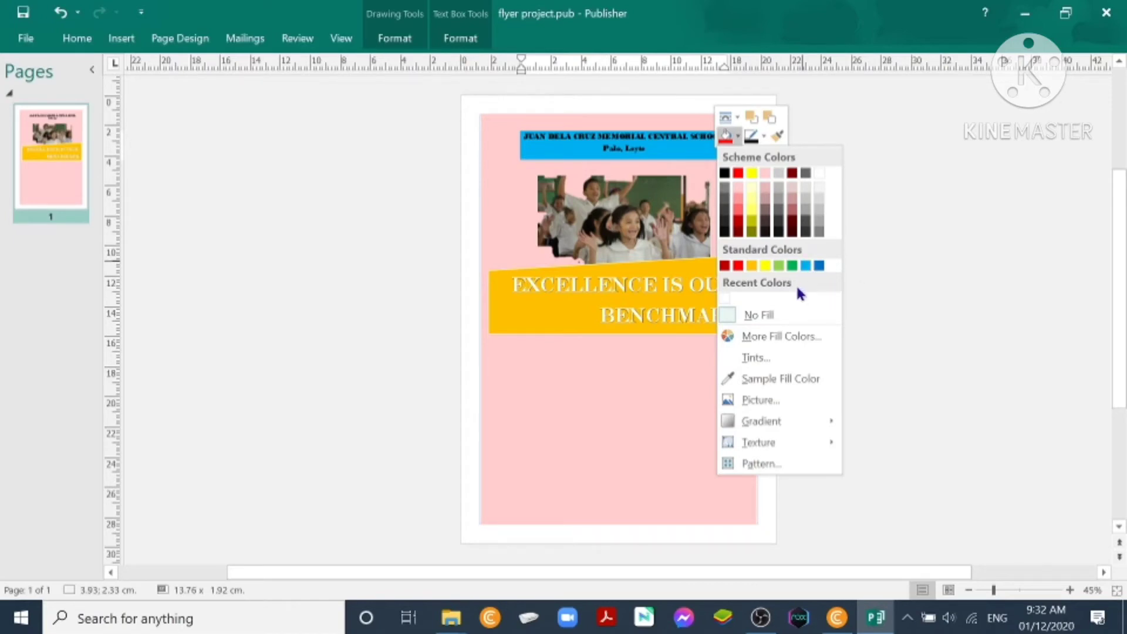
{"action": "left_click", "coordinate": [758, 314]}
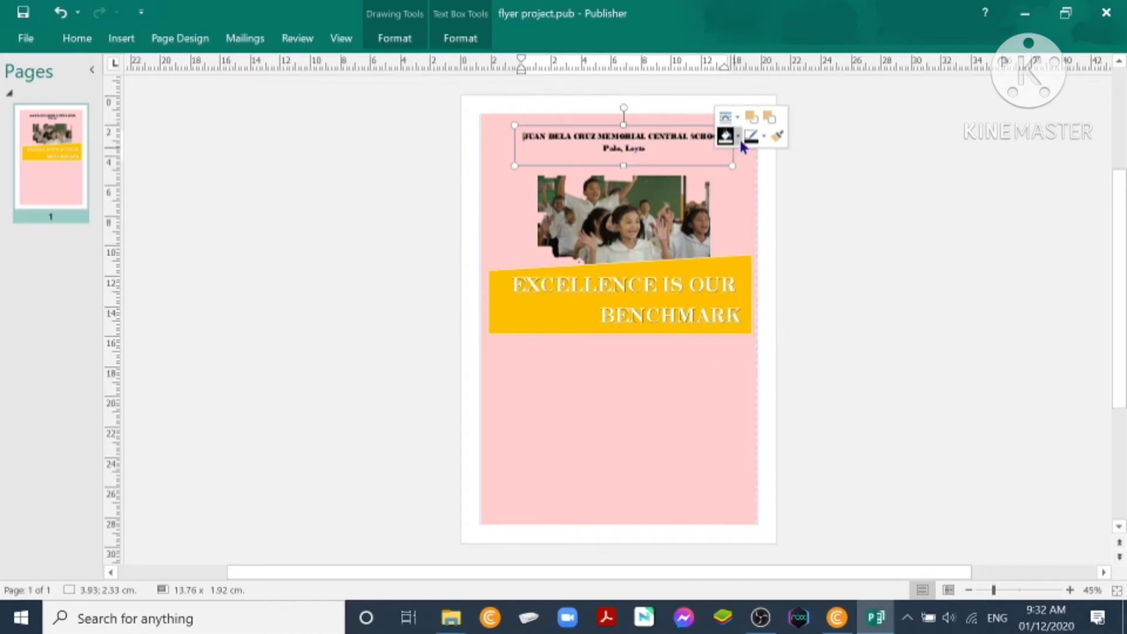
{"action": "left_click", "coordinate": [736, 136]}
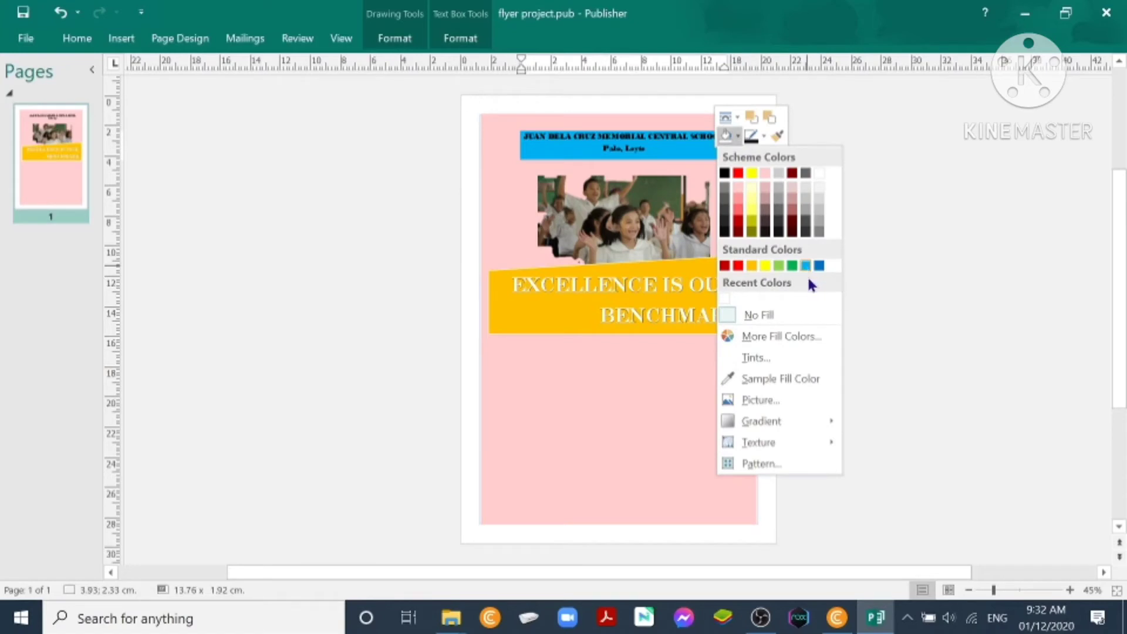
{"action": "left_click", "coordinate": [781, 336]}
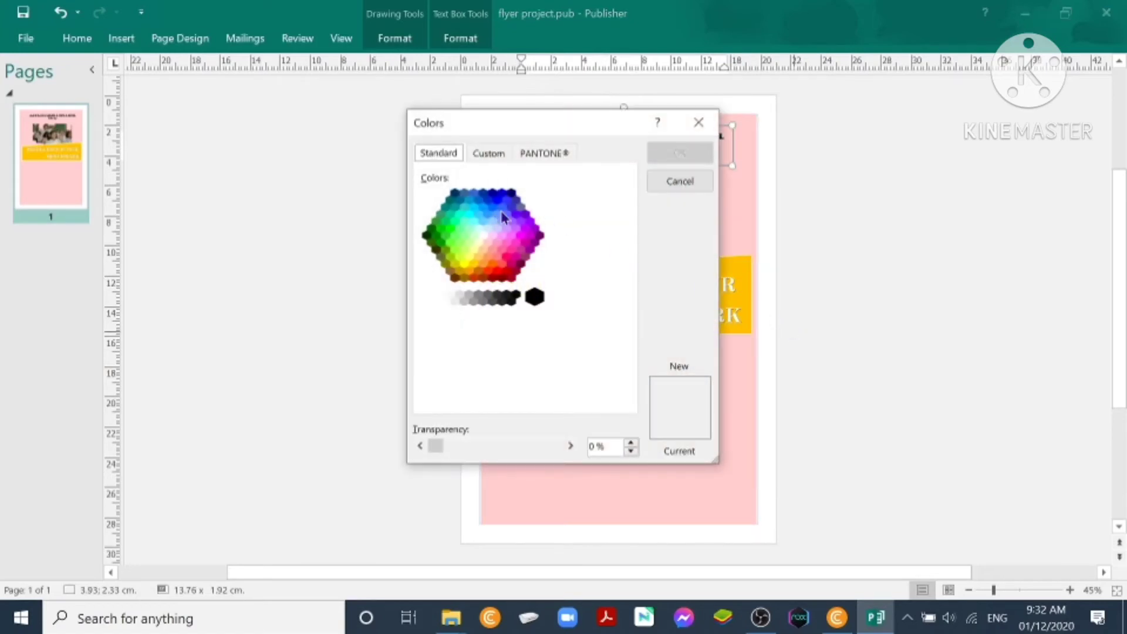
{"action": "left_click", "coordinate": [479, 213]}
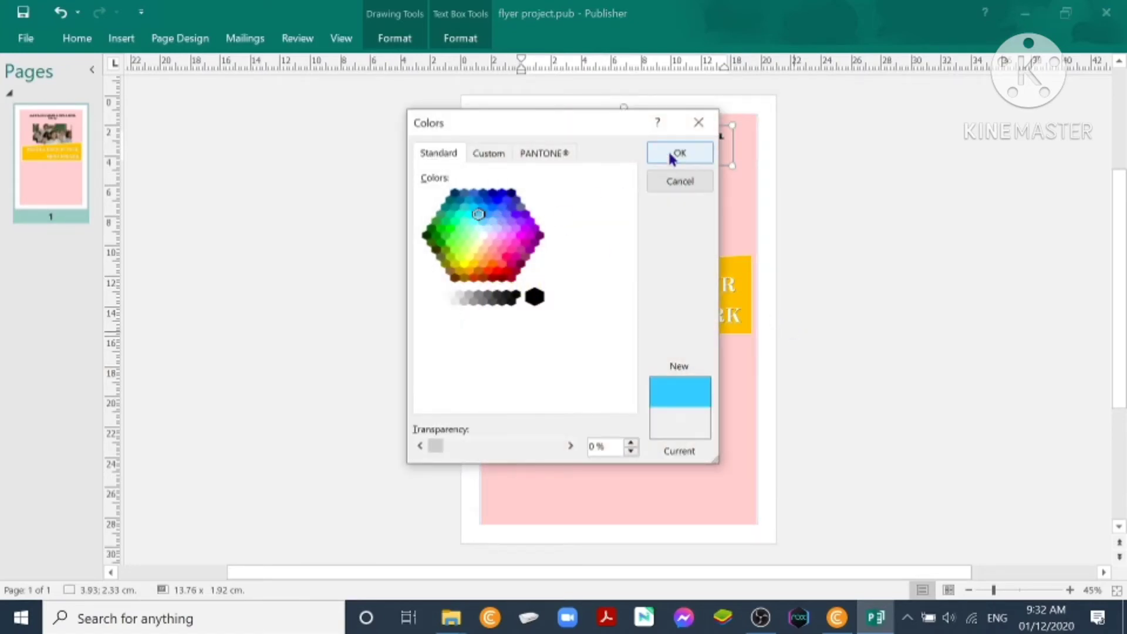
{"action": "left_click", "coordinate": [679, 152]}
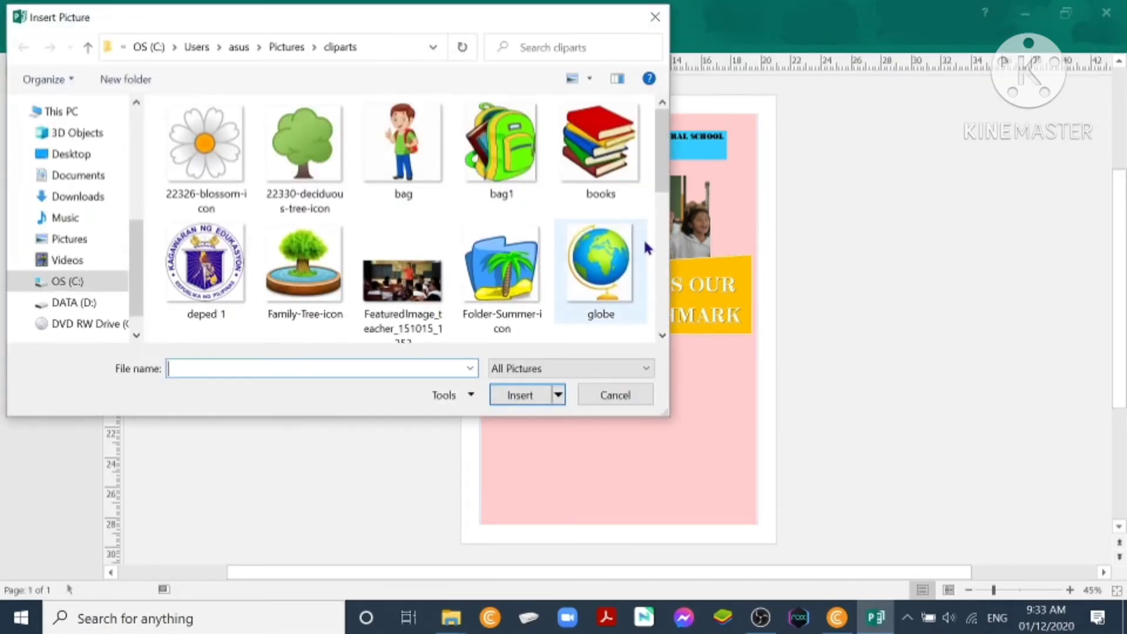
Insert the FeaturedImage_teacher photo and shrink it into place below the banner.
{"action": "left_click", "coordinate": [402, 278]}
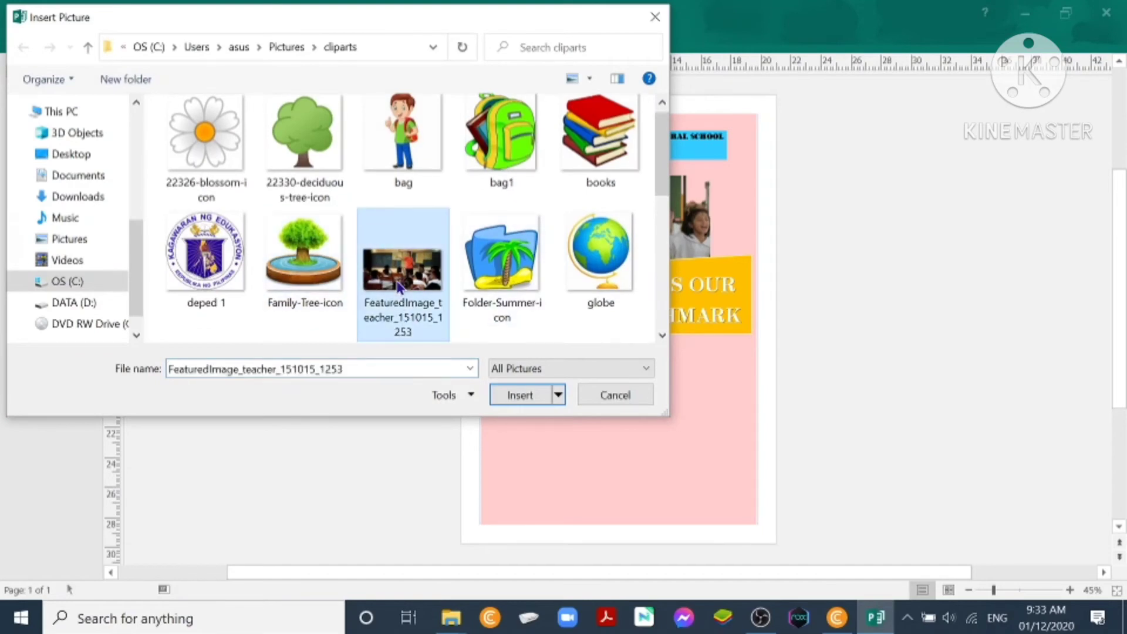
{"action": "left_click", "coordinate": [520, 394]}
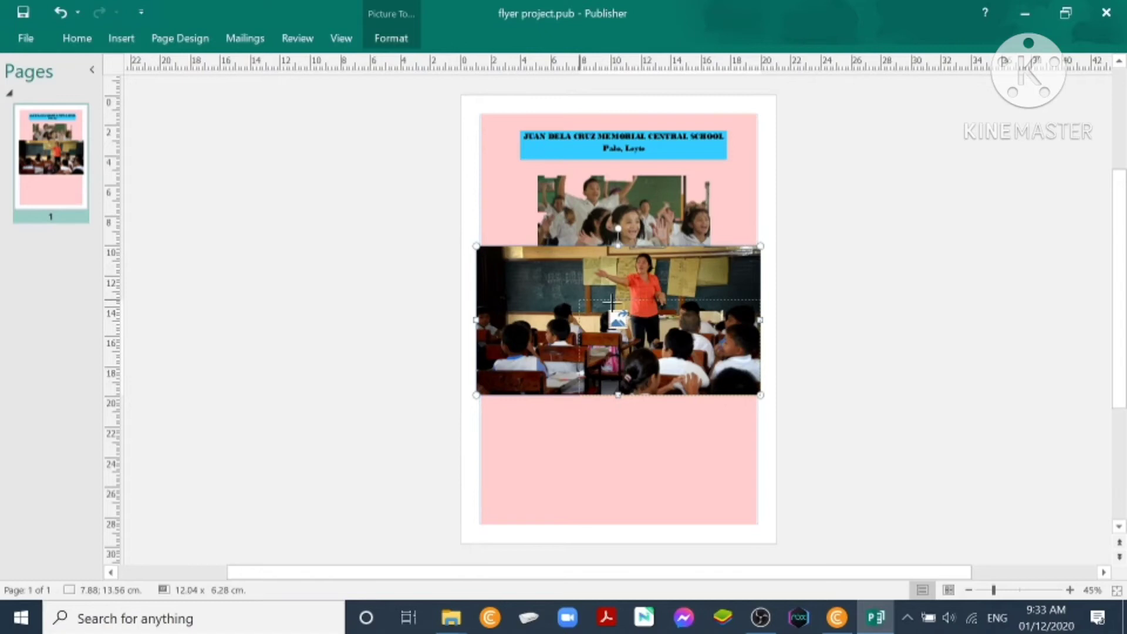
{"action": "left_click_drag", "start_coordinate": [618, 320], "coordinate": [661, 381]}
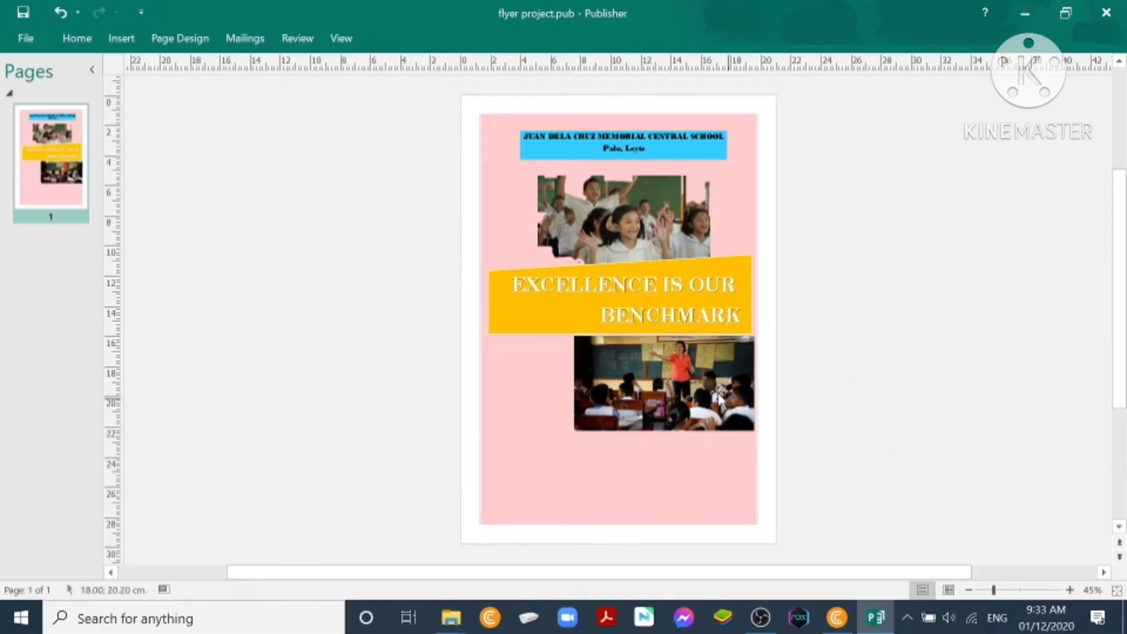
Draw a tall rectangle below the banner, left of the teacher photo, and choose its fill colour.
{"action": "left_click", "coordinate": [121, 38]}
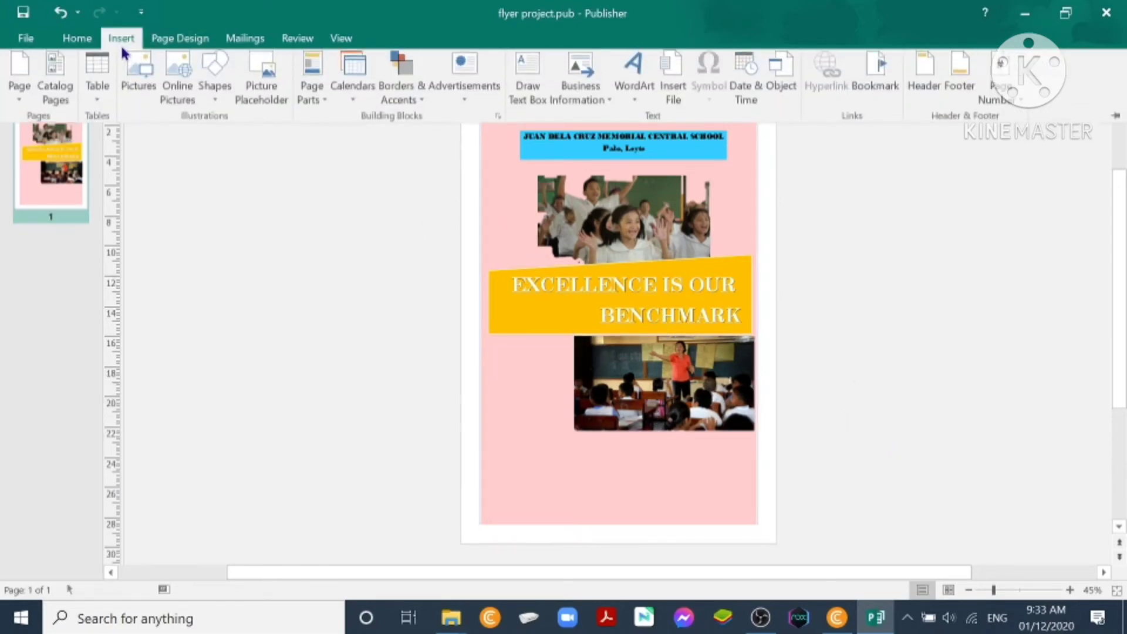
{"action": "left_click", "coordinate": [214, 73]}
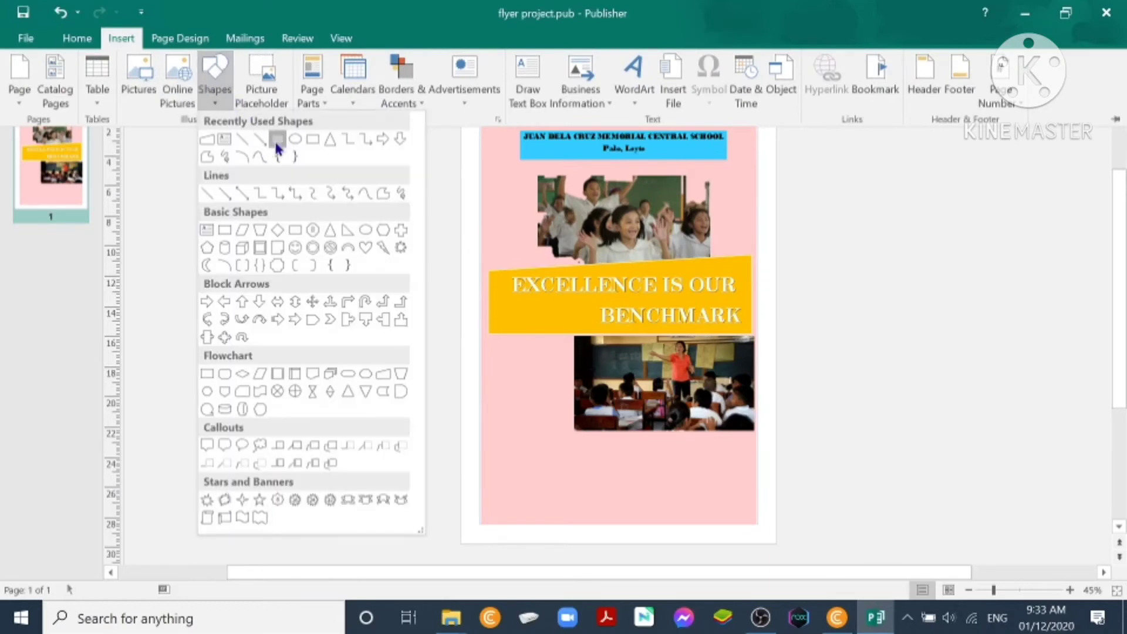
{"action": "left_click_drag", "start_coordinate": [488, 337], "coordinate": [533, 373]}
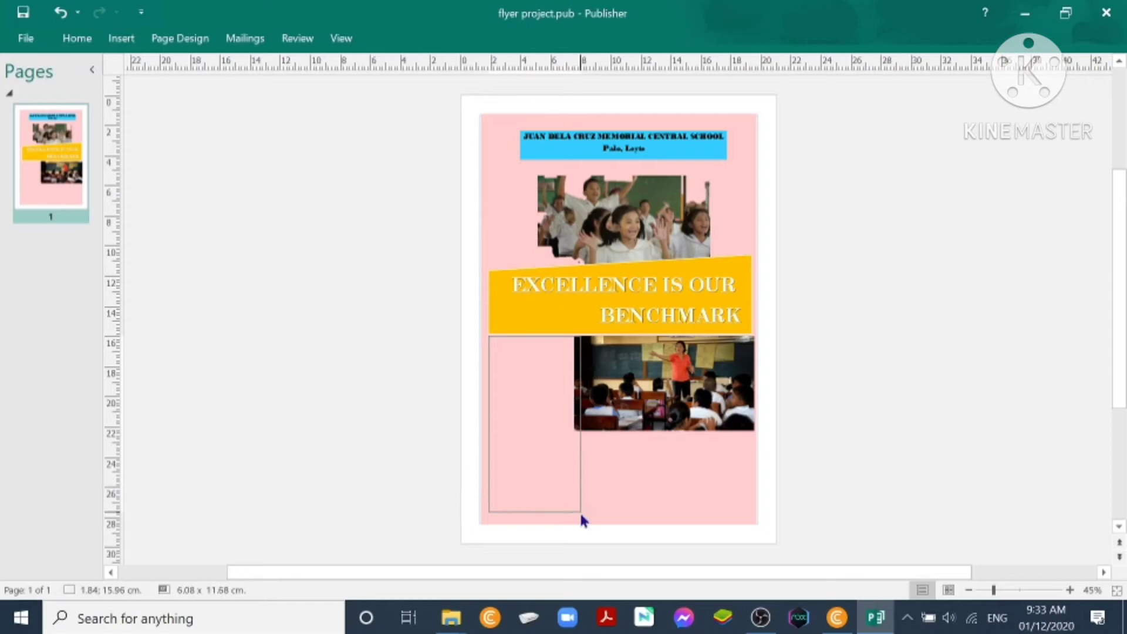
{"action": "left_click", "coordinate": [534, 427]}
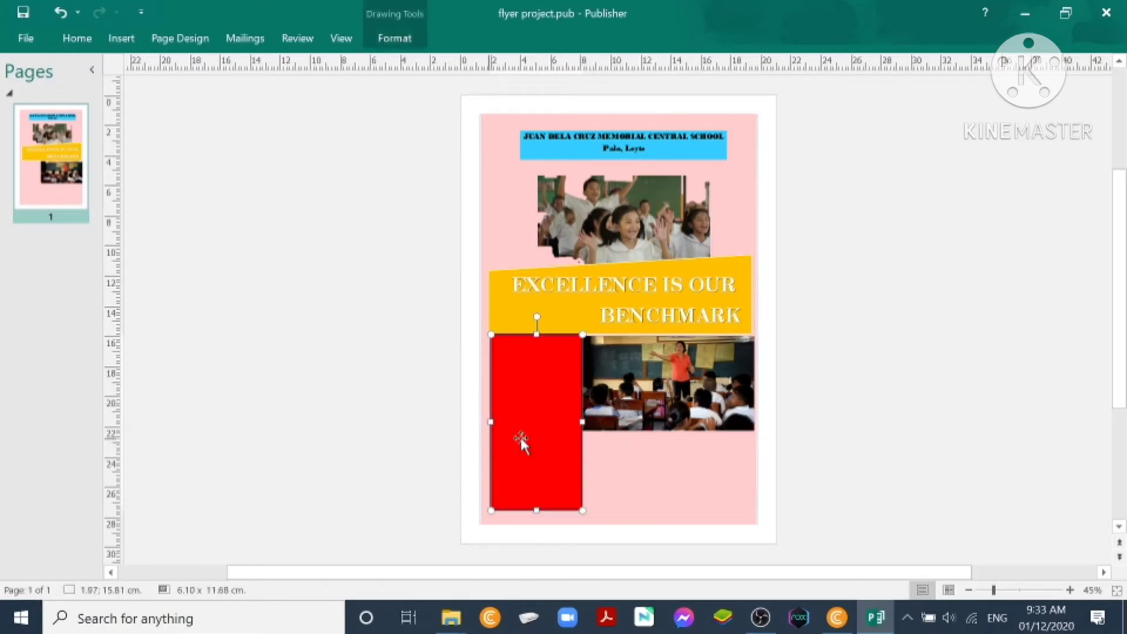
{"action": "left_click_drag", "start_coordinate": [523, 444], "coordinate": [533, 440]}
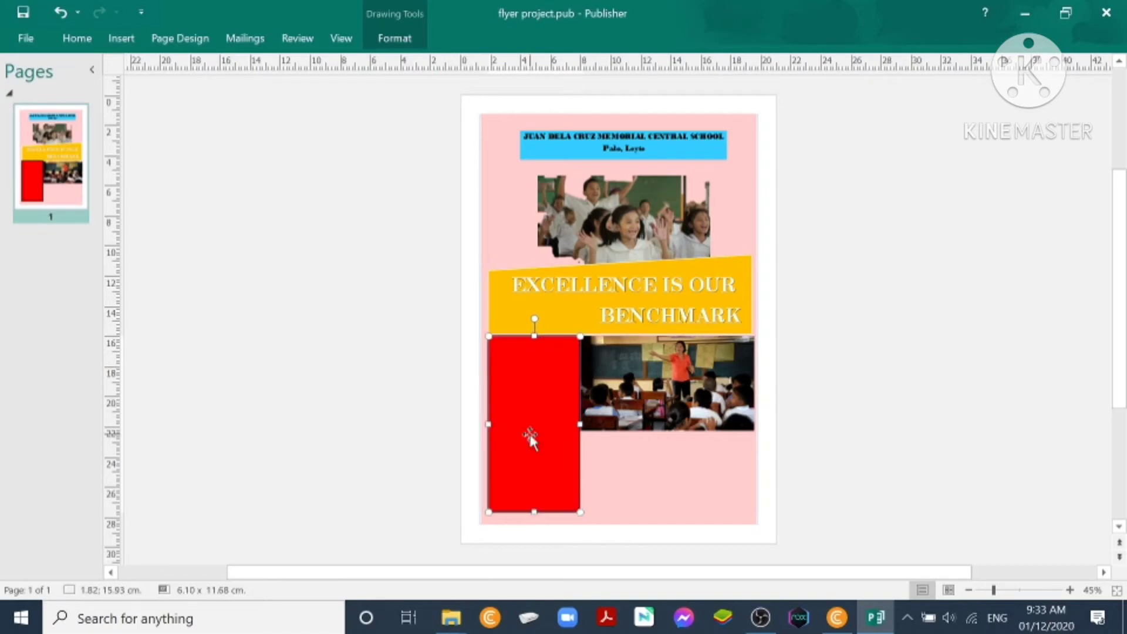
{"action": "mouse_move", "coordinate": [554, 442]}
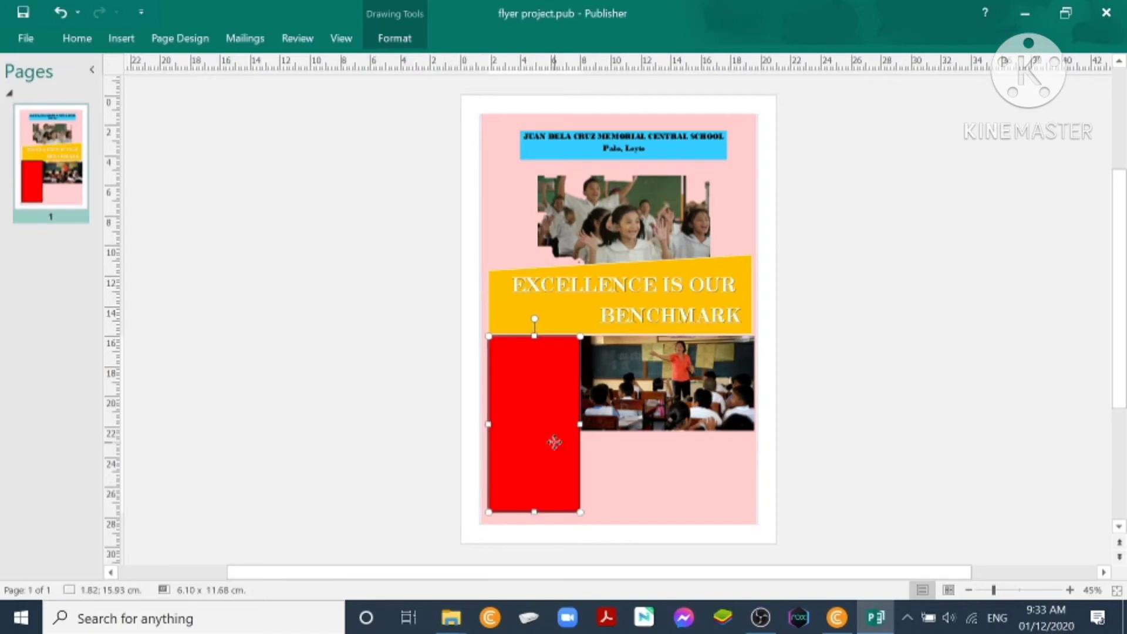
{"action": "right_click", "coordinate": [554, 442]}
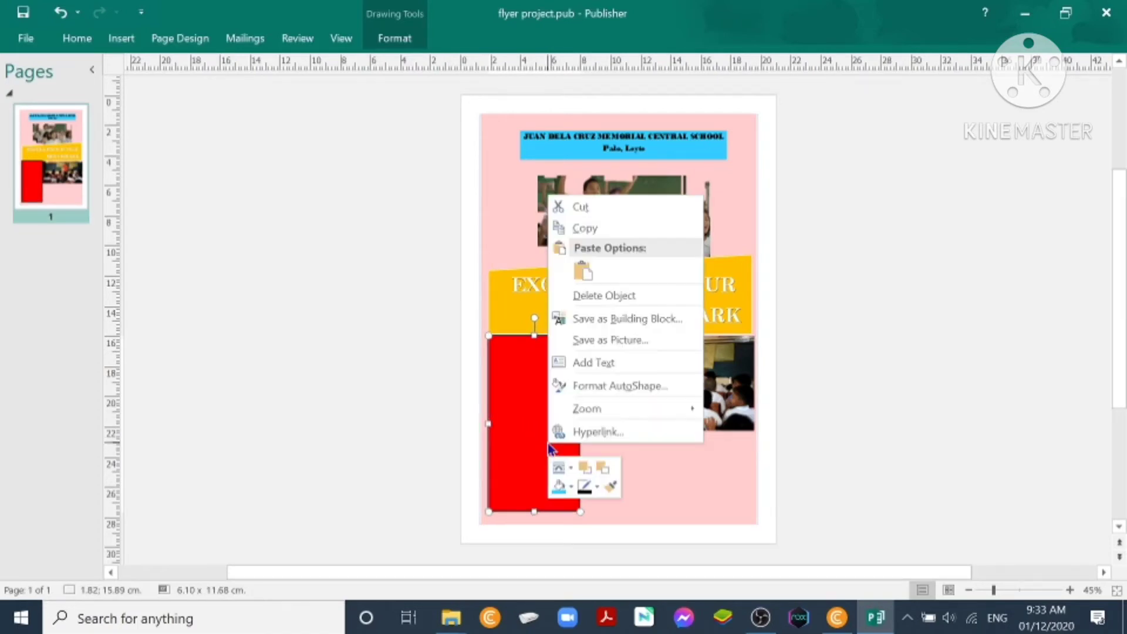
{"action": "left_click", "coordinate": [559, 485]}
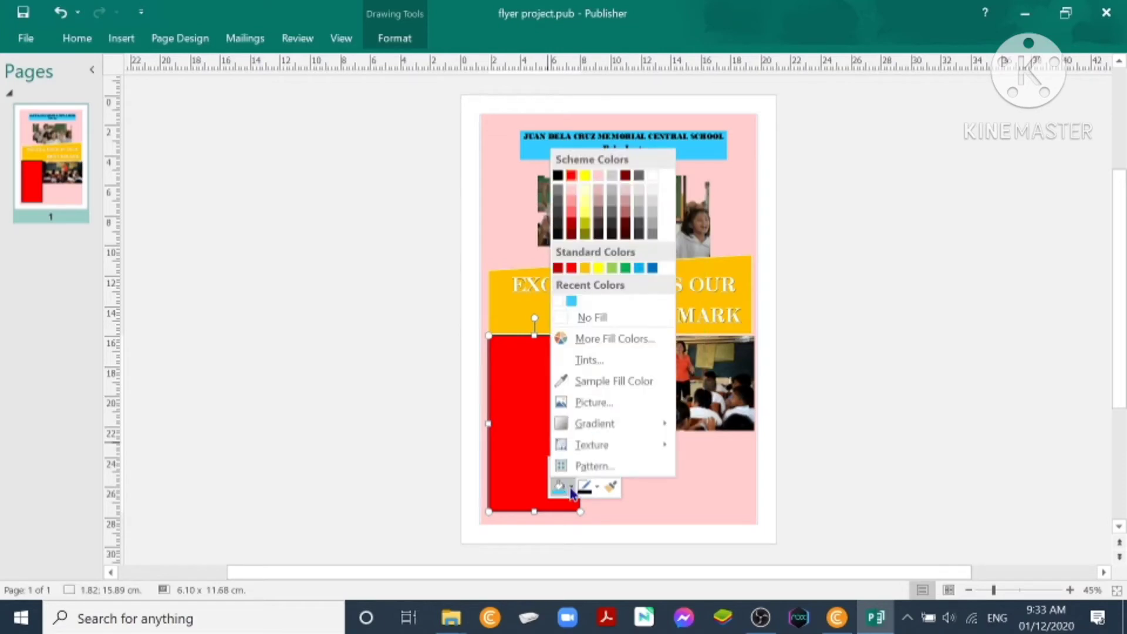
{"action": "mouse_move", "coordinate": [572, 493]}
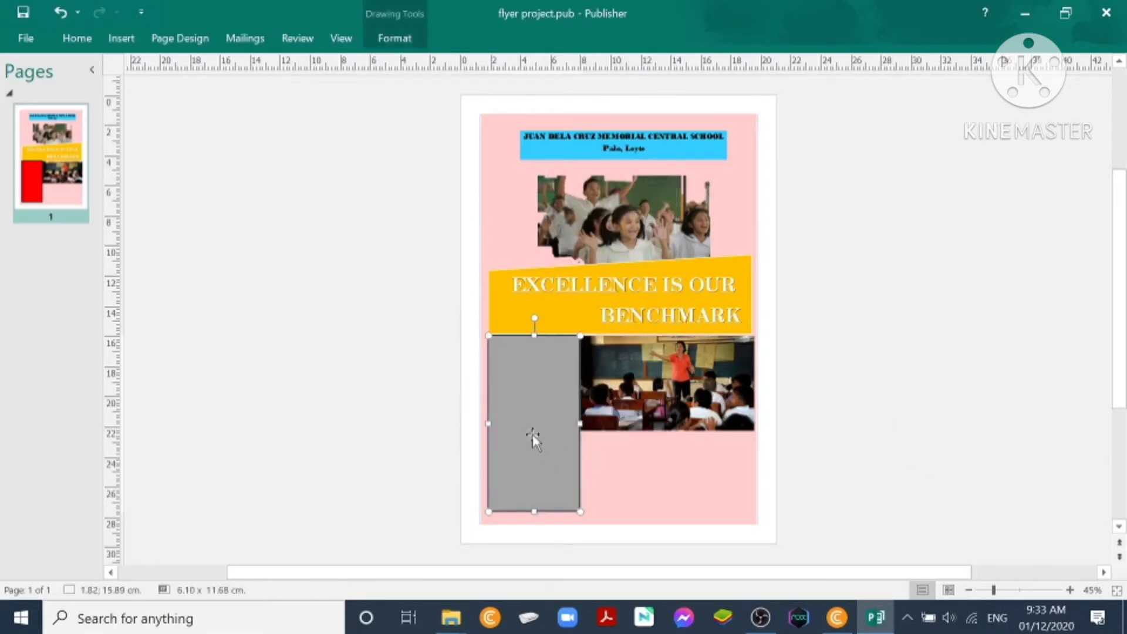
Give the grey panel a 1/4 pt line, then apply the No Border preset.
{"action": "right_click", "coordinate": [533, 438]}
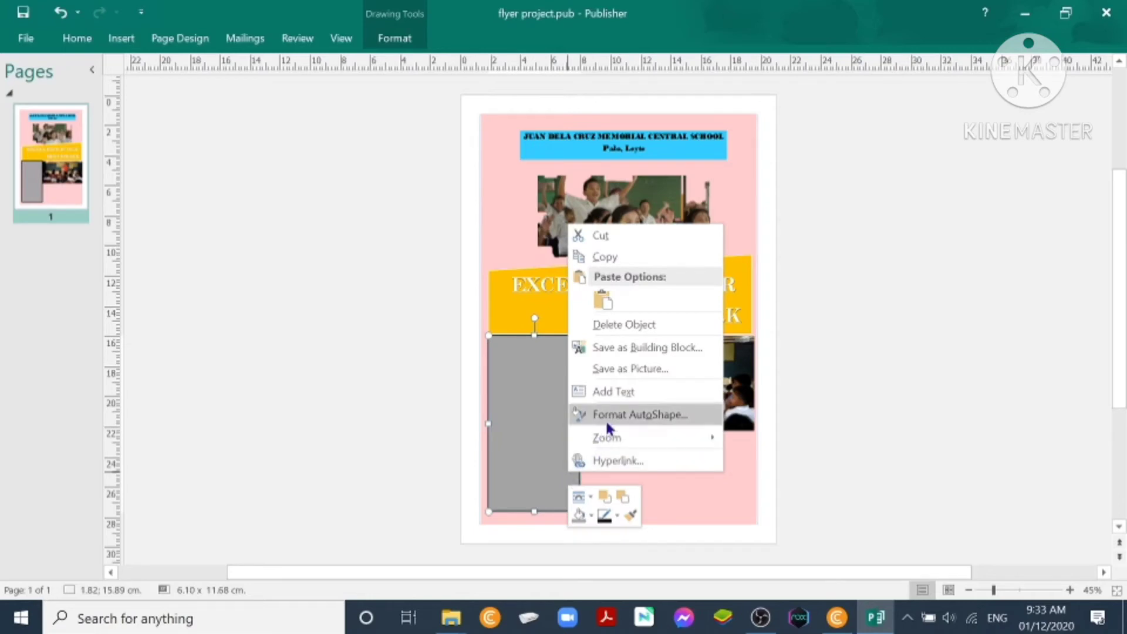
{"action": "left_click", "coordinate": [639, 414]}
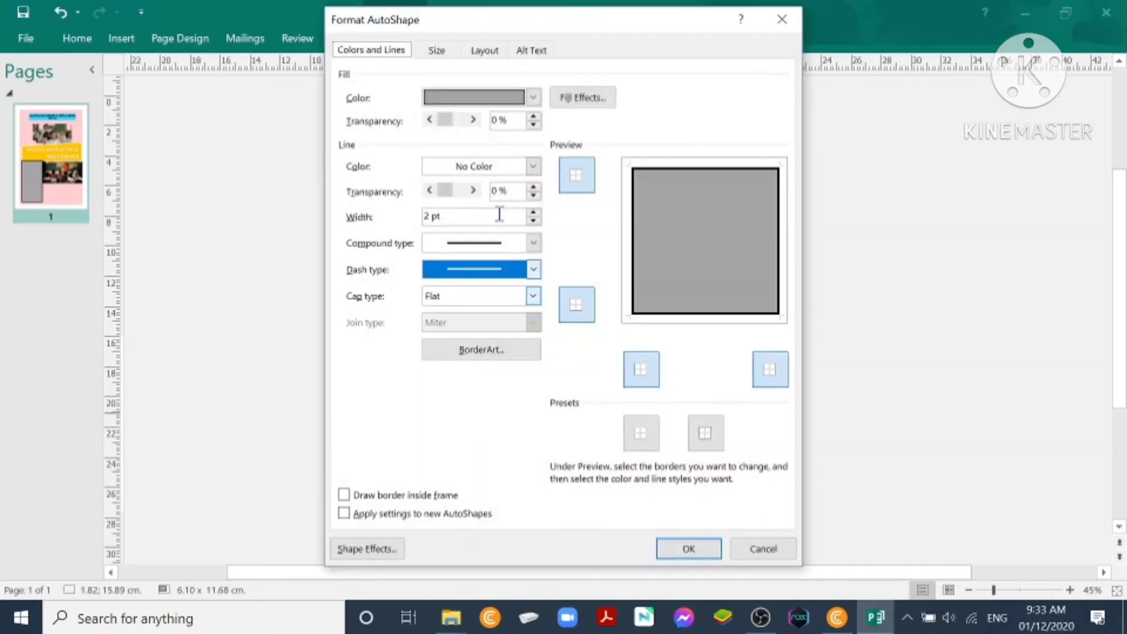
{"action": "left_click", "coordinate": [533, 242]}
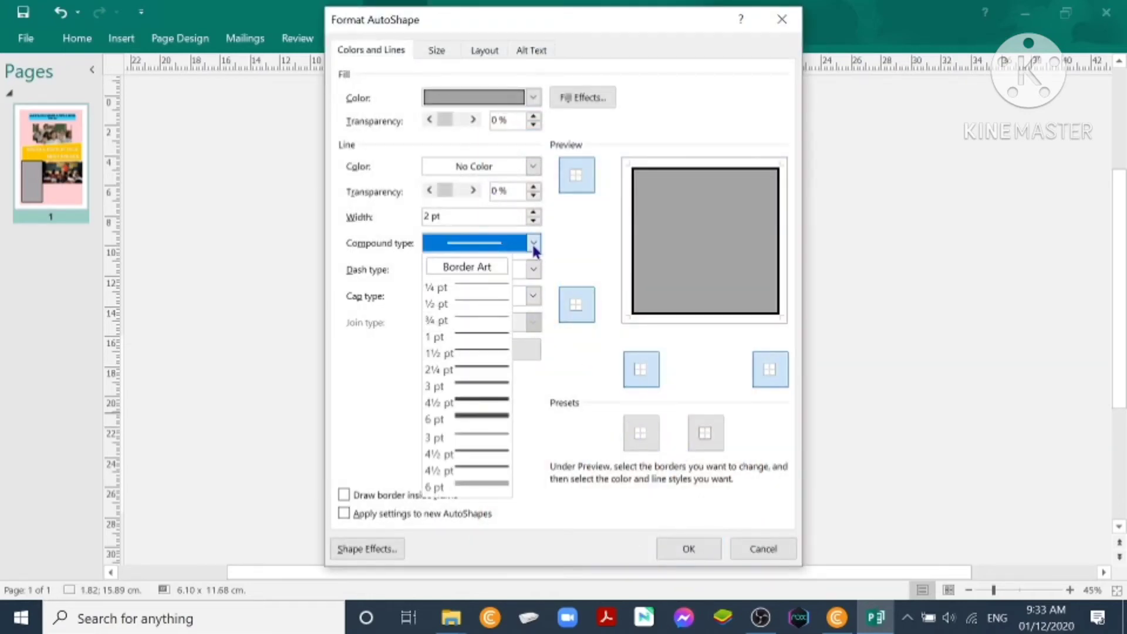
{"action": "left_click", "coordinate": [436, 287]}
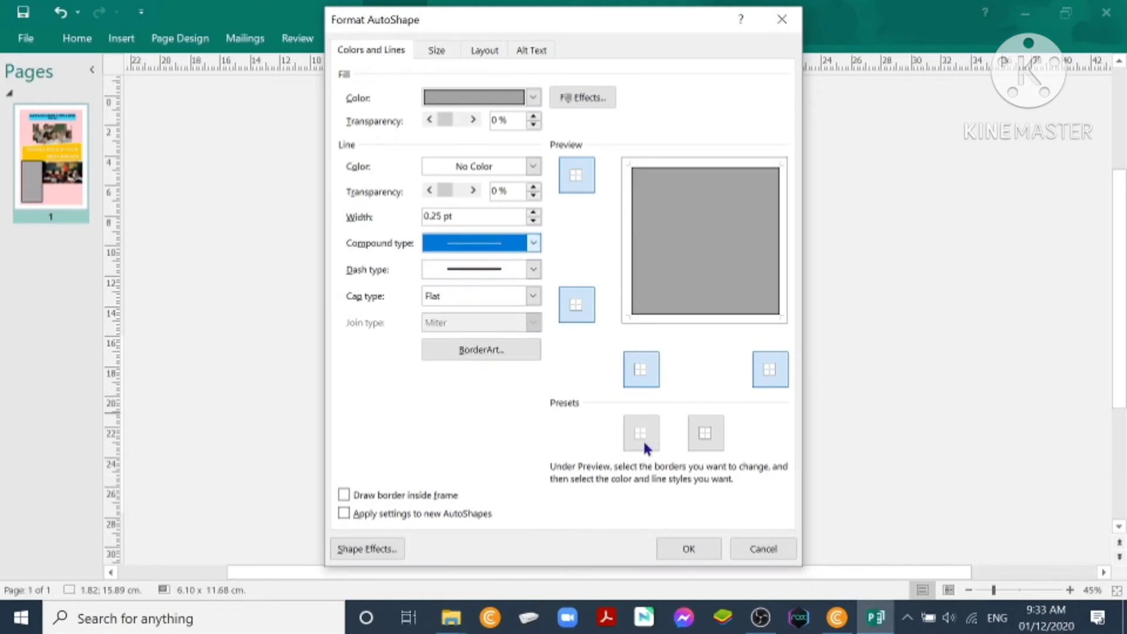
{"action": "left_click", "coordinate": [641, 433]}
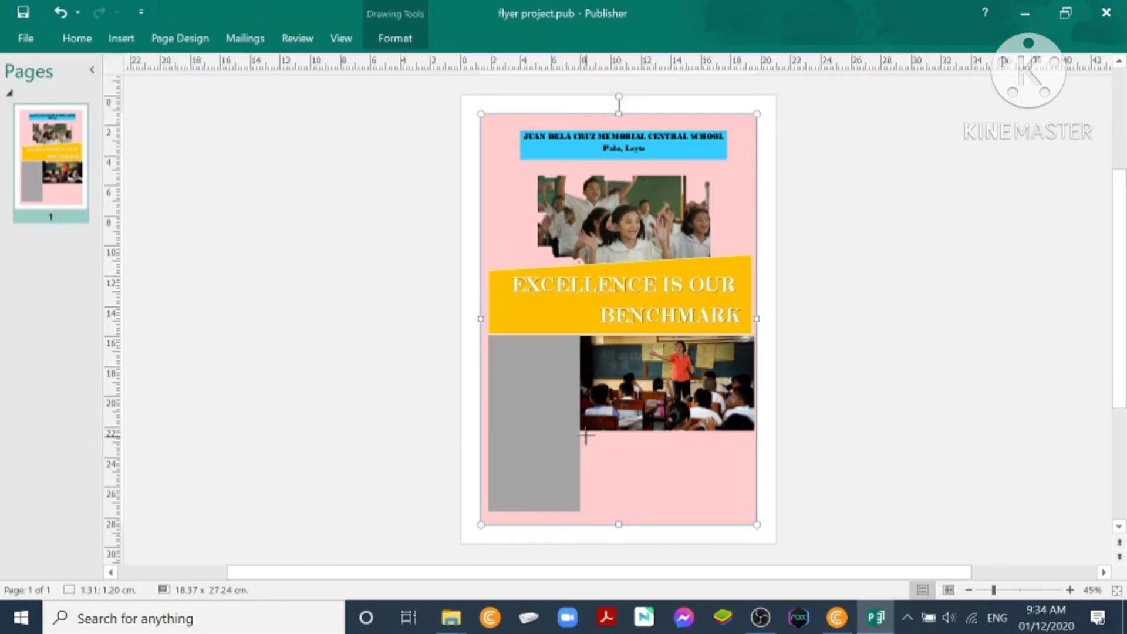
Draw a light pink, borderless rectangle below the classroom photo.
{"action": "left_click_drag", "start_coordinate": [583, 435], "coordinate": [755, 514]}
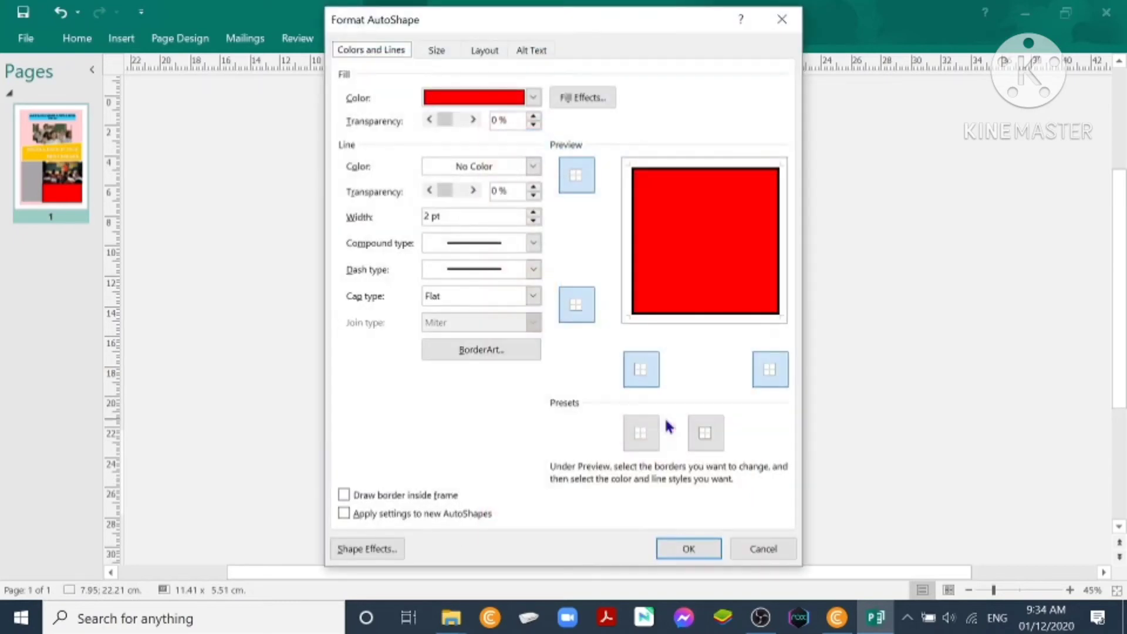
{"action": "left_click", "coordinate": [532, 243]}
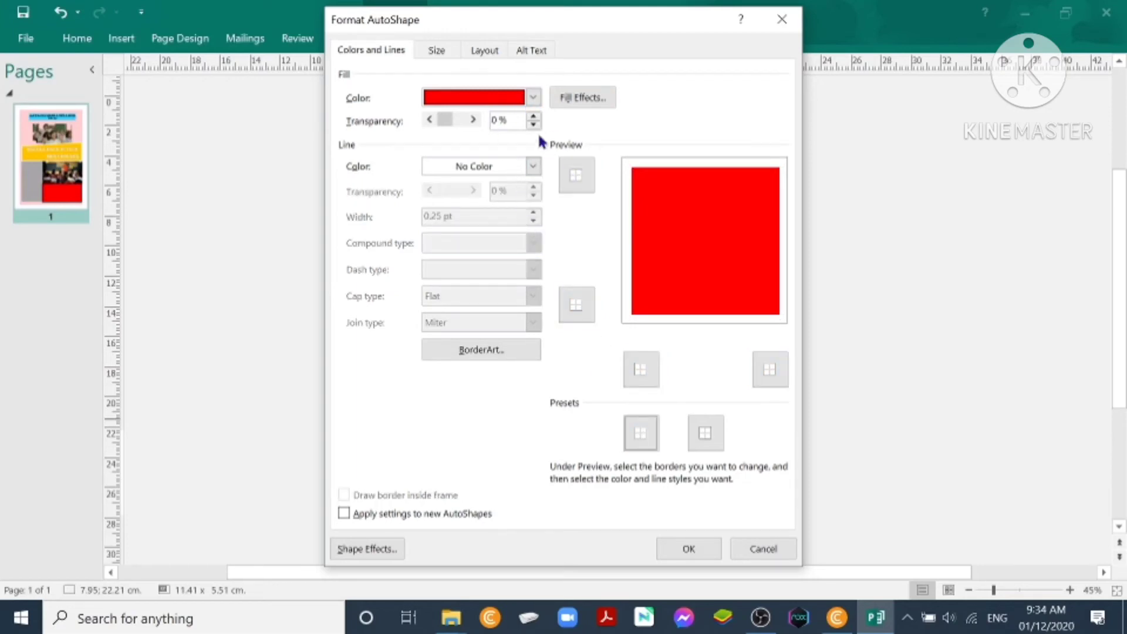
{"action": "left_click", "coordinate": [534, 96]}
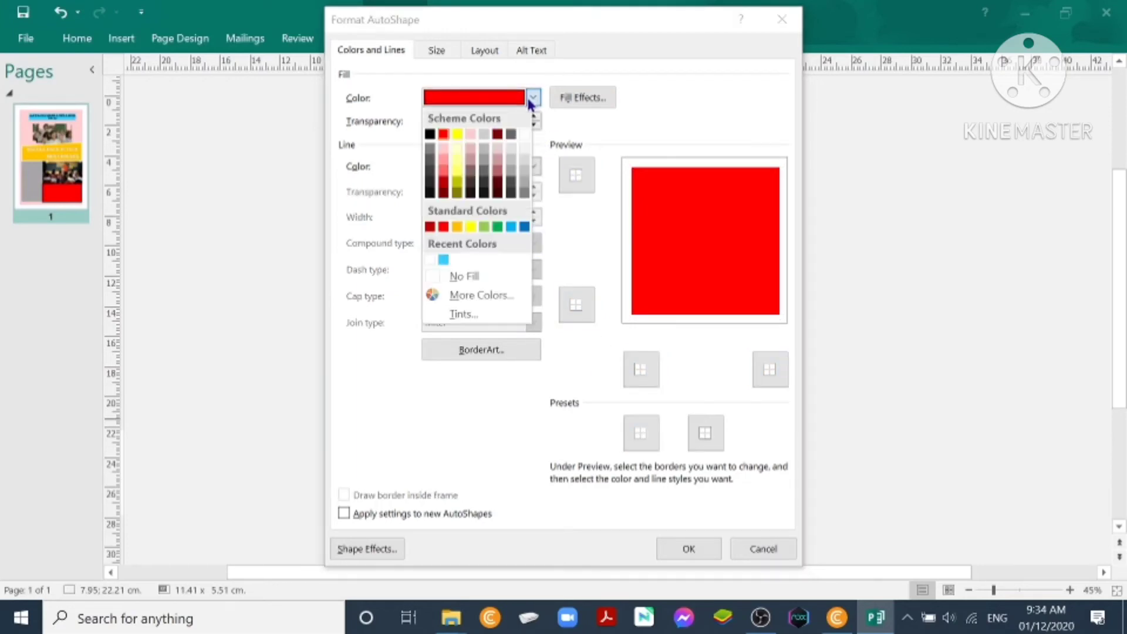
{"action": "mouse_move", "coordinate": [467, 184]}
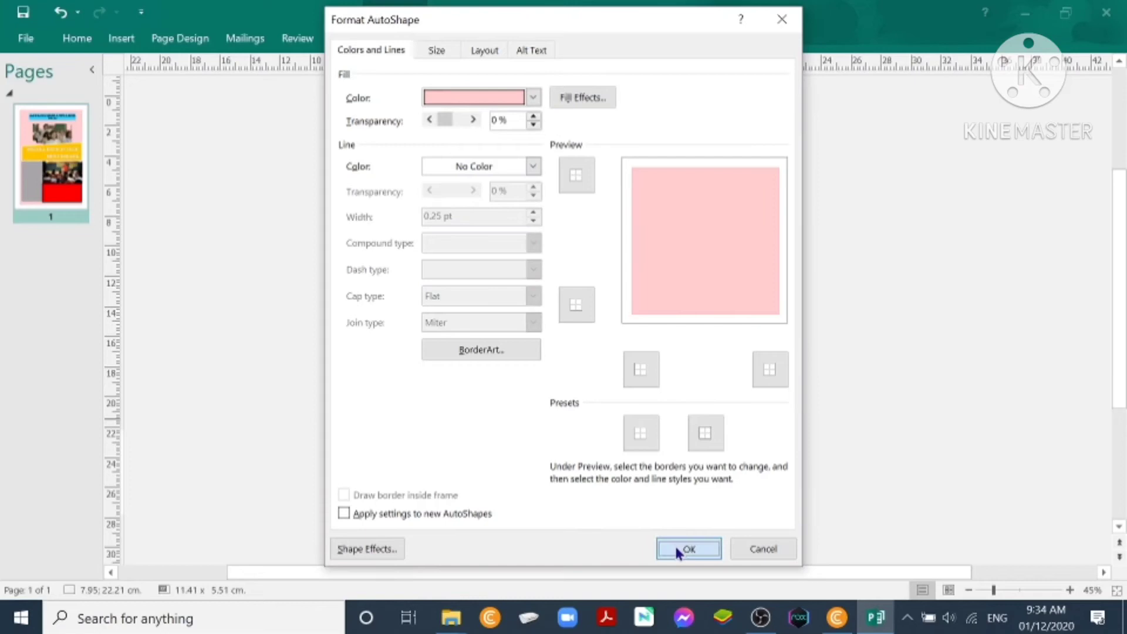
{"action": "left_click", "coordinate": [689, 548]}
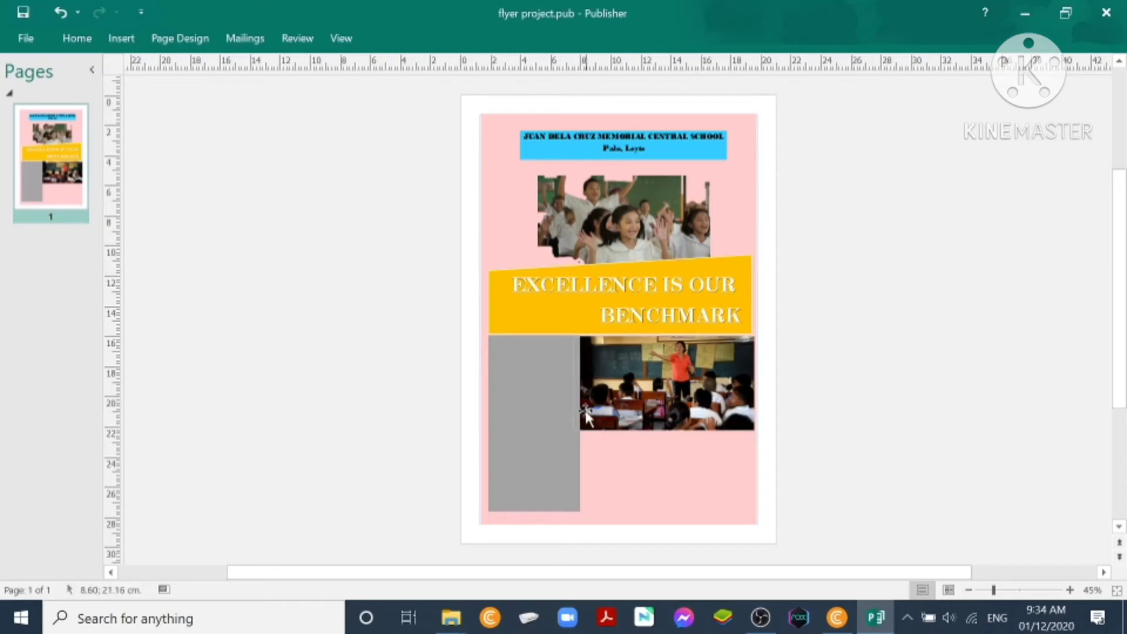
{"action": "left_click", "coordinate": [532, 424]}
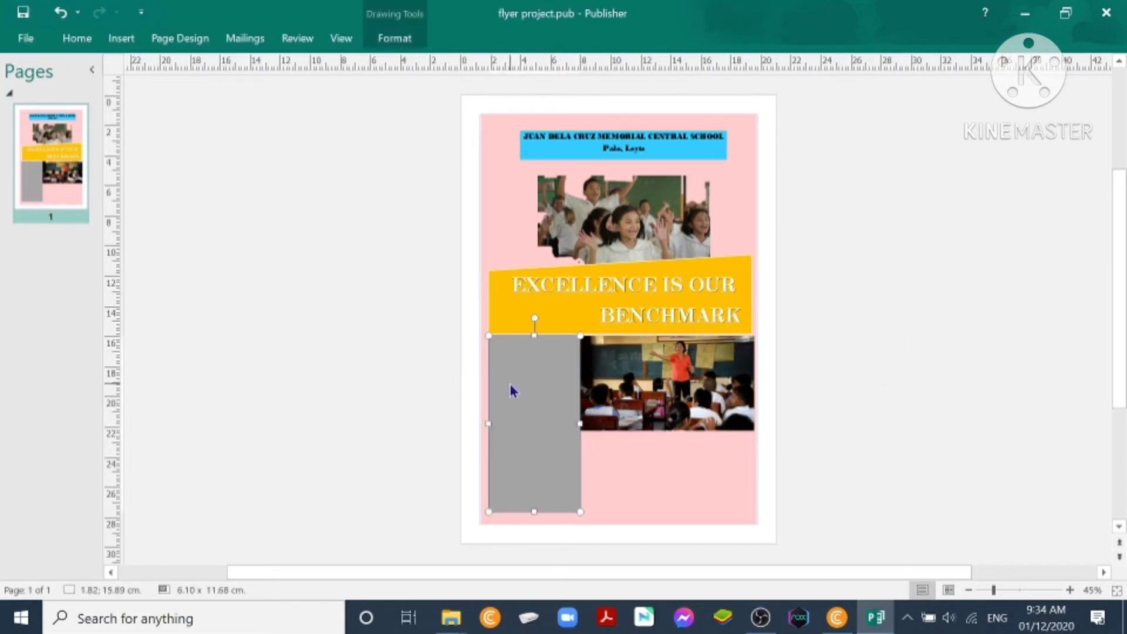
Add text to the gray panel left of the teacher photo.
{"action": "right_click", "coordinate": [512, 391]}
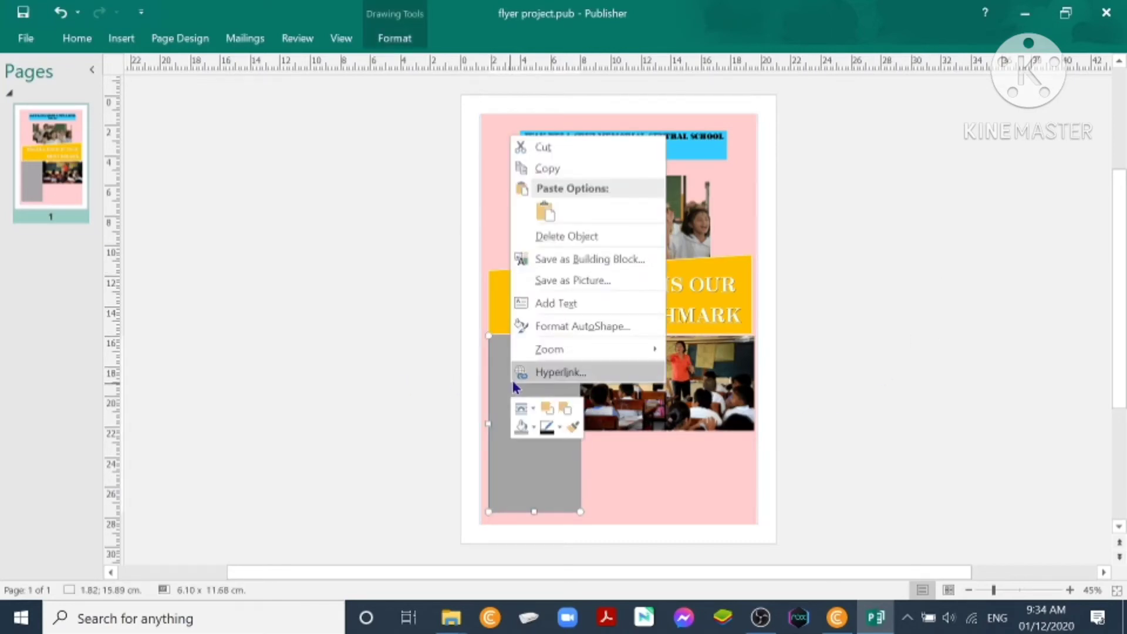
{"action": "left_click", "coordinate": [556, 303]}
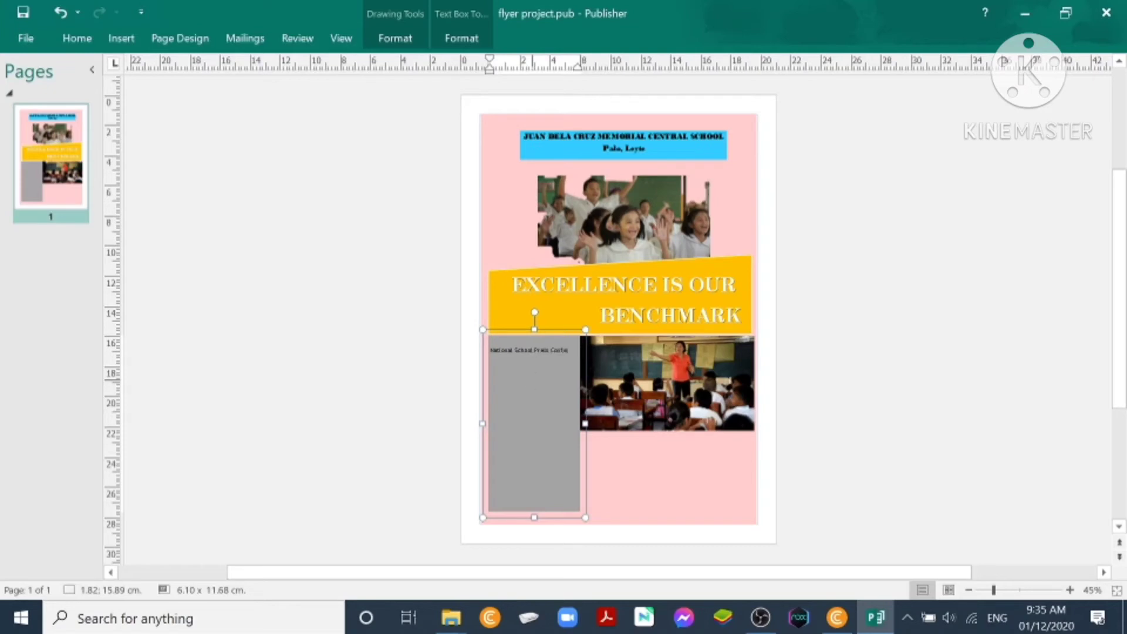
Type 'National School Press Conference Overall Champion' and 'FEATURED IN: GMA Kapuso Channel, Philippine Star'.
{"action": "type", "text": "ence Over-all"}
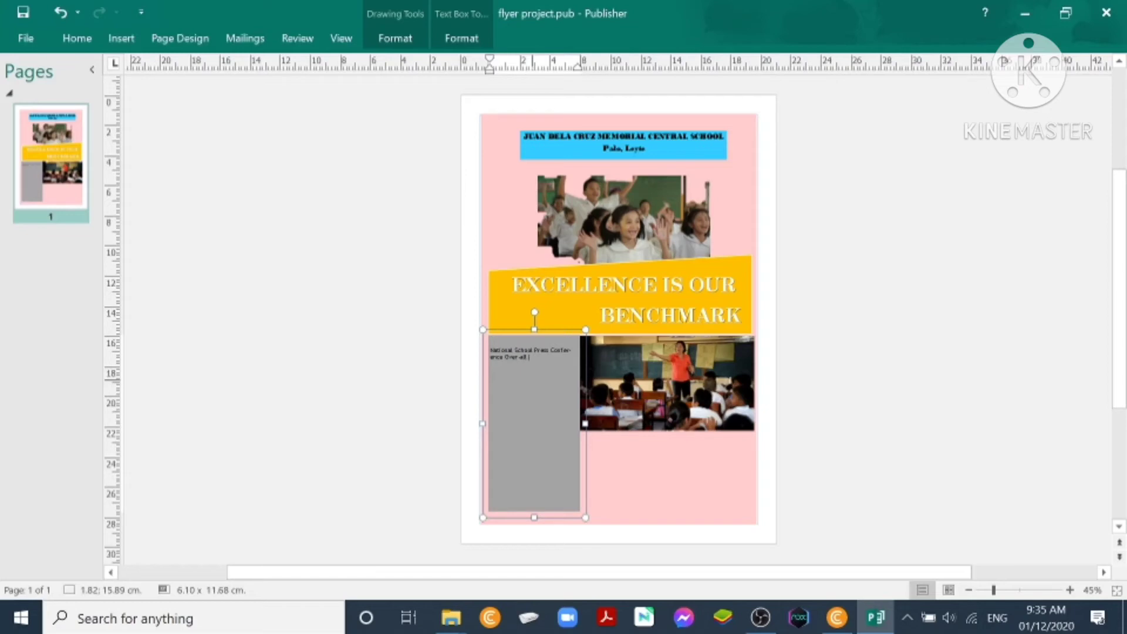
{"action": "type", "text": "Chal"}
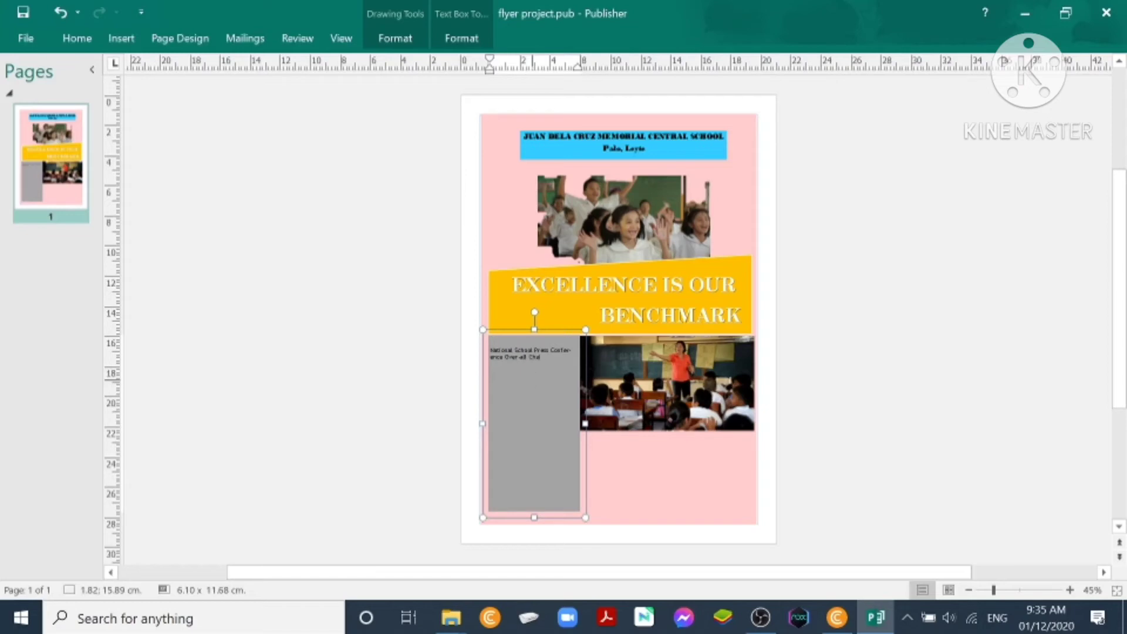
{"action": "type", "text": "Champion"}
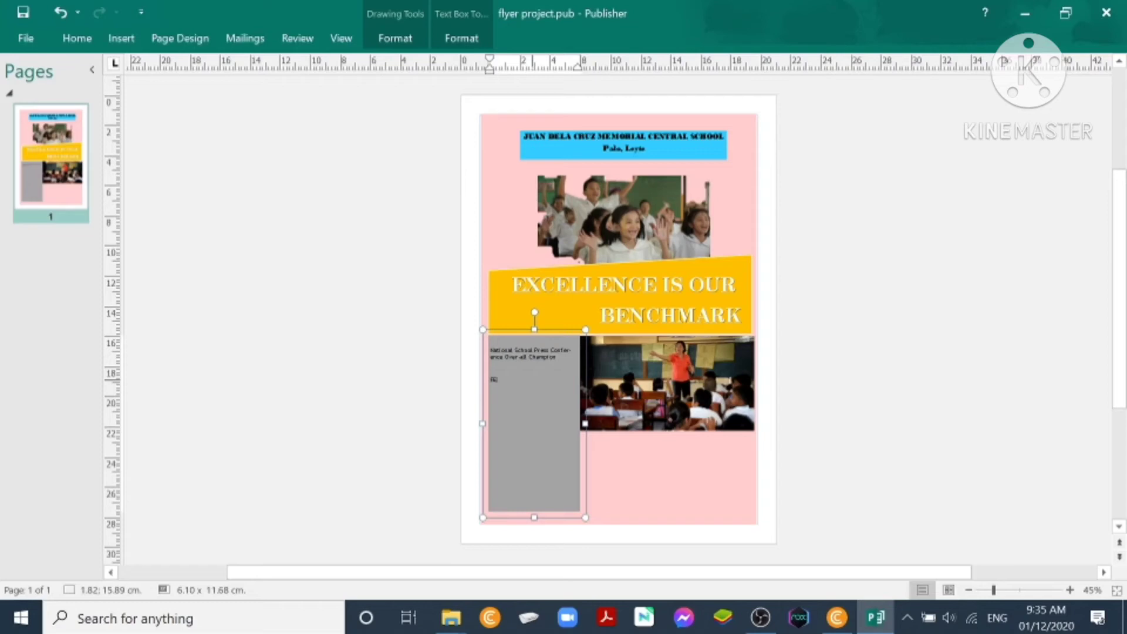
{"action": "type", "text": "FEATURED IN:"}
{"action": "type", "text": "GMA Kapuso Channel"}
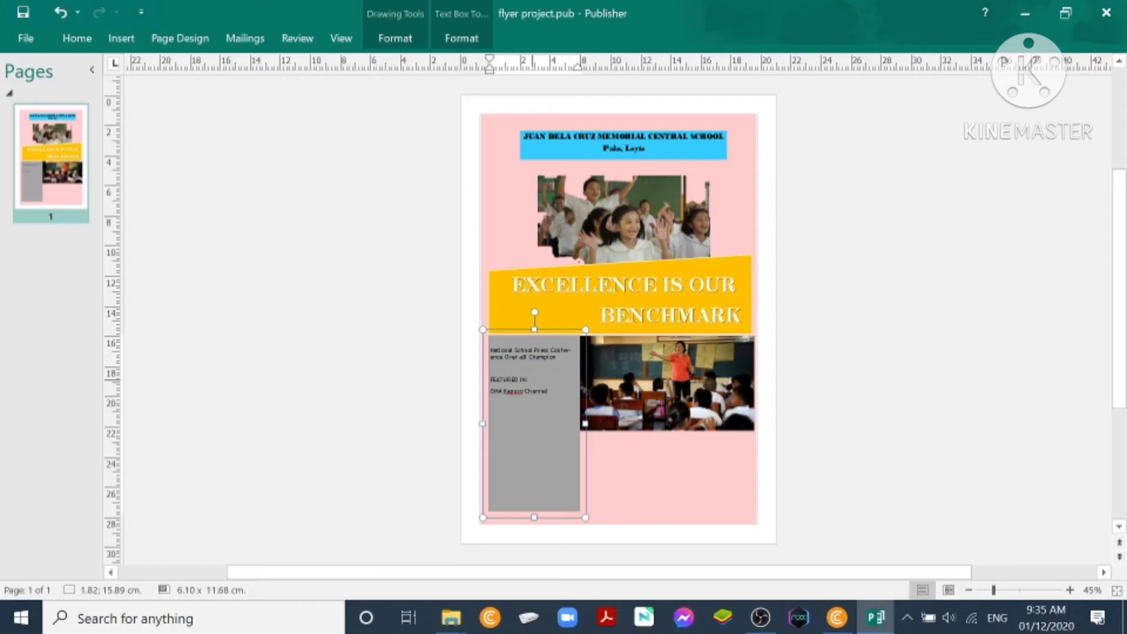
{"action": "type", "text": "Philips"}
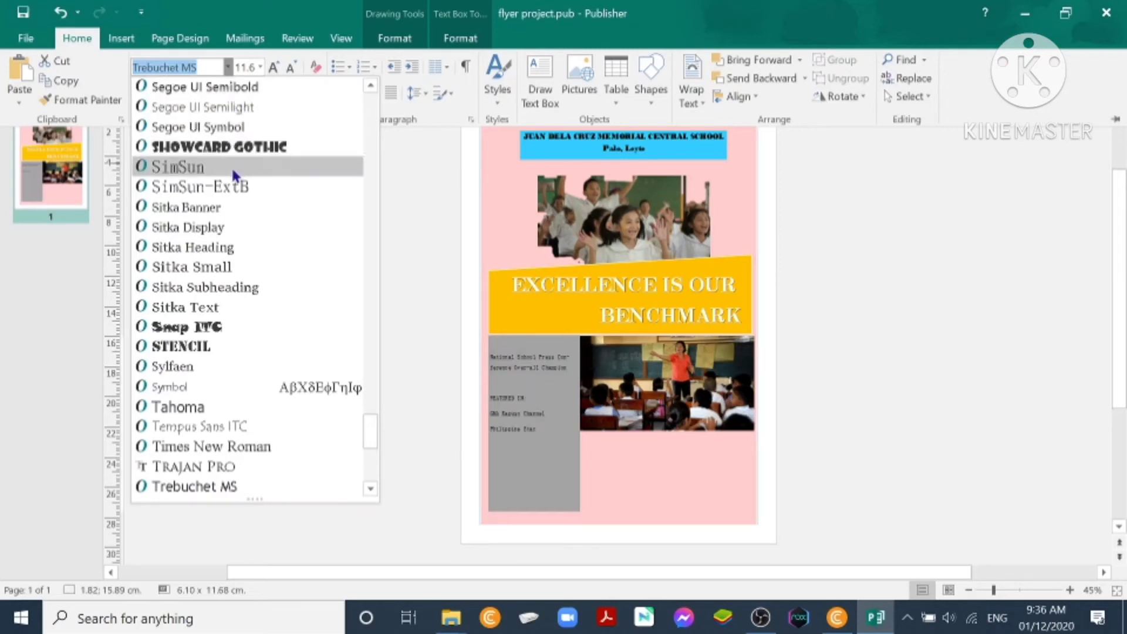
Set the panel text to Calibri Light and enlarge it two font sizes.
{"action": "left_click", "coordinate": [170, 167]}
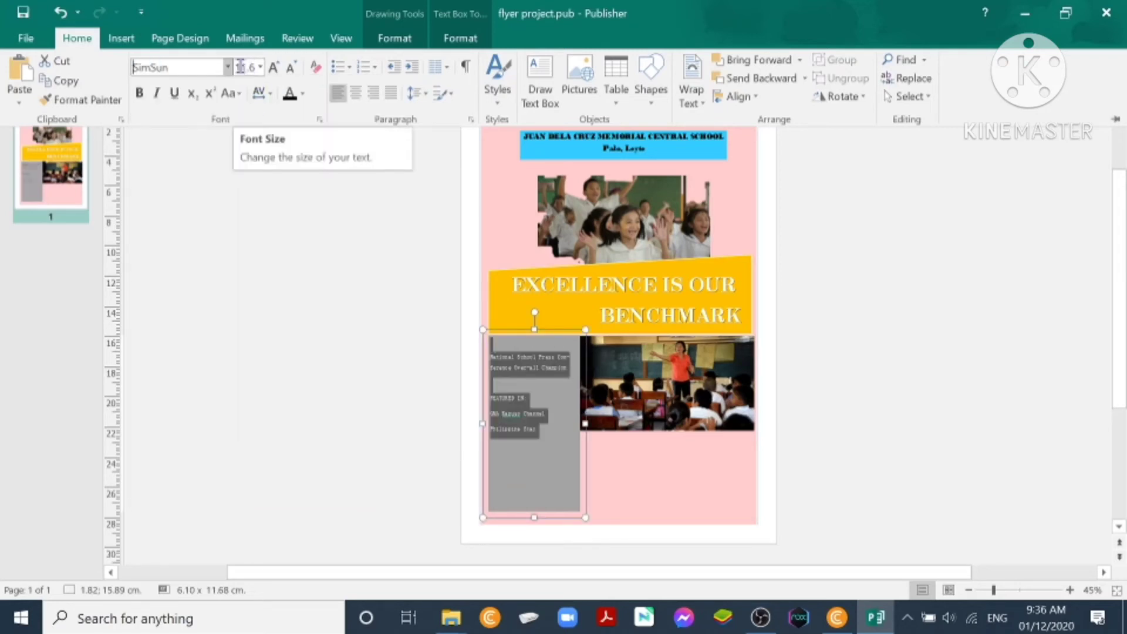
{"action": "left_click", "coordinate": [223, 66]}
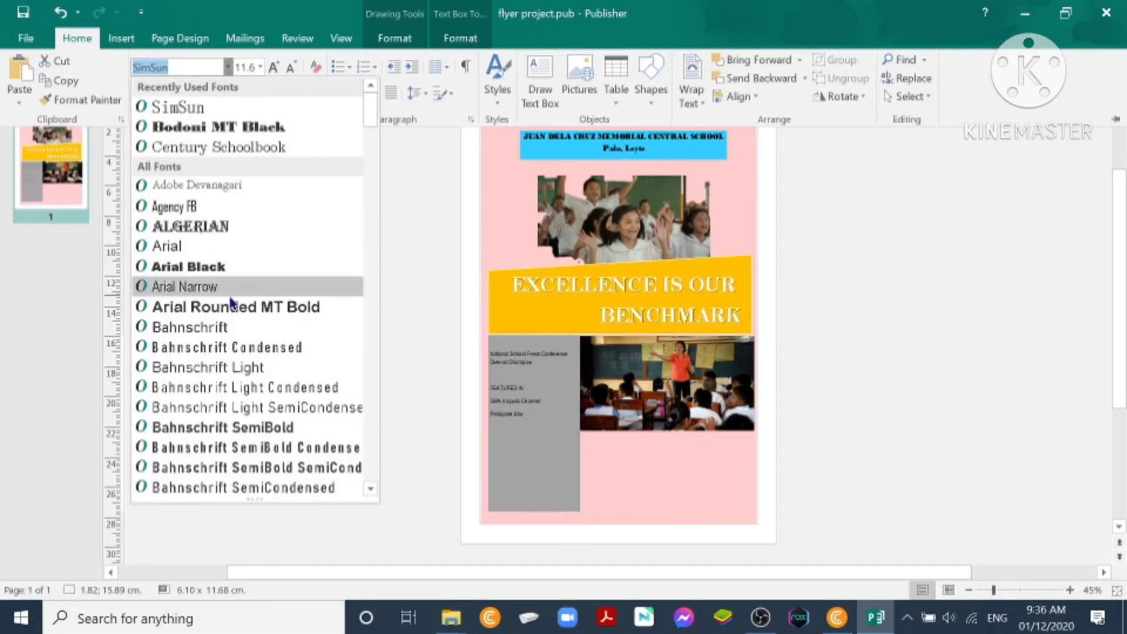
{"action": "scroll", "scroll_direction": "down", "scroll_amount": 3}
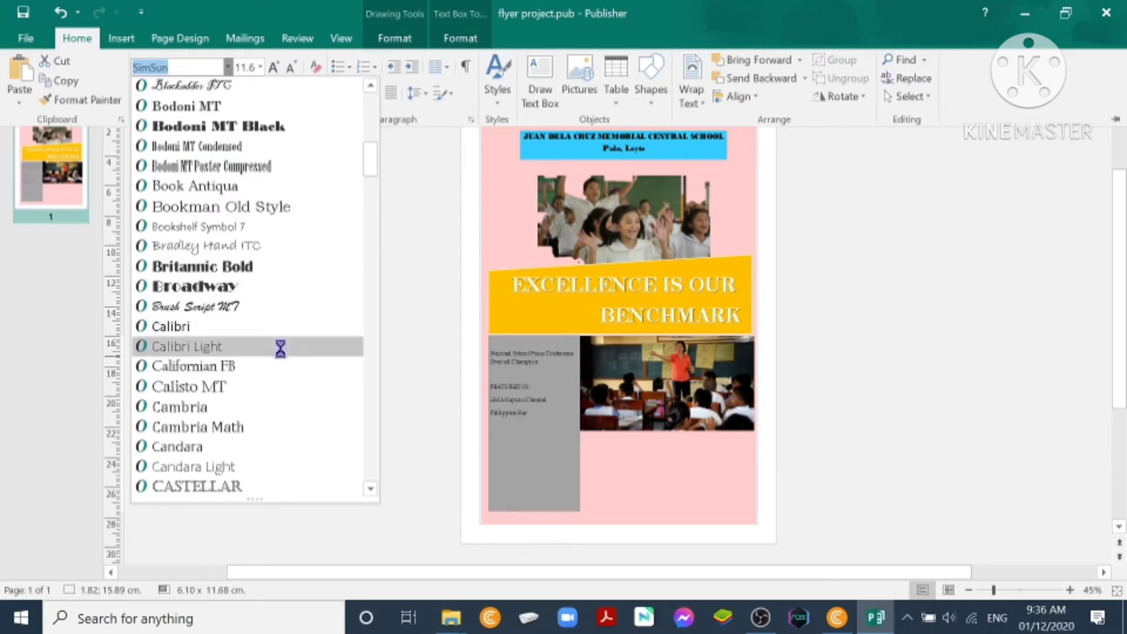
{"action": "left_click", "coordinate": [186, 346]}
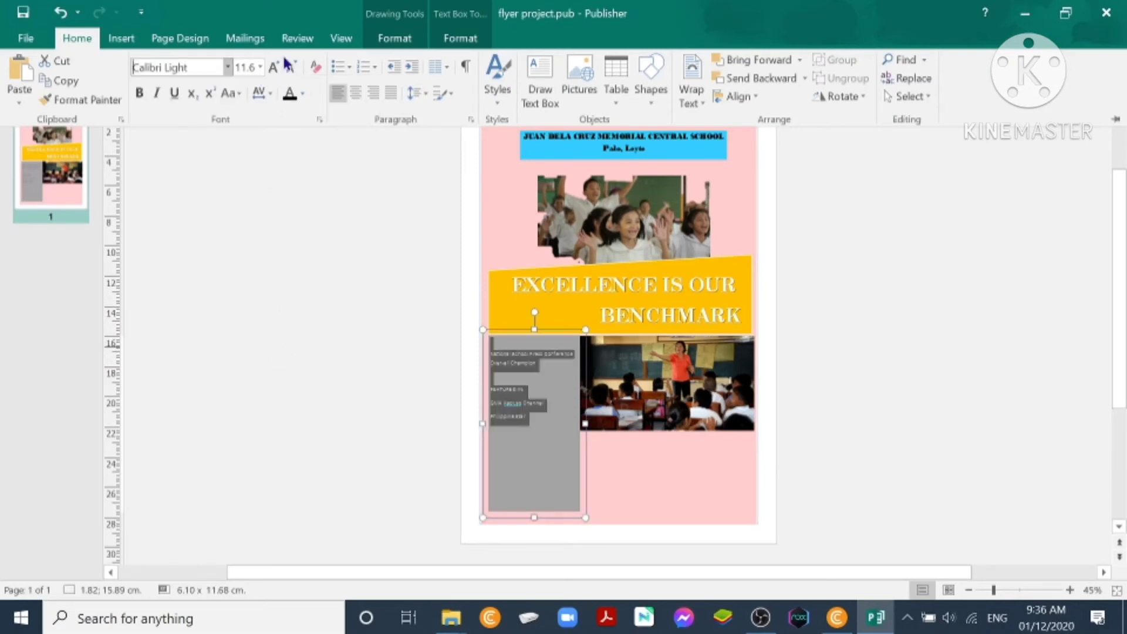
{"action": "left_click", "coordinate": [274, 67]}
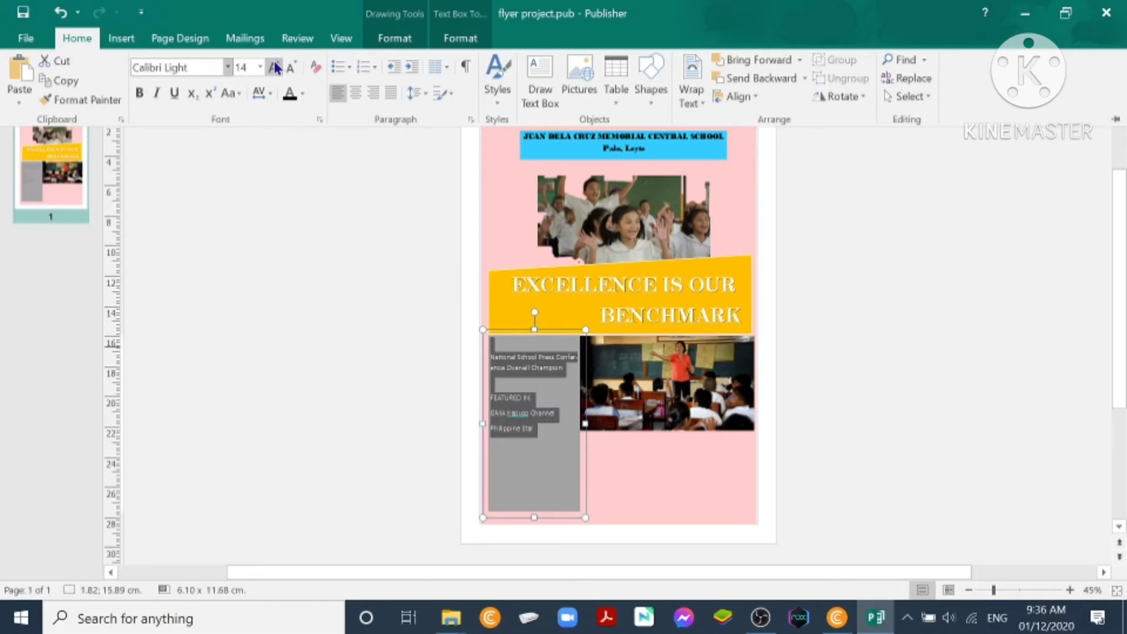
{"action": "left_click", "coordinate": [276, 67]}
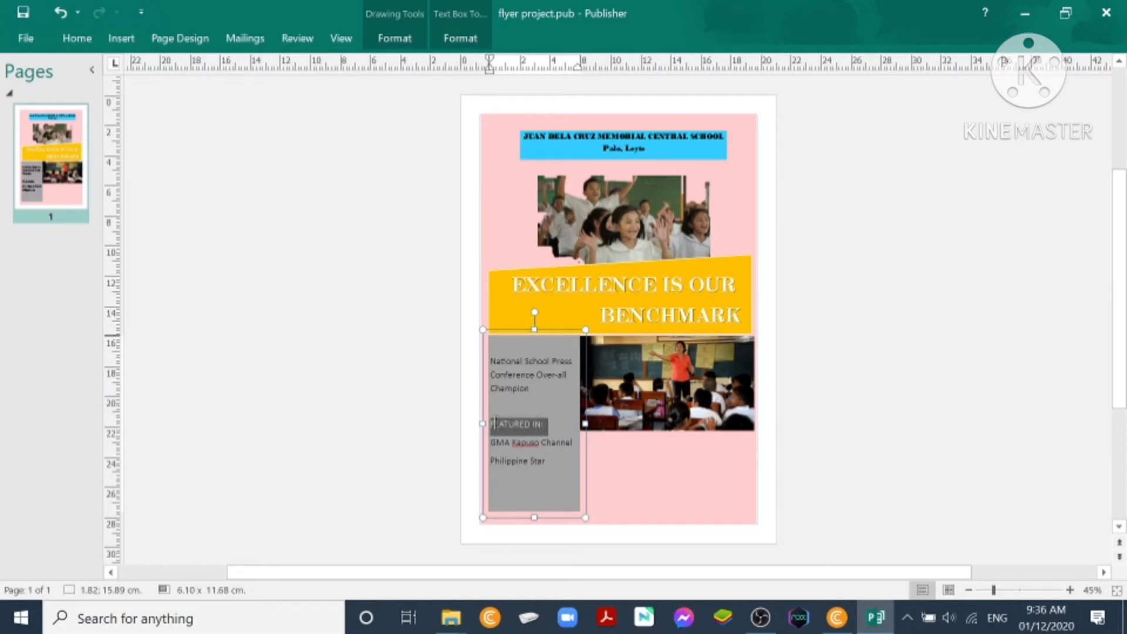
Colour the 'FEATURED IN:' heading red and change its font.
{"action": "left_click", "coordinate": [516, 425]}
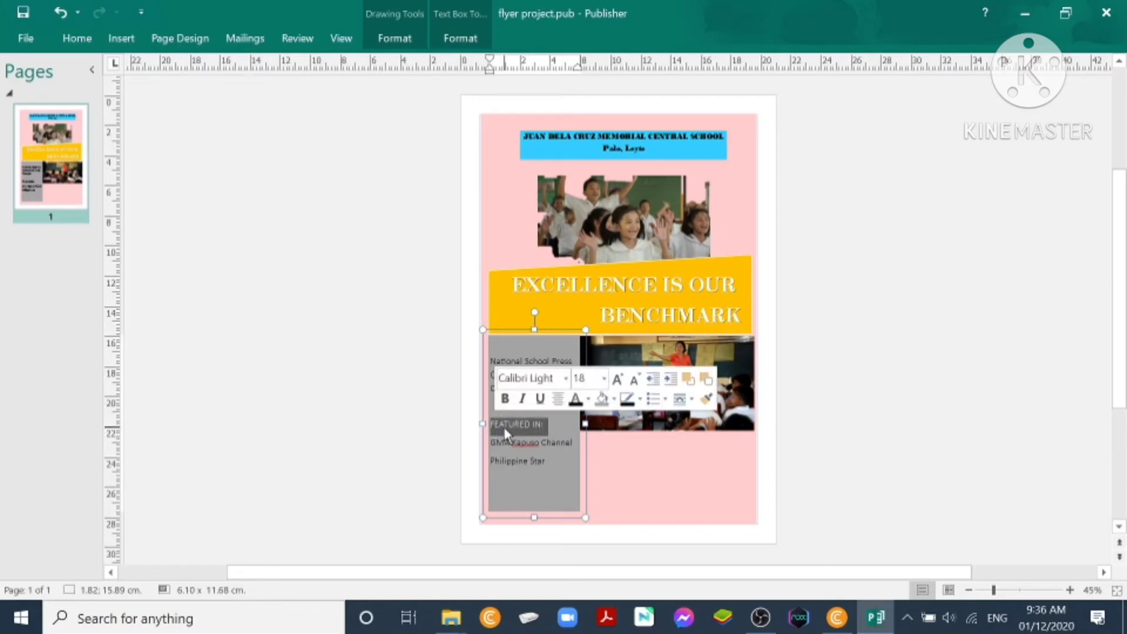
{"action": "mouse_move", "coordinate": [575, 398]}
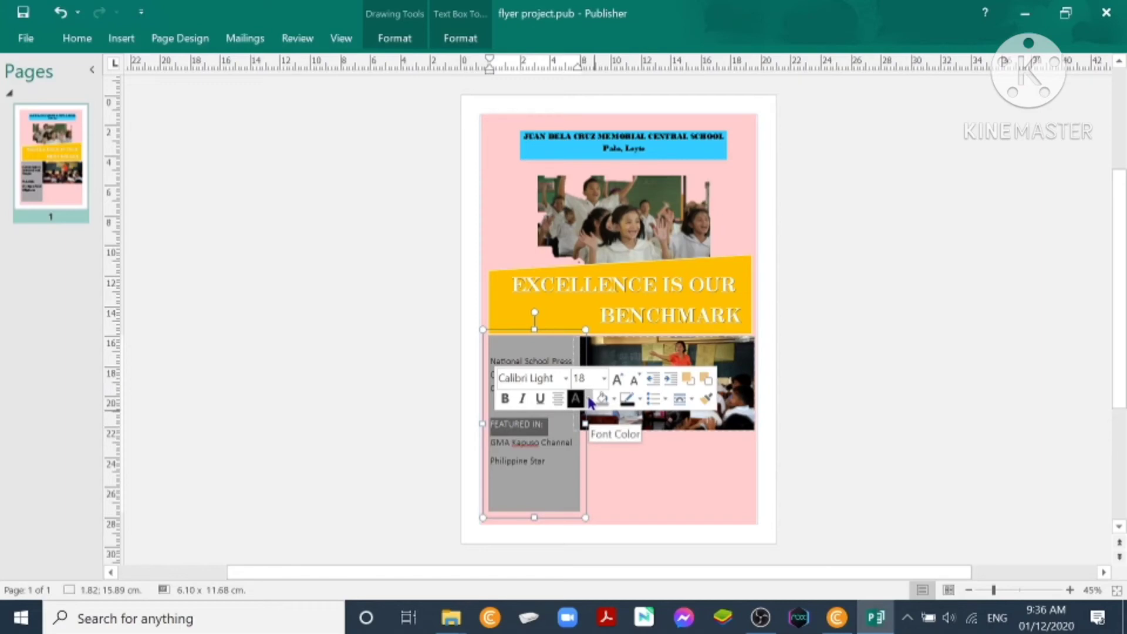
{"action": "left_click", "coordinate": [584, 398]}
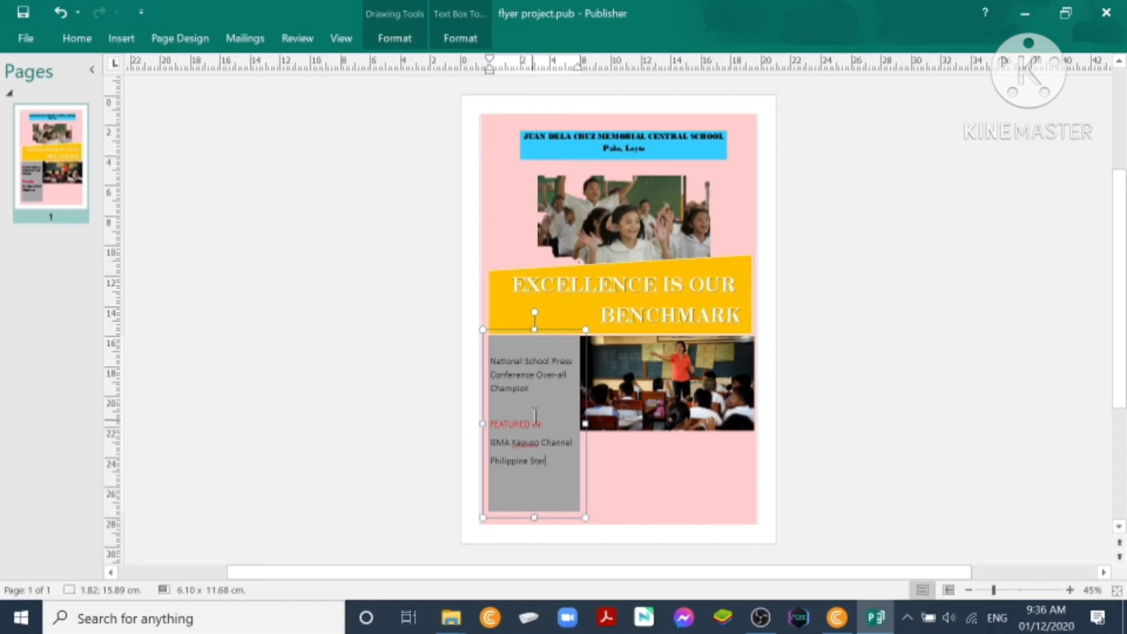
{"action": "double_click", "coordinate": [510, 425]}
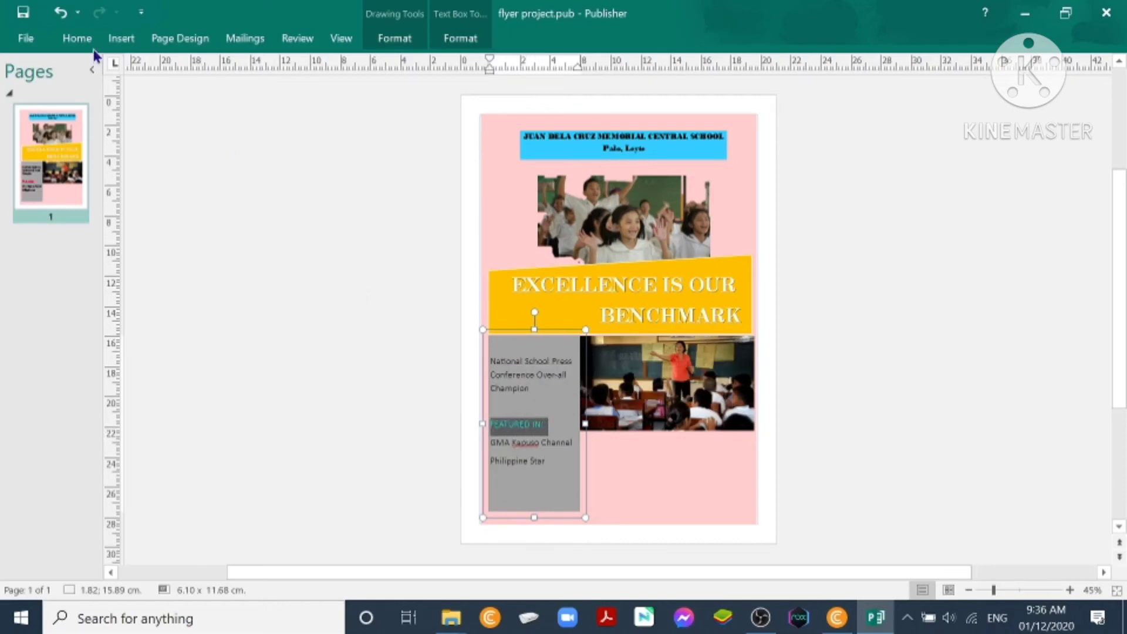
{"action": "left_click", "coordinate": [77, 38]}
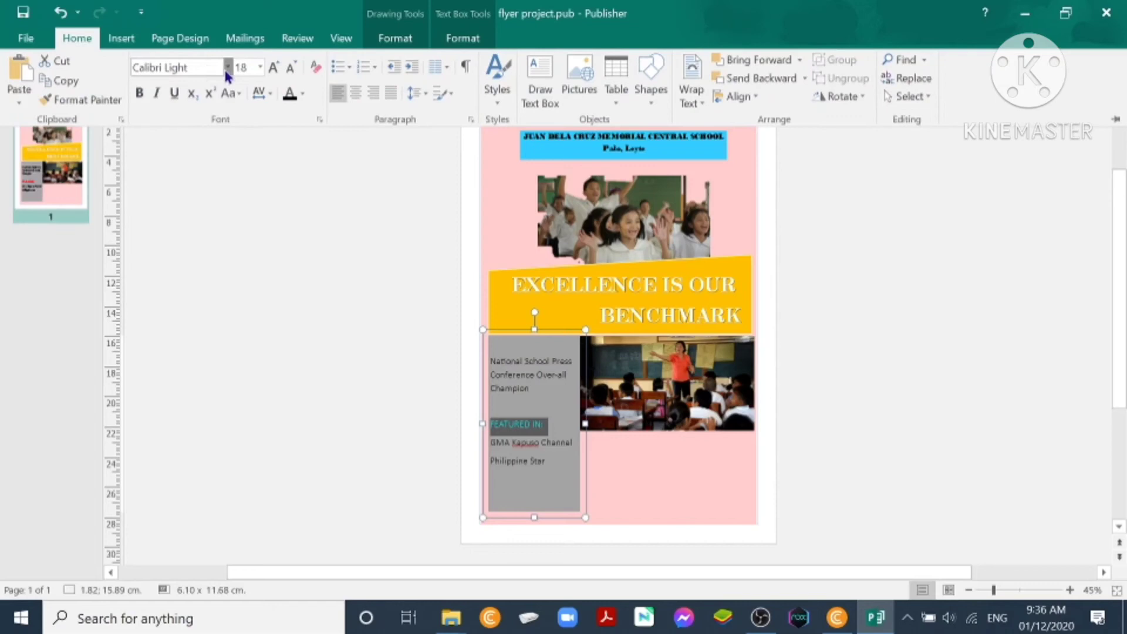
{"action": "left_click", "coordinate": [226, 67]}
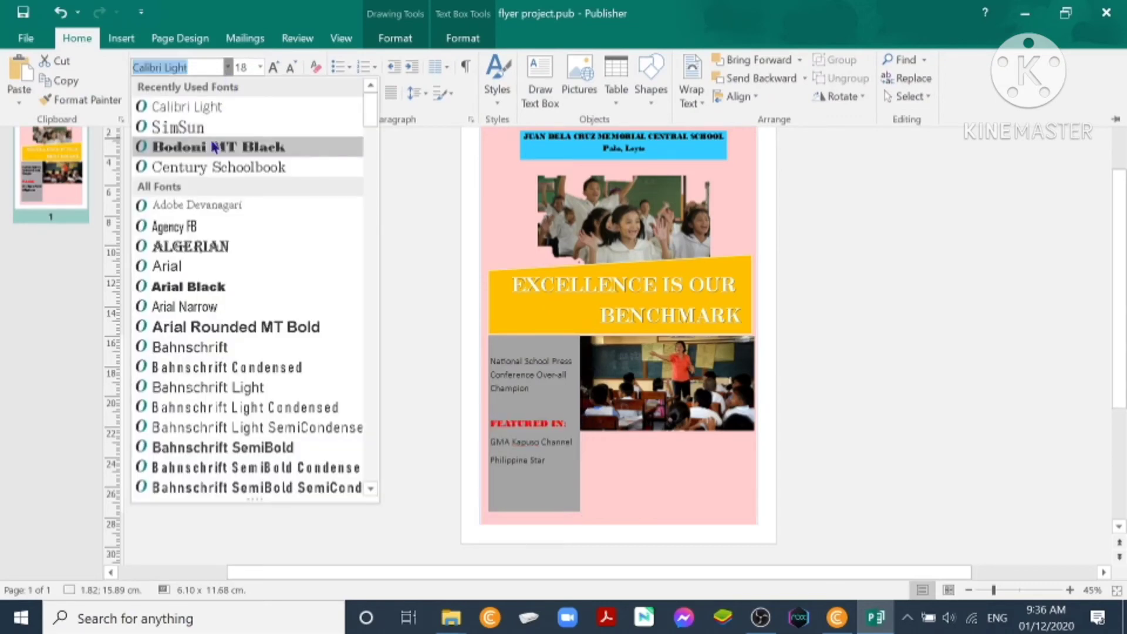
{"action": "mouse_move", "coordinate": [228, 211]}
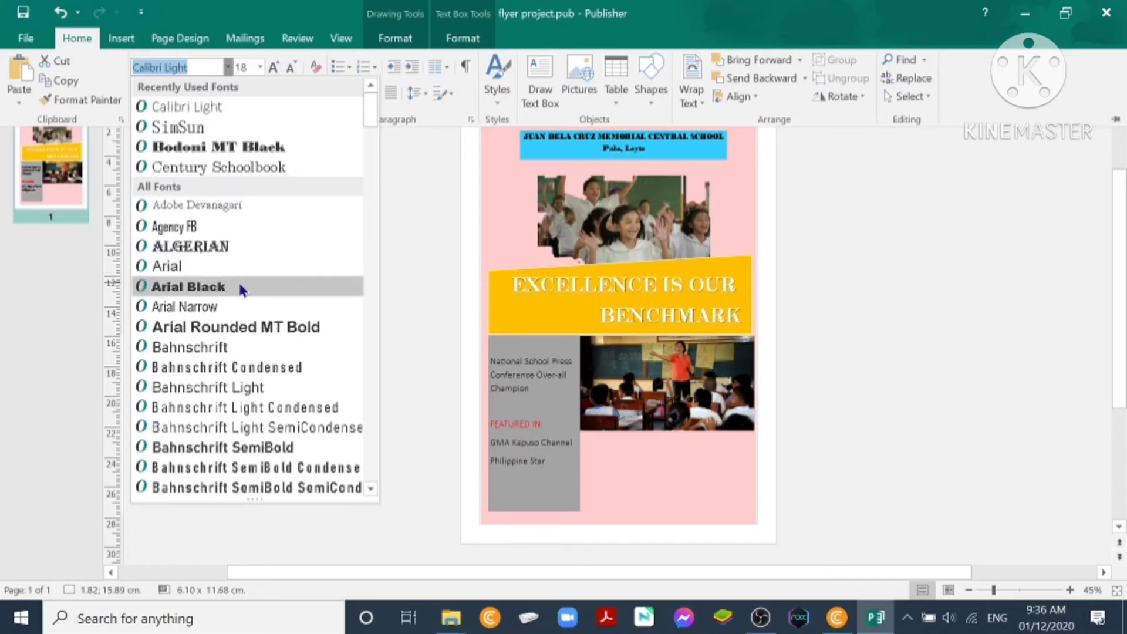
{"action": "left_click", "coordinate": [187, 287]}
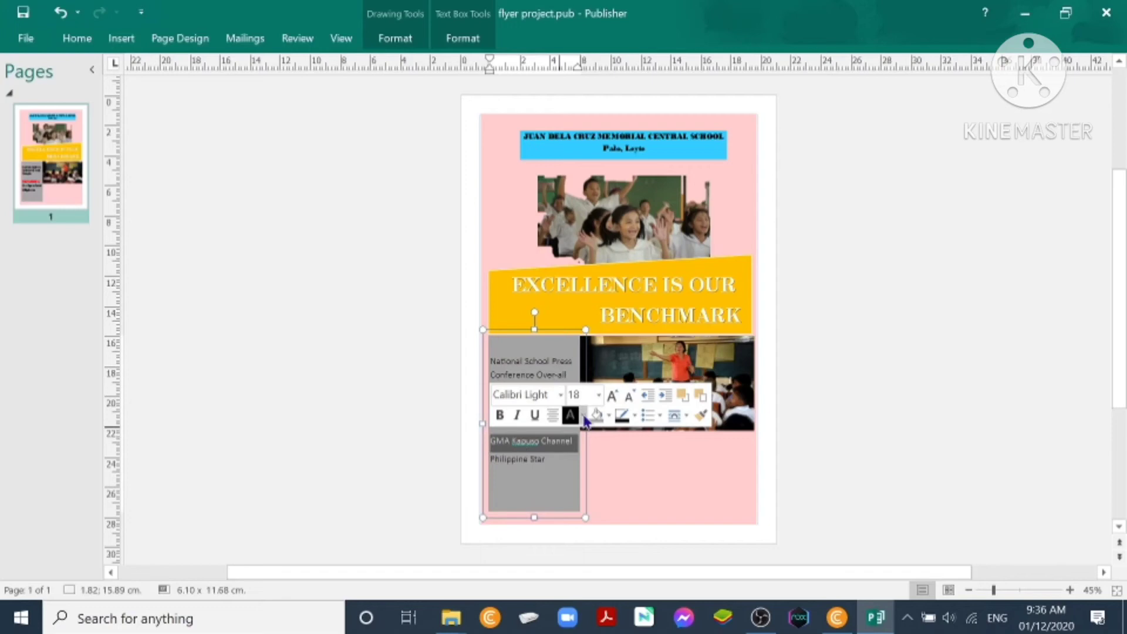
Colour the GMA Kapuso Channel and Philippine Star names blue.
{"action": "left_click", "coordinate": [578, 415]}
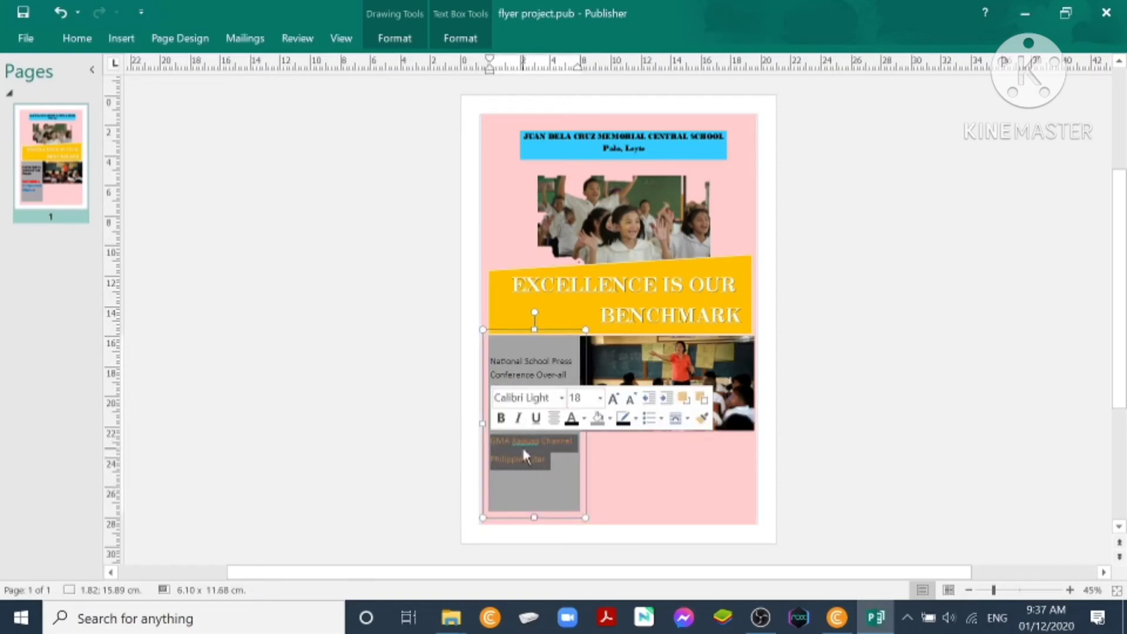
{"action": "left_click", "coordinate": [560, 397]}
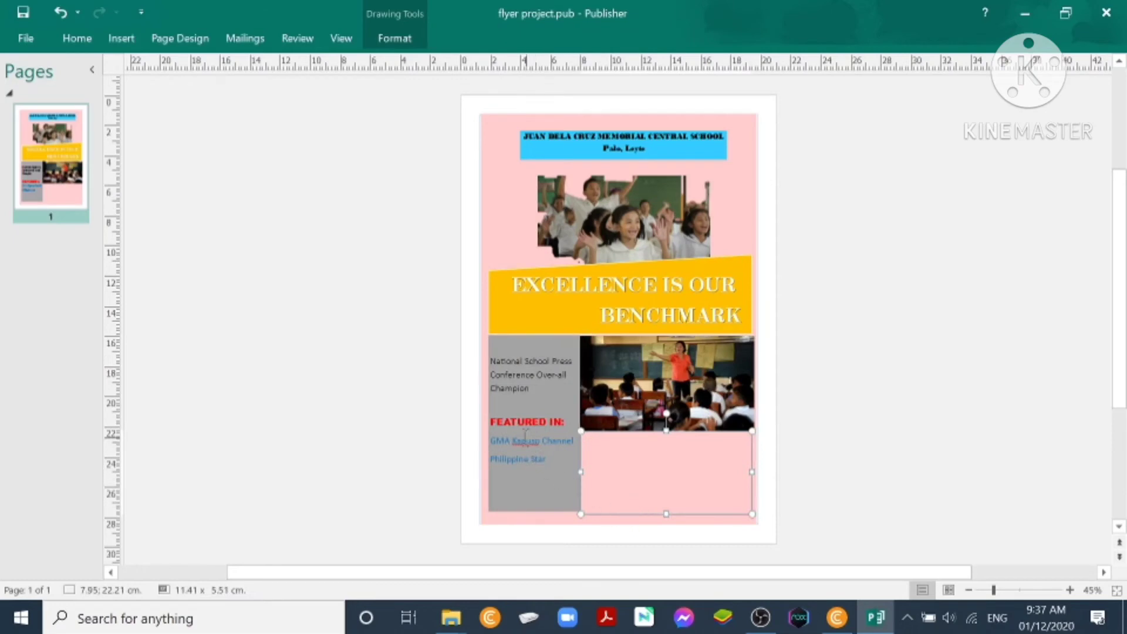
{"action": "left_click", "coordinate": [527, 439]}
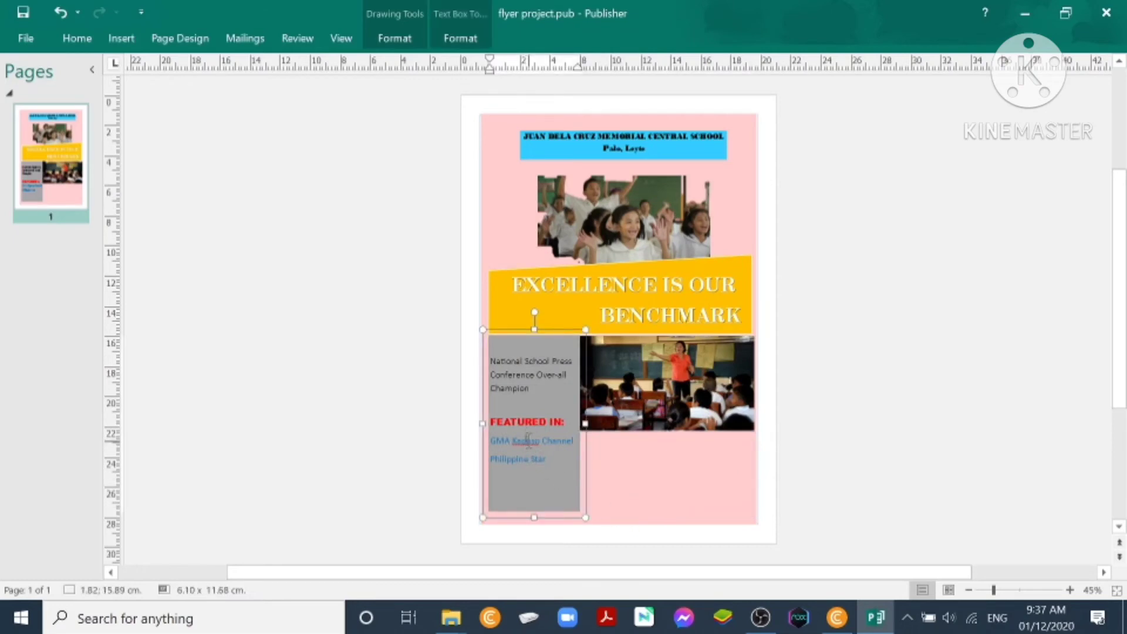
Ignore all spelling flags on 'Kapuso' in the grey panel.
{"action": "right_click", "coordinate": [525, 440]}
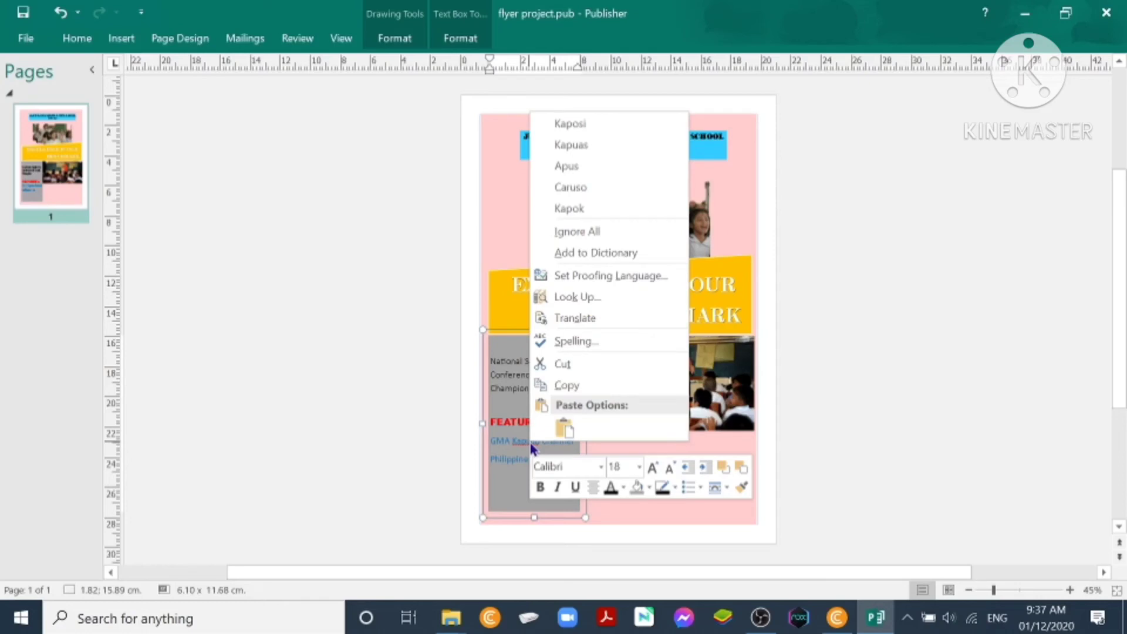
{"action": "mouse_move", "coordinate": [594, 239]}
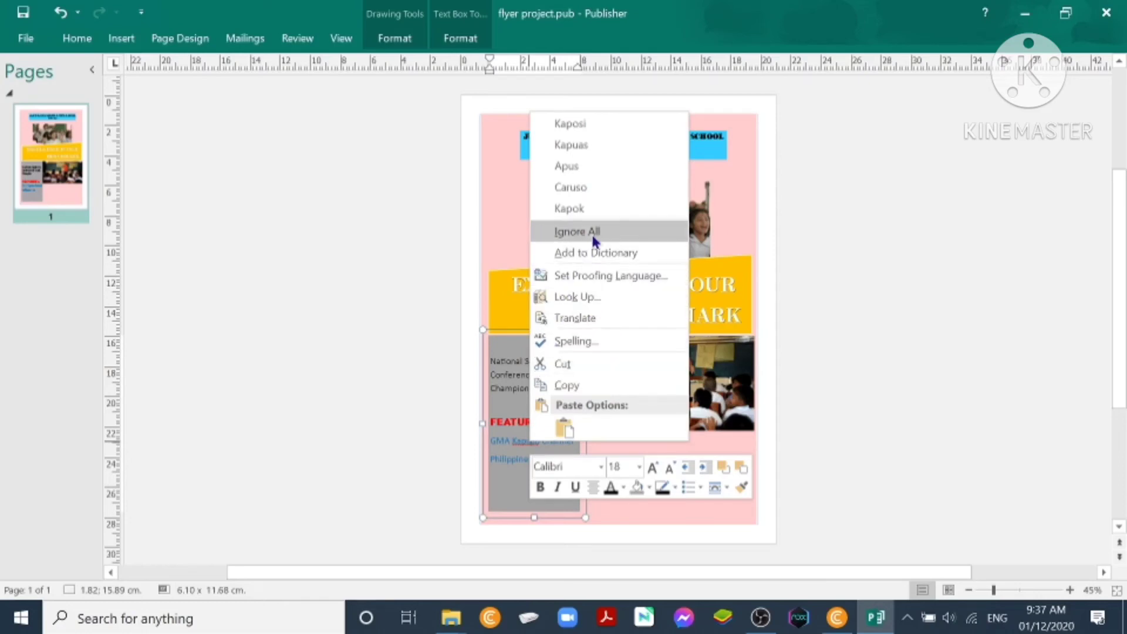
{"action": "left_click", "coordinate": [577, 231]}
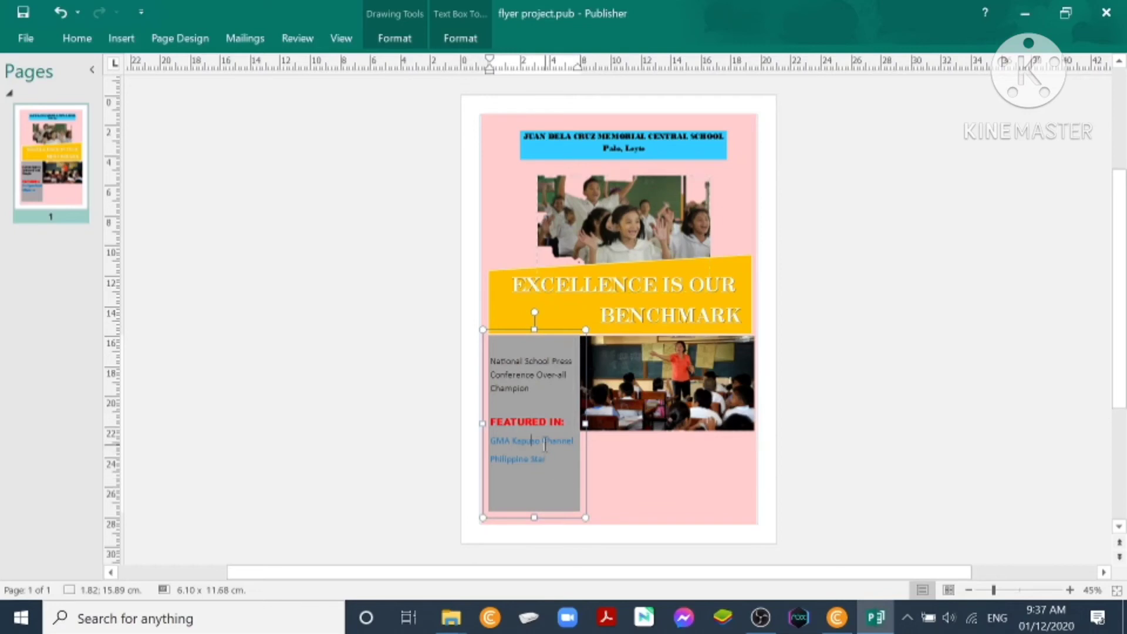
{"action": "right_click", "coordinate": [545, 444]}
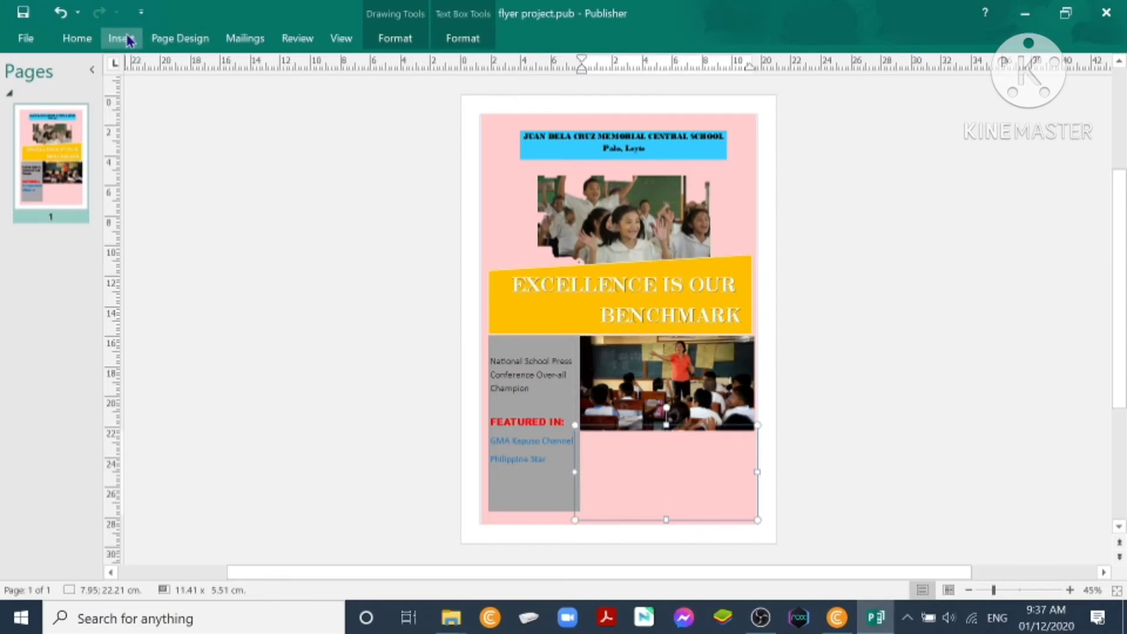
Bullet-list Peer Tutoring, Modular Instruction, Computer Laboratories and enlarge the text two sizes.
{"action": "left_click", "coordinate": [76, 37]}
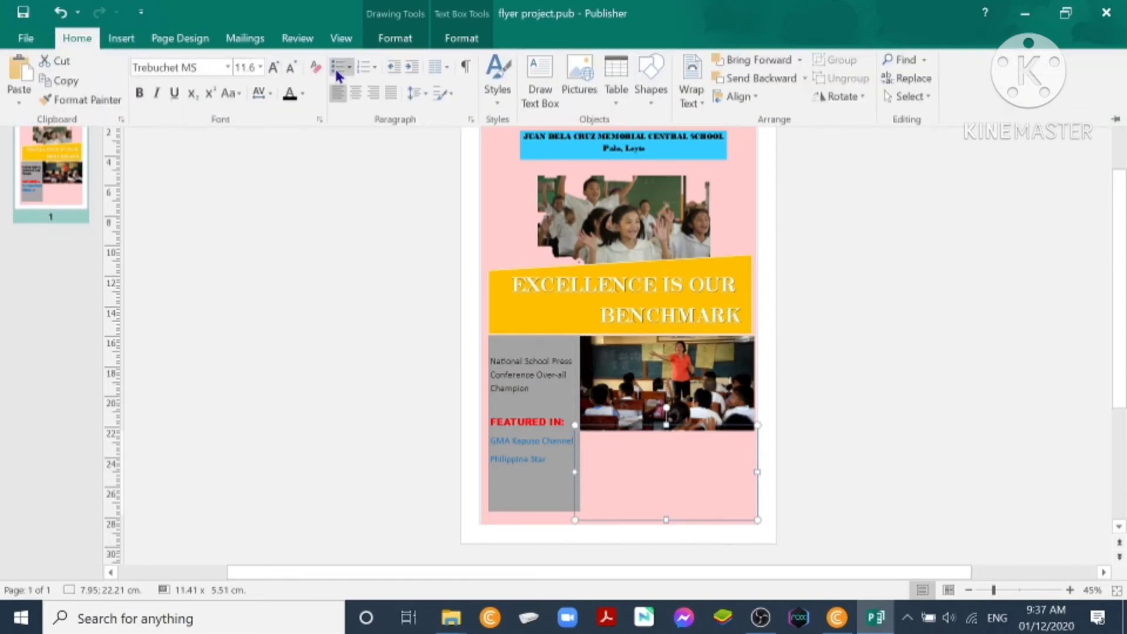
{"action": "left_click", "coordinate": [343, 66]}
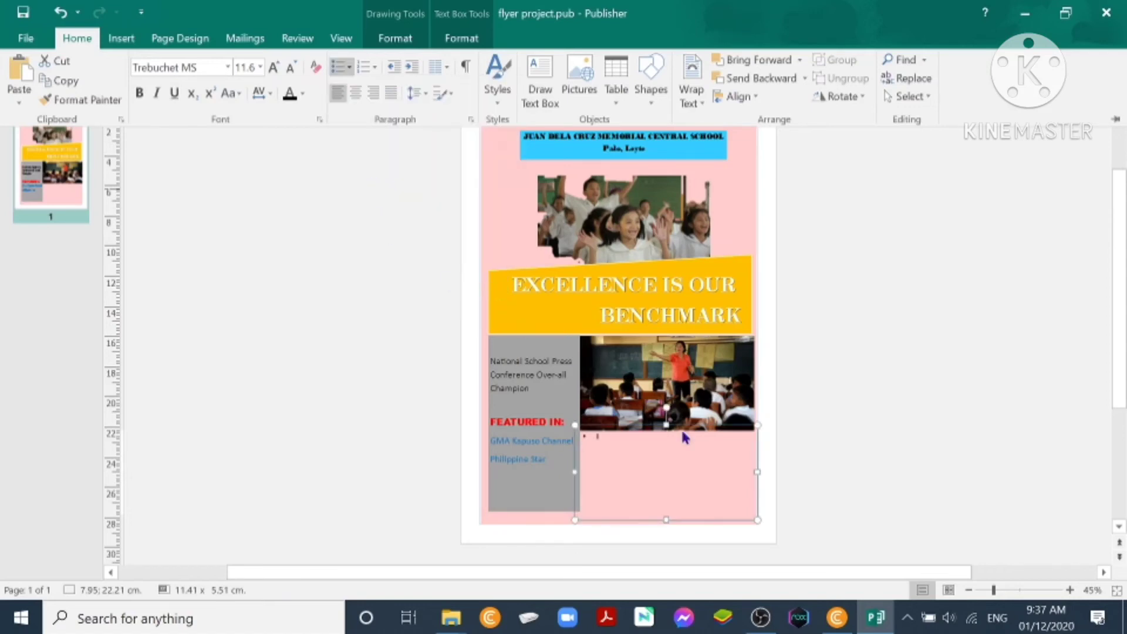
{"action": "mouse_move", "coordinate": [684, 513]}
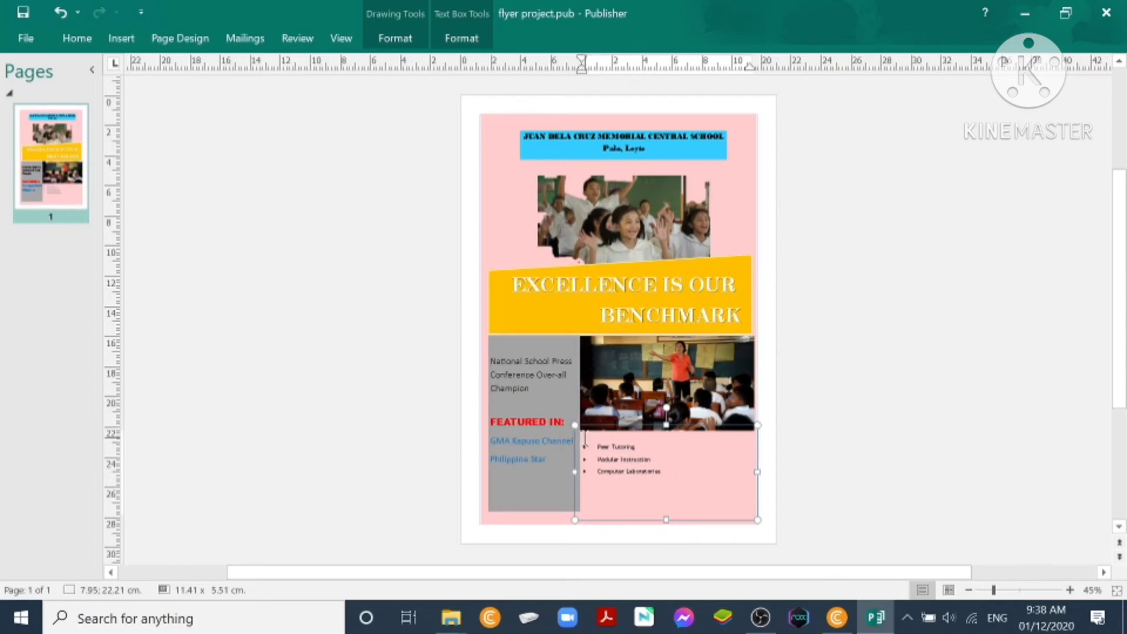
{"action": "mouse_move", "coordinate": [545, 11]}
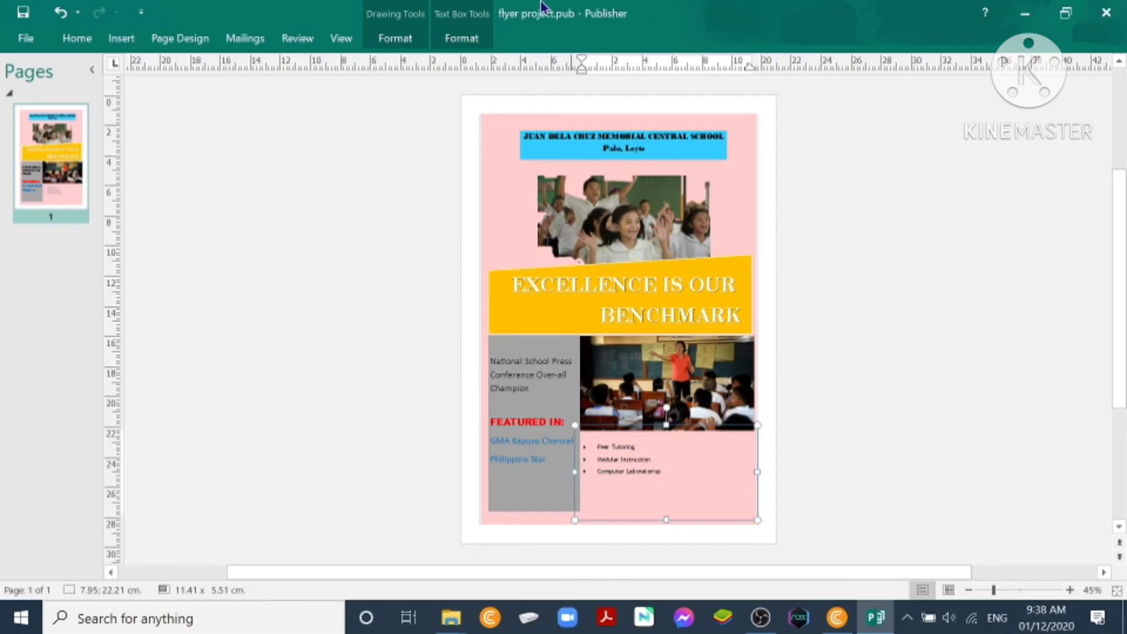
{"action": "left_click_drag", "start_coordinate": [598, 459], "coordinate": [662, 472]}
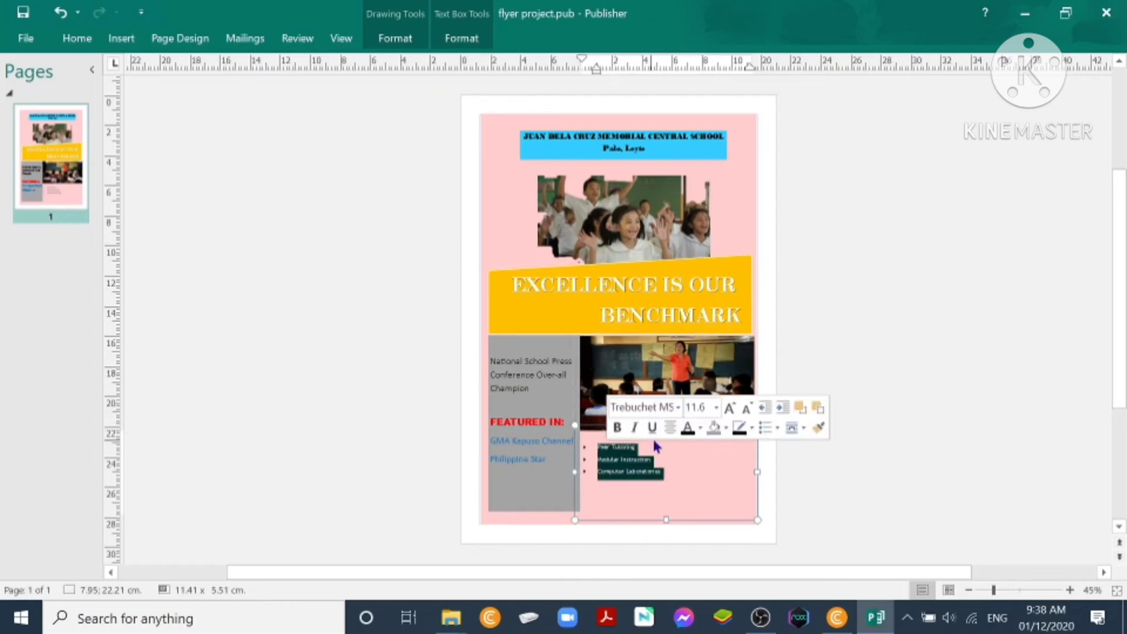
{"action": "left_click", "coordinate": [729, 406]}
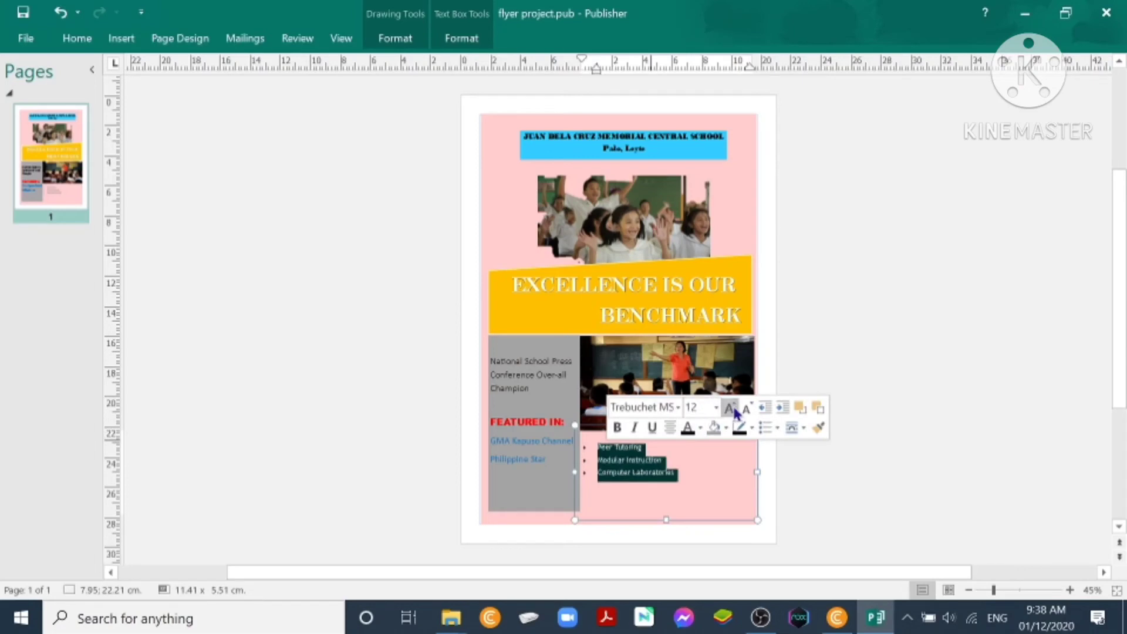
{"action": "left_click", "coordinate": [725, 492]}
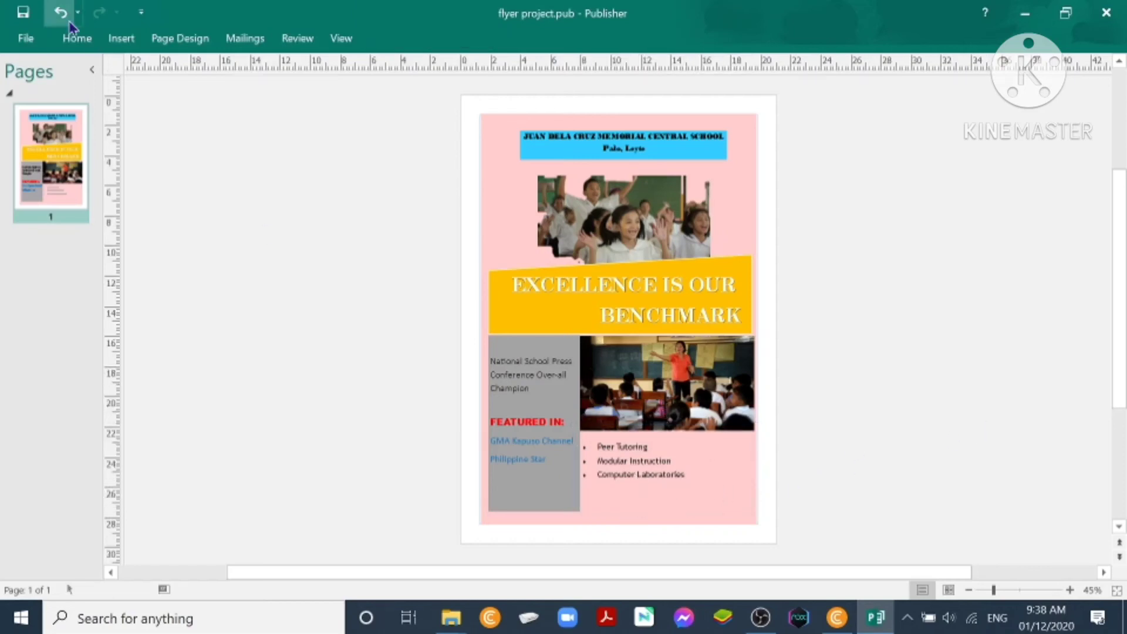
Insert the schoolboy-with-bag clipart and place it at the page's bottom-right corner.
{"action": "left_click", "coordinate": [122, 38]}
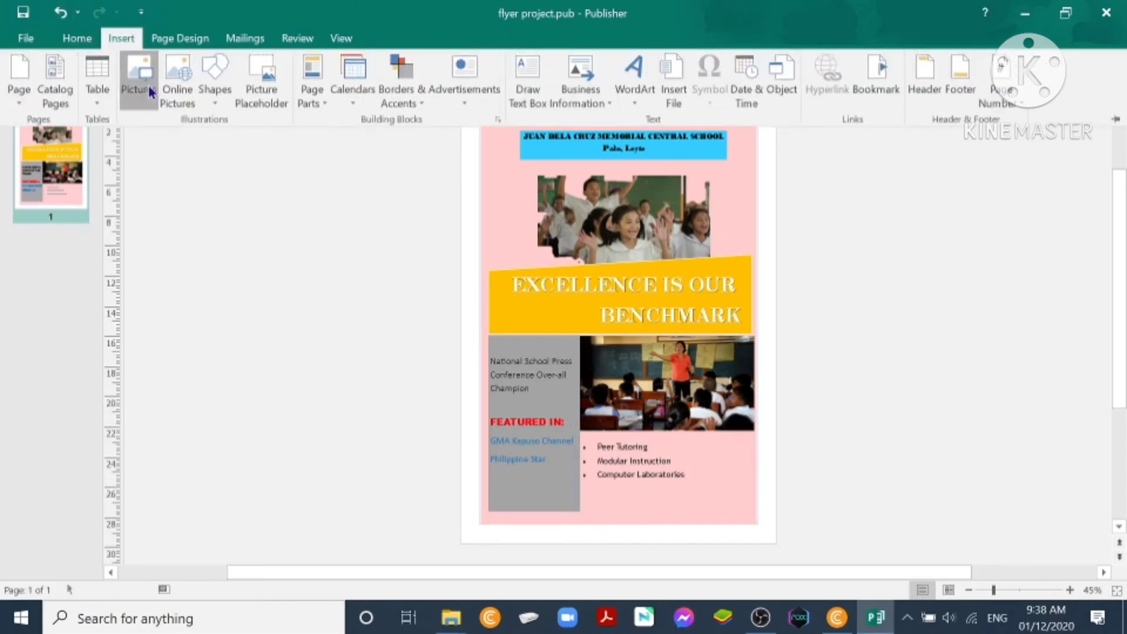
{"action": "left_click", "coordinate": [136, 71]}
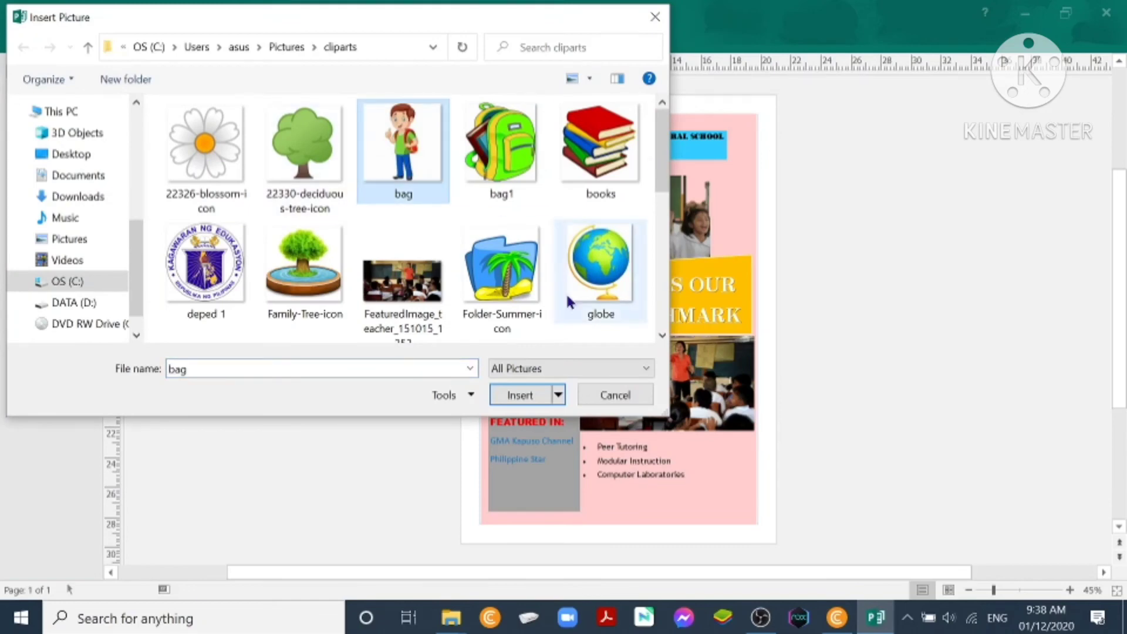
{"action": "left_click", "coordinate": [520, 394]}
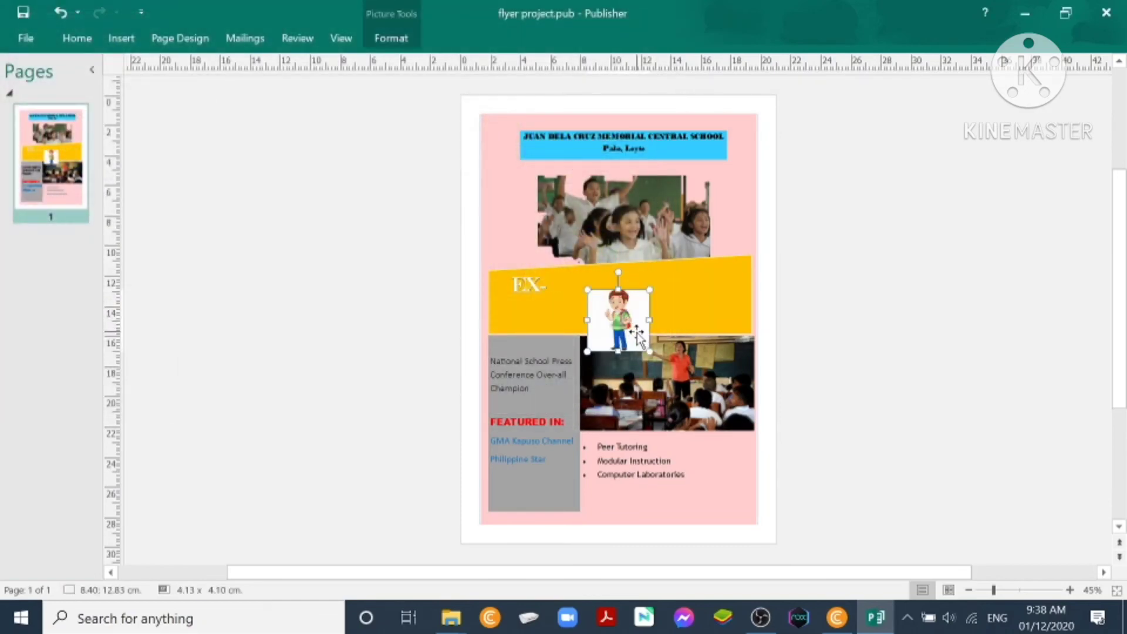
{"action": "left_click_drag", "start_coordinate": [617, 322], "coordinate": [726, 492]}
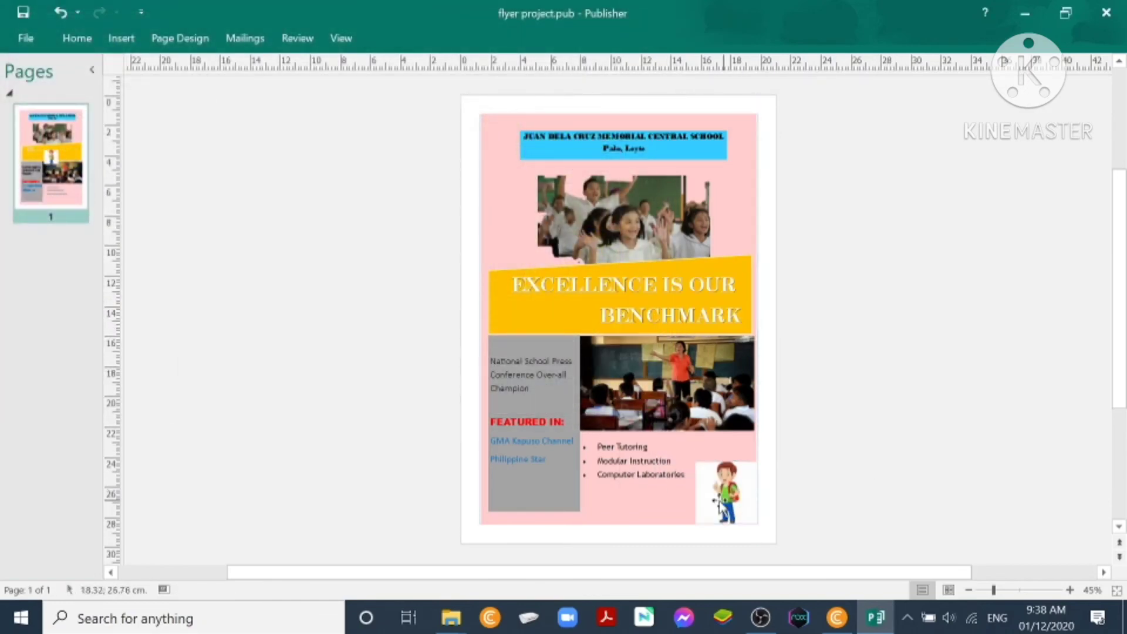
{"action": "left_click", "coordinate": [725, 495]}
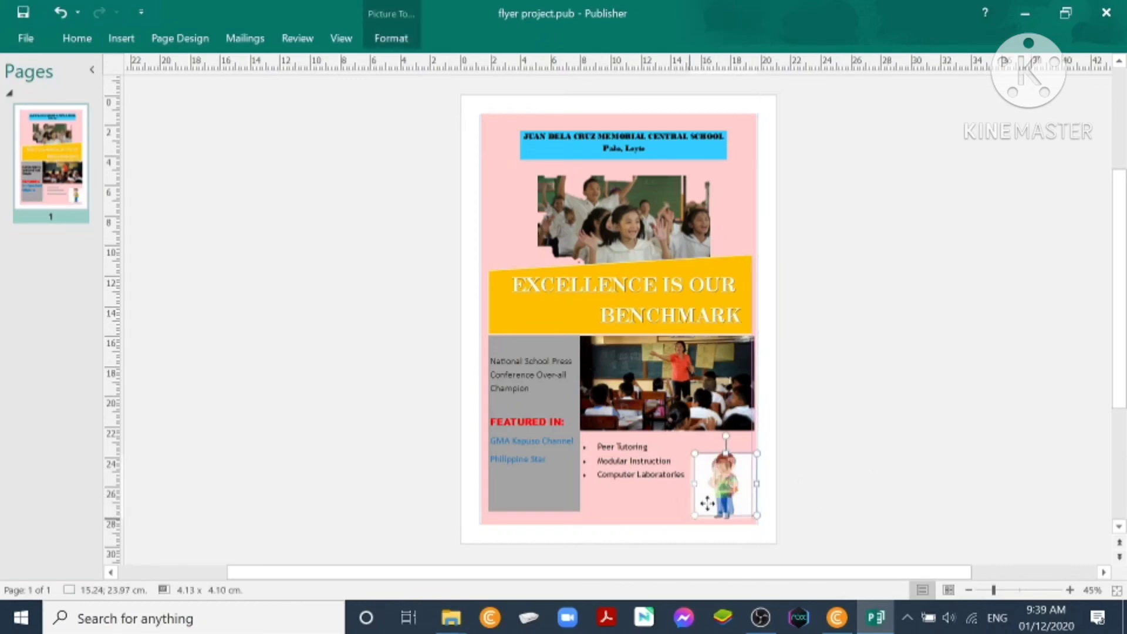
Nudge the boy clipart into the corner, then start a blank-layout PowerPoint 2016 presentation.
{"action": "left_click_drag", "start_coordinate": [722, 481], "coordinate": [717, 486]}
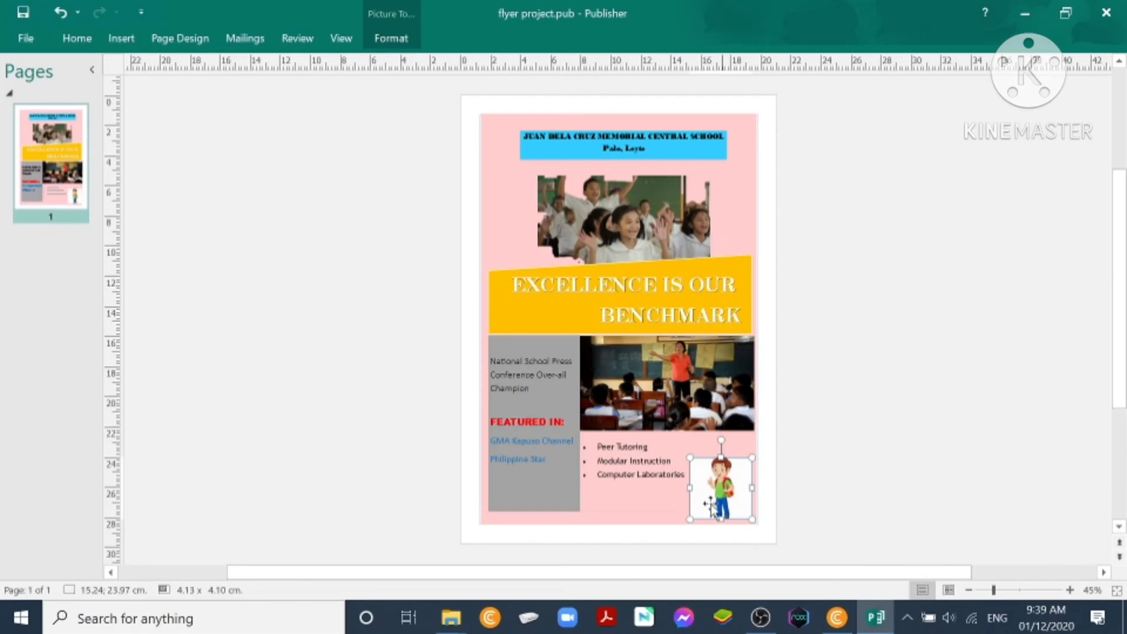
{"action": "mouse_move", "coordinate": [709, 523]}
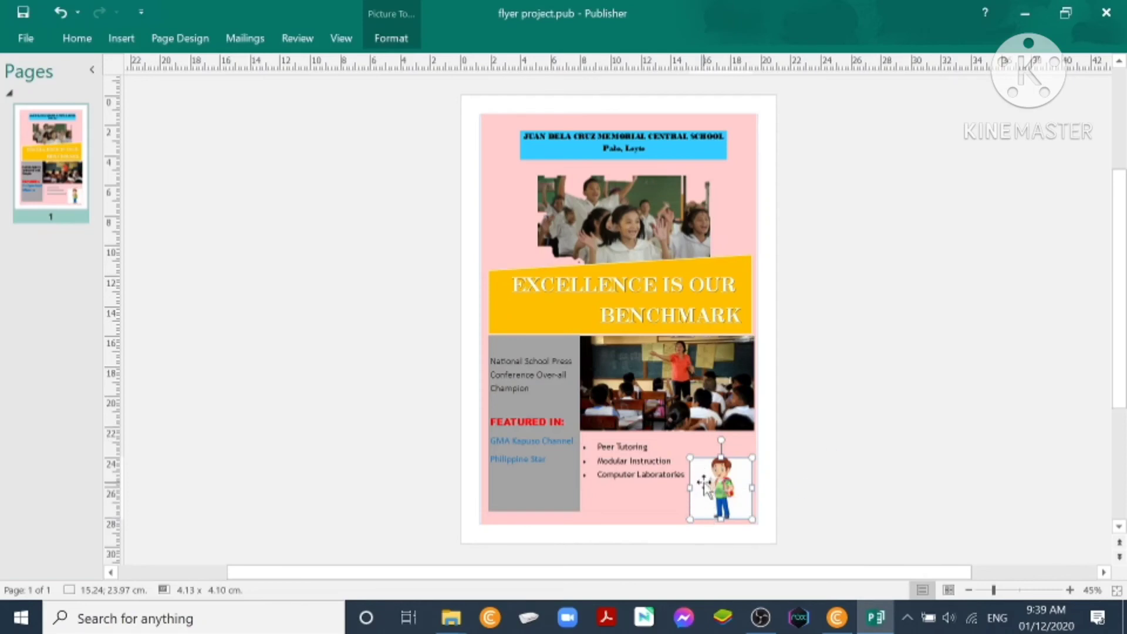
{"action": "left_click", "coordinate": [22, 617]}
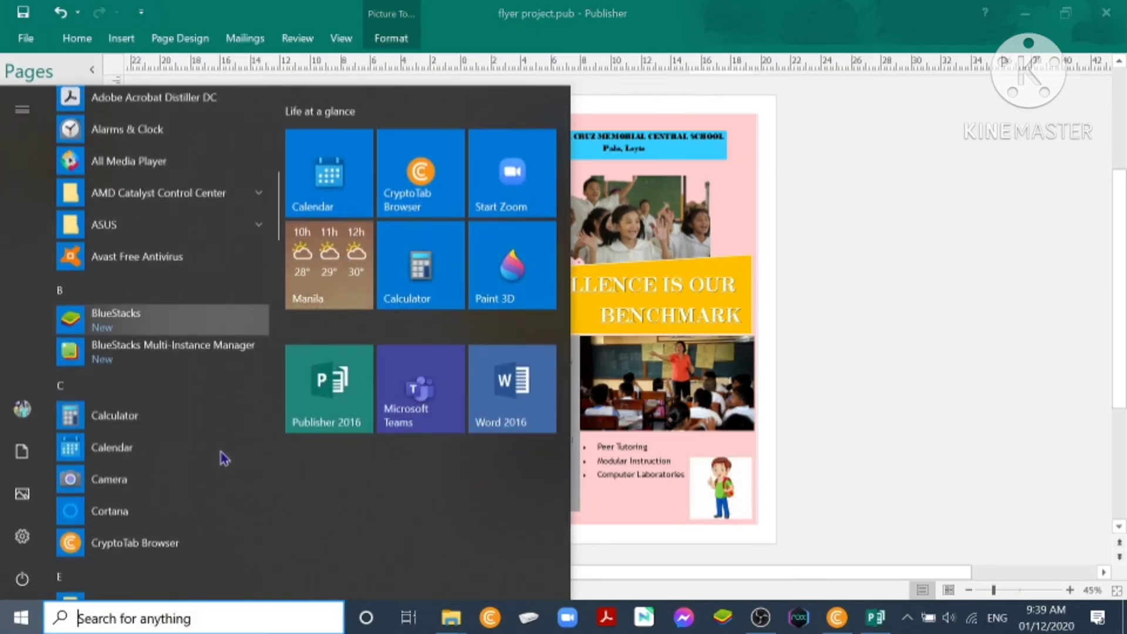
{"action": "scroll", "scroll_direction": "down", "scroll_amount": 3}
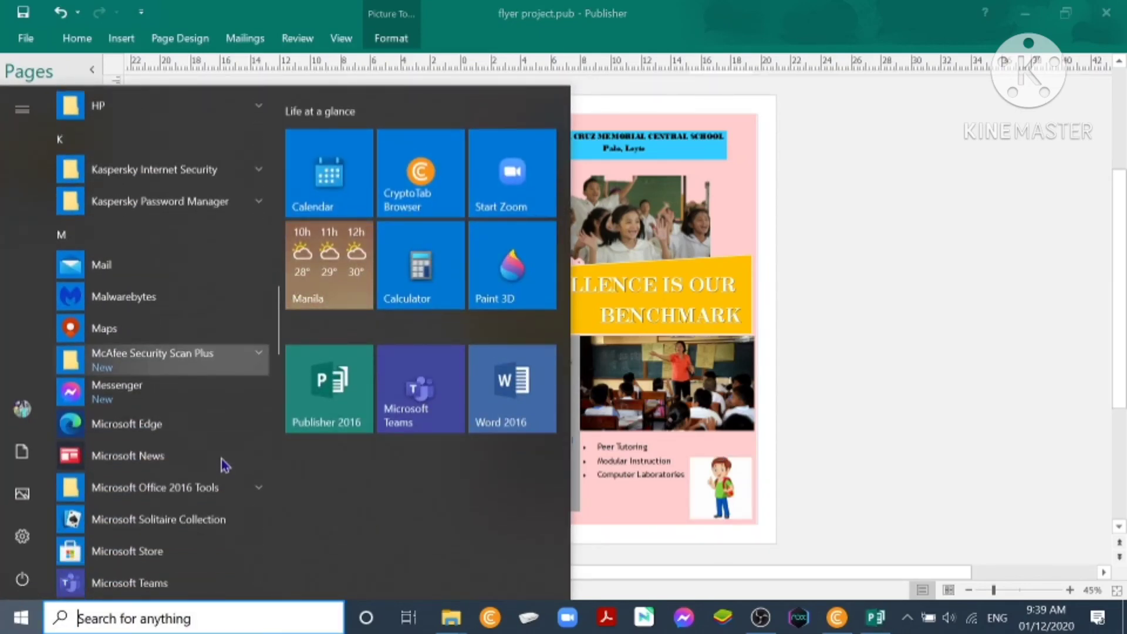
{"action": "scroll", "scroll_direction": "down", "scroll_amount": 3}
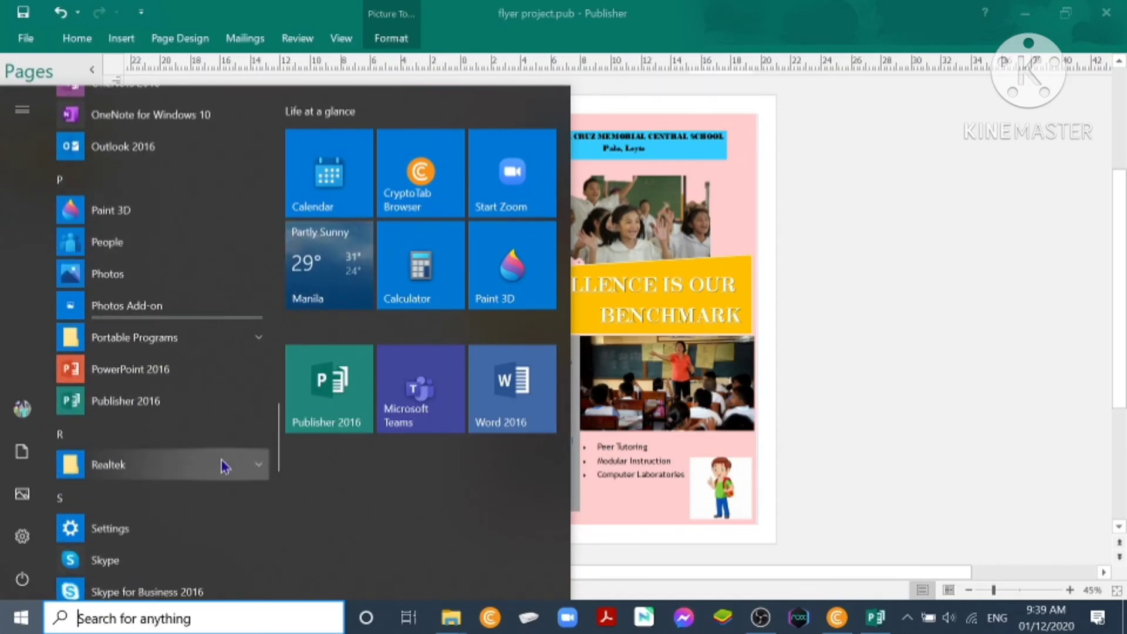
{"action": "left_click", "coordinate": [130, 369]}
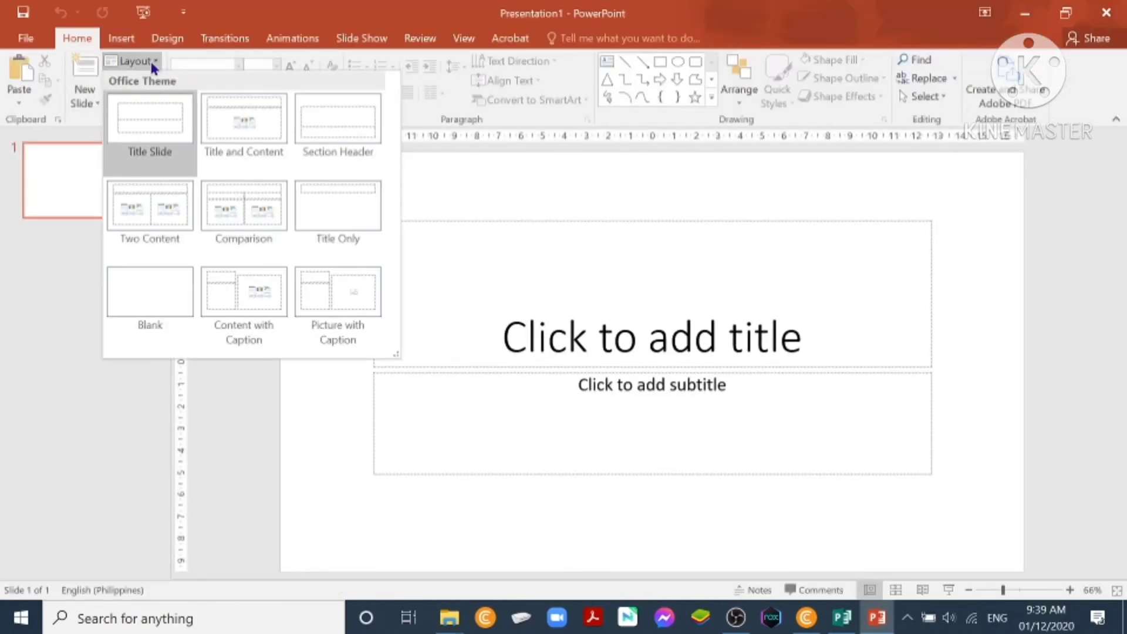
{"action": "left_click", "coordinate": [149, 292]}
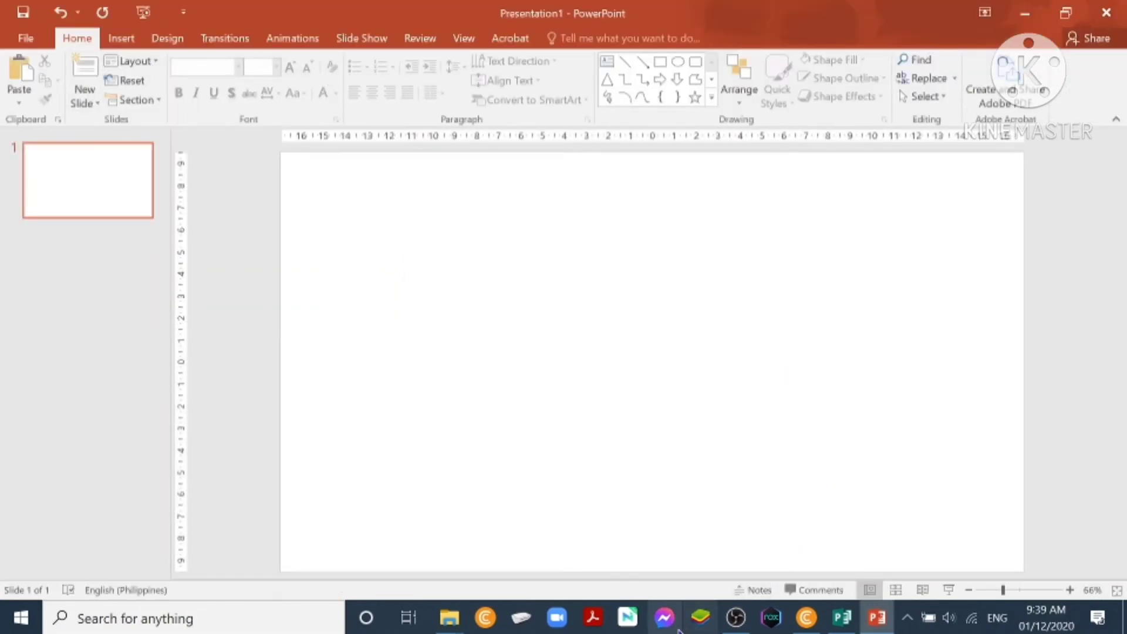
{"action": "left_click", "coordinate": [840, 617]}
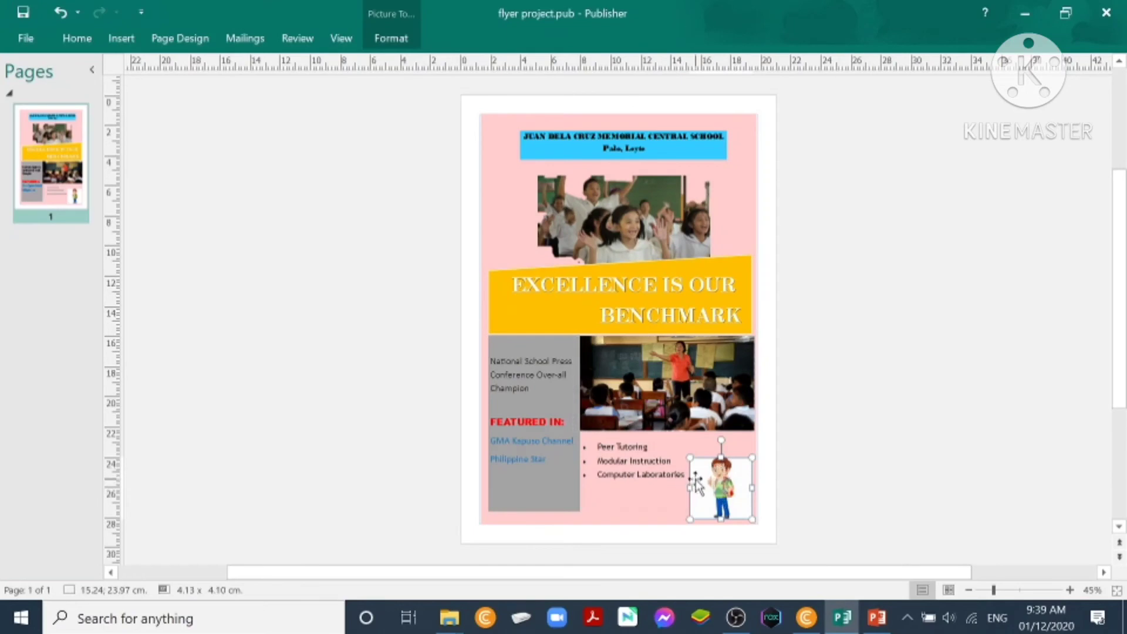
Paste the boy clipart into PowerPoint, remove its white background, and copy it.
{"action": "right_click", "coordinate": [719, 481]}
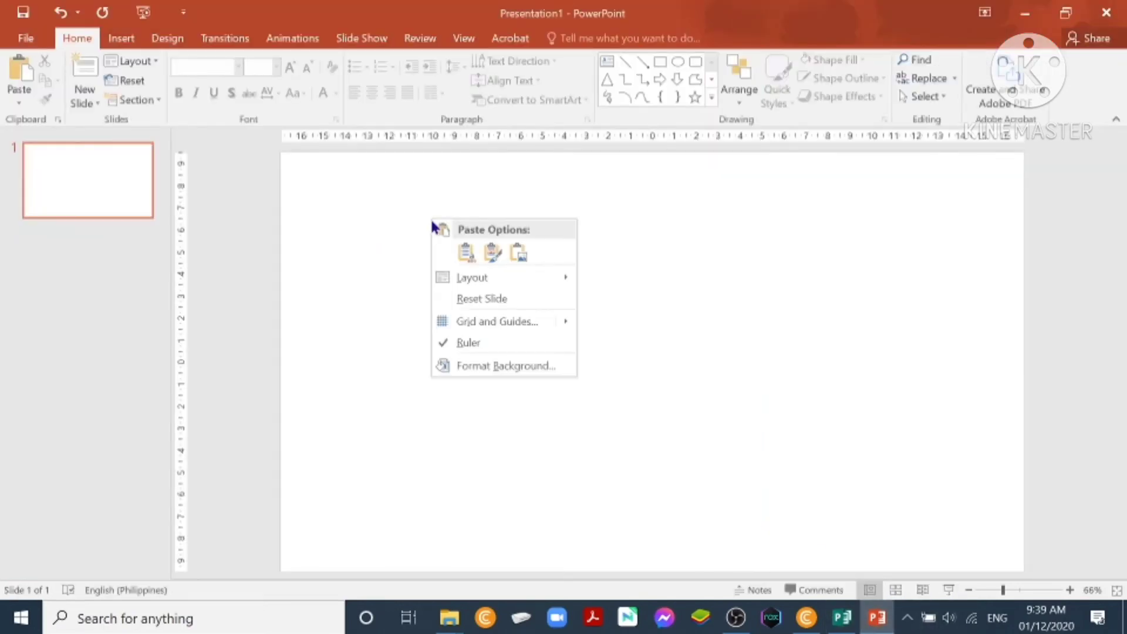
{"action": "left_click", "coordinate": [467, 252]}
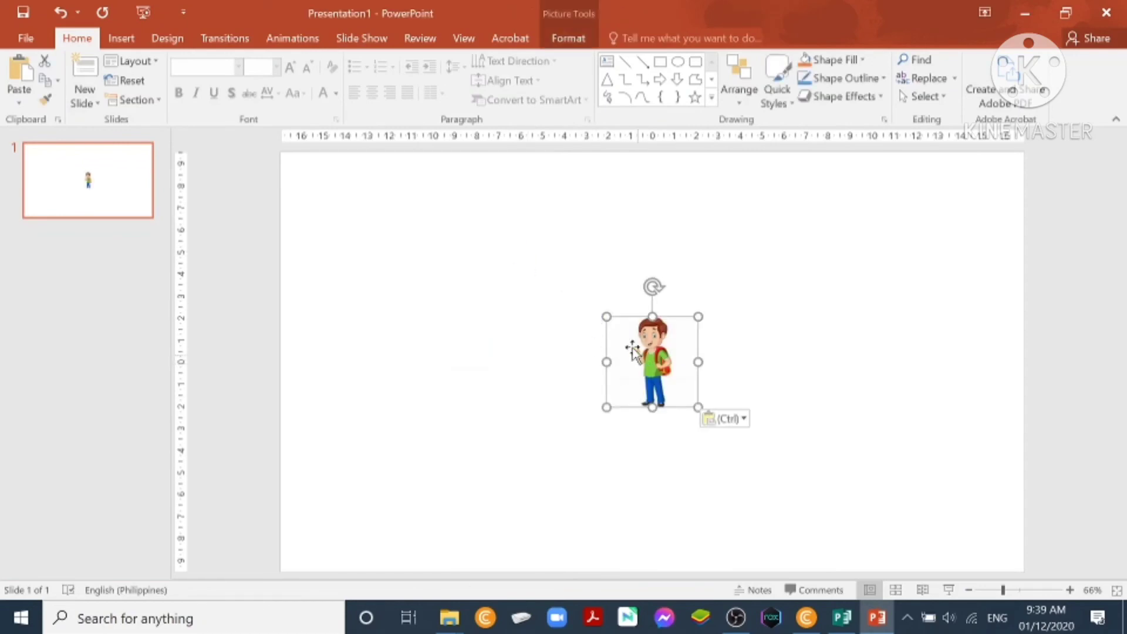
{"action": "left_click", "coordinate": [567, 38]}
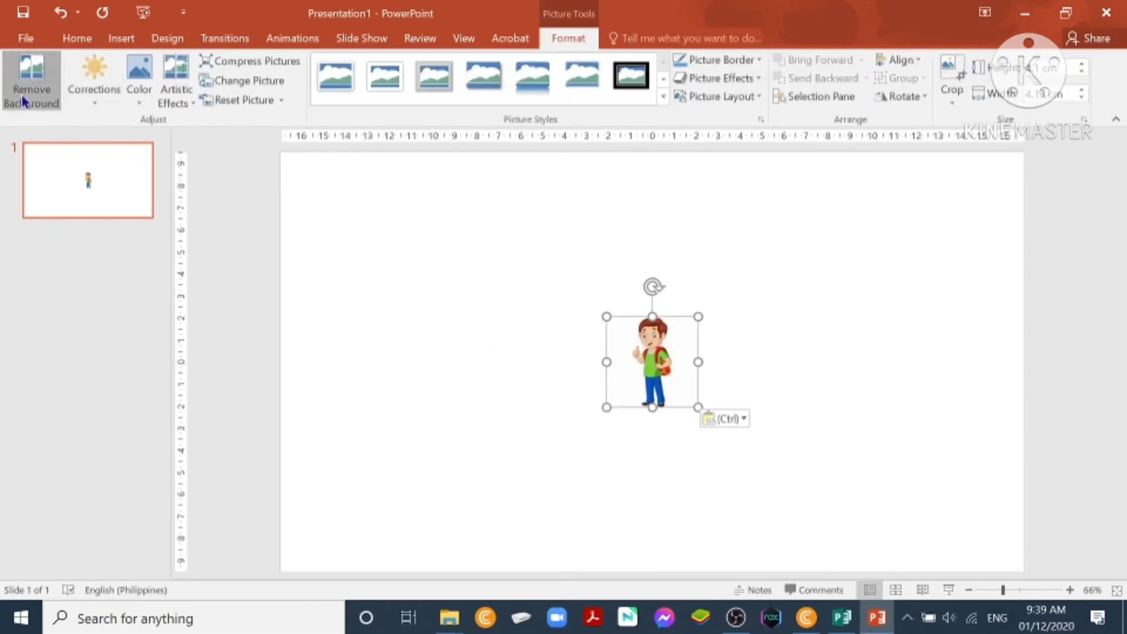
{"action": "left_click", "coordinate": [30, 76]}
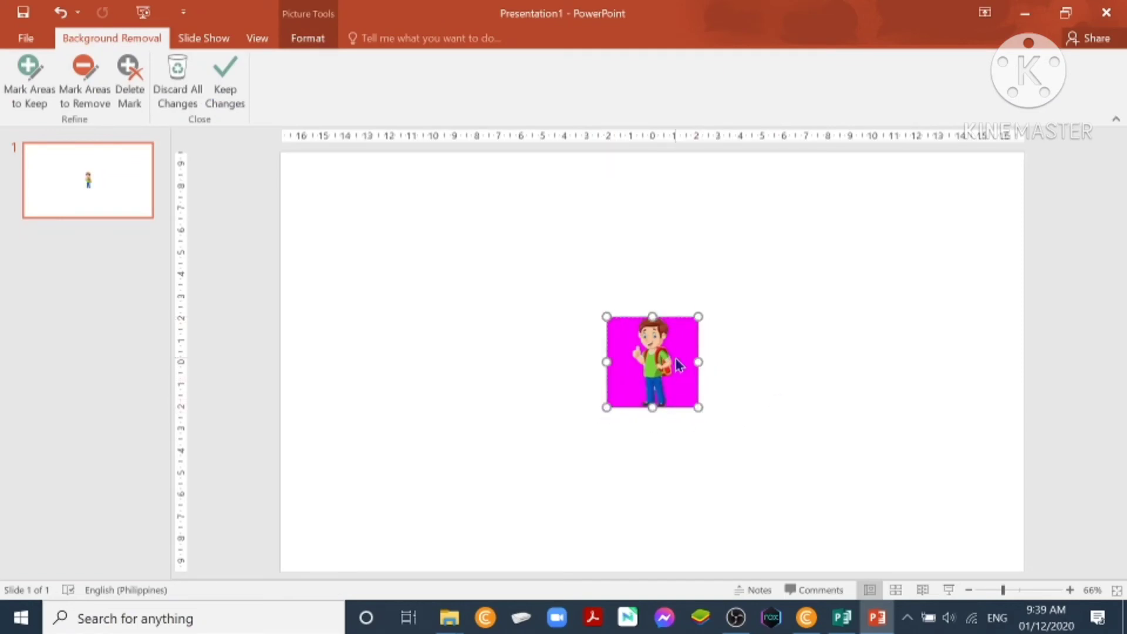
{"action": "left_click", "coordinate": [224, 71]}
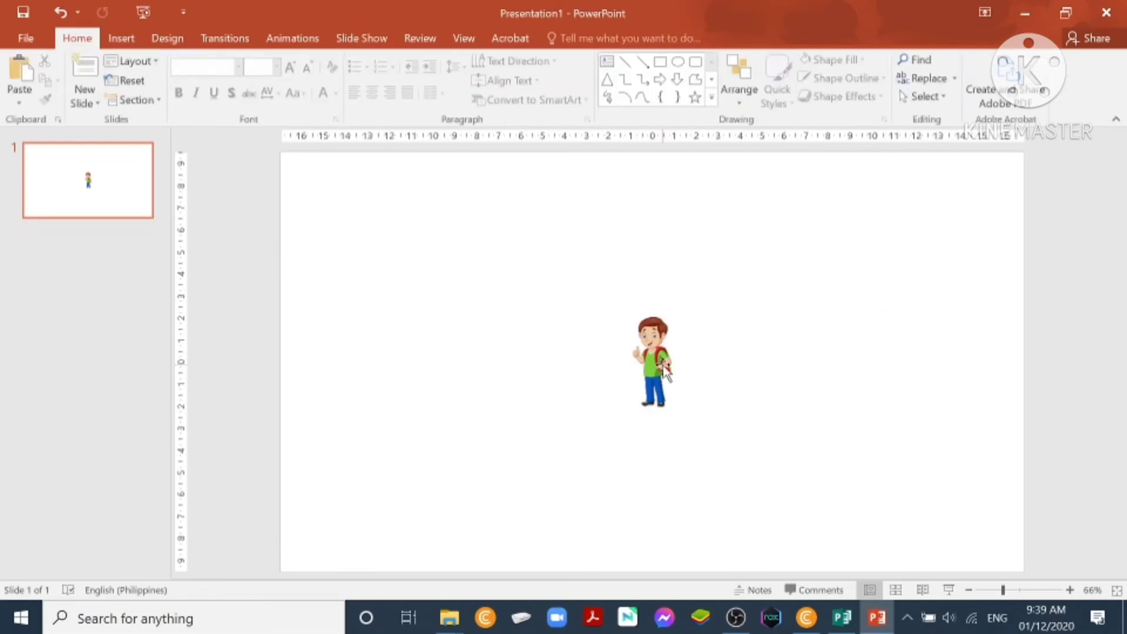
{"action": "right_click", "coordinate": [669, 371]}
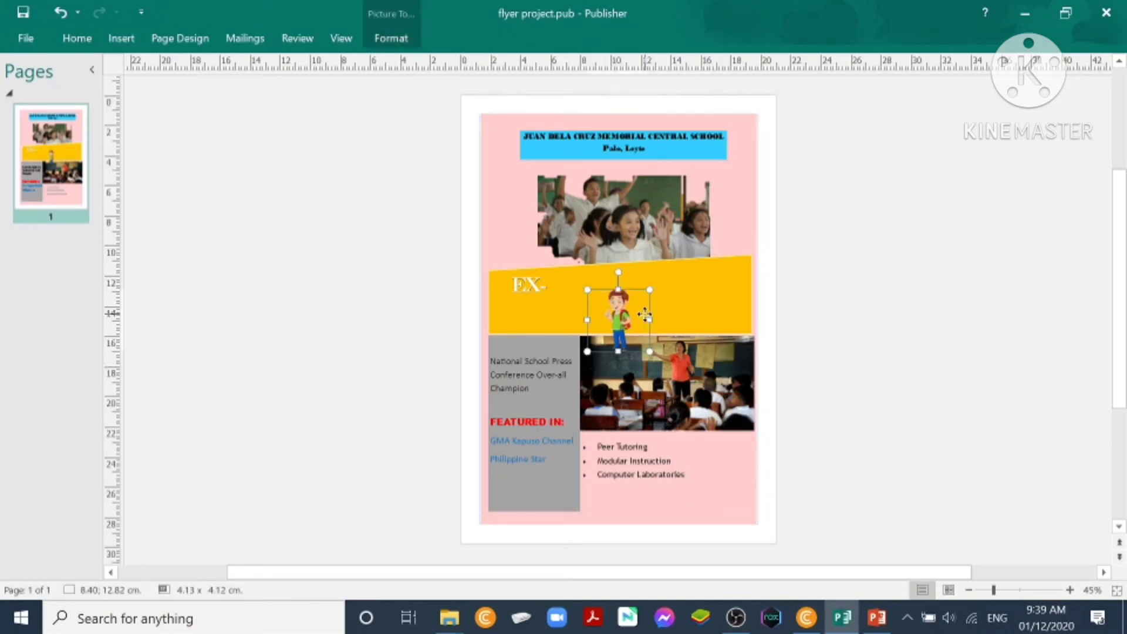
Move the transparent boy clipart to the bottom-right corner beside the bulleted offerings list.
{"action": "left_click_drag", "start_coordinate": [617, 320], "coordinate": [701, 478]}
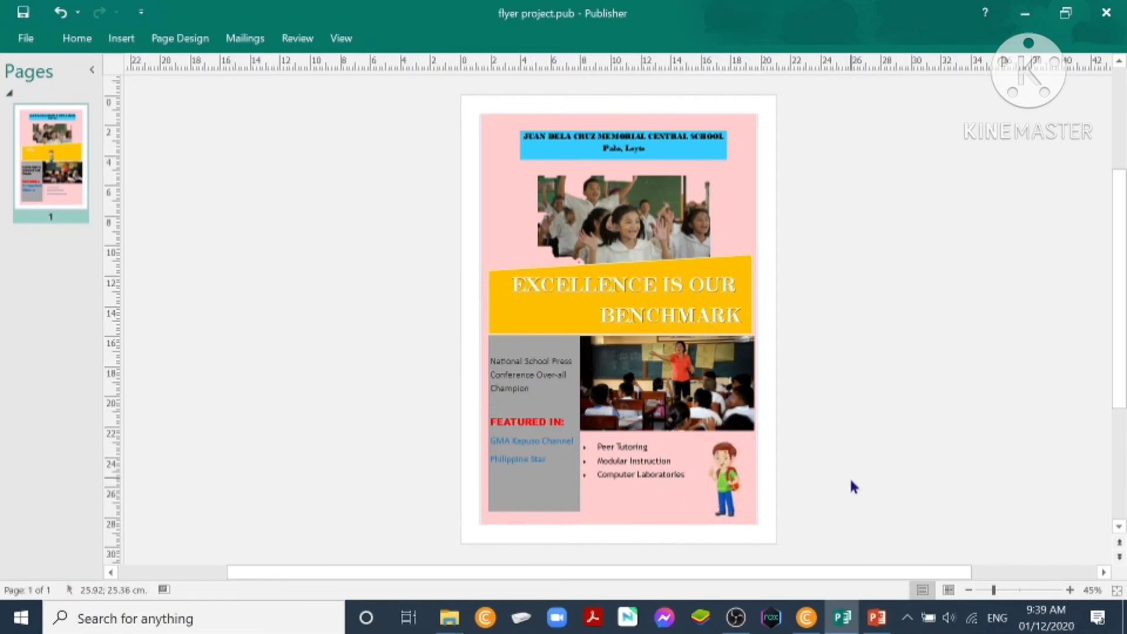
{"action": "mouse_move", "coordinate": [856, 463]}
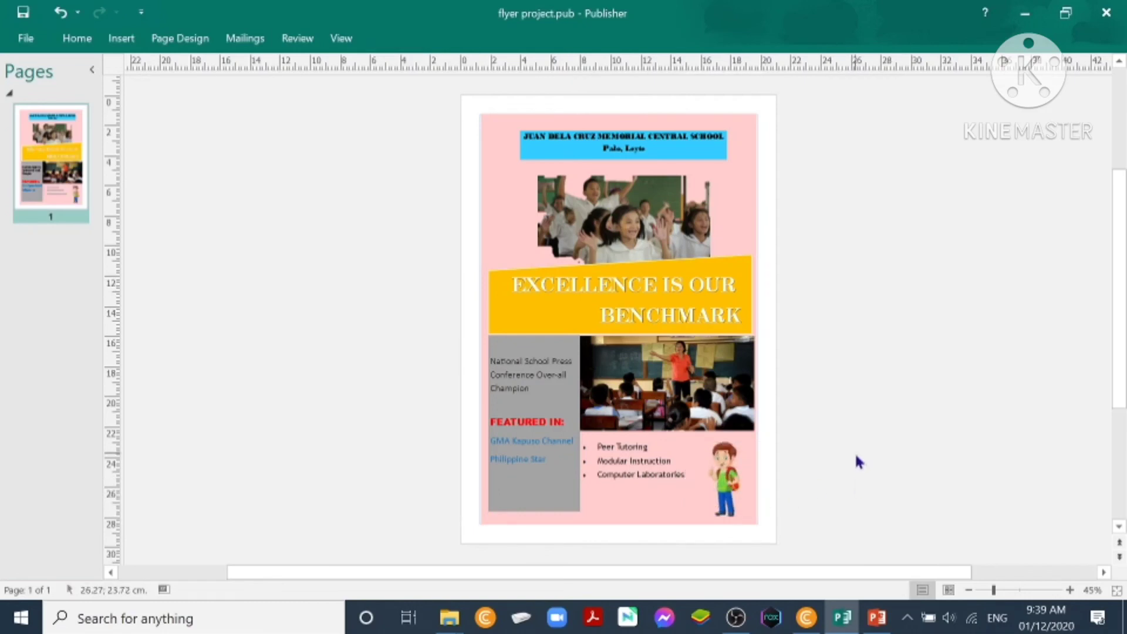
{"action": "mouse_move", "coordinate": [845, 190]}
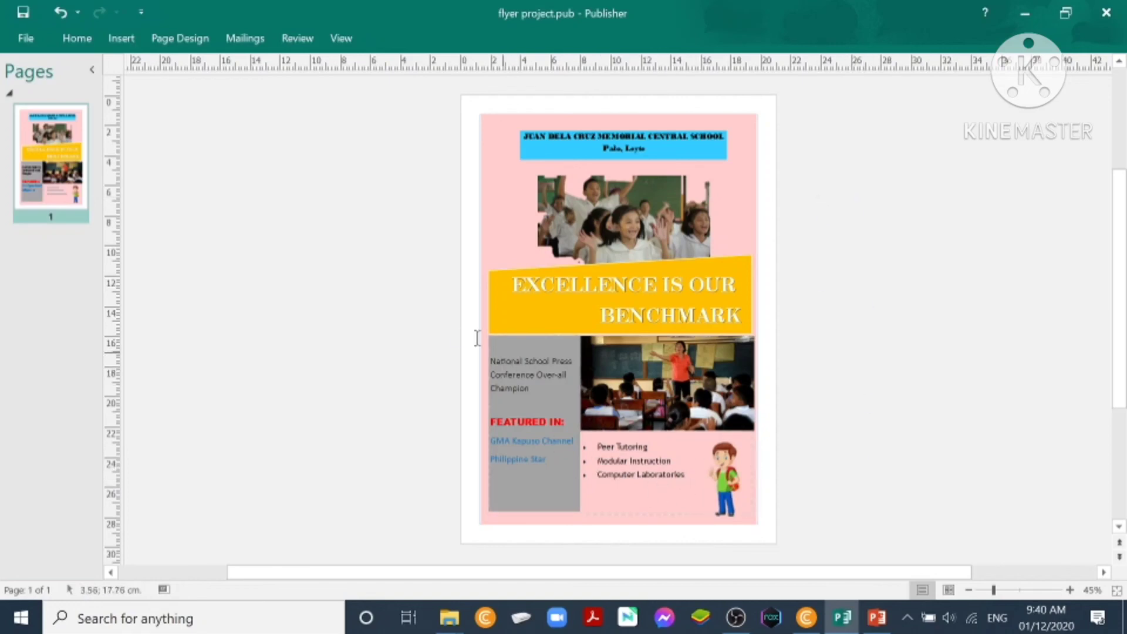
Insert the tree picture and place it at the bottom-left of the grey achievements panel.
{"action": "left_click", "coordinate": [122, 37]}
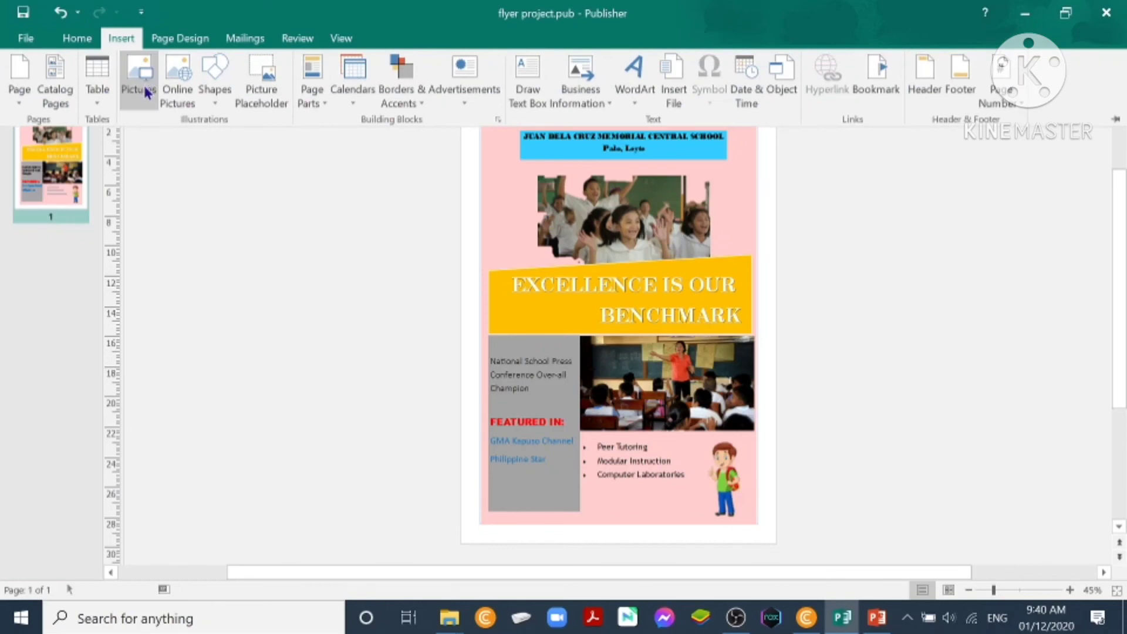
{"action": "left_click", "coordinate": [138, 72]}
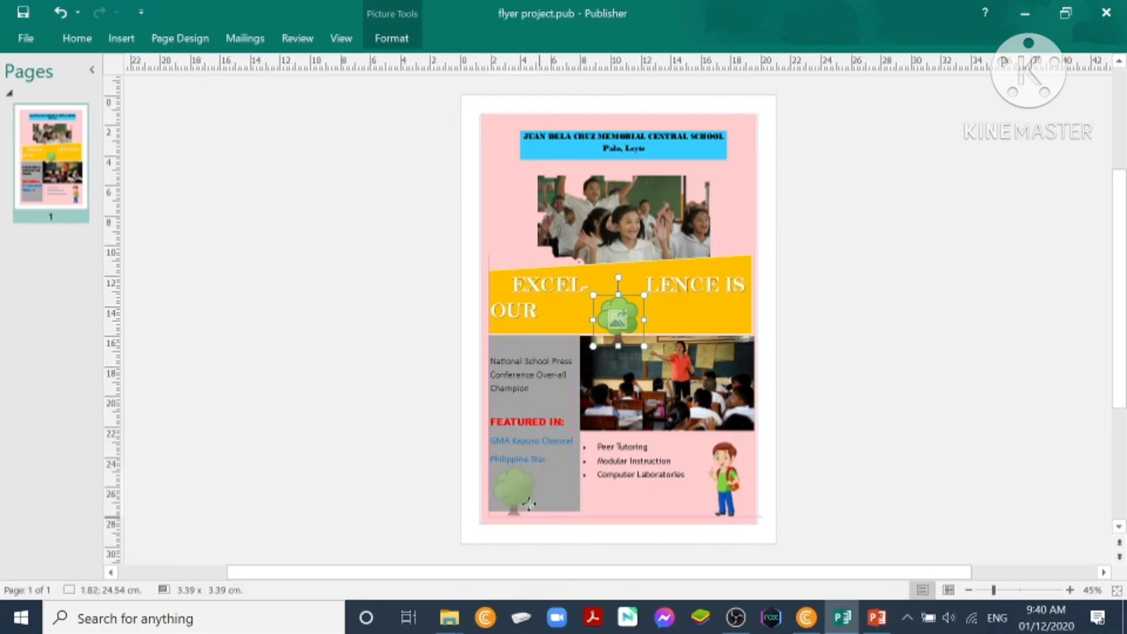
{"action": "left_click_drag", "start_coordinate": [618, 320], "coordinate": [506, 481]}
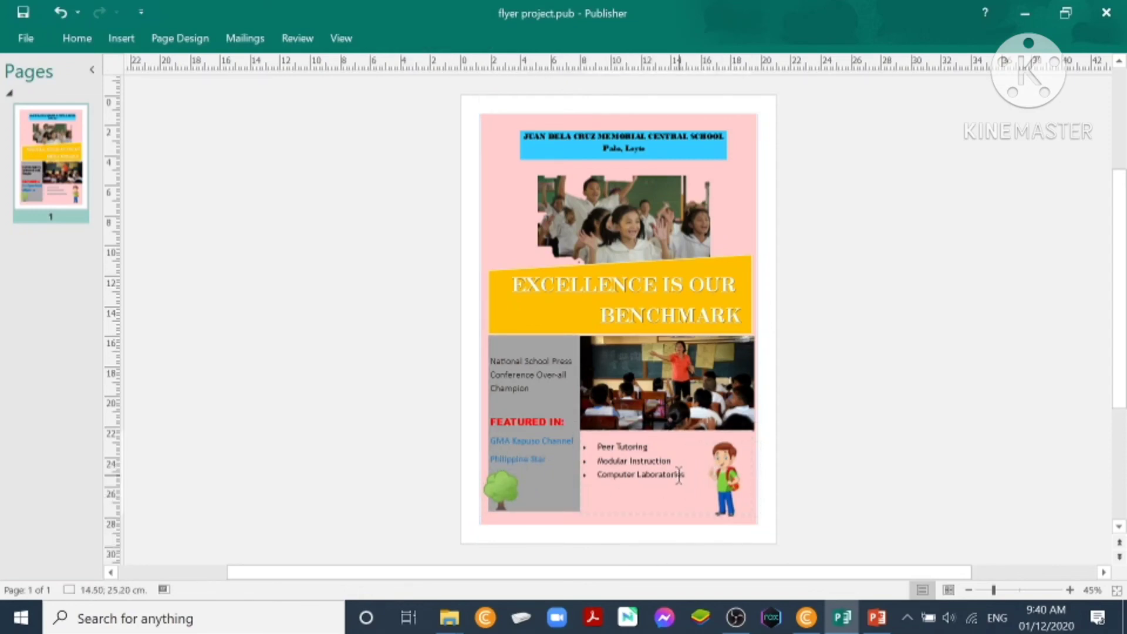
{"action": "left_click", "coordinate": [641, 474]}
{"action": "type", "text": "ENROLL NO"}
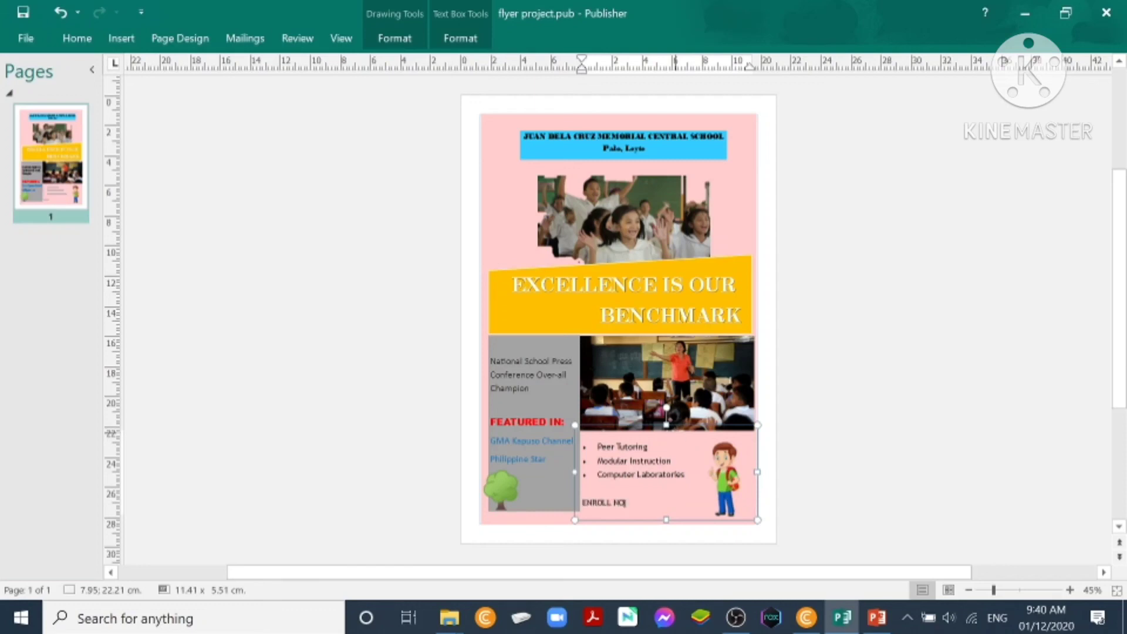
Type 'ENROLL NOW!' under the offerings list and format it bold, red and centred.
{"action": "type", "text": "W!"}
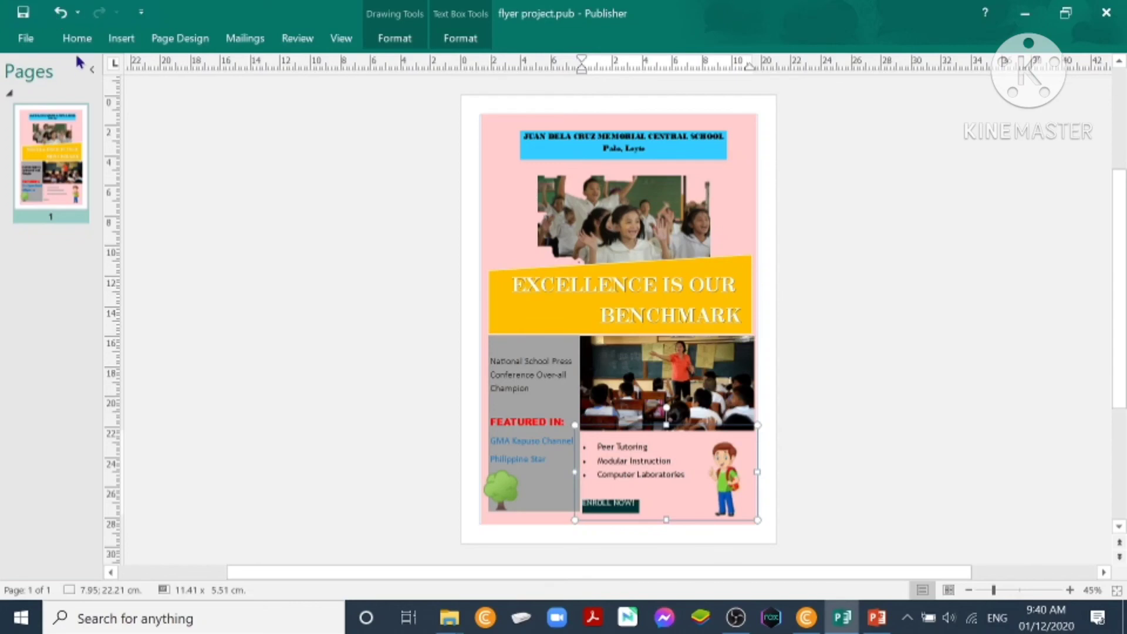
{"action": "left_click", "coordinate": [77, 38]}
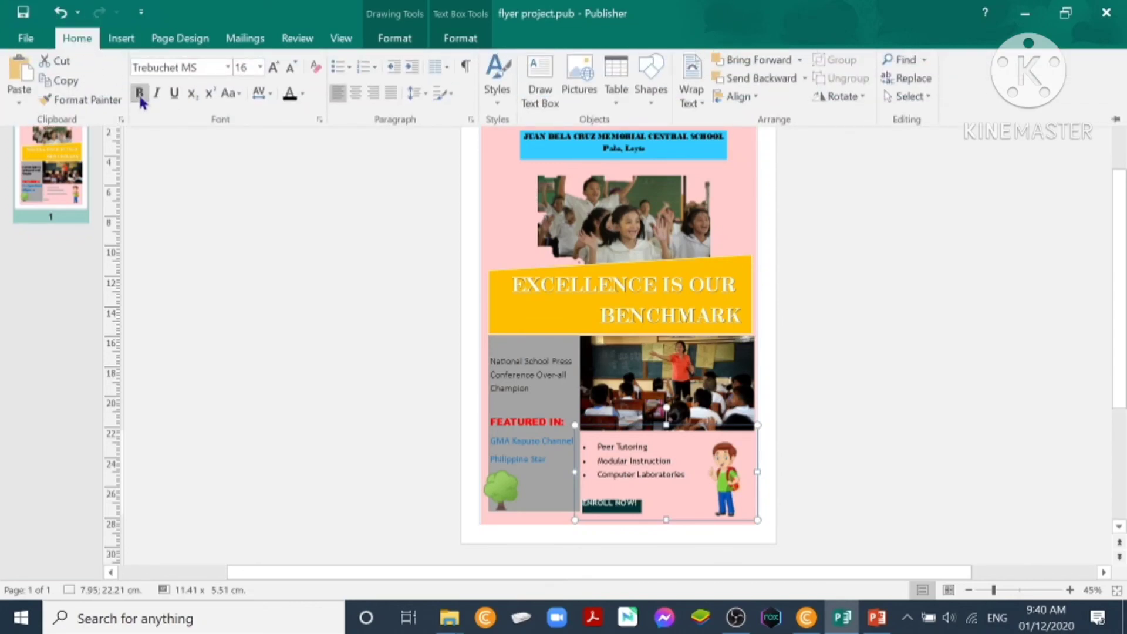
{"action": "left_click", "coordinate": [306, 93]}
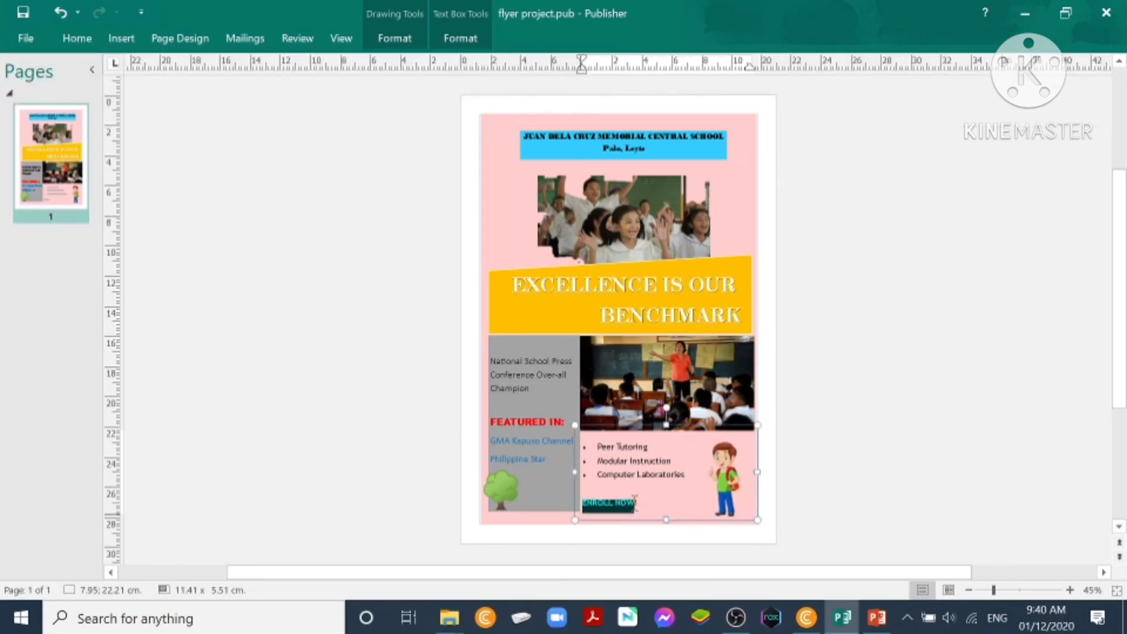
{"action": "left_click", "coordinate": [608, 503]}
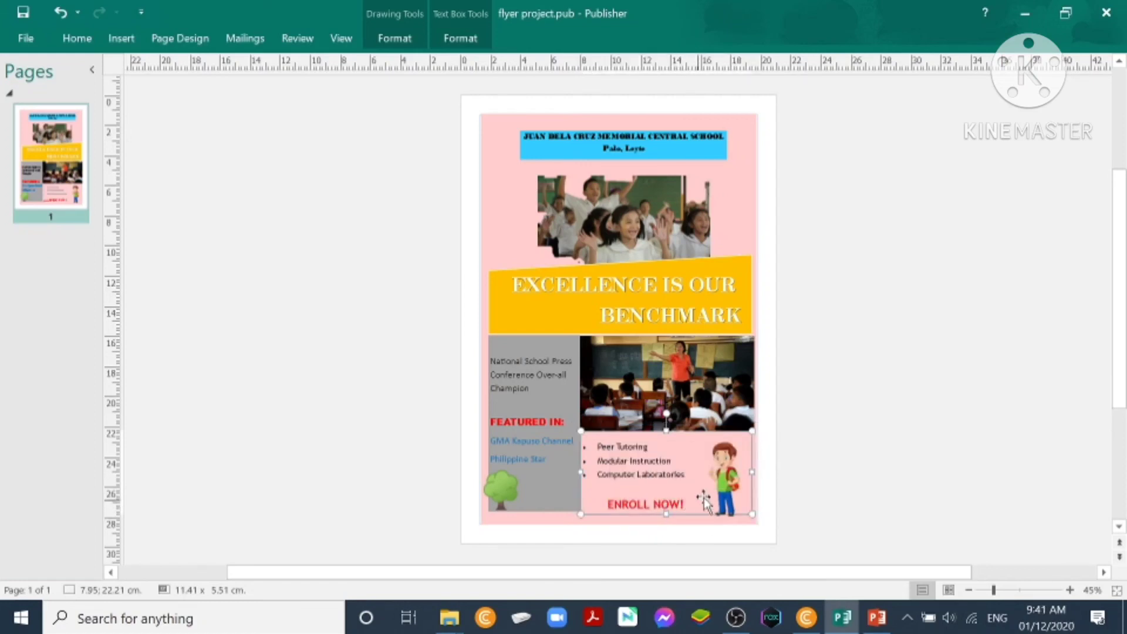
{"action": "left_click", "coordinate": [883, 424]}
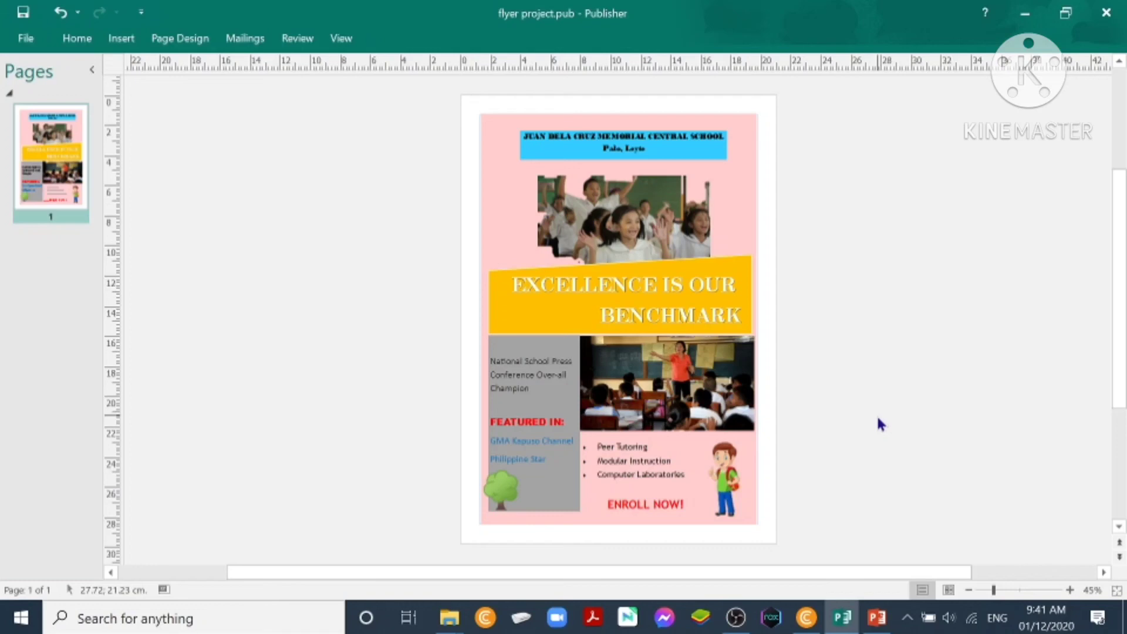
{"action": "mouse_move", "coordinate": [822, 386]}
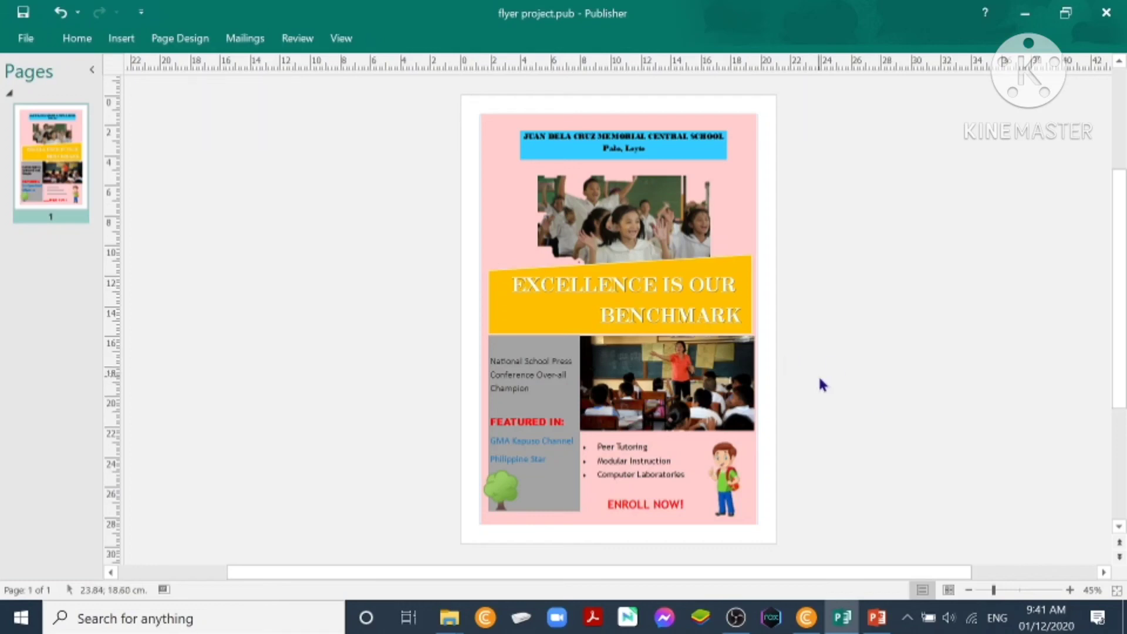
{"action": "mouse_move", "coordinate": [777, 360]}
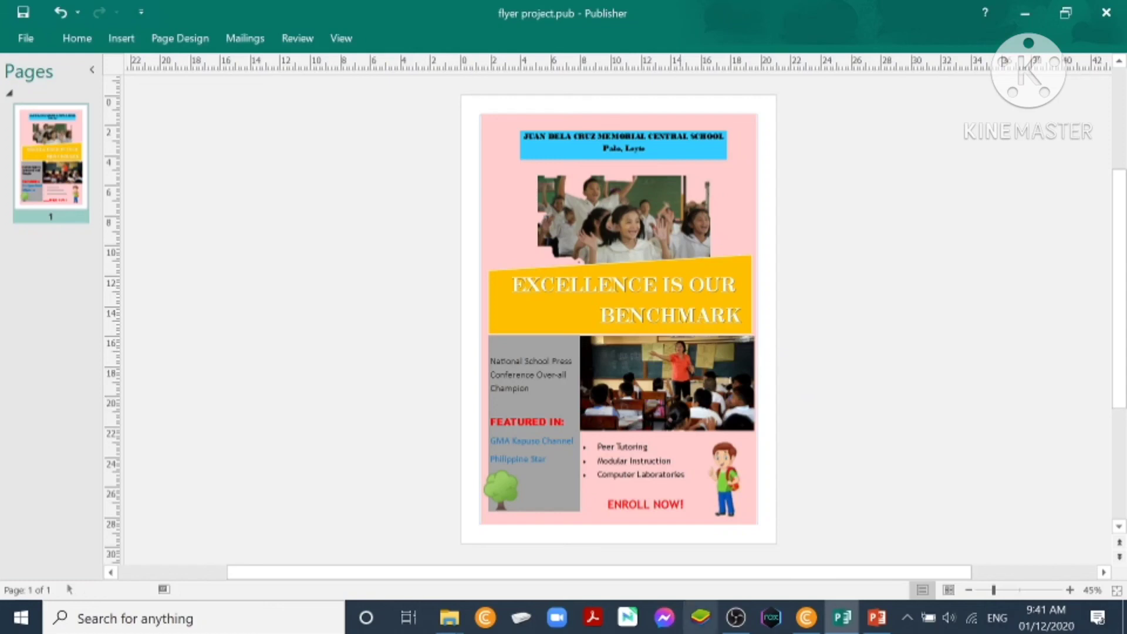
{"action": "mouse_move", "coordinate": [790, 613]}
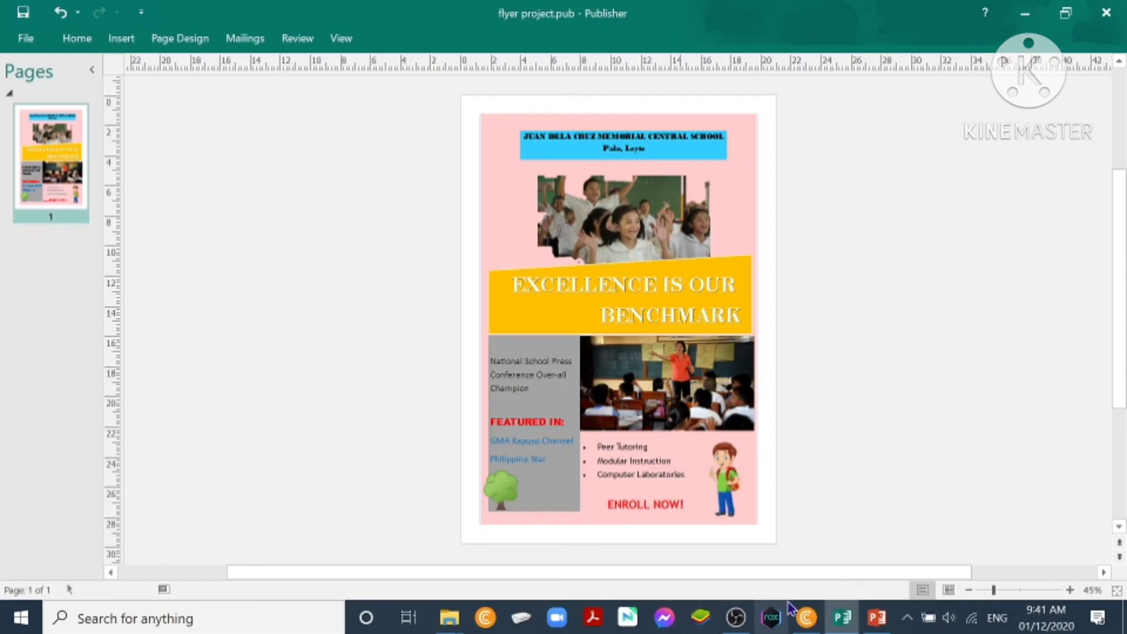
{"action": "mouse_move", "coordinate": [792, 614]}
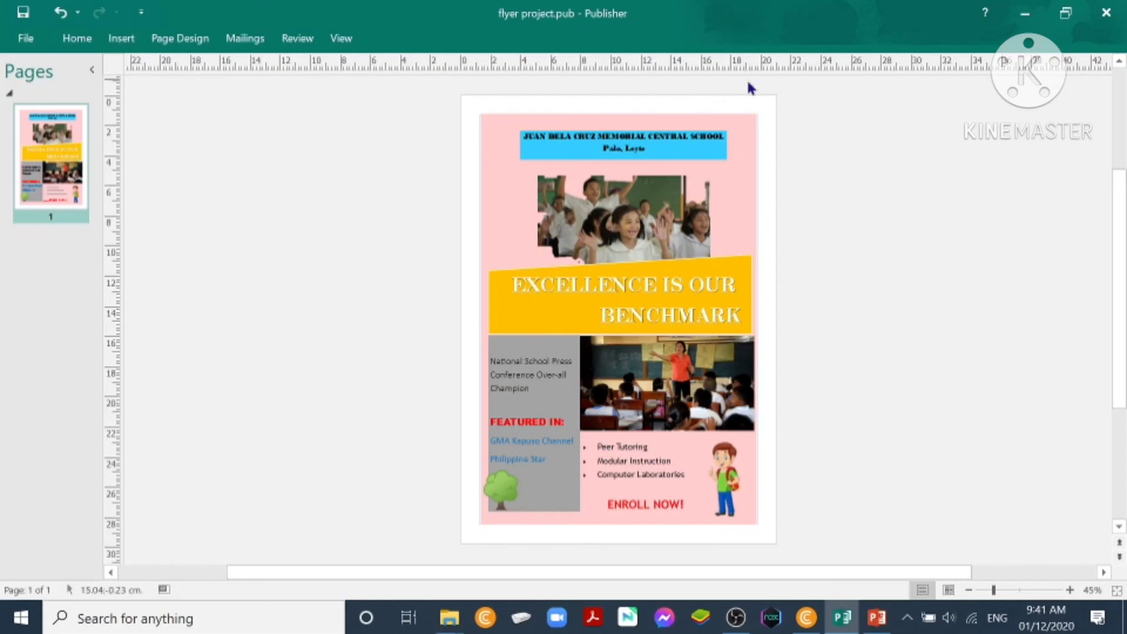
{"action": "mouse_move", "coordinate": [169, 74]}
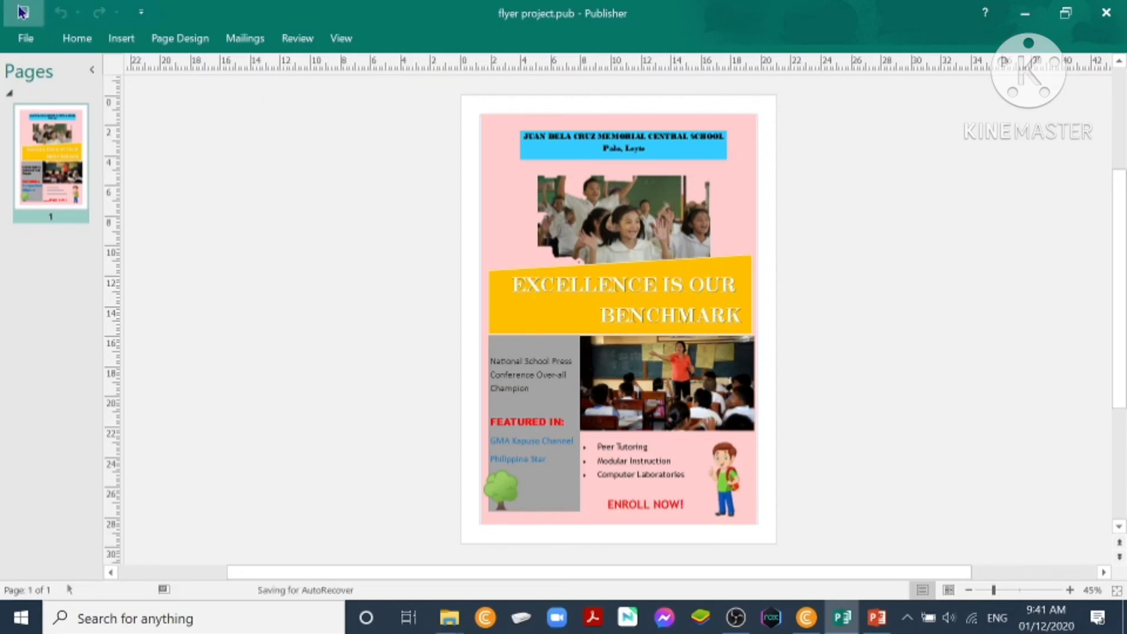
Show the A4 flyer on the File > Print page and scroll through its preview.
{"action": "left_click", "coordinate": [24, 38]}
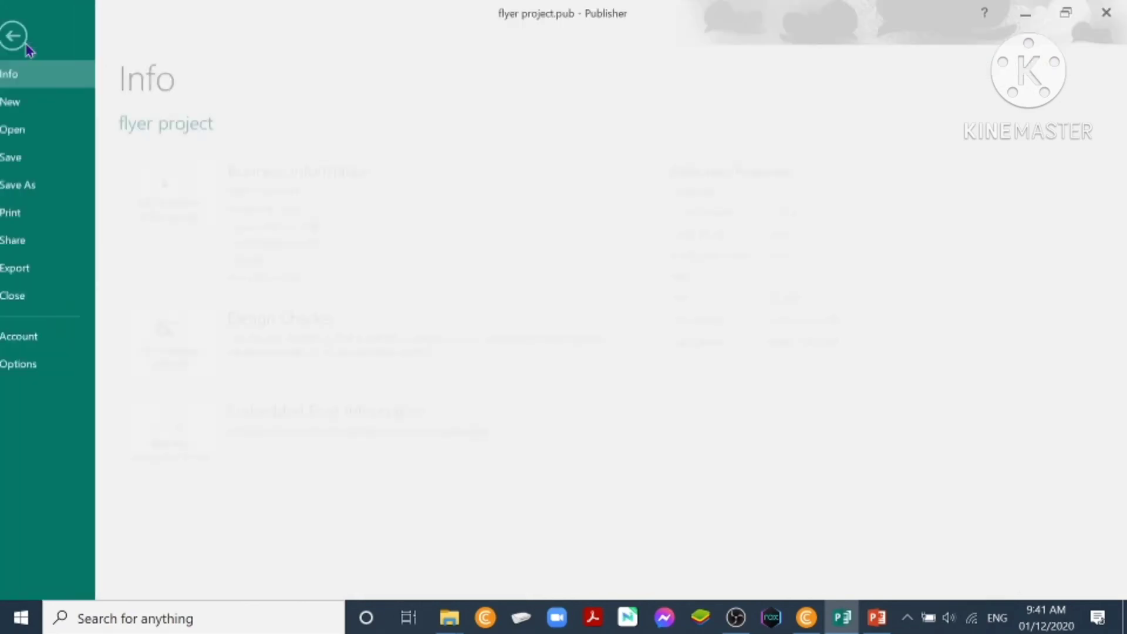
{"action": "left_click", "coordinate": [22, 212]}
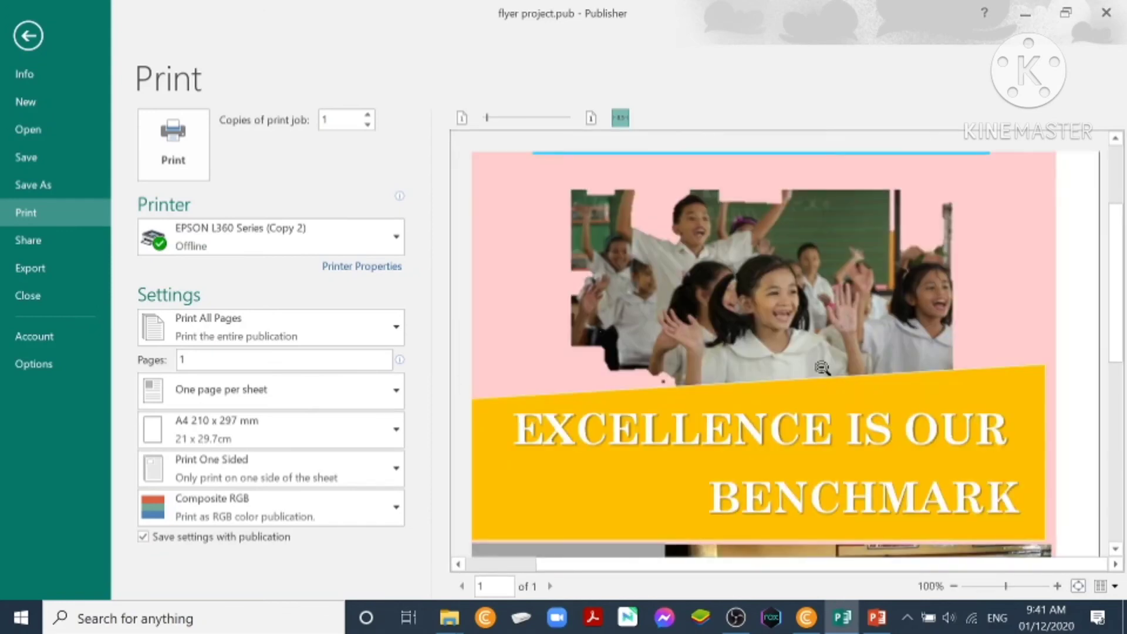
{"action": "scroll", "scroll_direction": "down", "scroll_amount": 3}
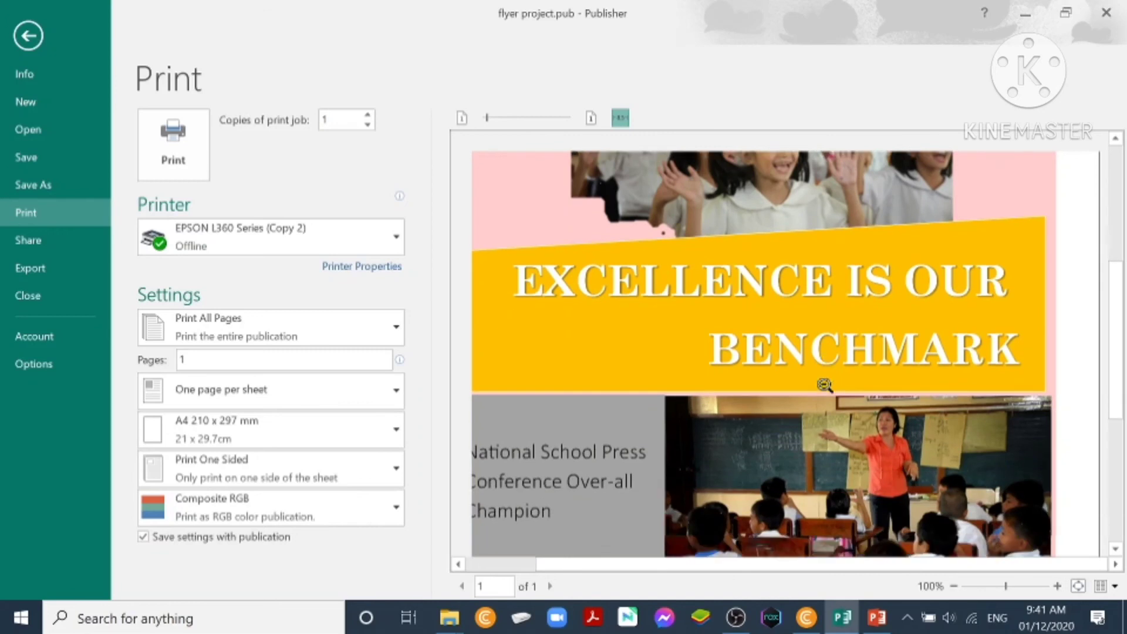
{"action": "scroll", "scroll_direction": "down", "scroll_amount": 3}
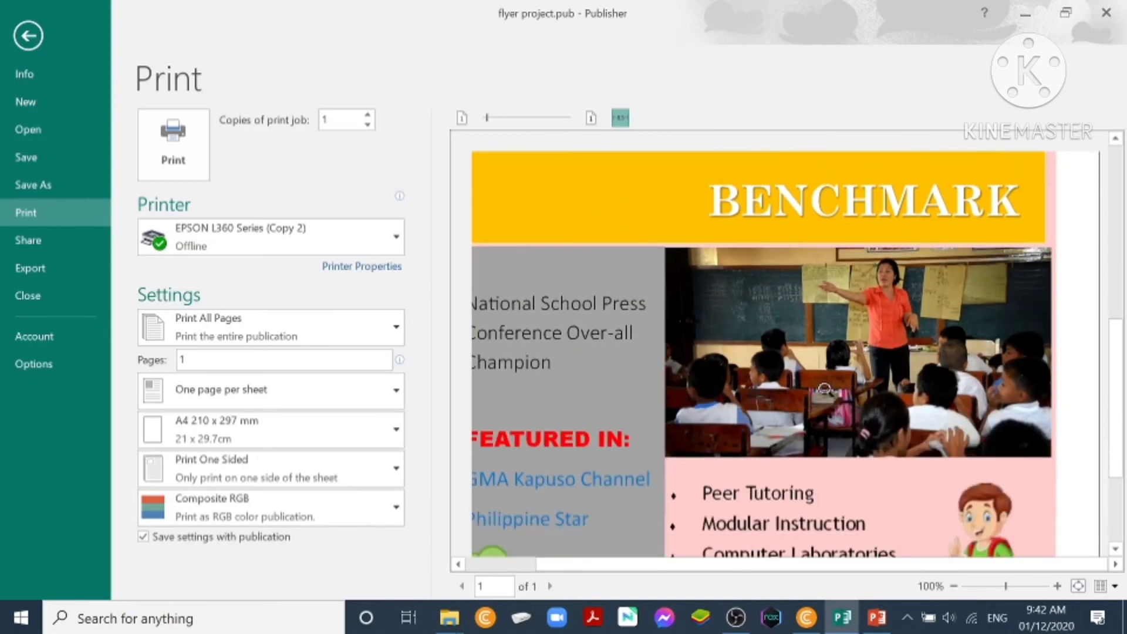
{"action": "scroll", "scroll_direction": "down", "scroll_amount": 3}
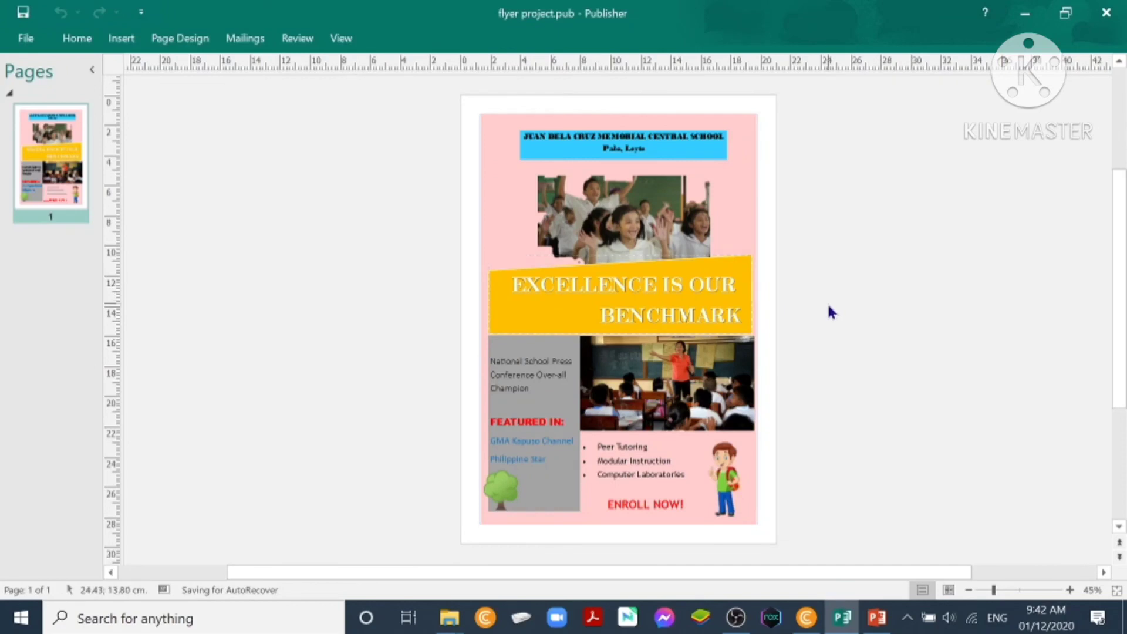
{"action": "mouse_move", "coordinate": [786, 504]}
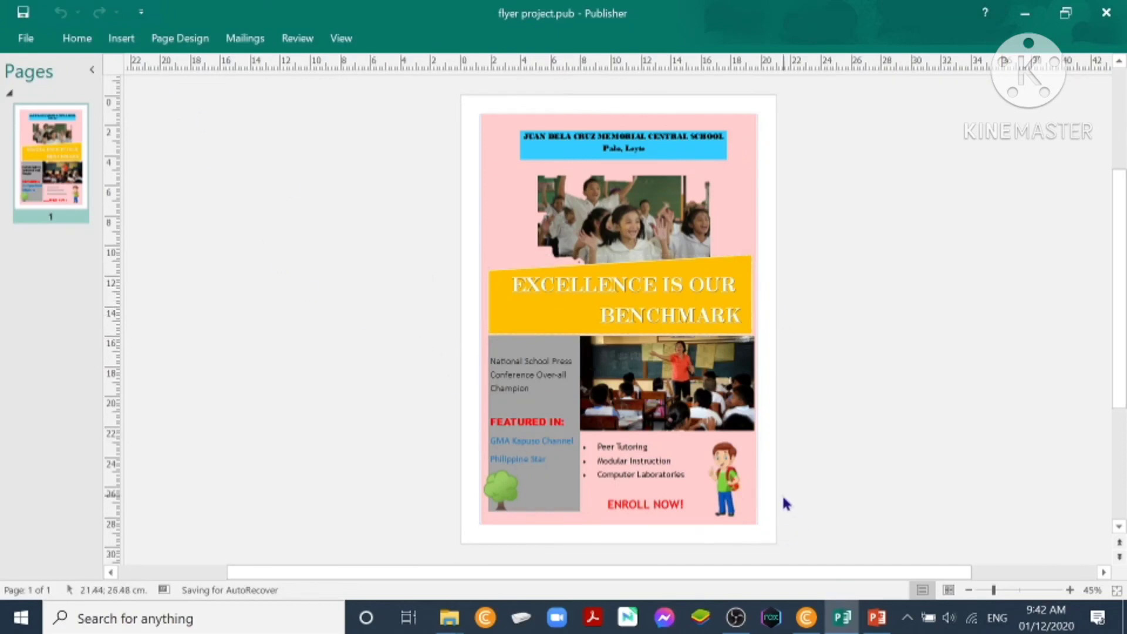
{"action": "mouse_move", "coordinate": [876, 375]}
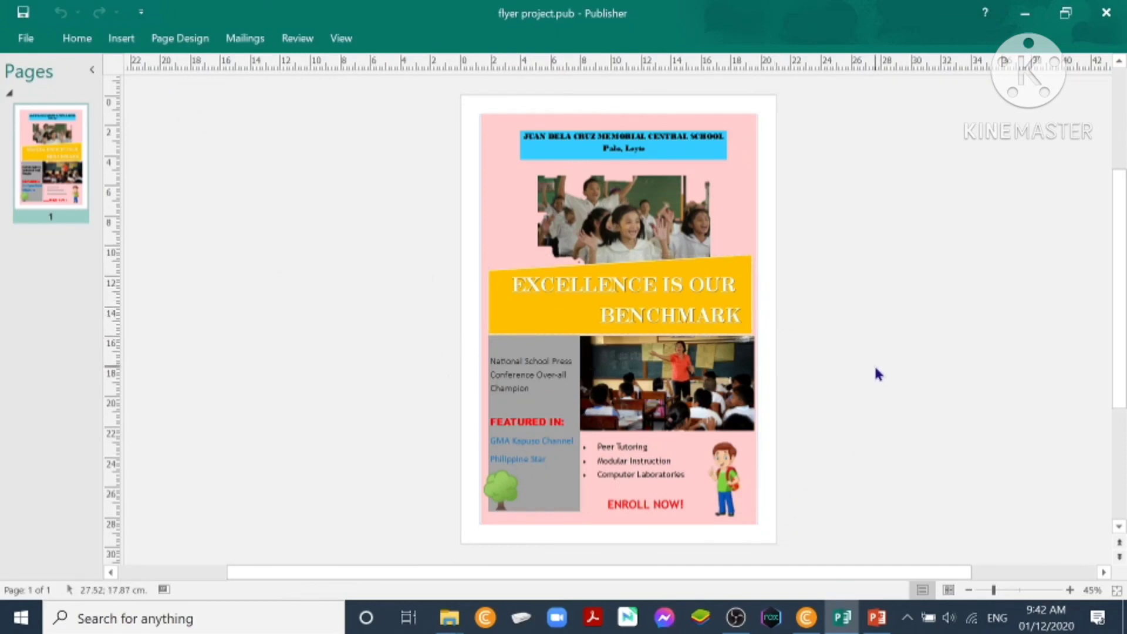
{"action": "mouse_move", "coordinate": [377, 126]}
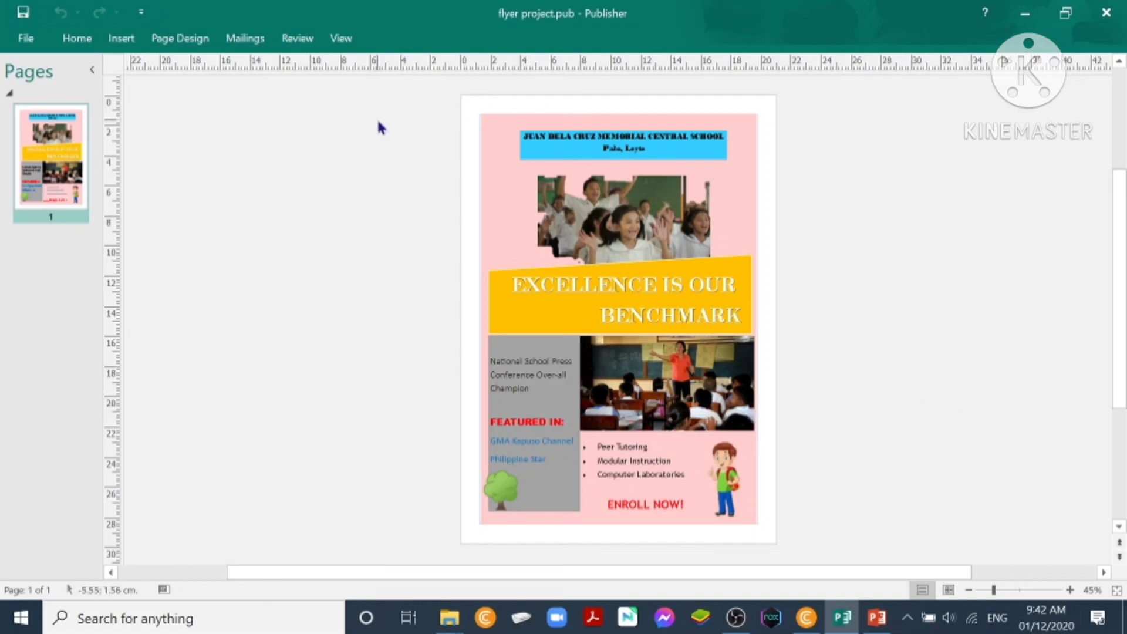